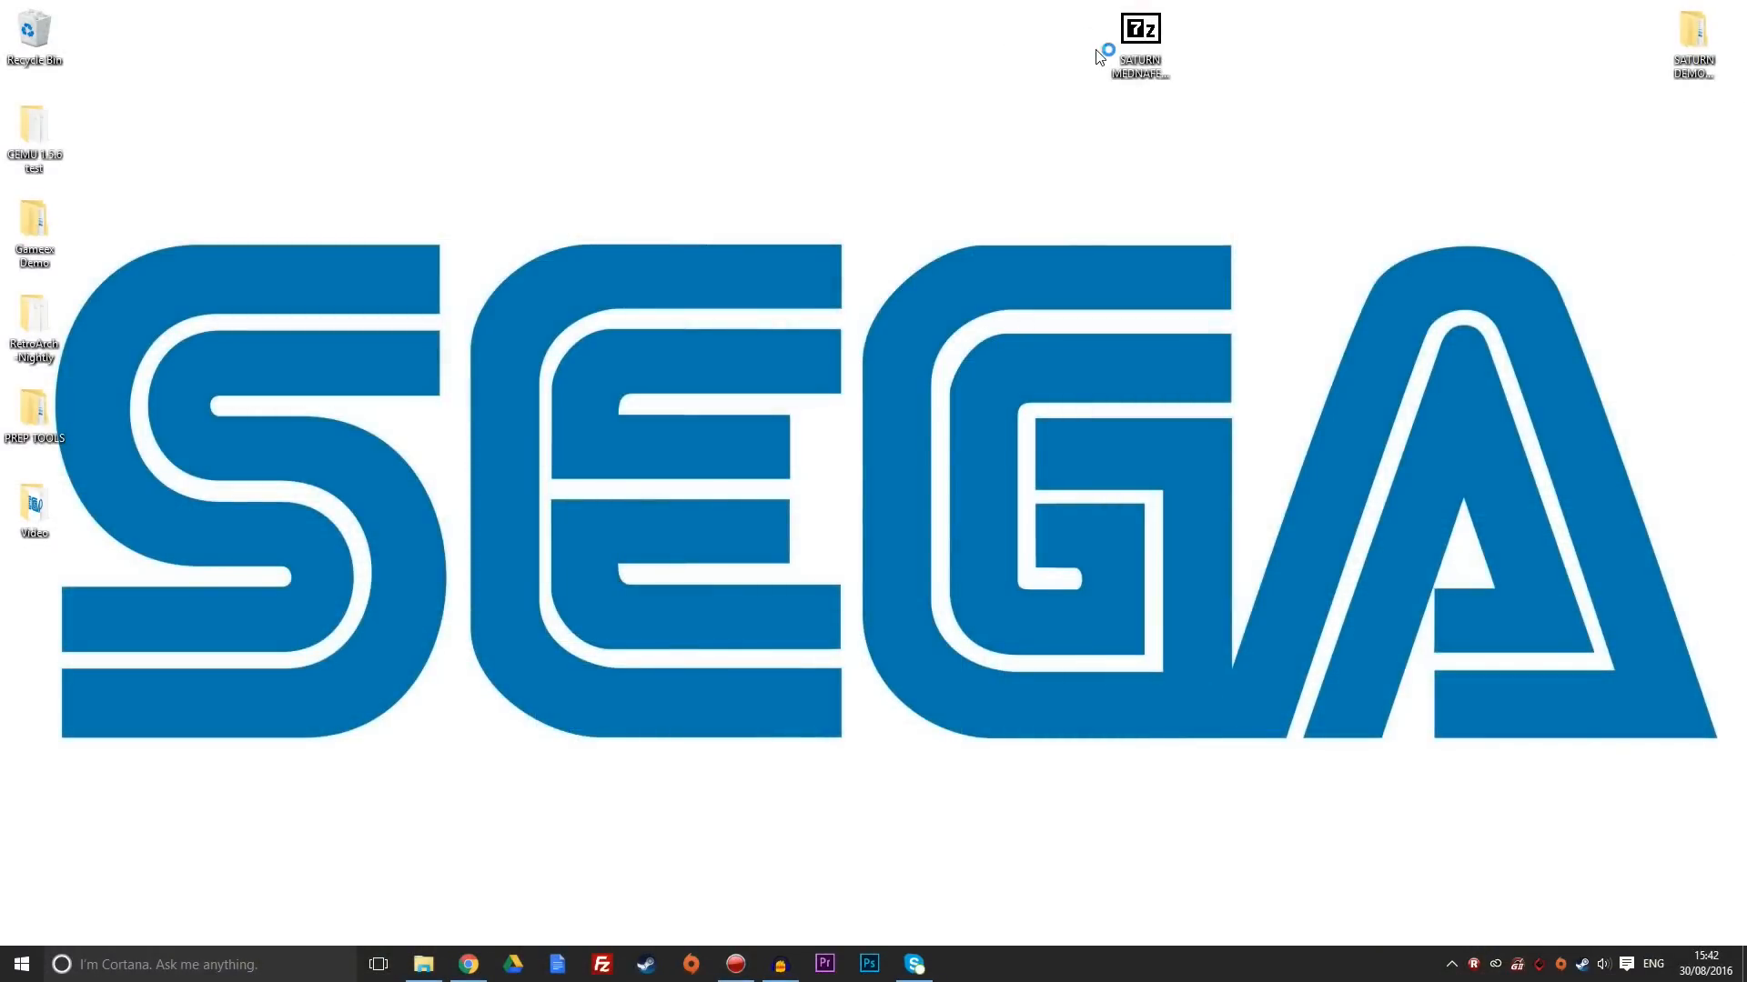
Extract the SATURN MEDNAFEN FIX FILES 7z with 7-Zip Extract Here, then open the new folder.
{"action": "left_click", "coordinate": [1139, 45]}
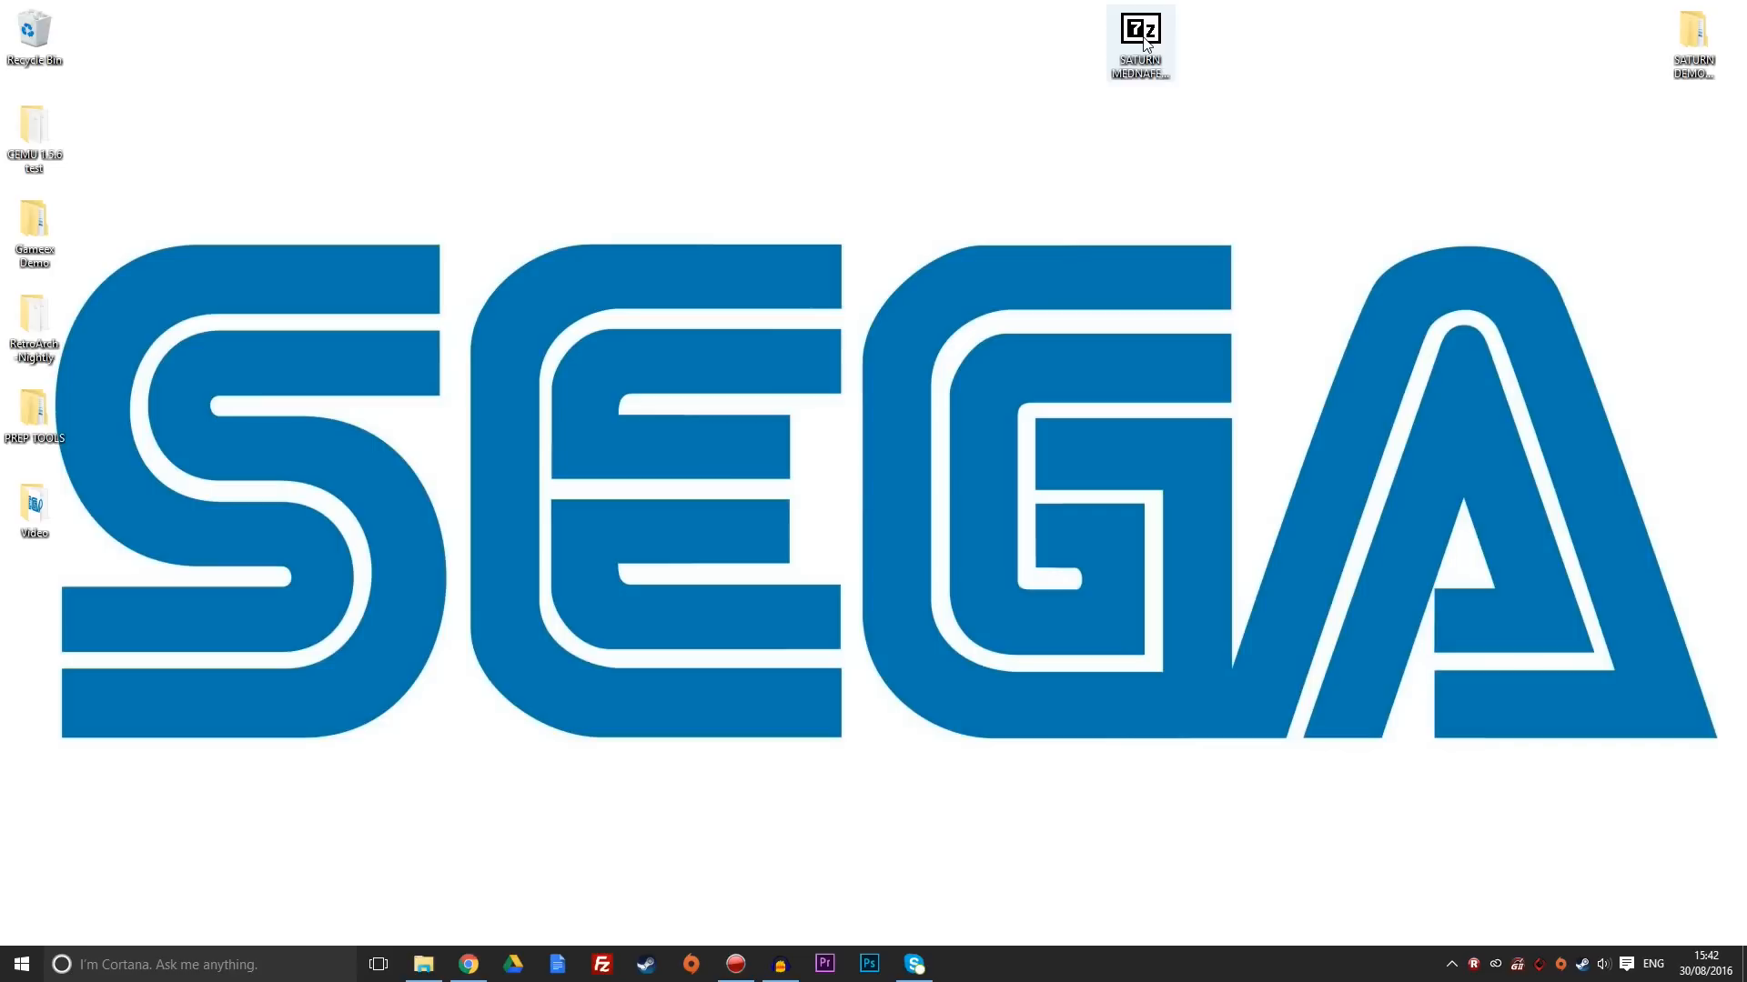
{"action": "left_click", "coordinate": [1138, 43]}
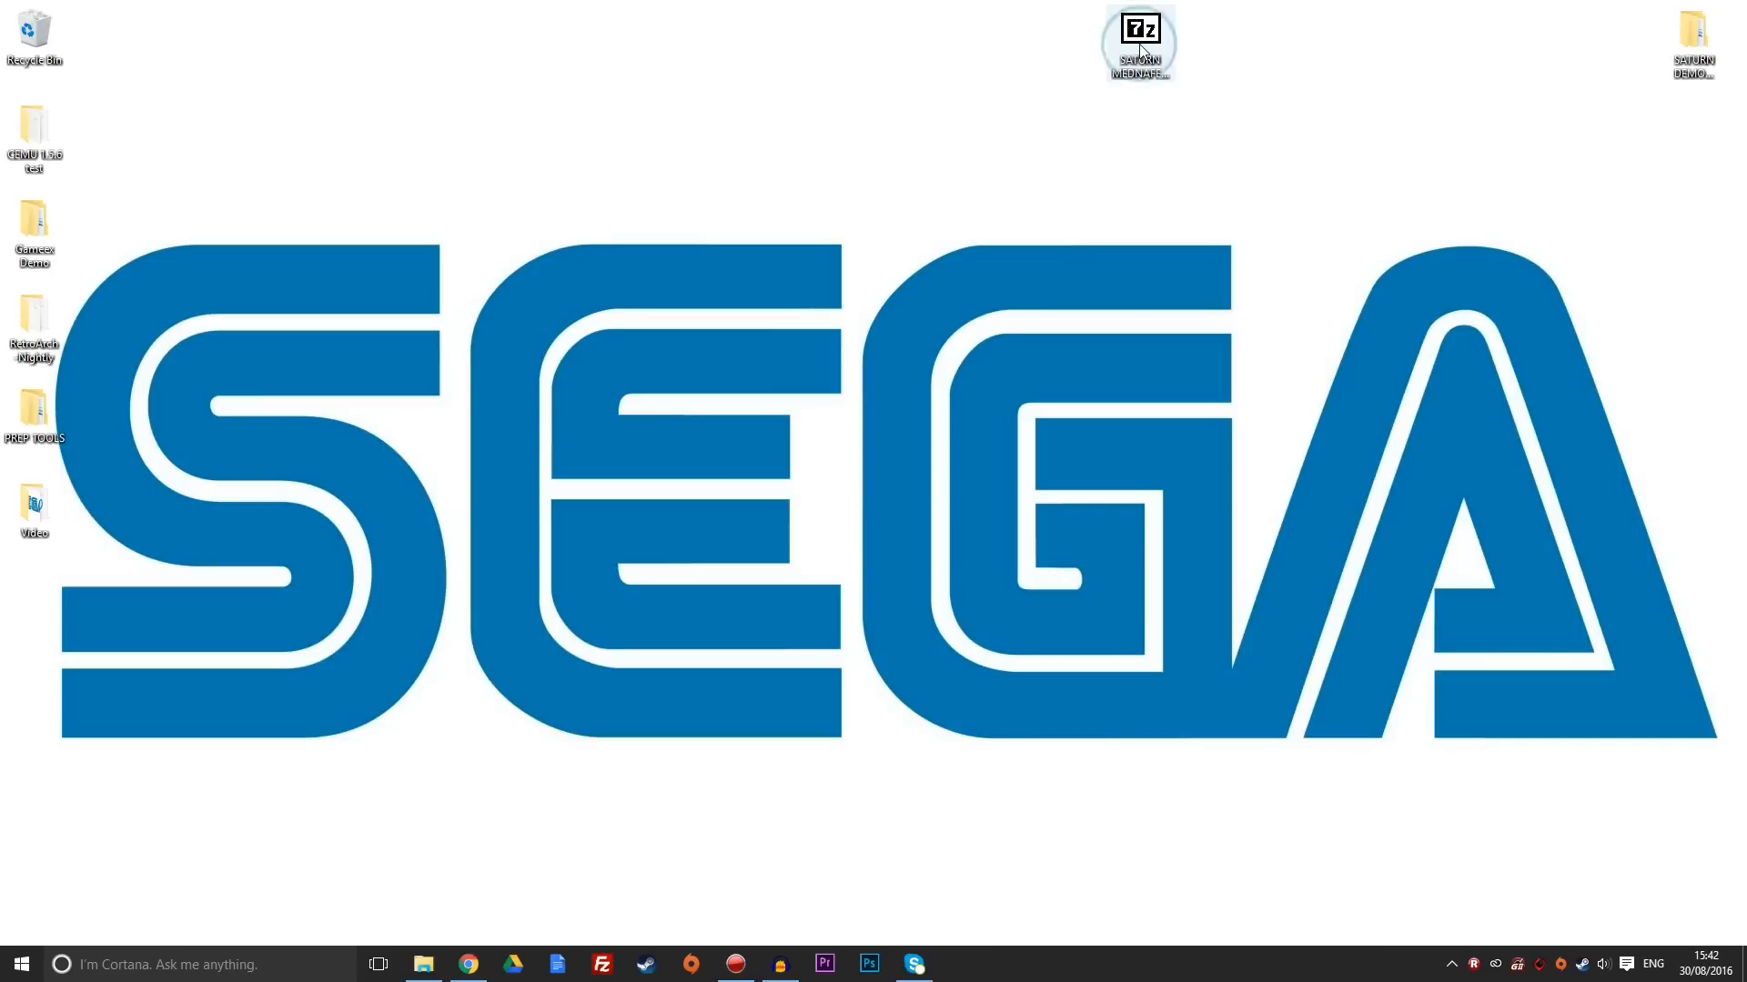
{"action": "mouse_move", "coordinate": [1138, 34]}
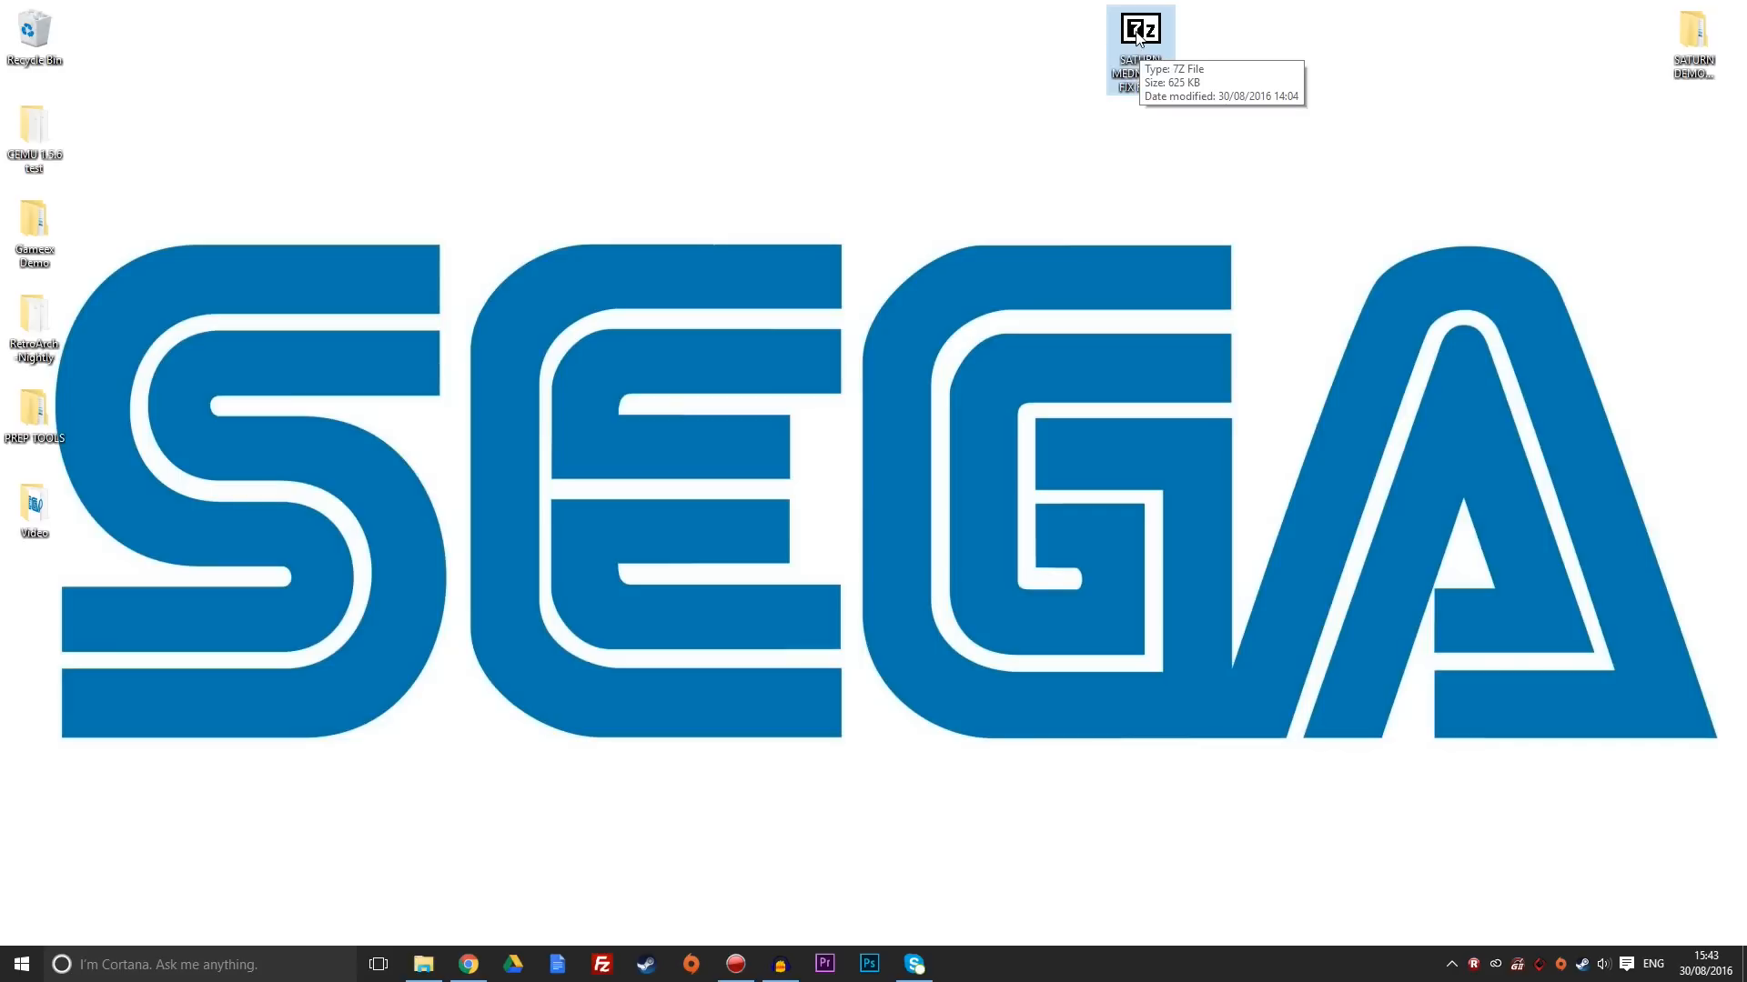
{"action": "right_click", "coordinate": [1141, 33]}
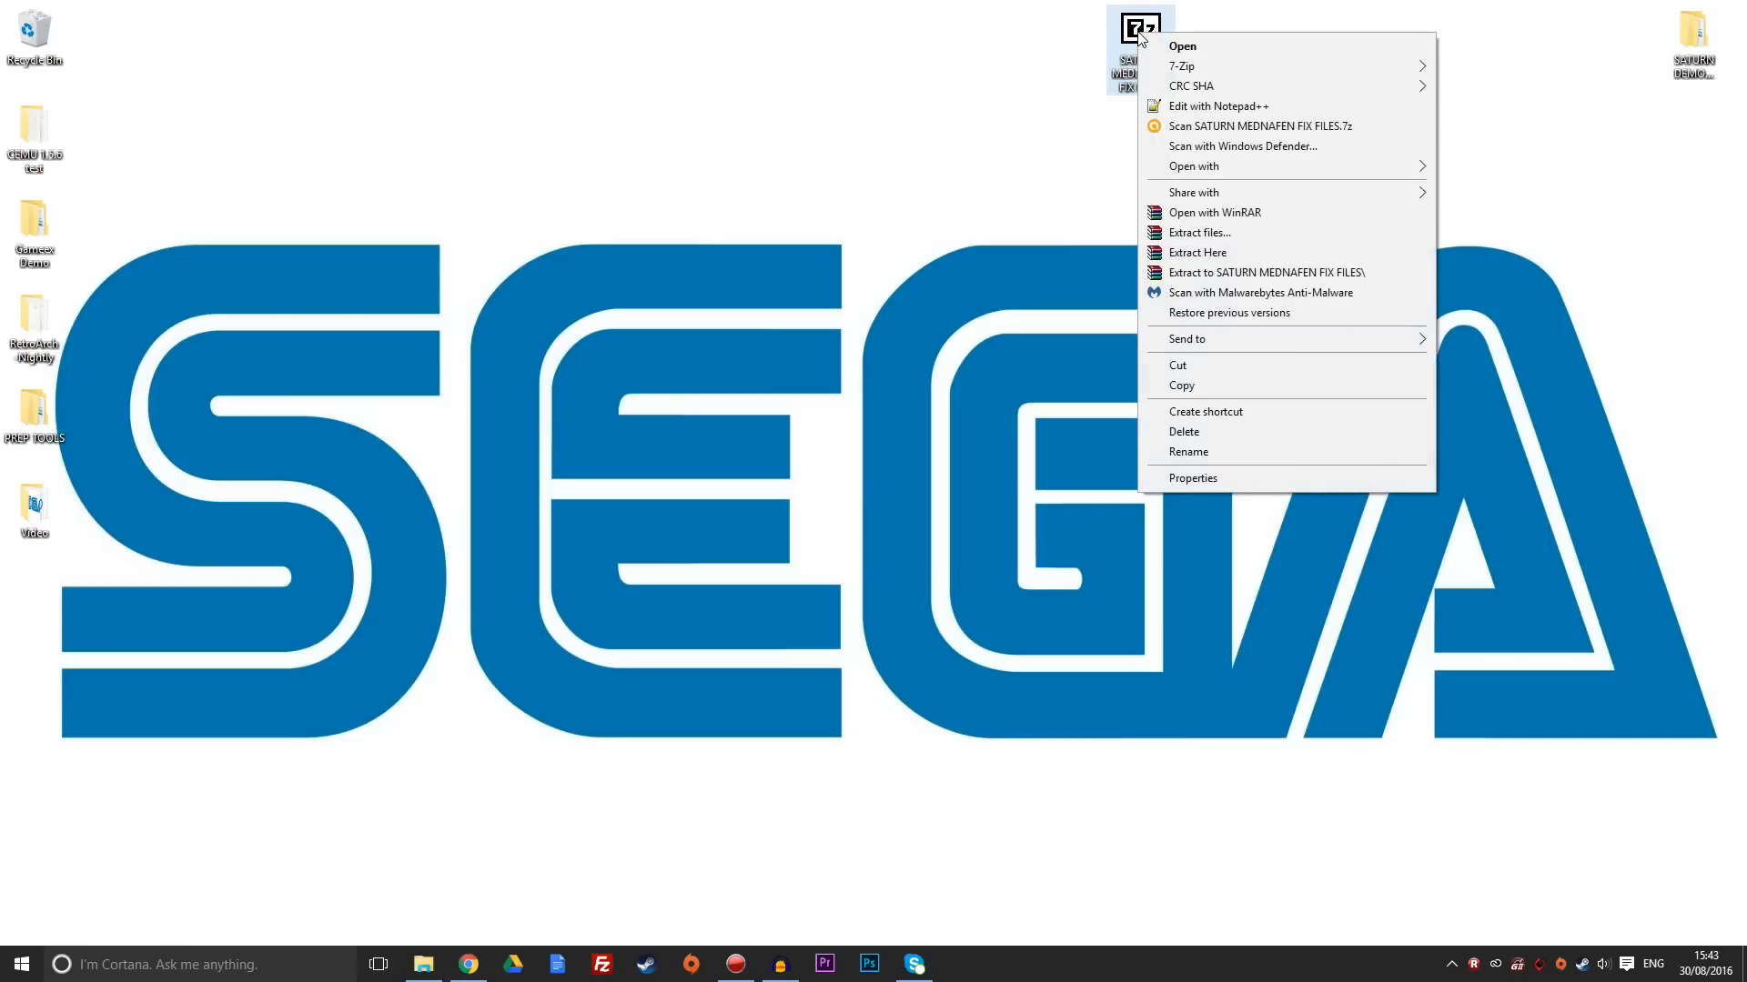
{"action": "mouse_move", "coordinate": [1180, 66]}
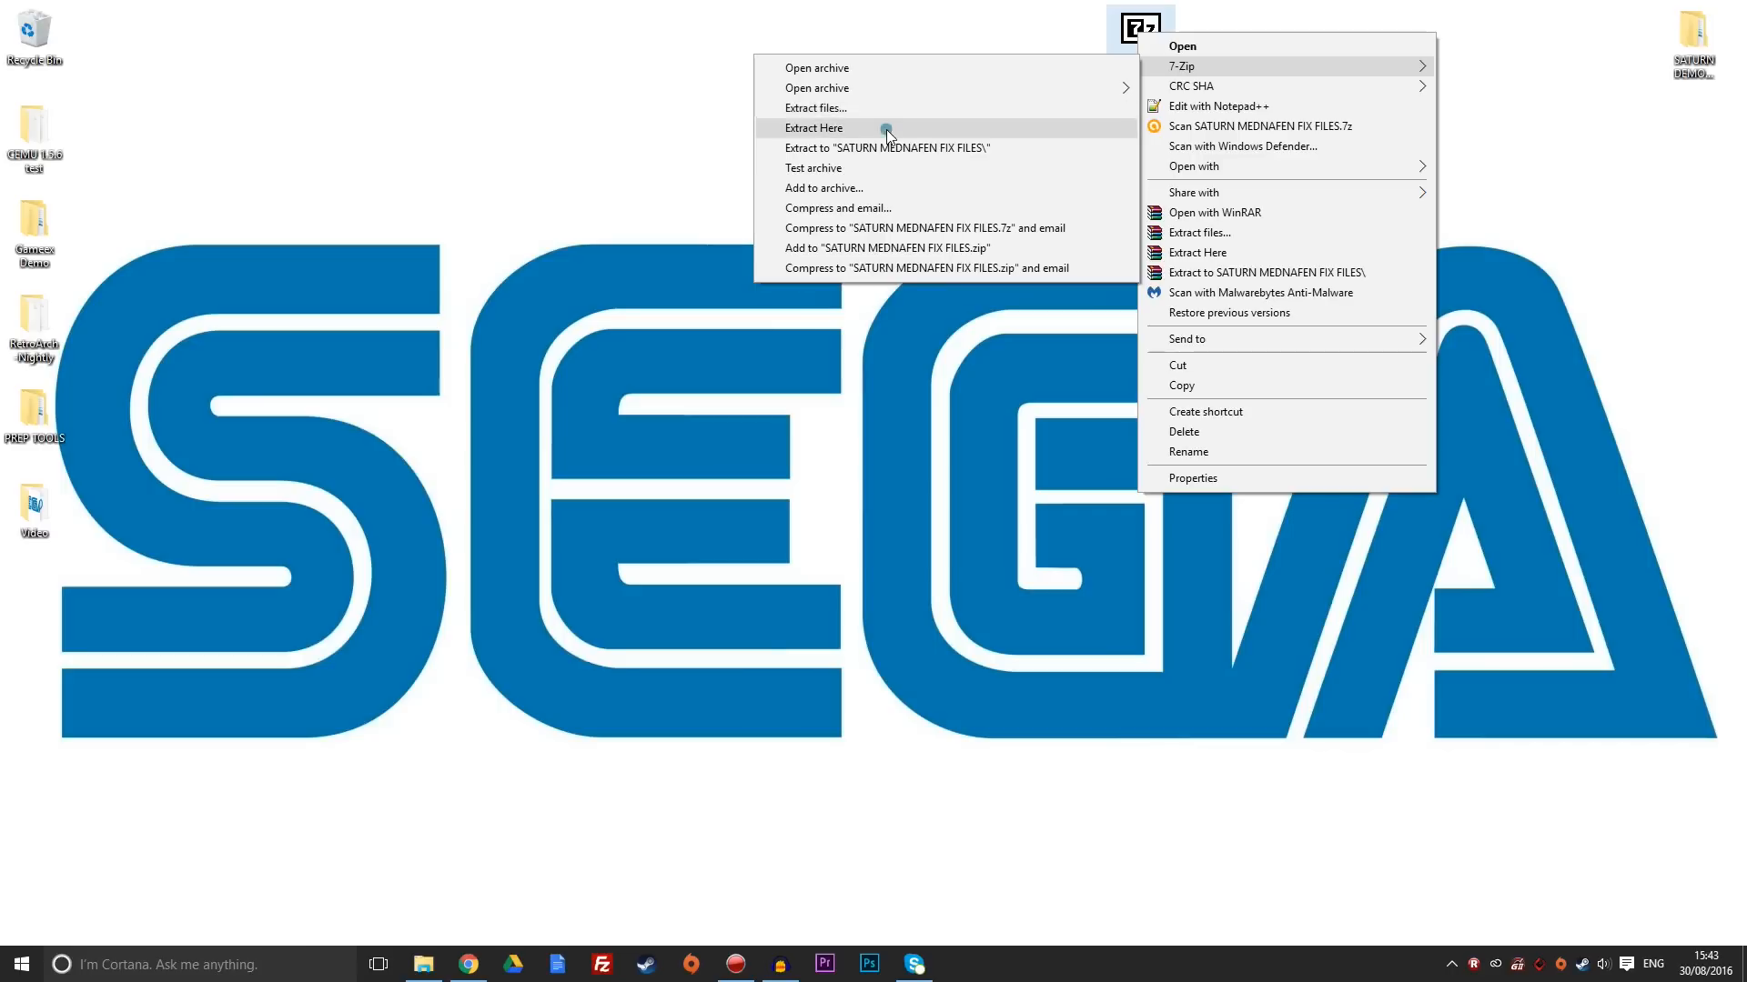
{"action": "left_click", "coordinate": [814, 127]}
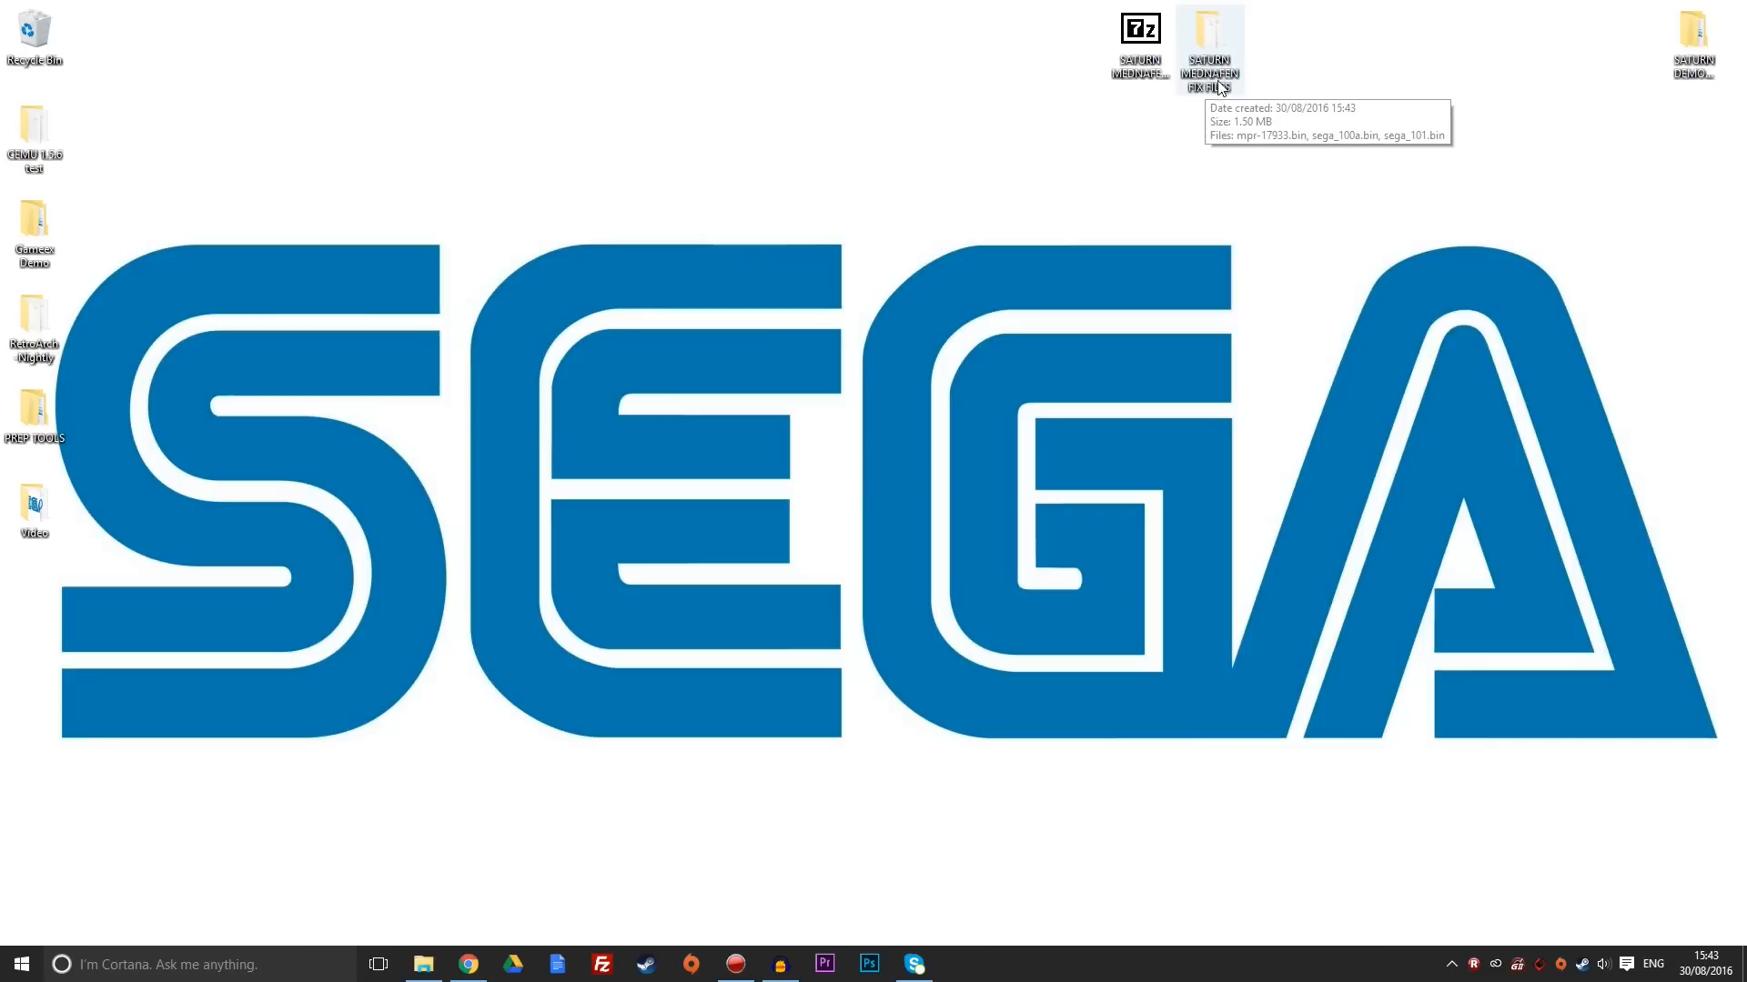
{"action": "double_click", "coordinate": [1209, 46]}
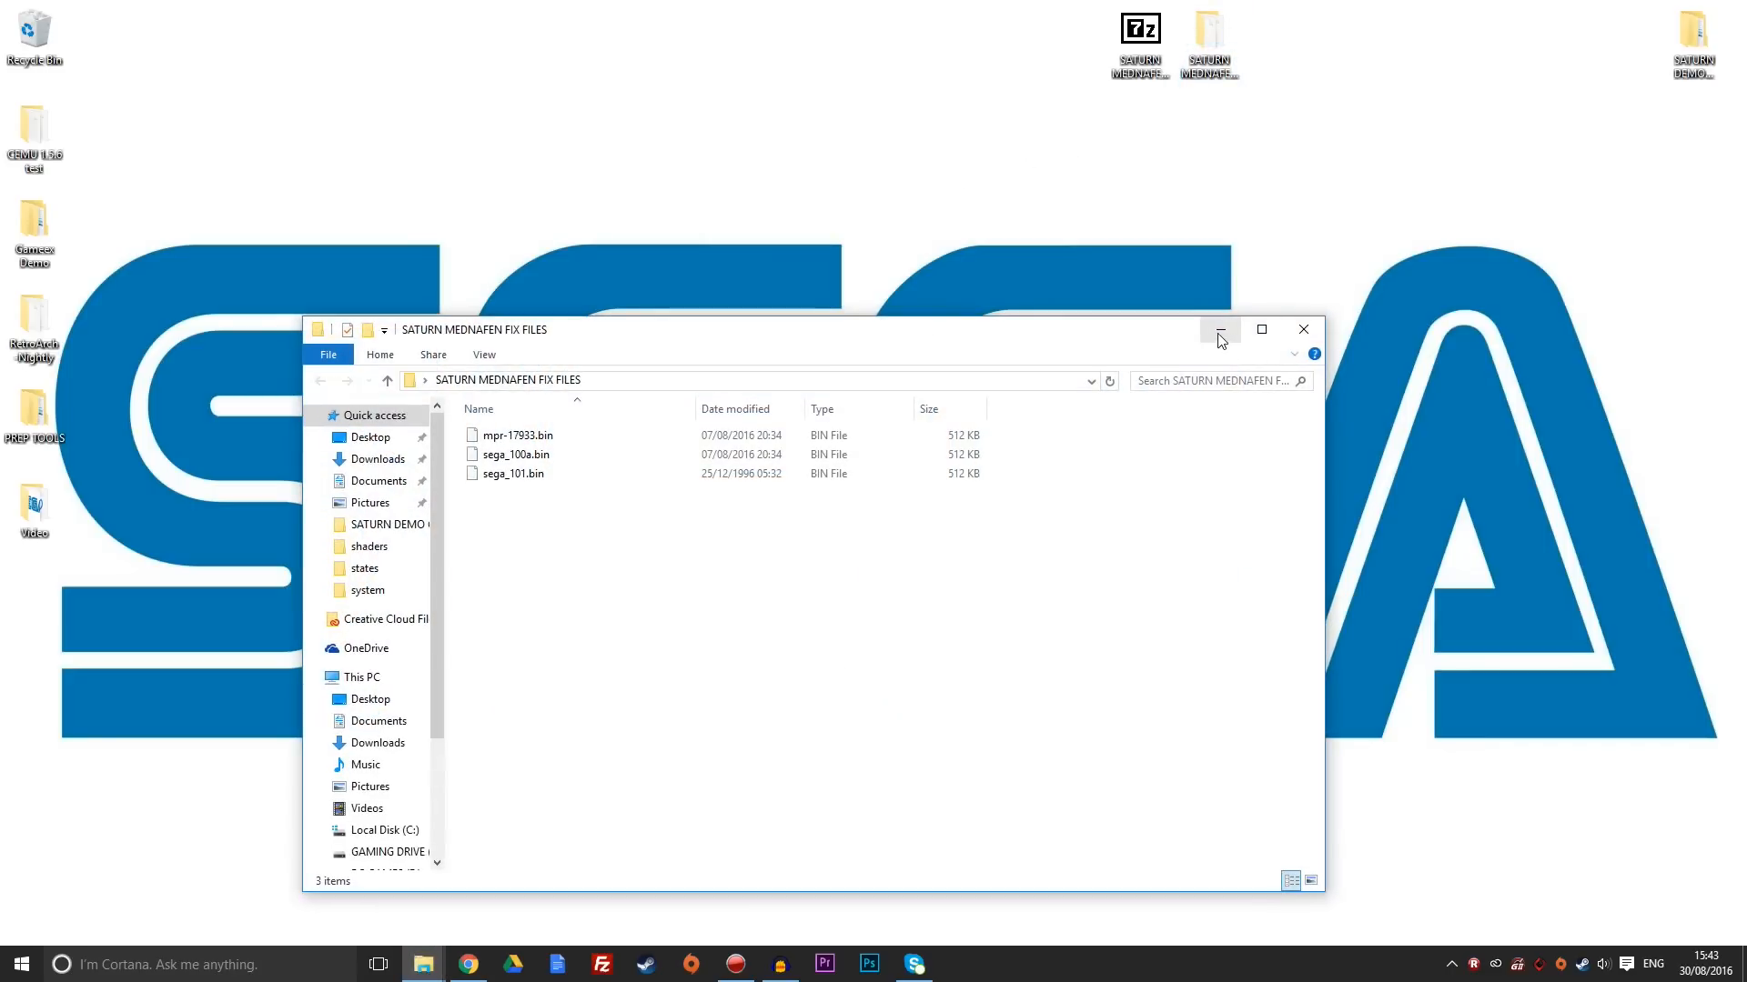
{"action": "mouse_move", "coordinate": [1301, 328]}
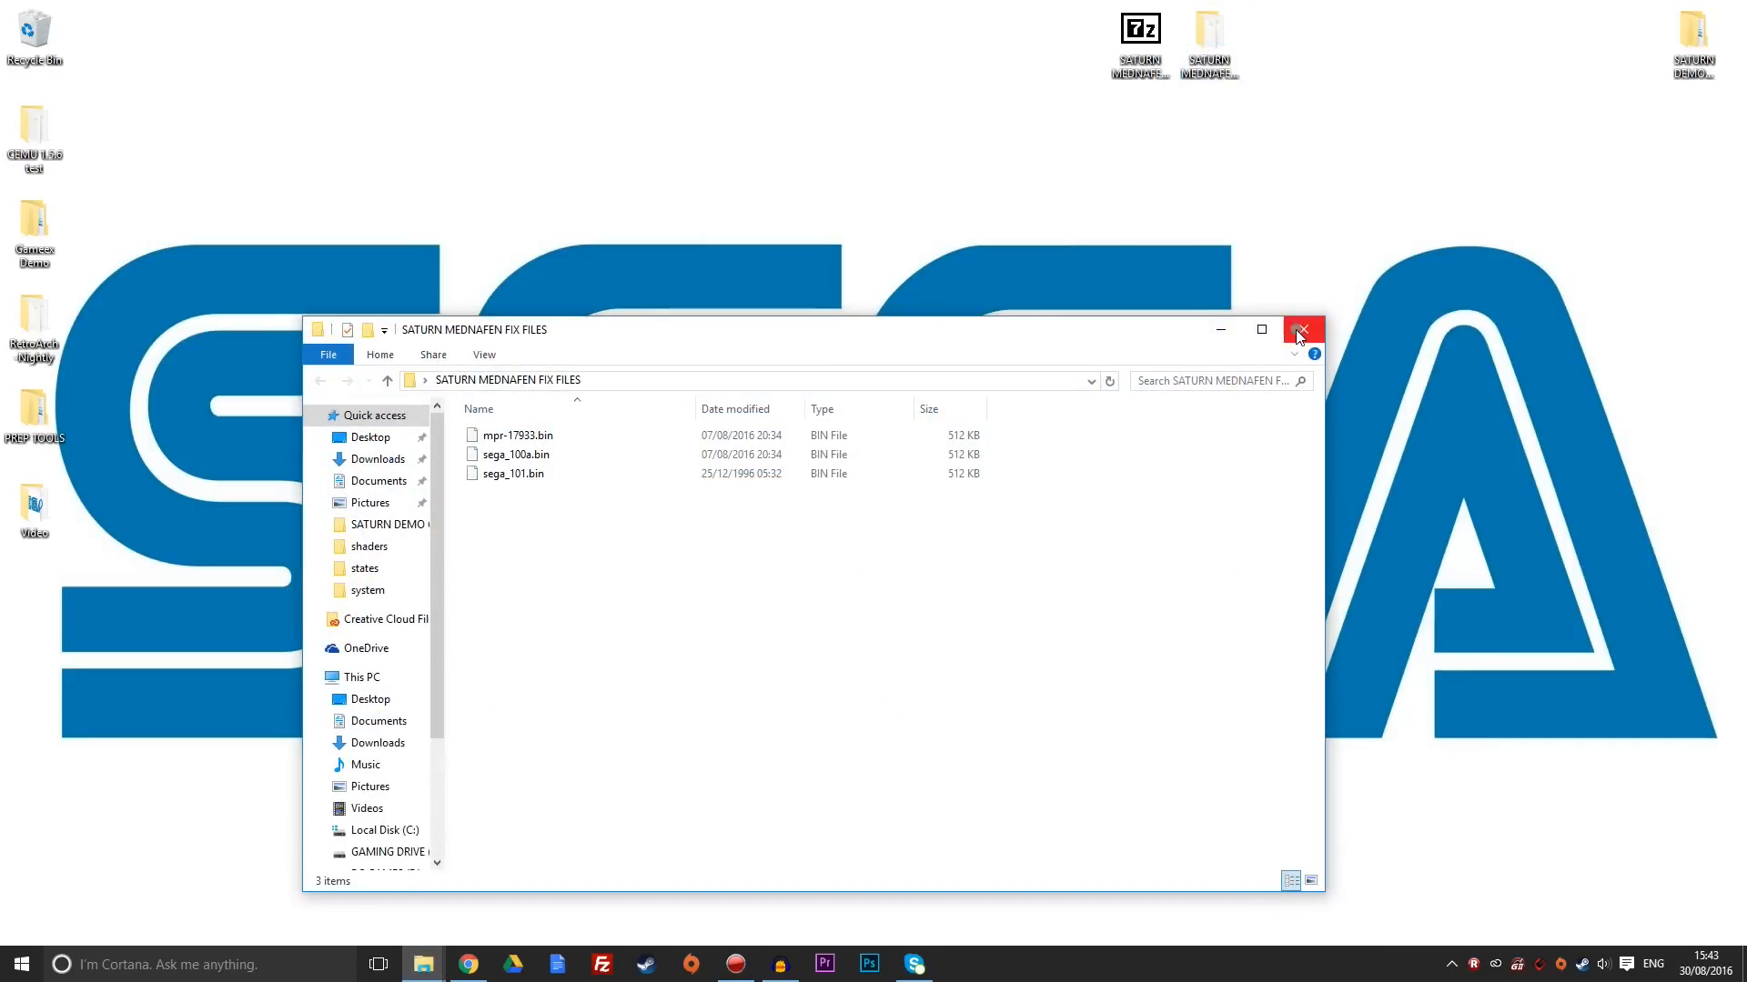
Close the fix files folder window after checking its three .bin files.
{"action": "left_click", "coordinate": [1299, 329]}
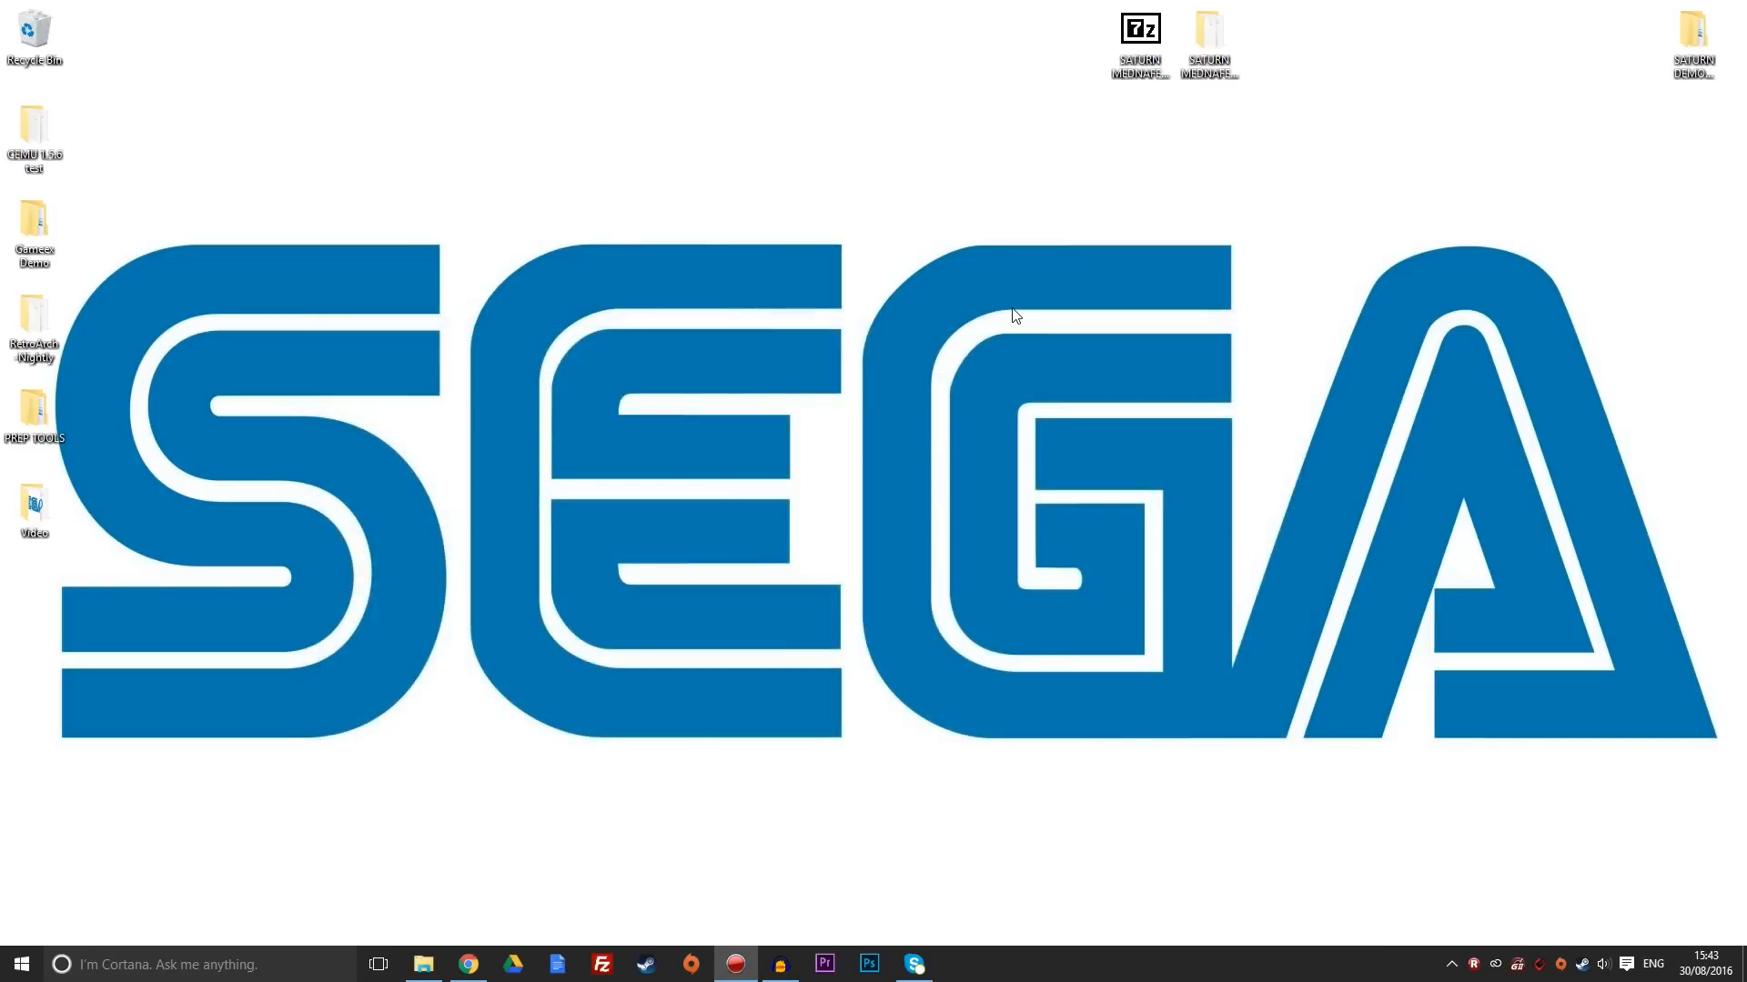
{"action": "mouse_move", "coordinate": [822, 576]}
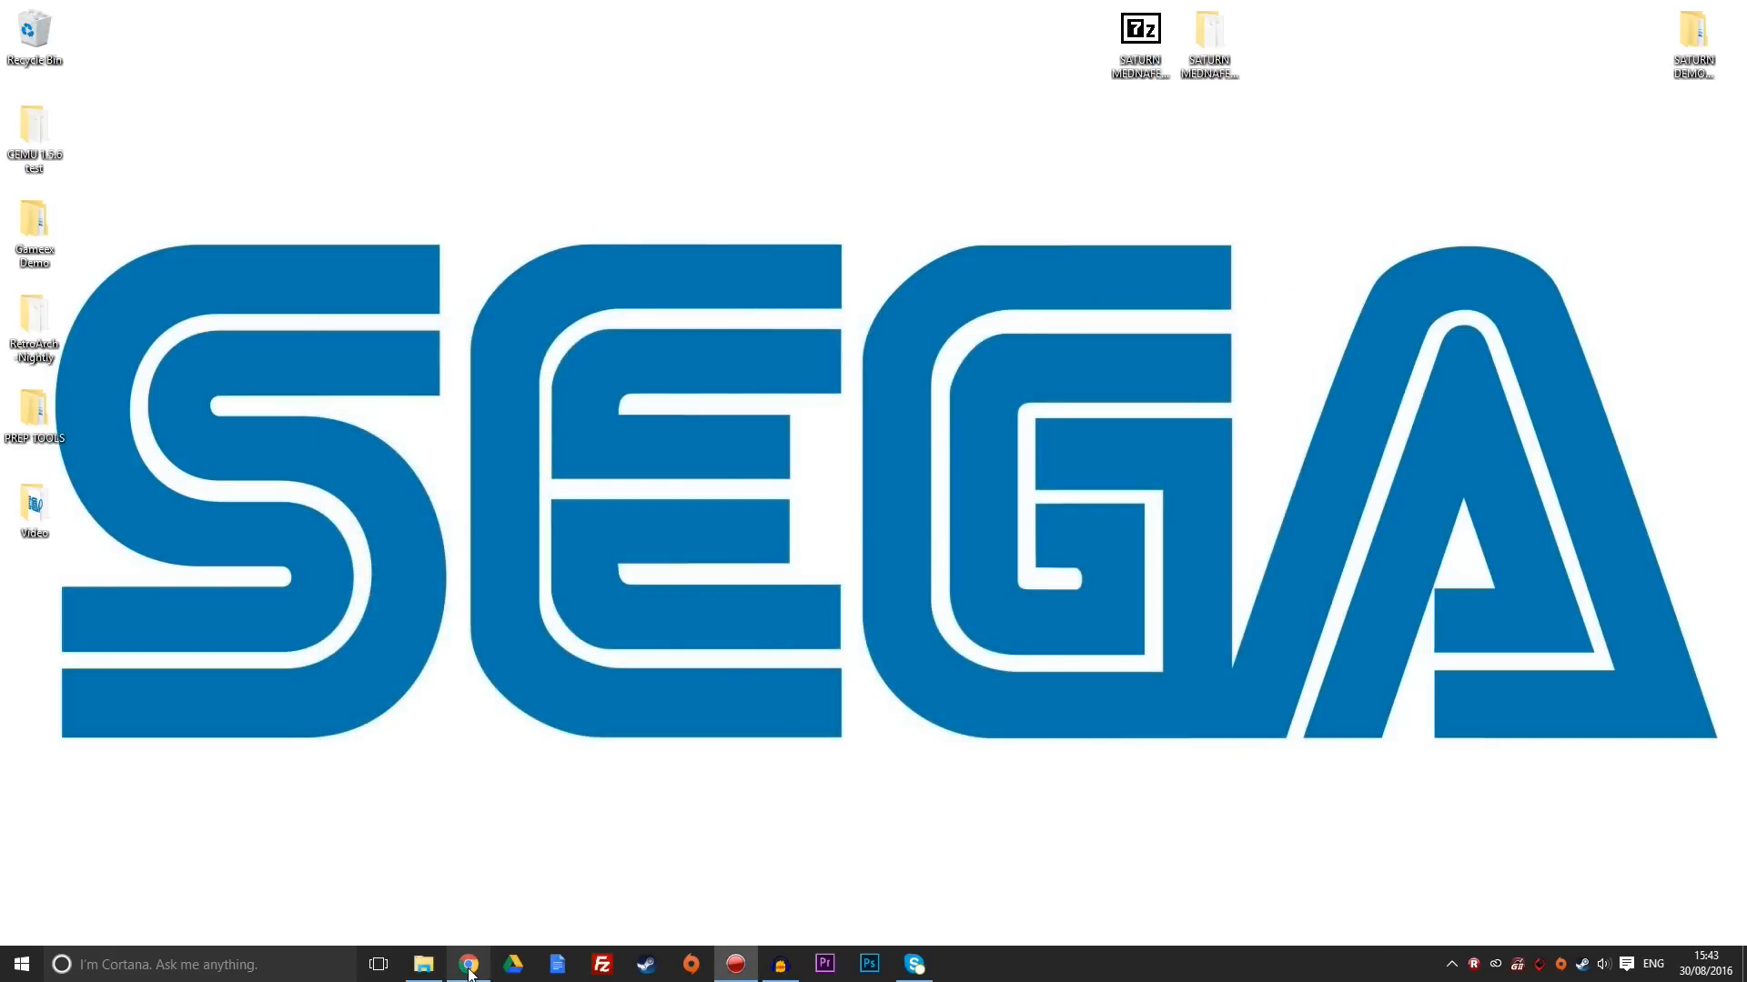
Bring Chrome forward on the mednafen.fobby.net home page.
{"action": "left_click", "coordinate": [467, 965]}
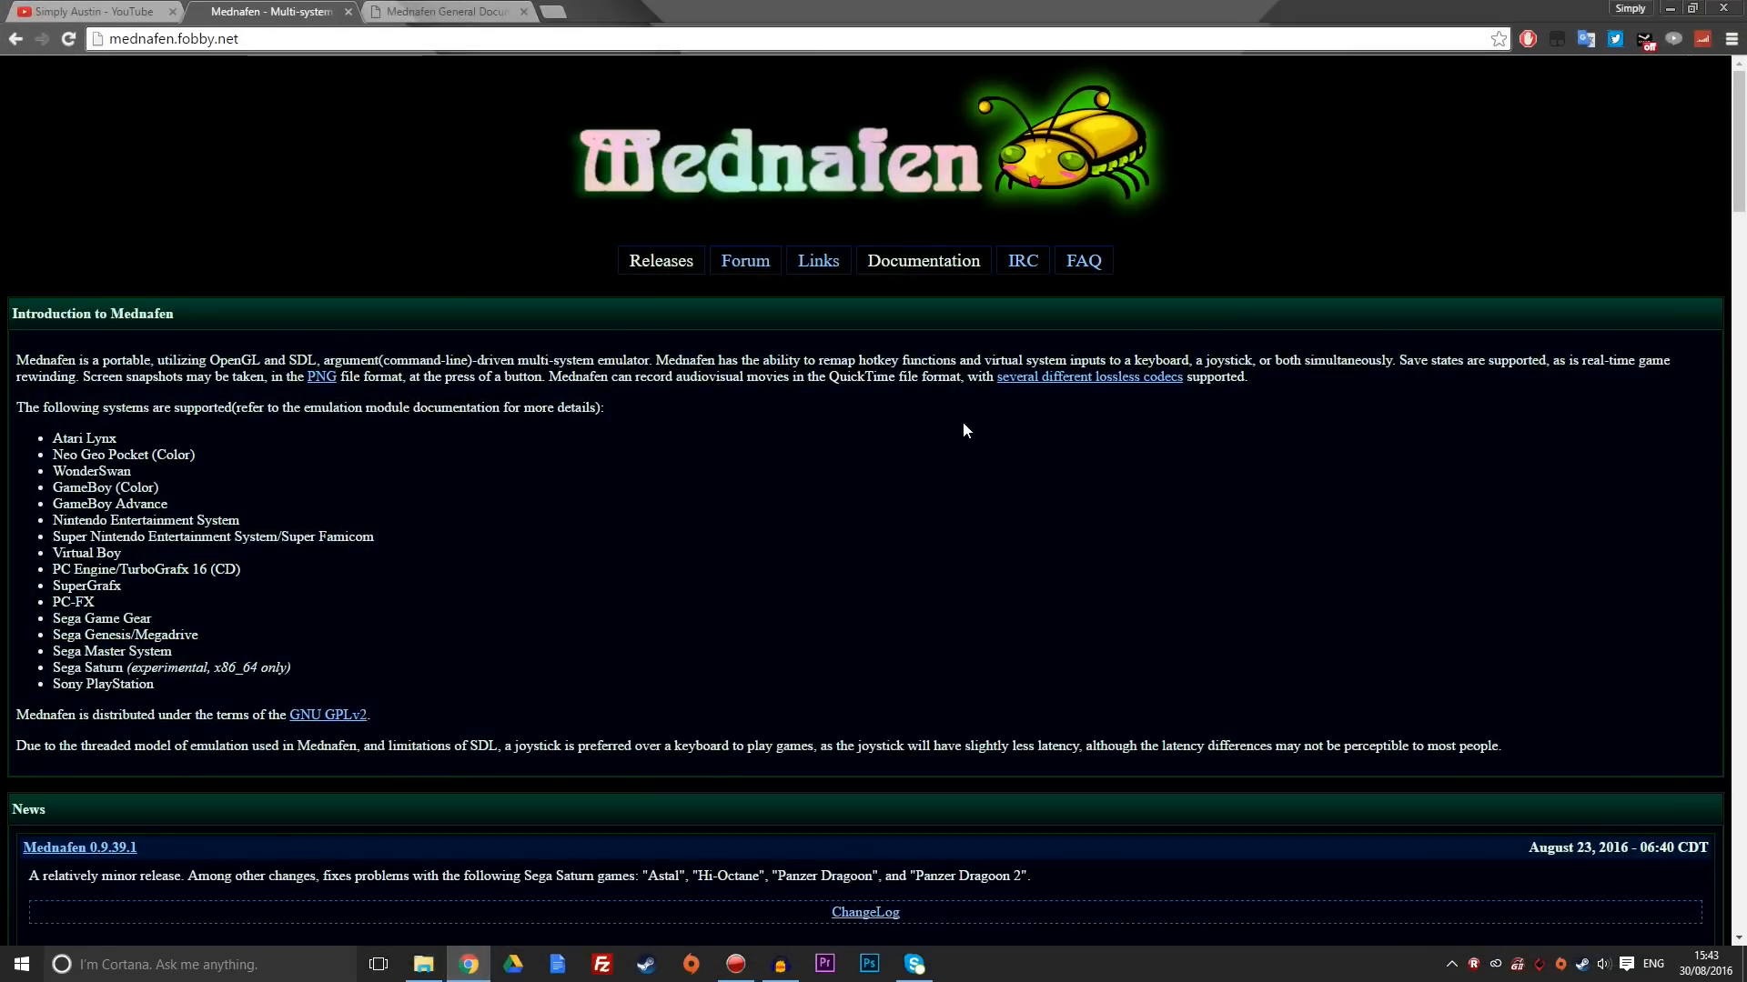
{"action": "mouse_move", "coordinate": [939, 404]}
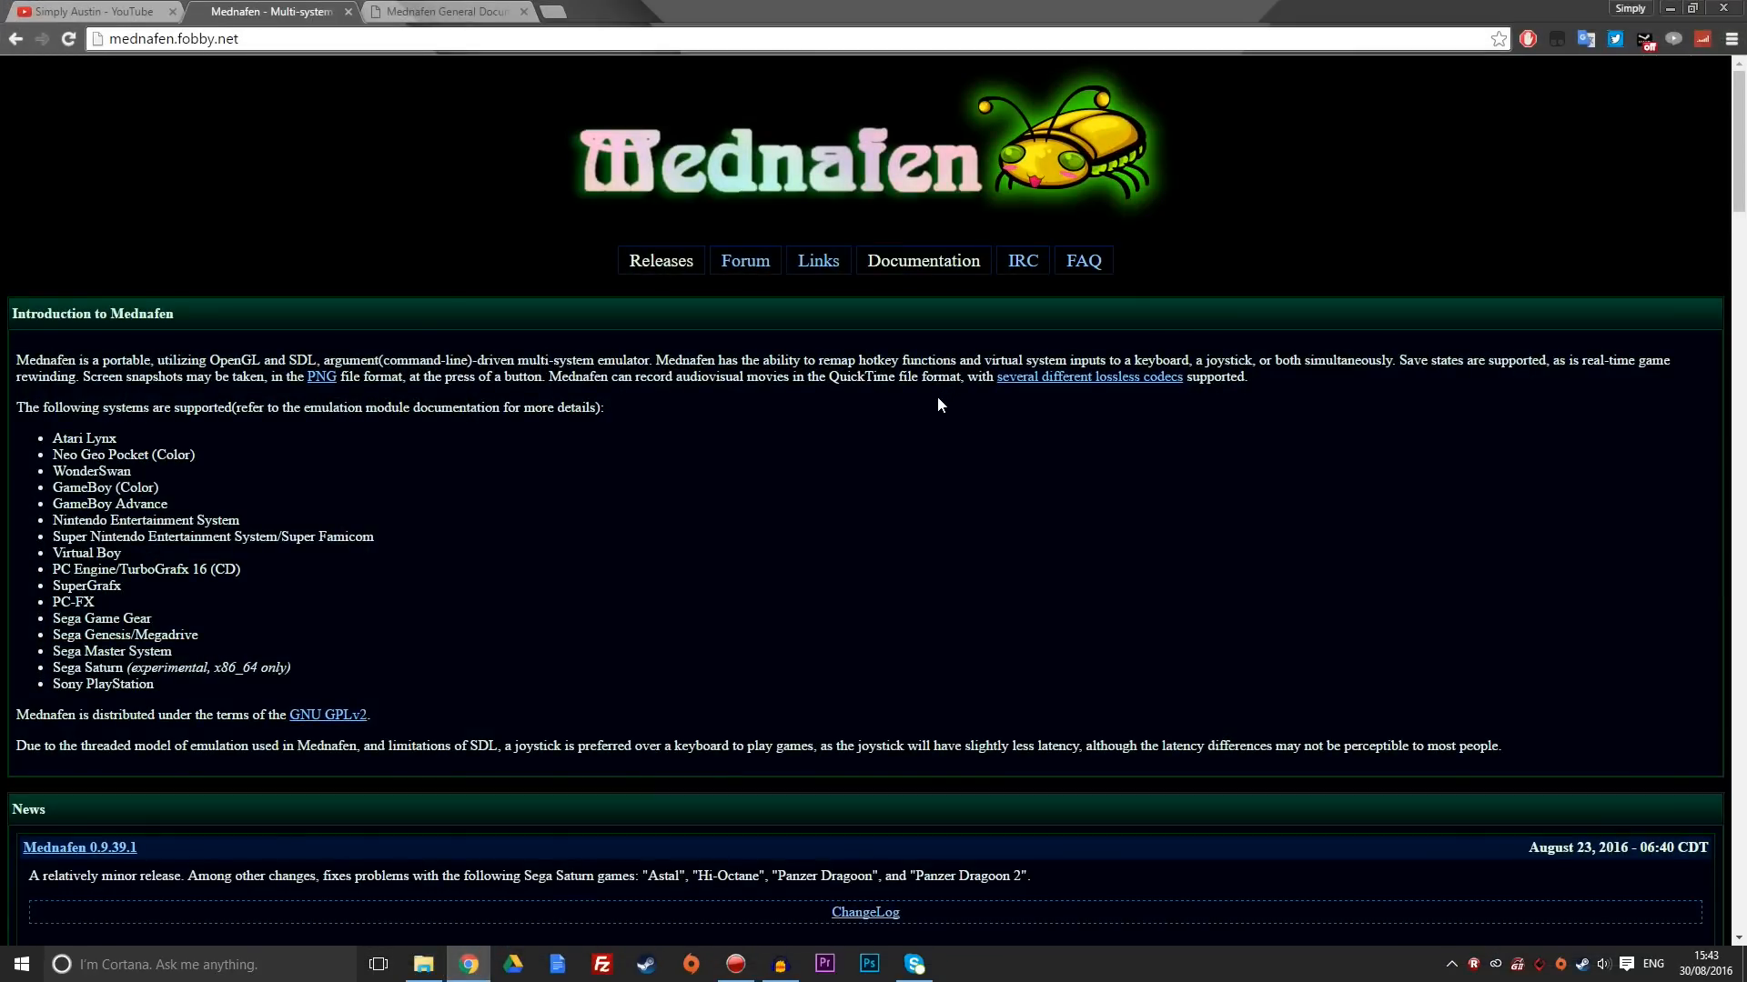
{"action": "mouse_move", "coordinate": [923, 262]}
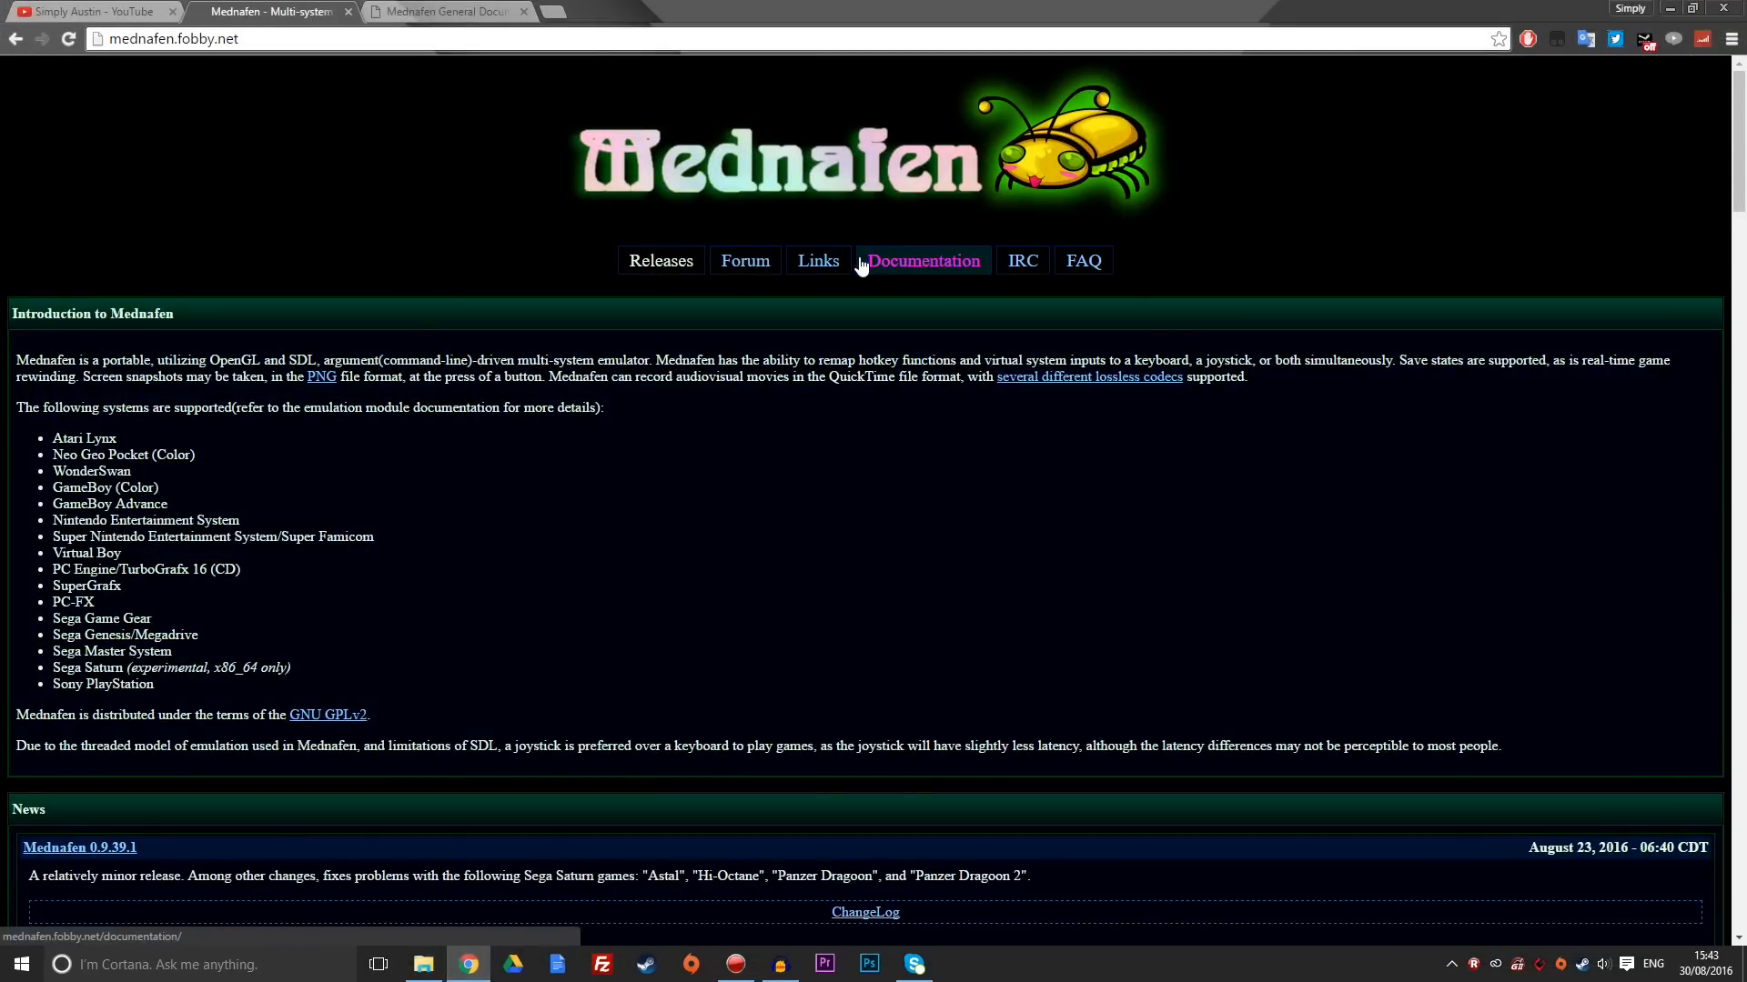
{"action": "mouse_move", "coordinate": [840, 287]}
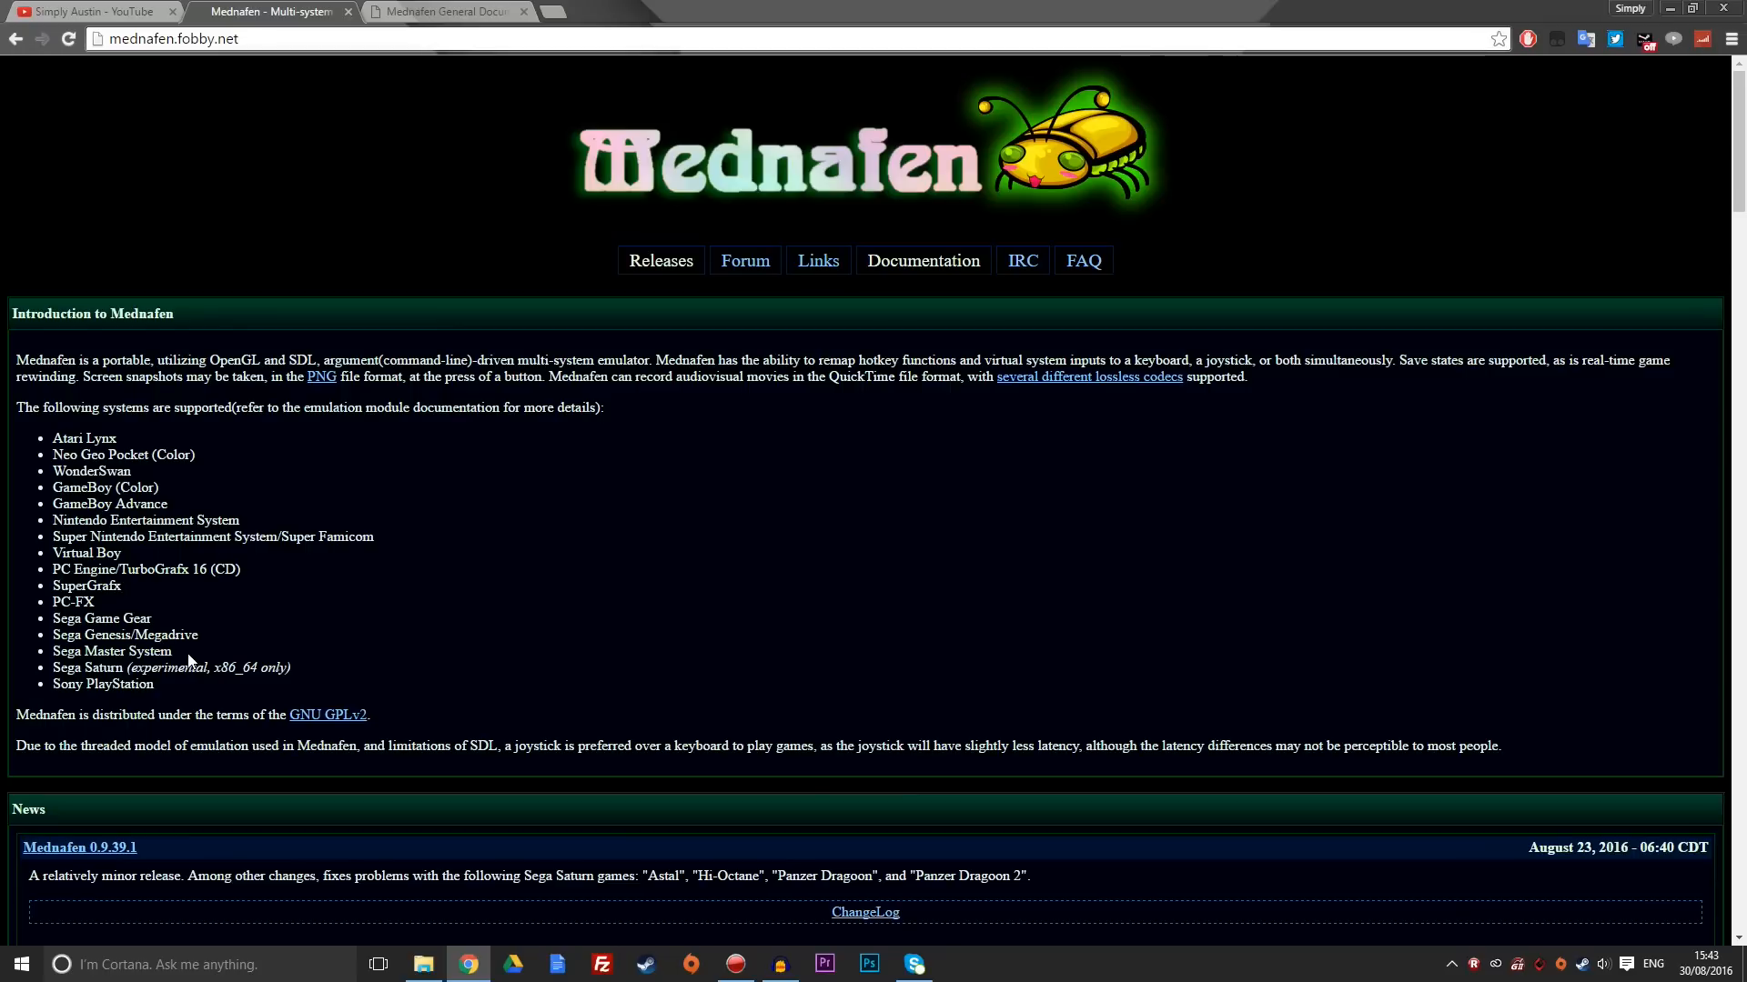
{"action": "mouse_move", "coordinate": [188, 650]}
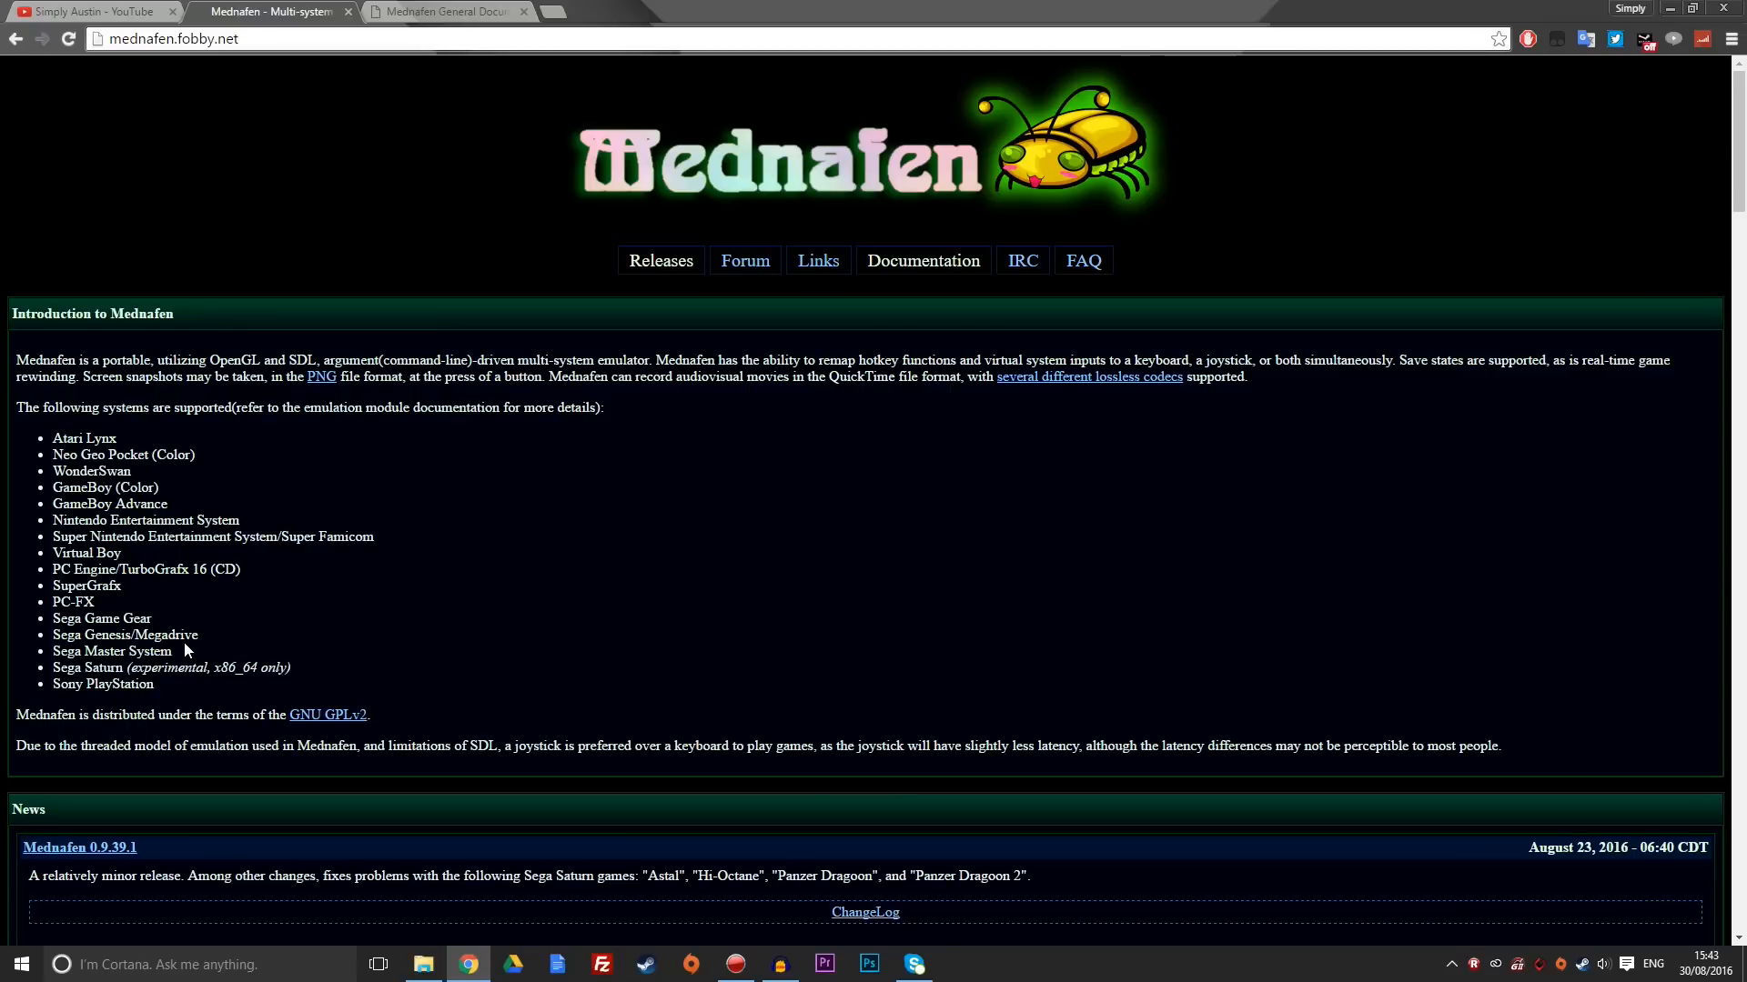
{"action": "mouse_move", "coordinate": [183, 649]}
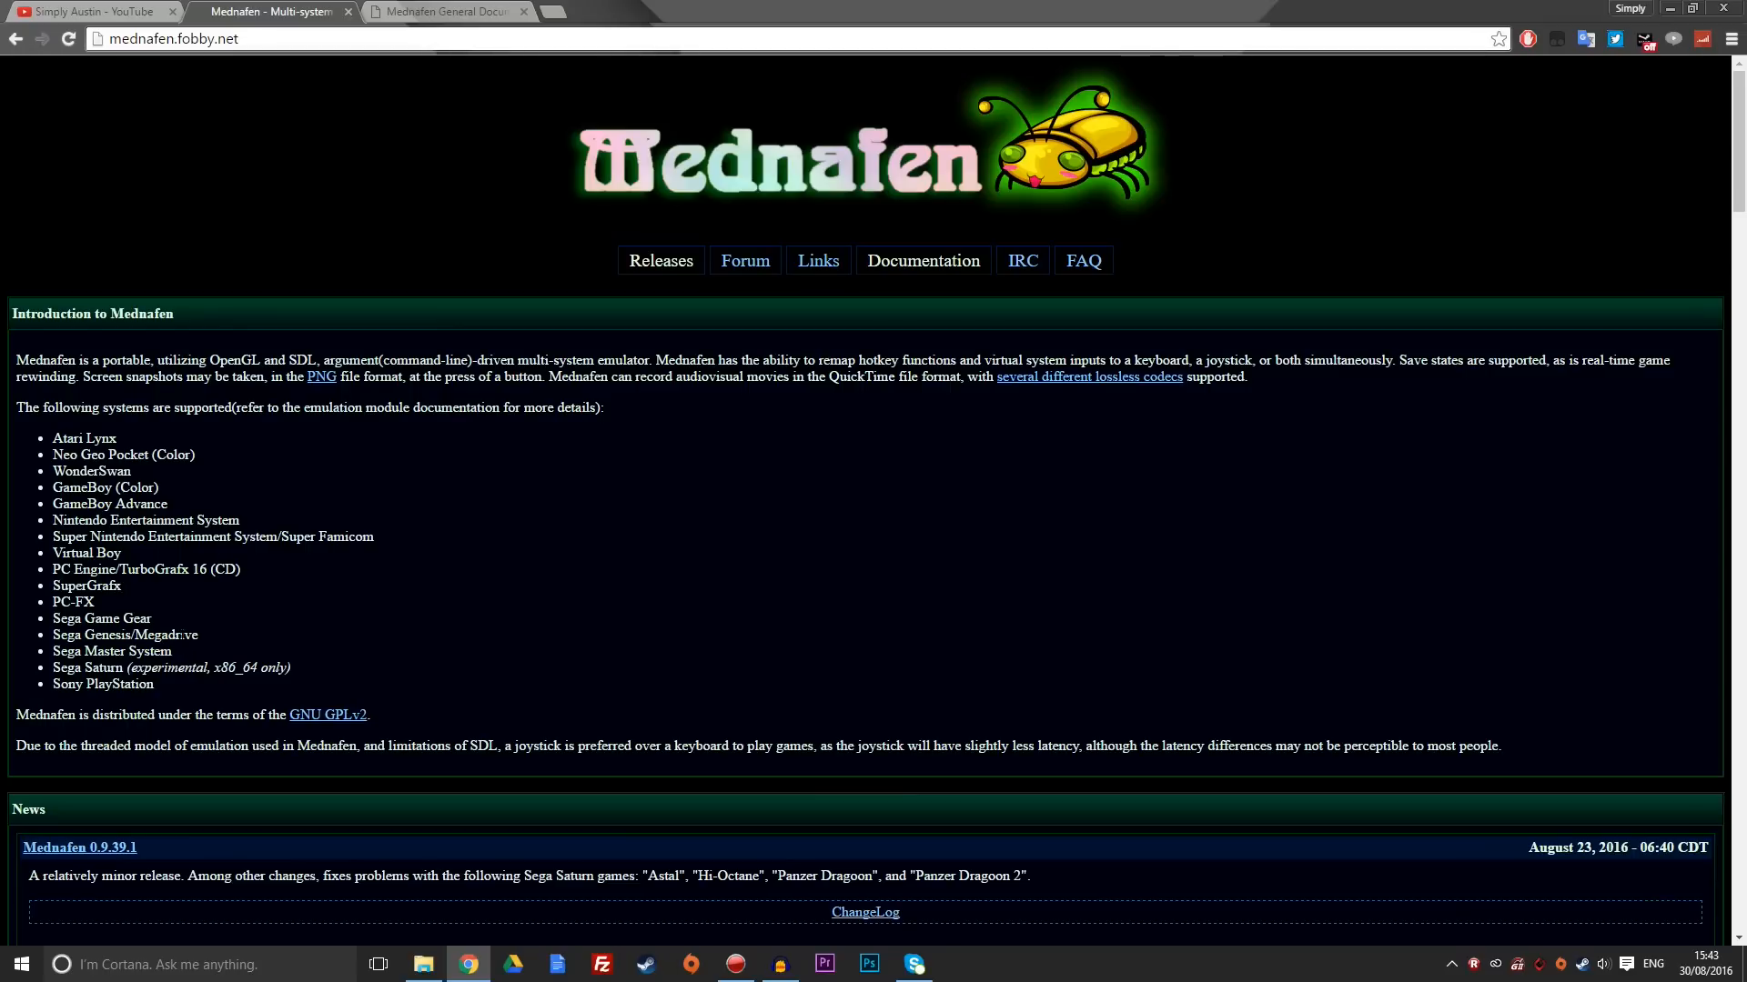
{"action": "mouse_move", "coordinate": [307, 654]}
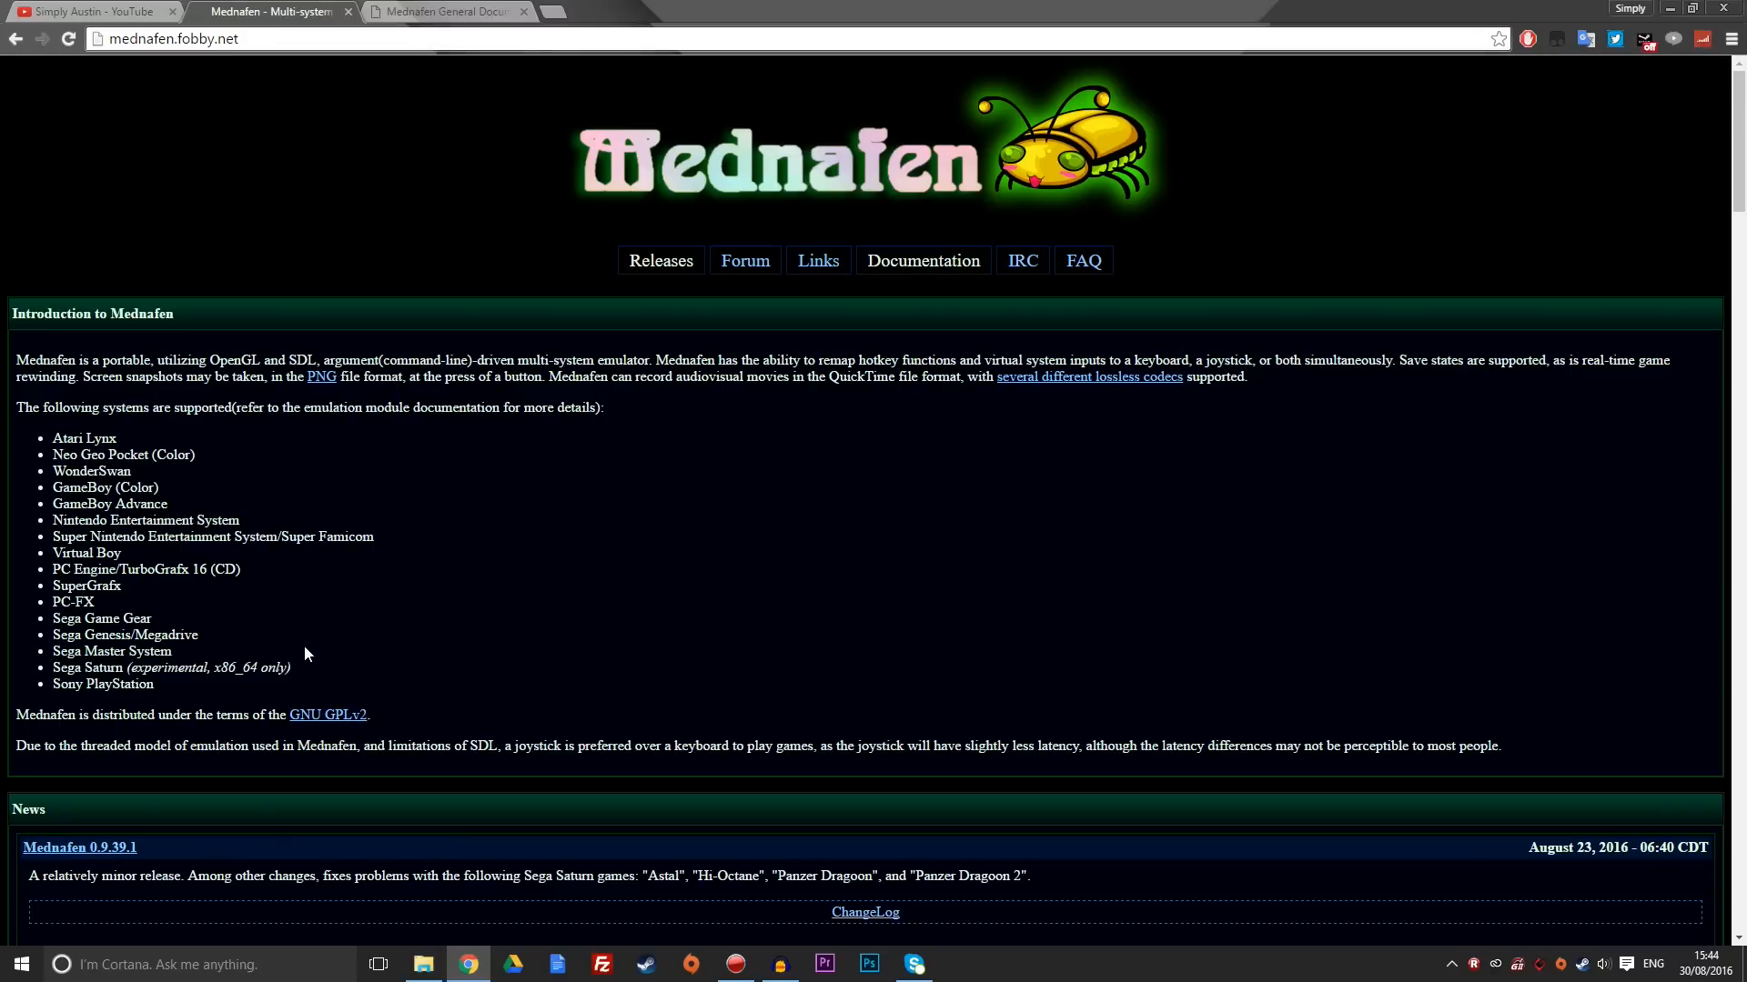
{"action": "mouse_move", "coordinate": [232, 616]}
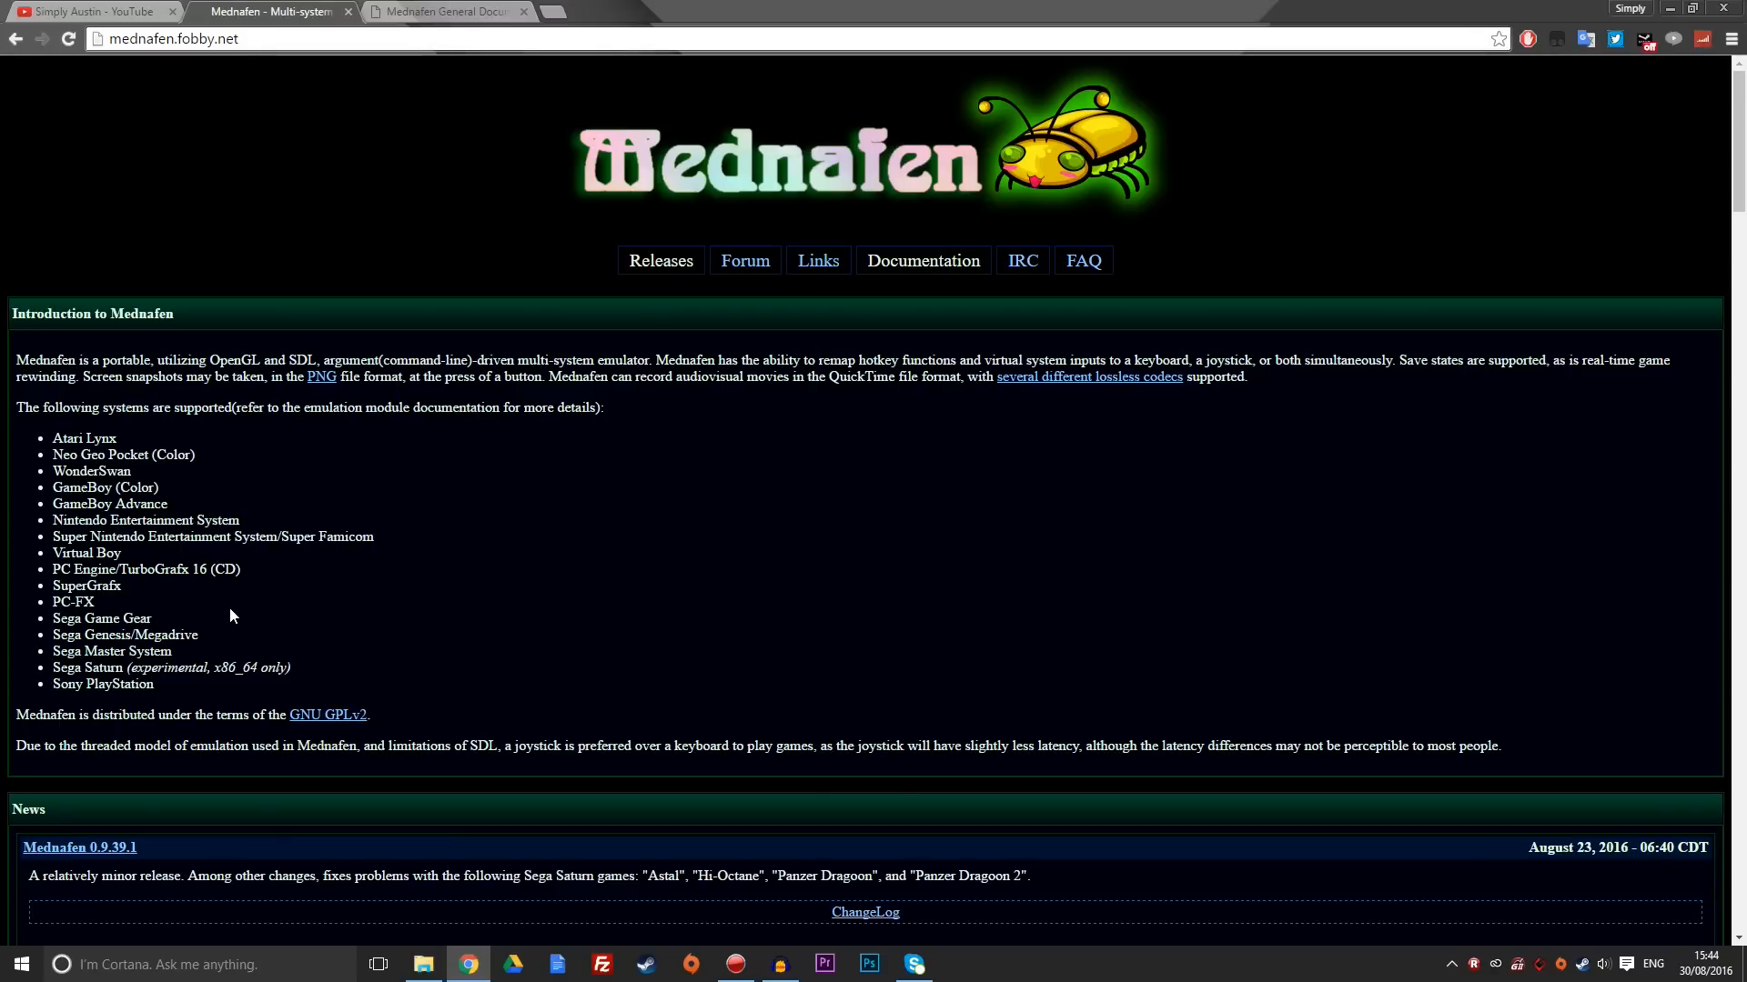
{"action": "mouse_move", "coordinate": [246, 655]}
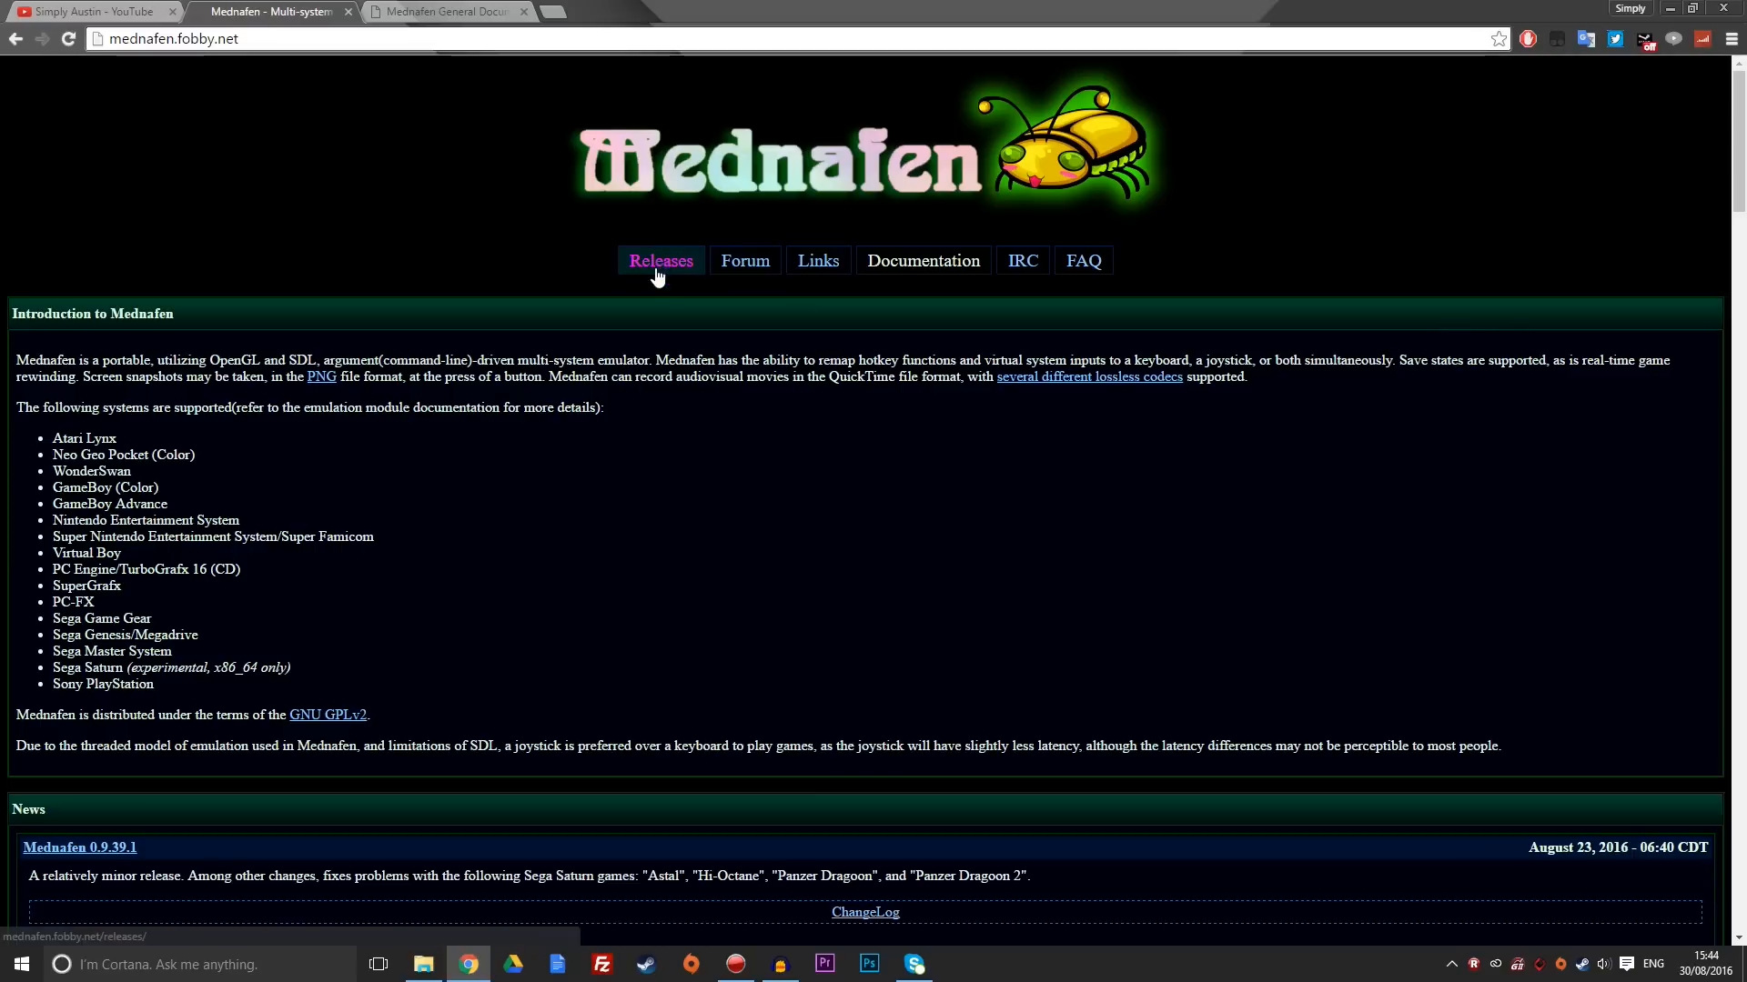
Download '64-bit Windows (Recommended)' for Mednafen 0.9.39.1 from the Releases page.
{"action": "left_click", "coordinate": [660, 261]}
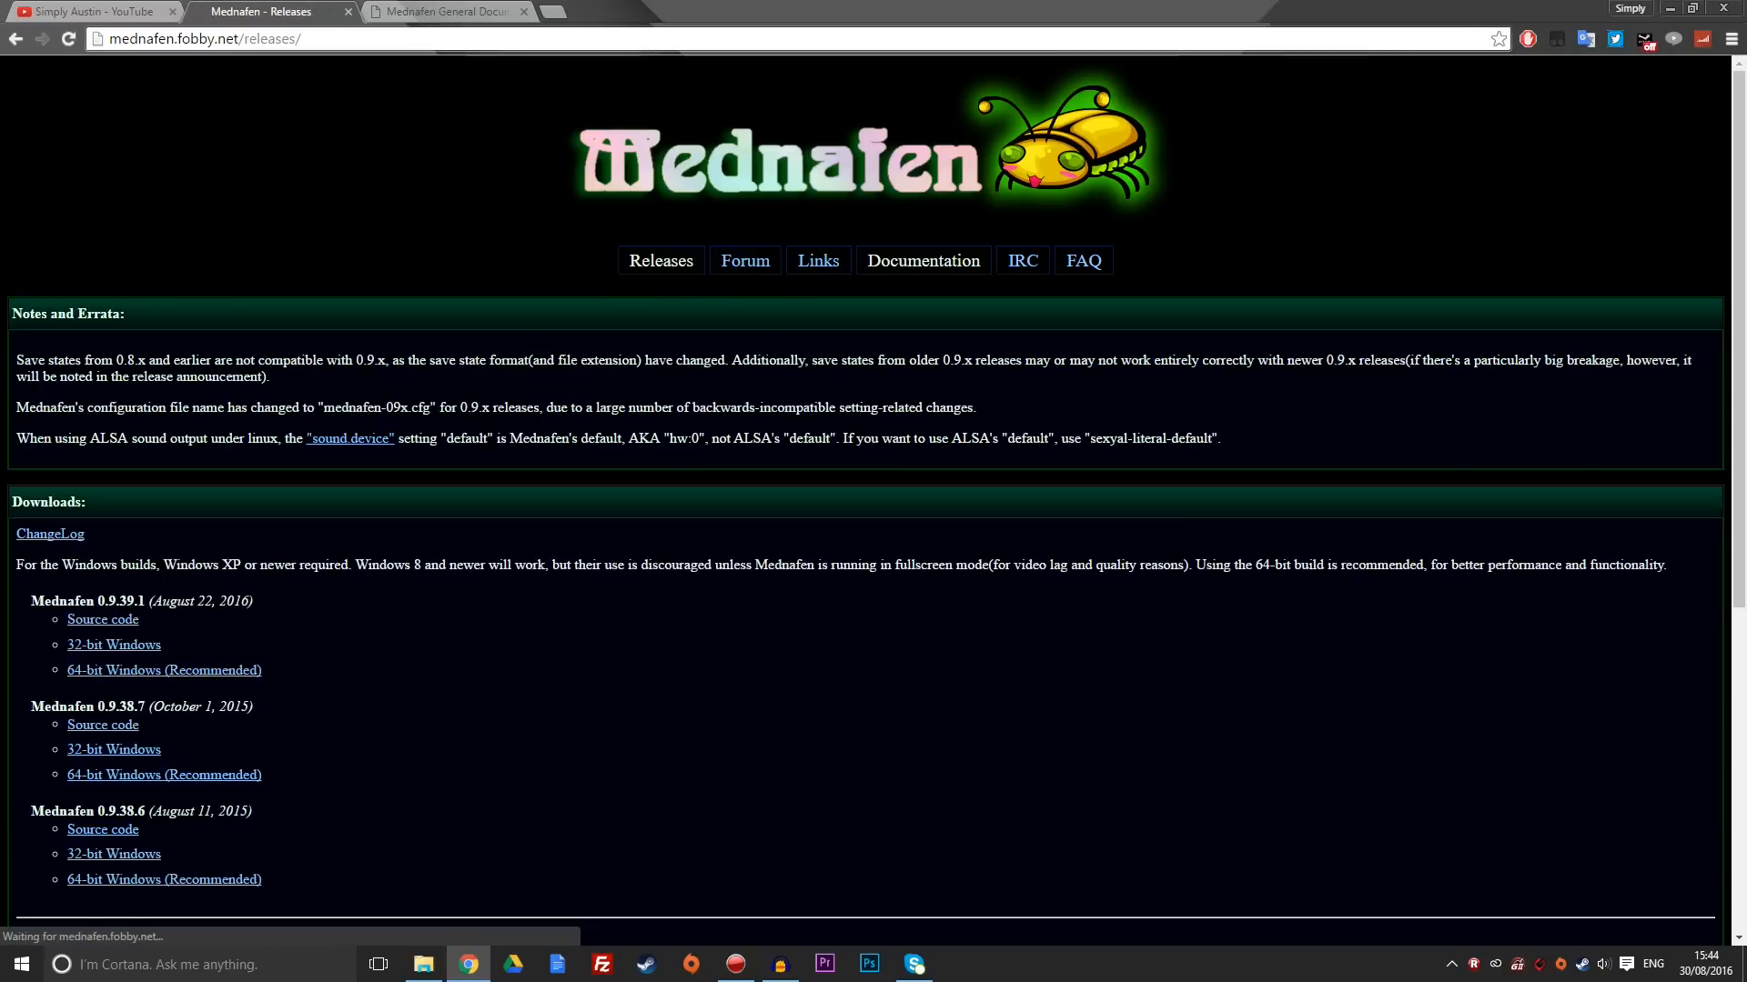
{"action": "scroll", "scroll_direction": "down", "scroll_amount": 3}
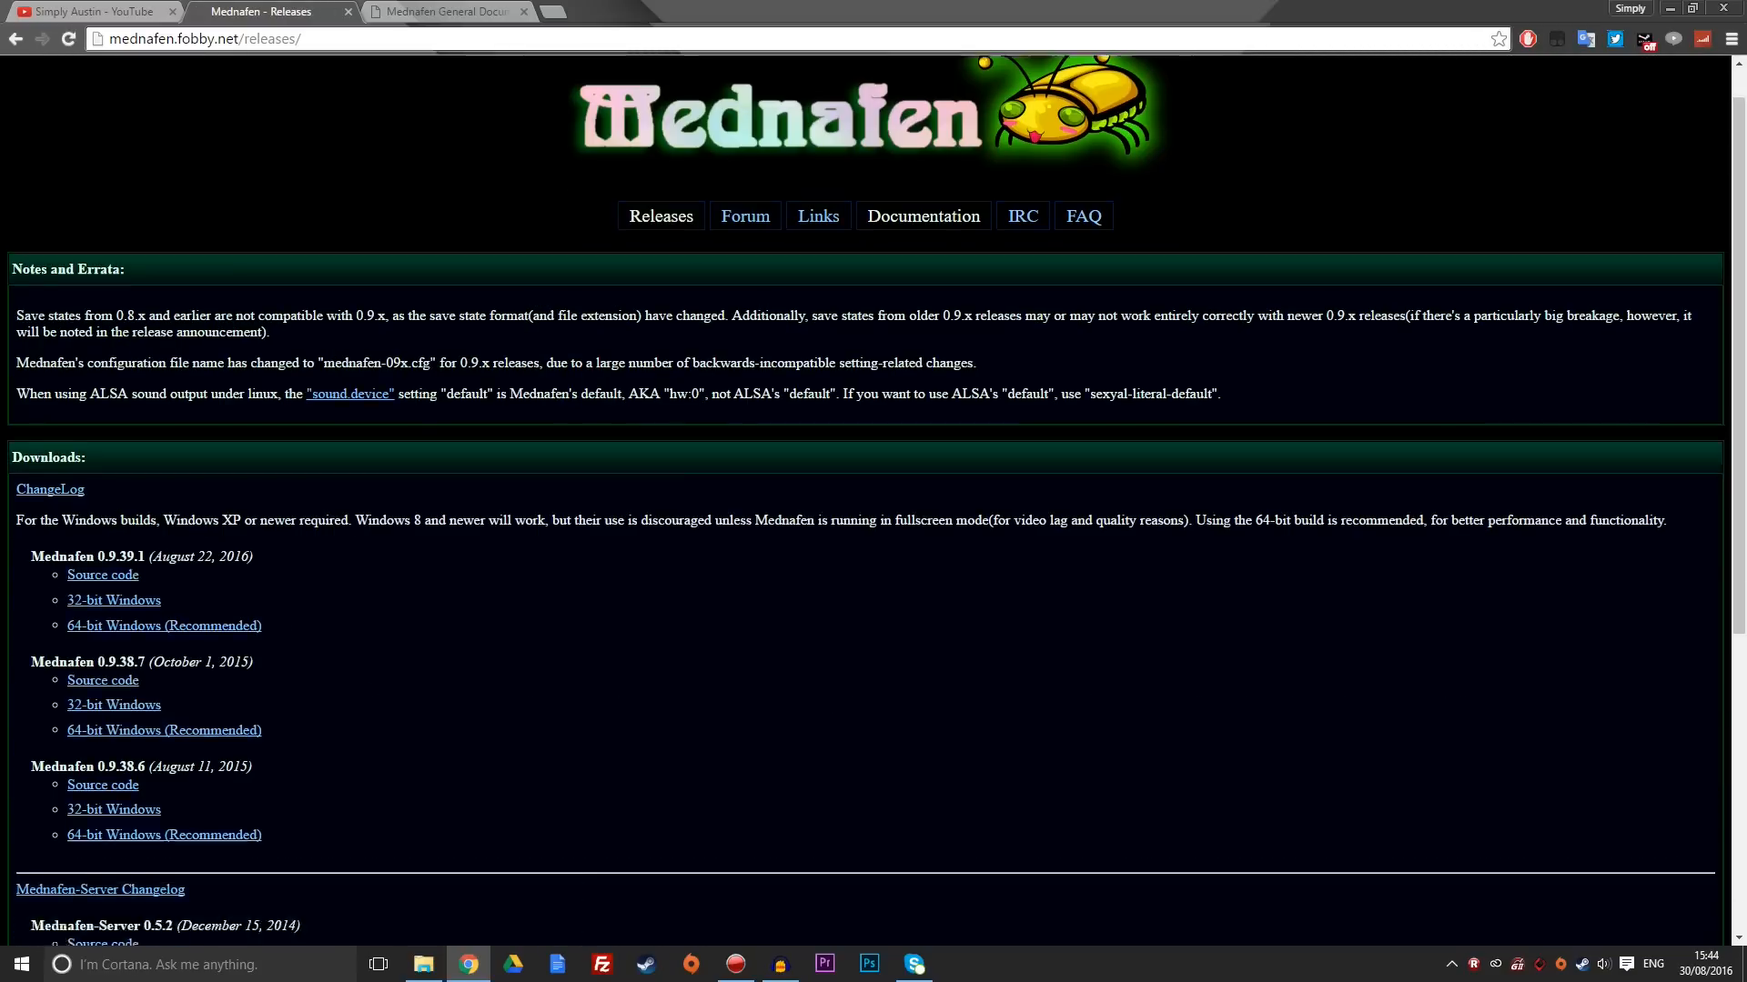
{"action": "scroll", "scroll_direction": "down", "scroll_amount": 3}
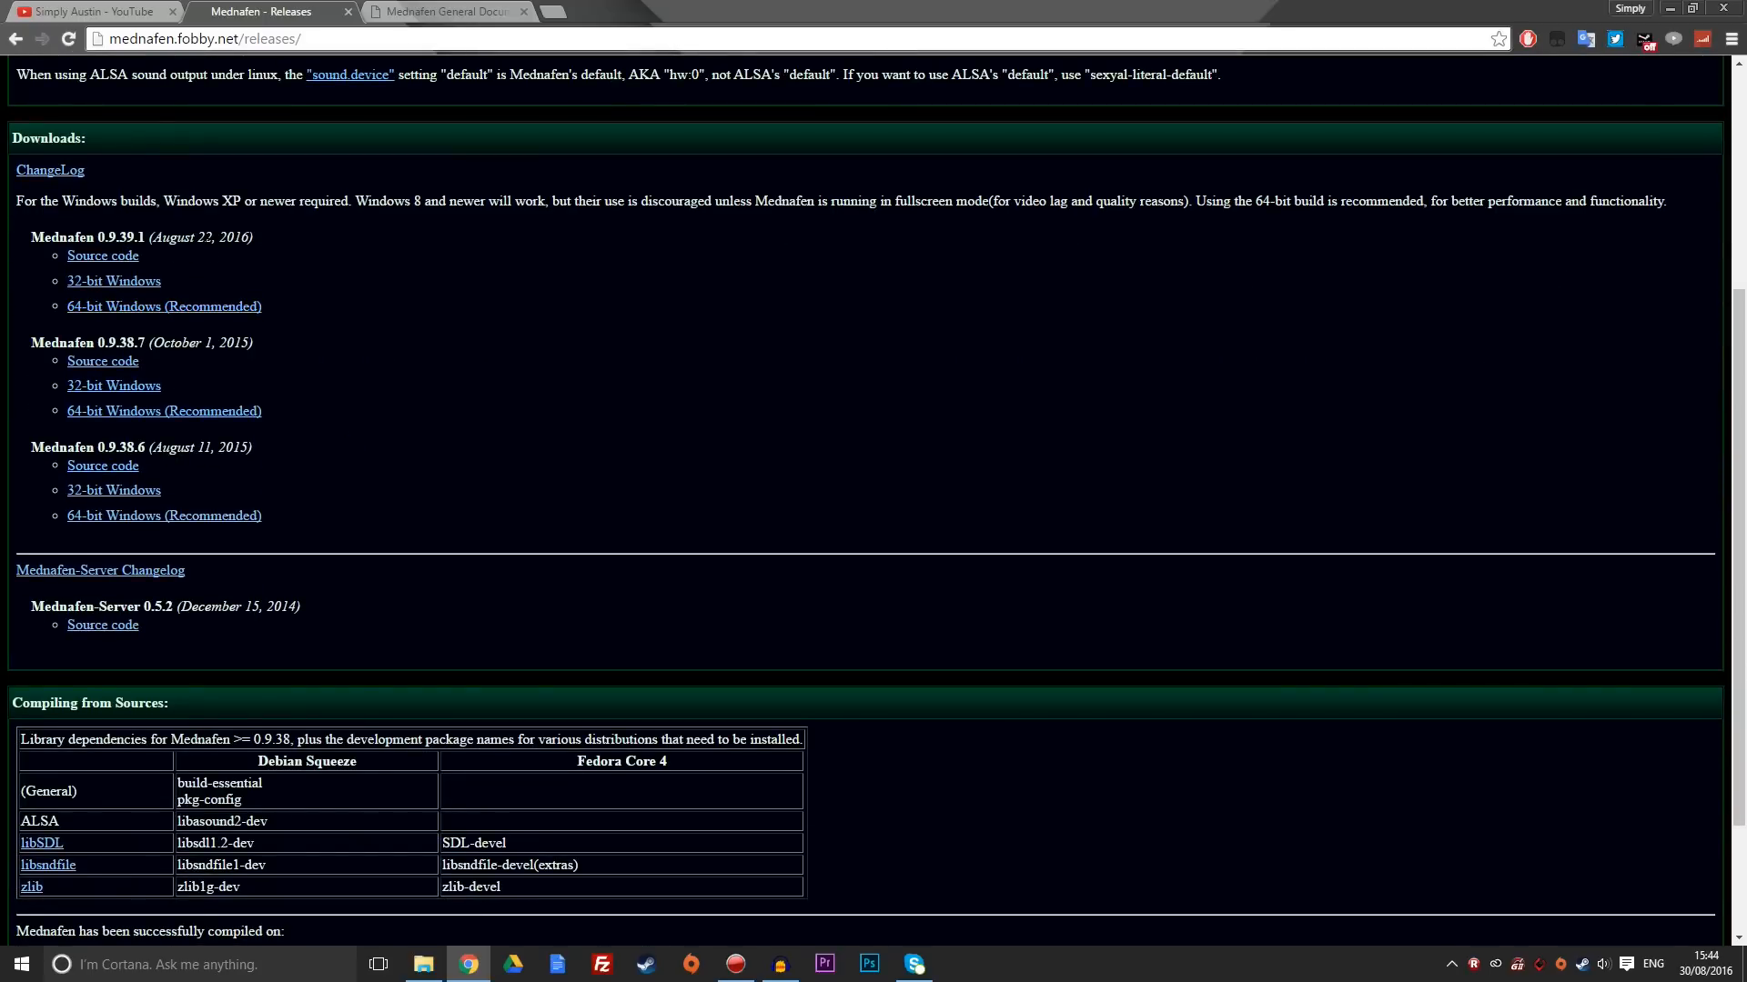
{"action": "mouse_move", "coordinate": [204, 262]}
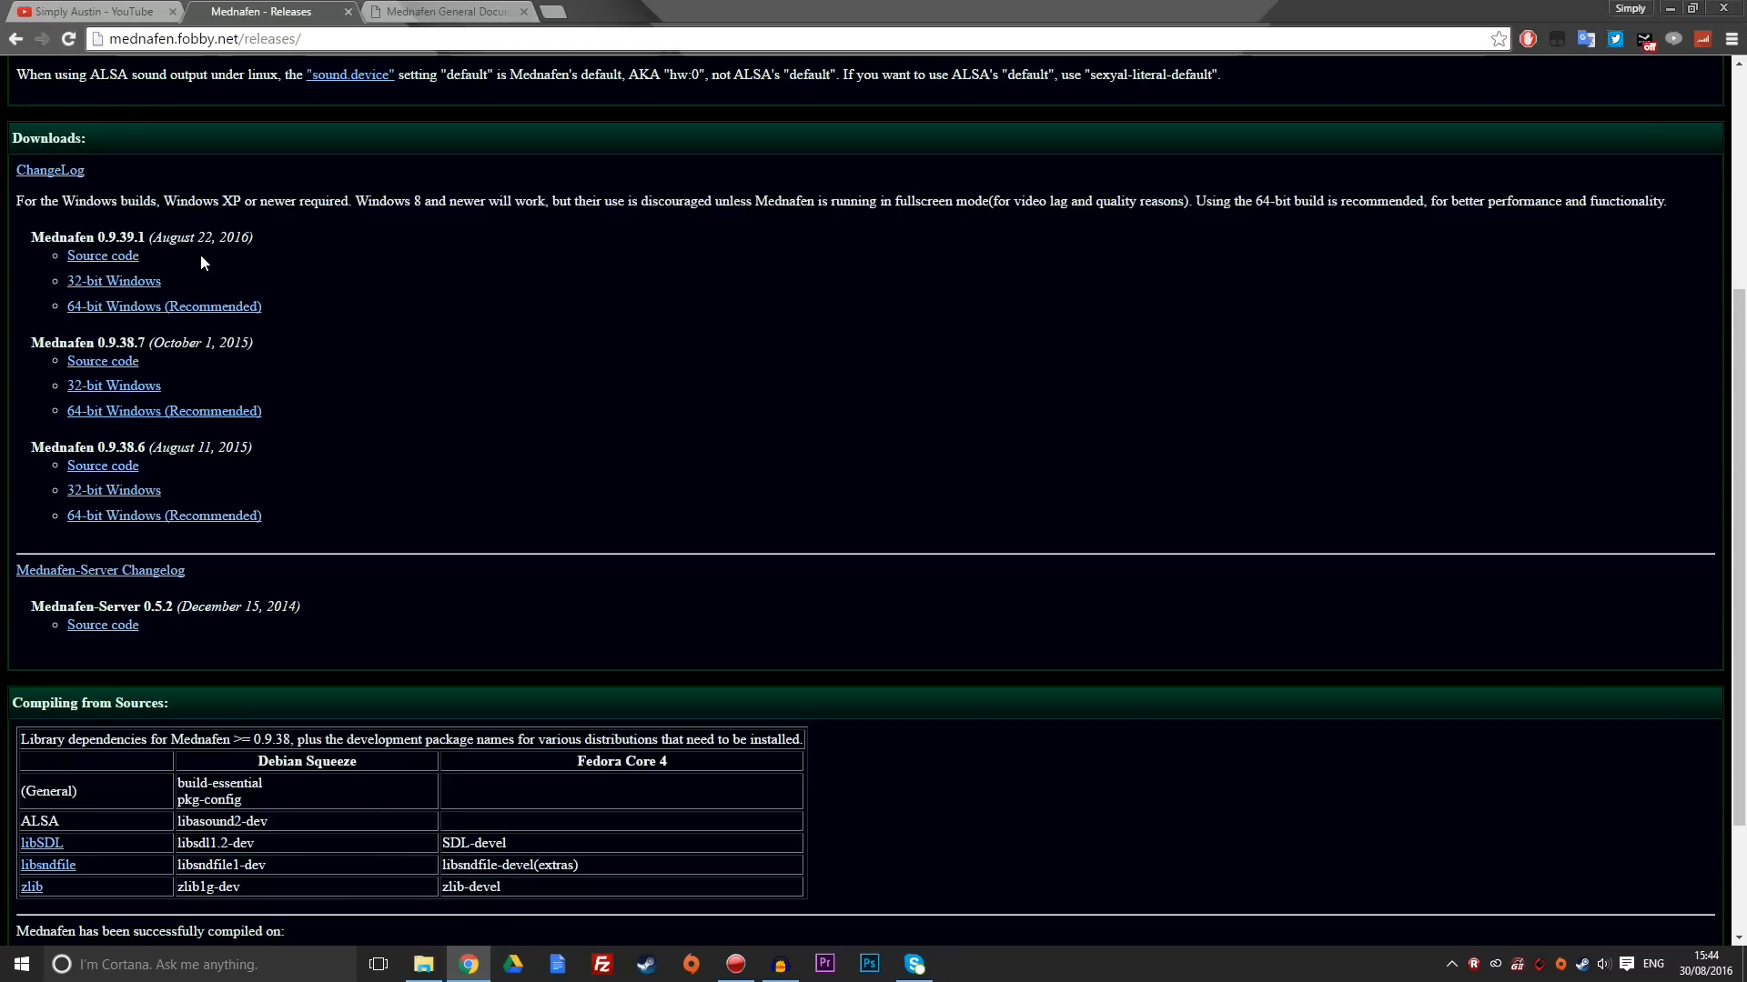
{"action": "mouse_move", "coordinate": [205, 276]}
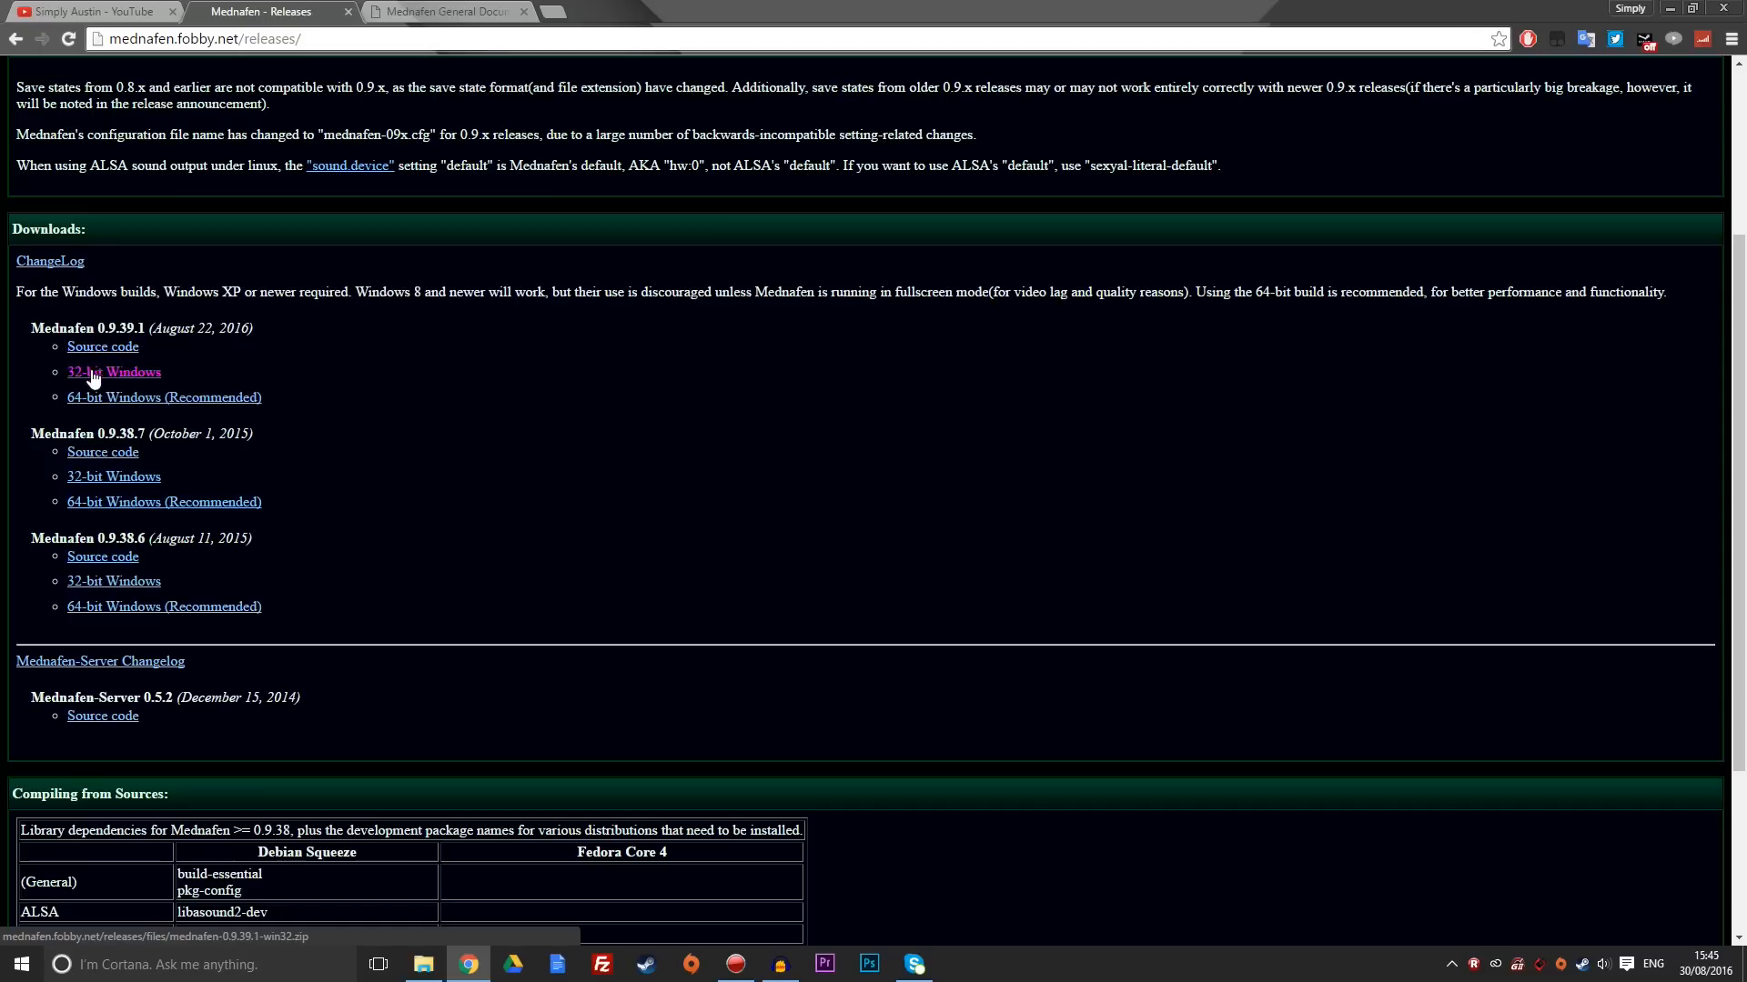
{"action": "mouse_move", "coordinate": [164, 398]}
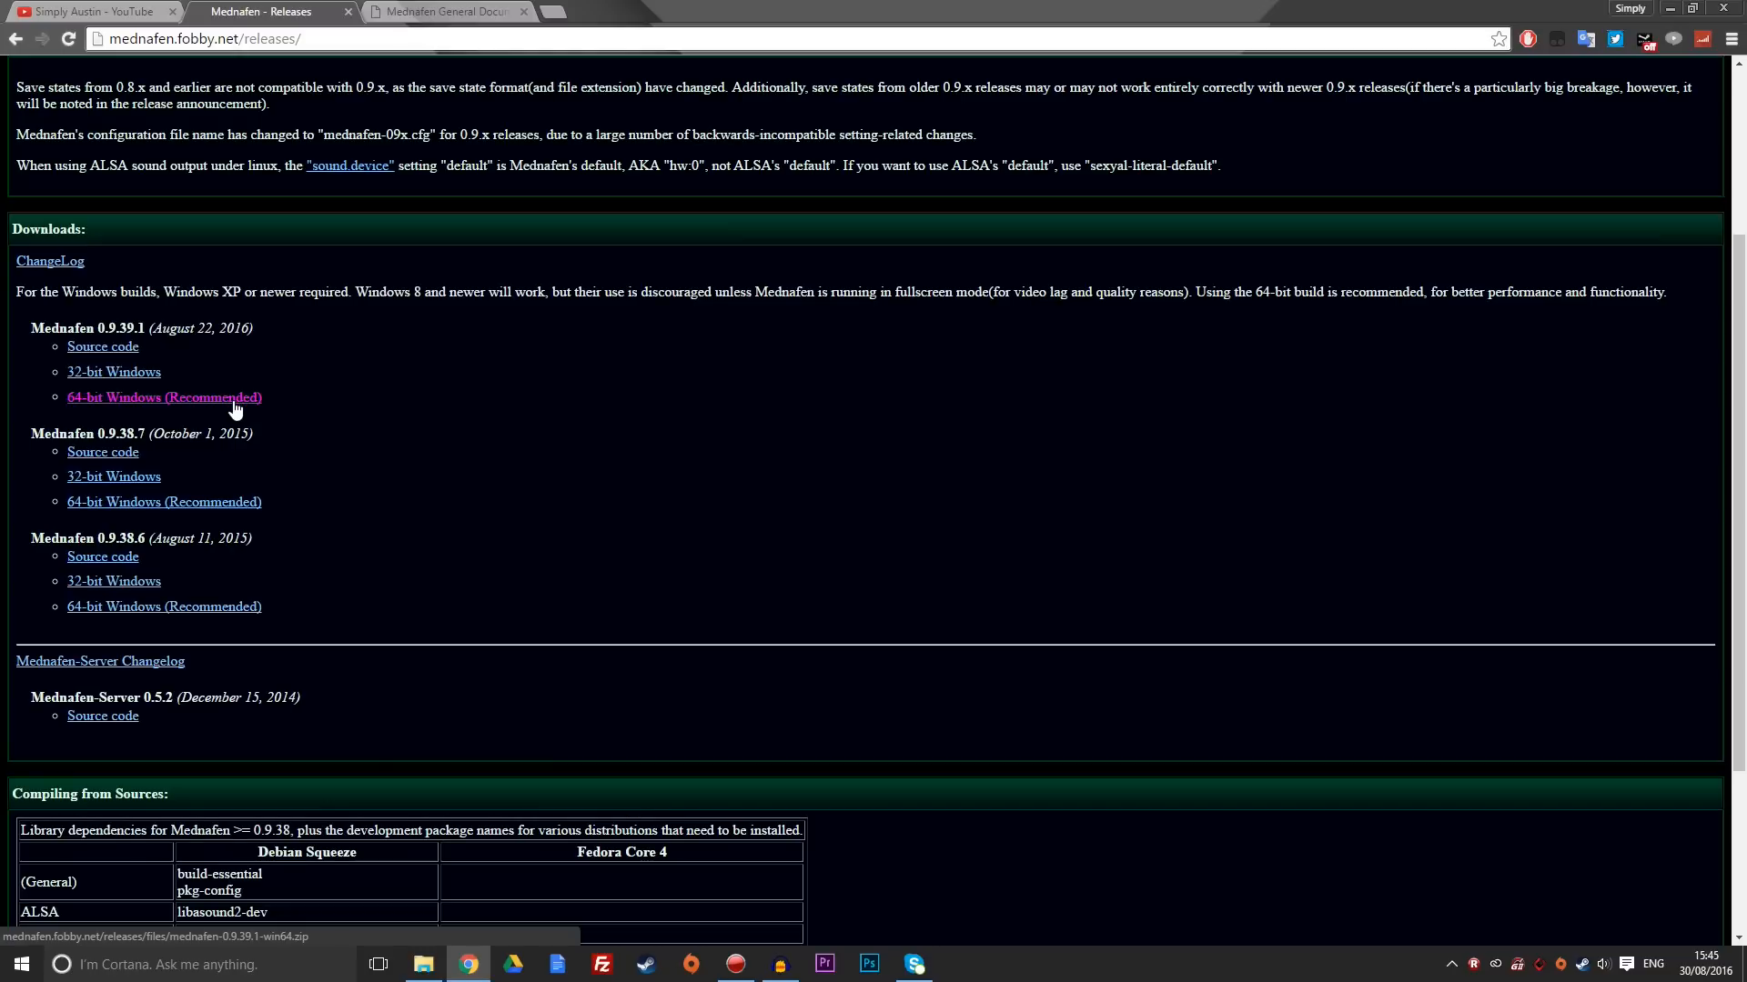
{"action": "left_click", "coordinate": [164, 397]}
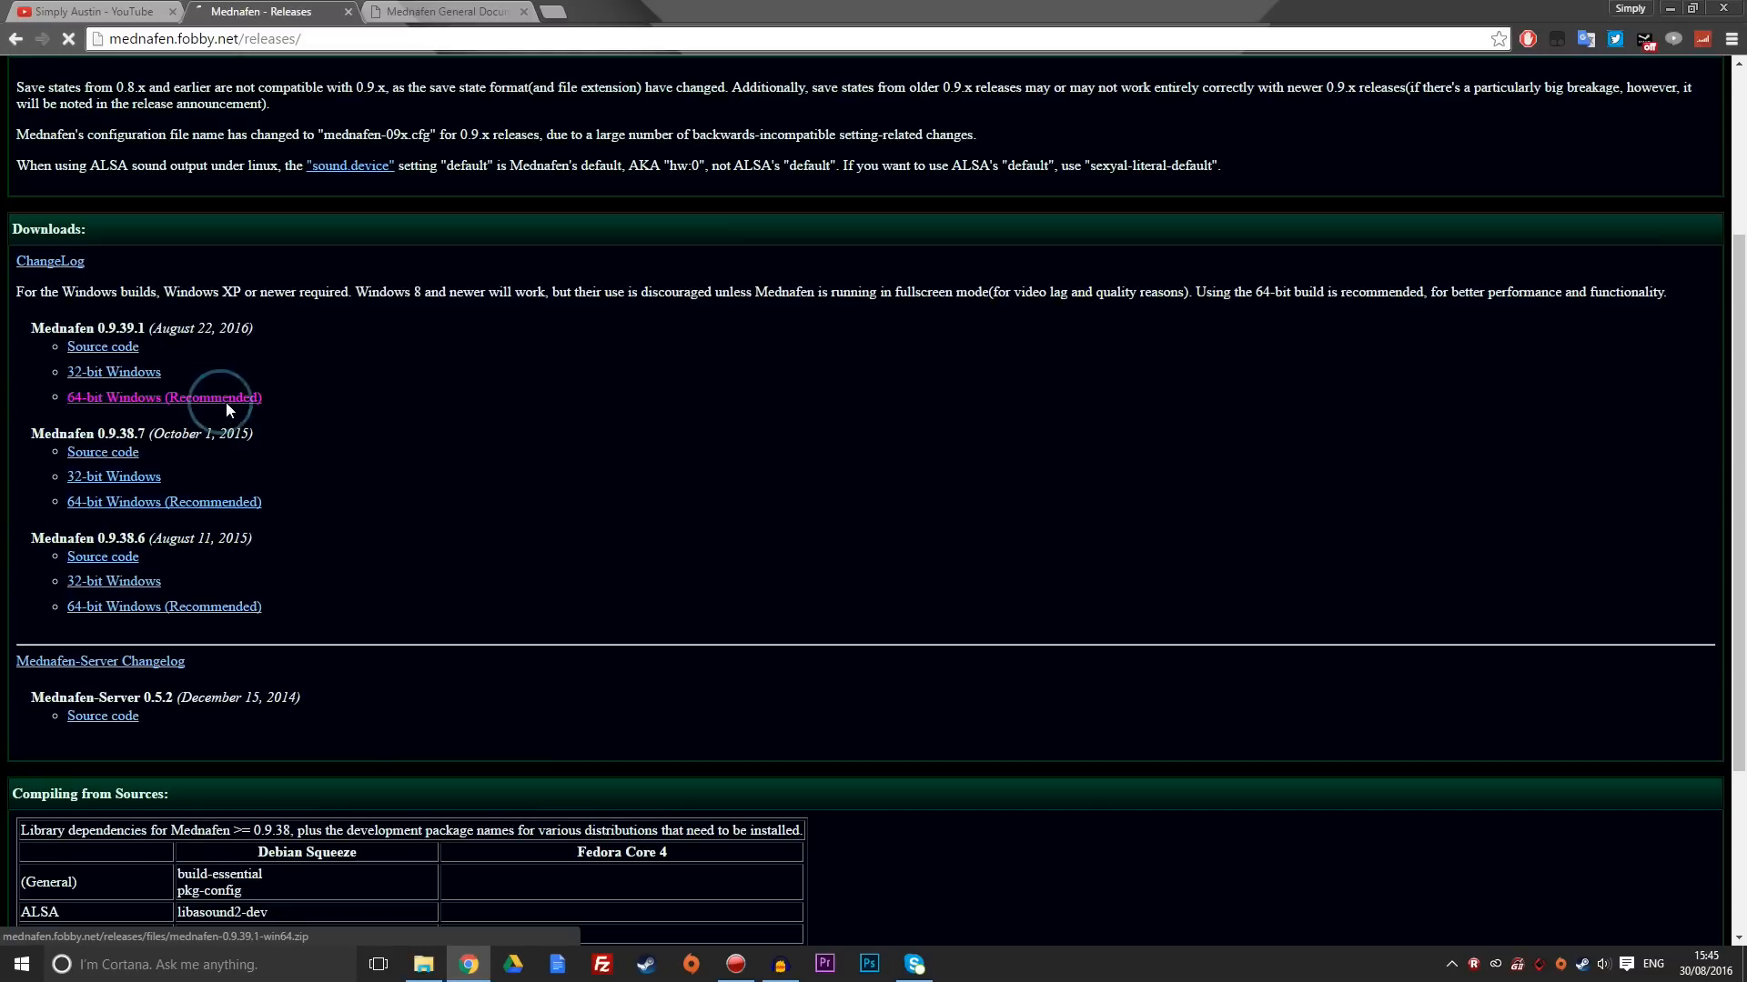
{"action": "left_click", "coordinate": [164, 398]}
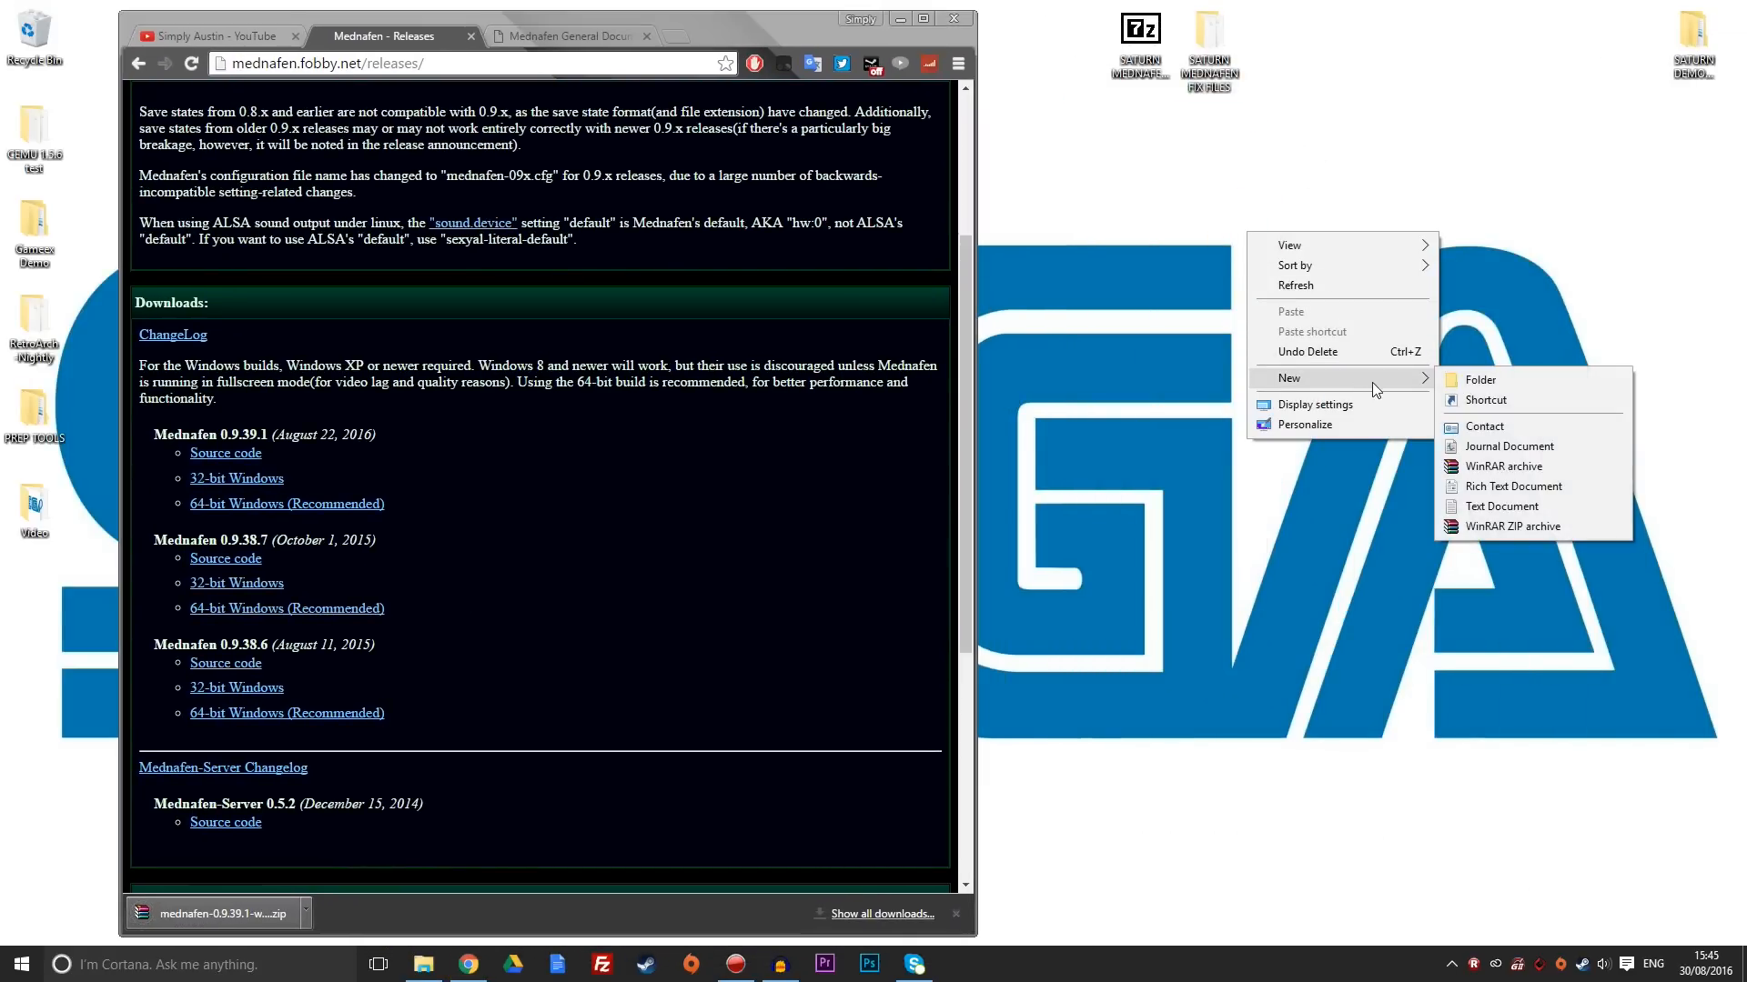
Create a new desktop folder and name it 'Mednafen Demo'.
{"action": "left_click", "coordinate": [1480, 381]}
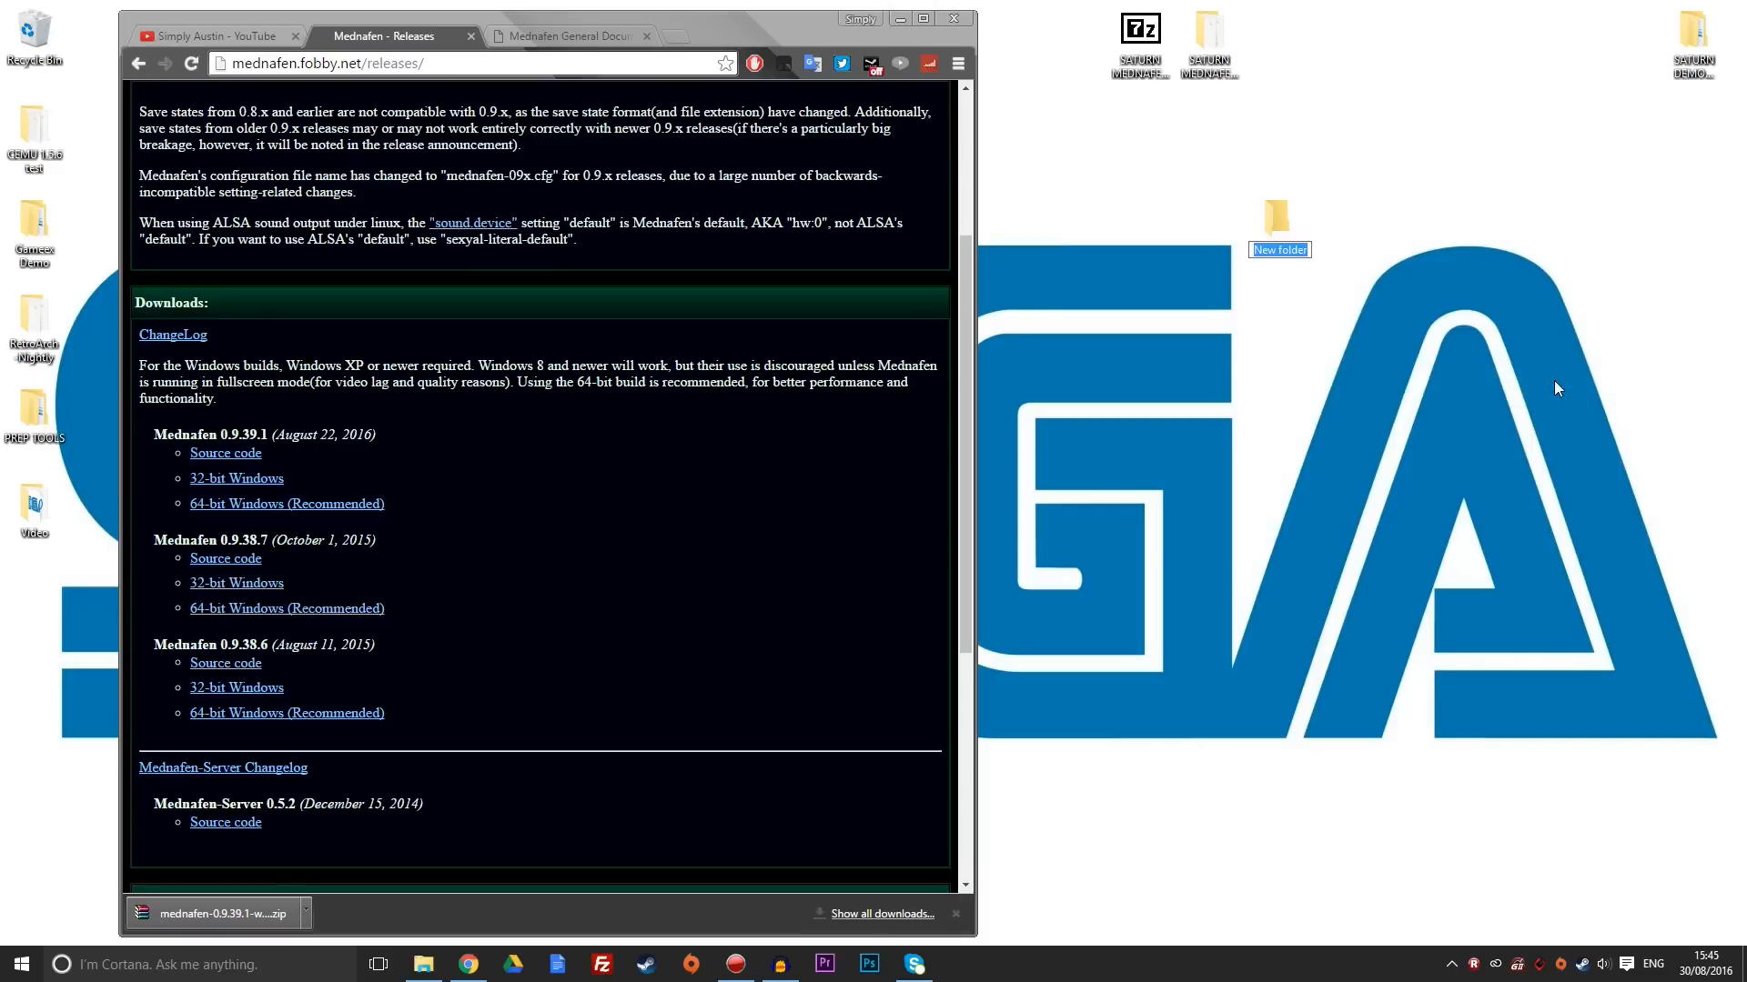
{"action": "type", "text": "Med"}
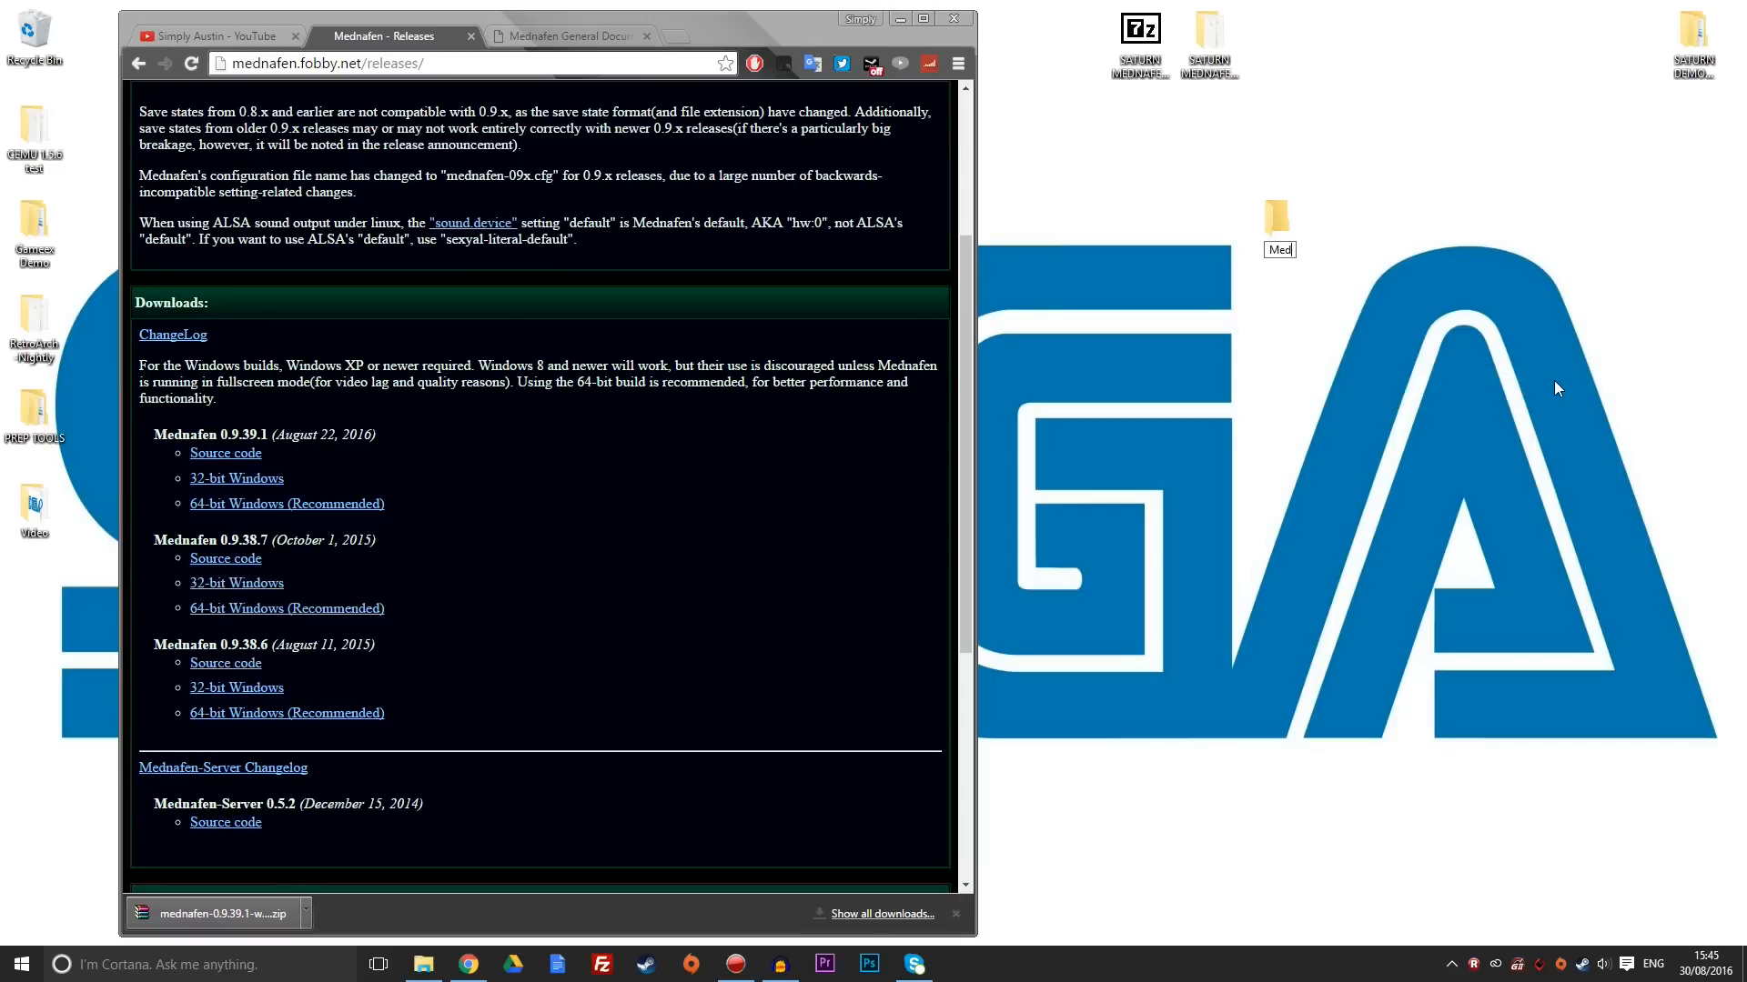
{"action": "type", "text": "Mednafen Demo"}
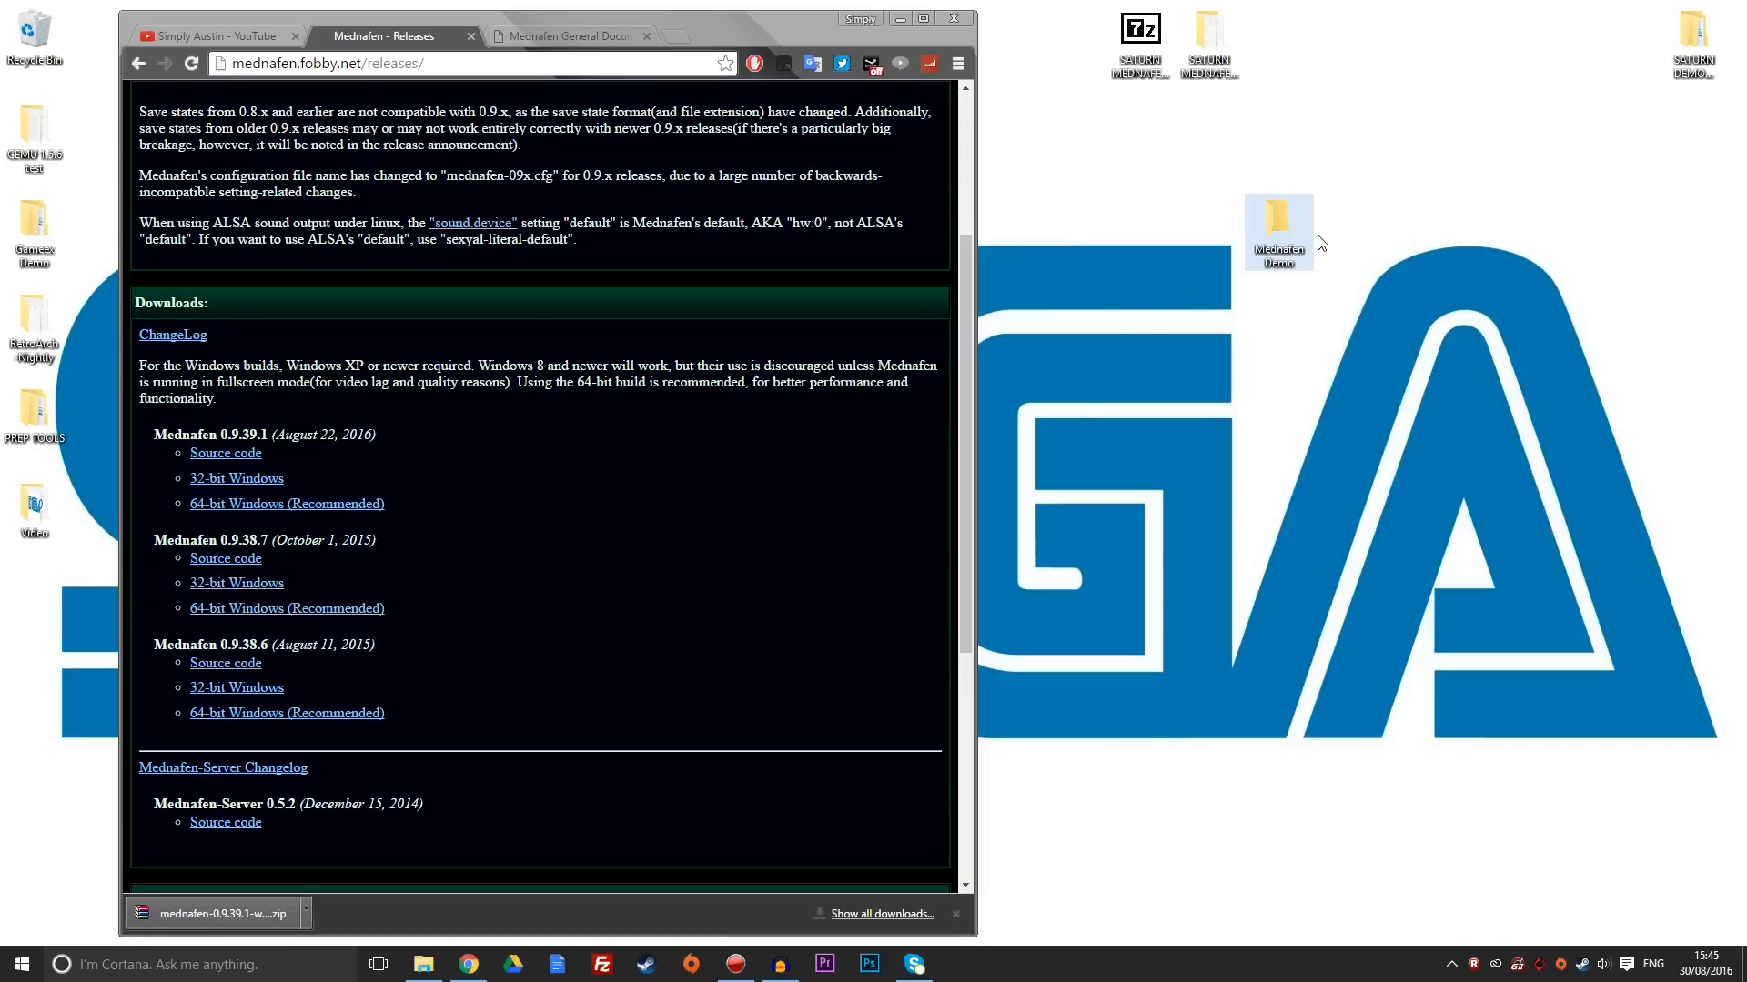
{"action": "mouse_move", "coordinate": [1292, 216]}
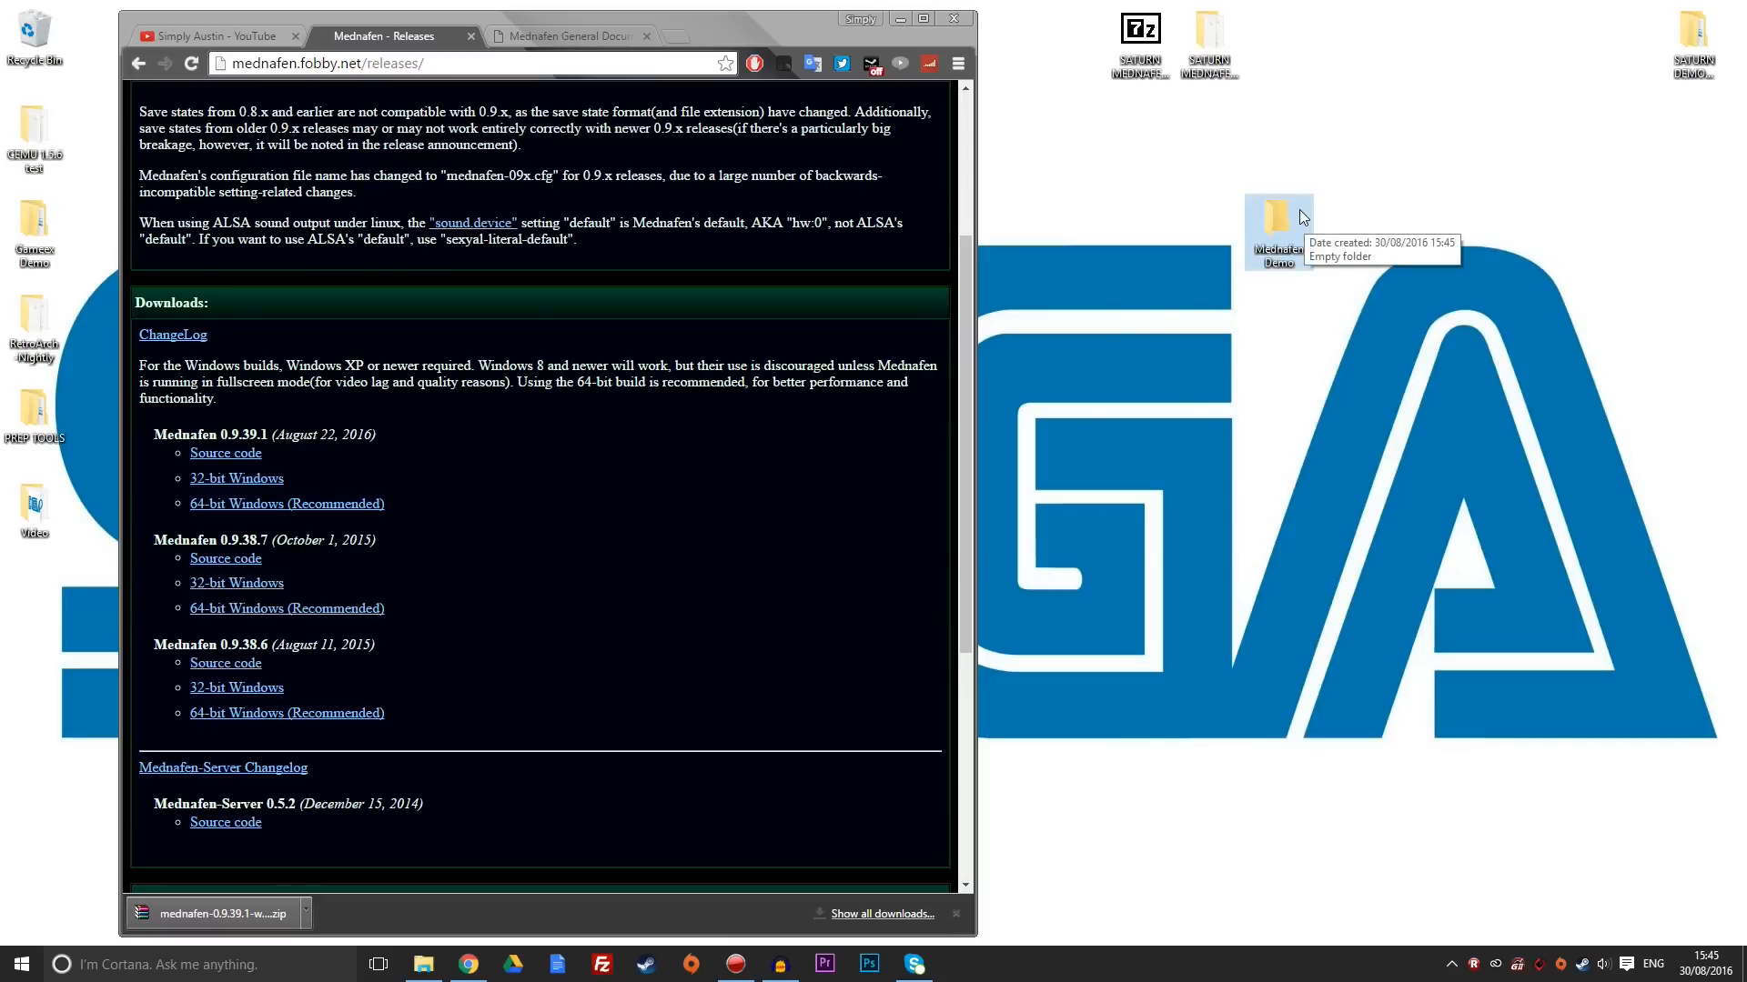
{"action": "mouse_move", "coordinate": [467, 407]}
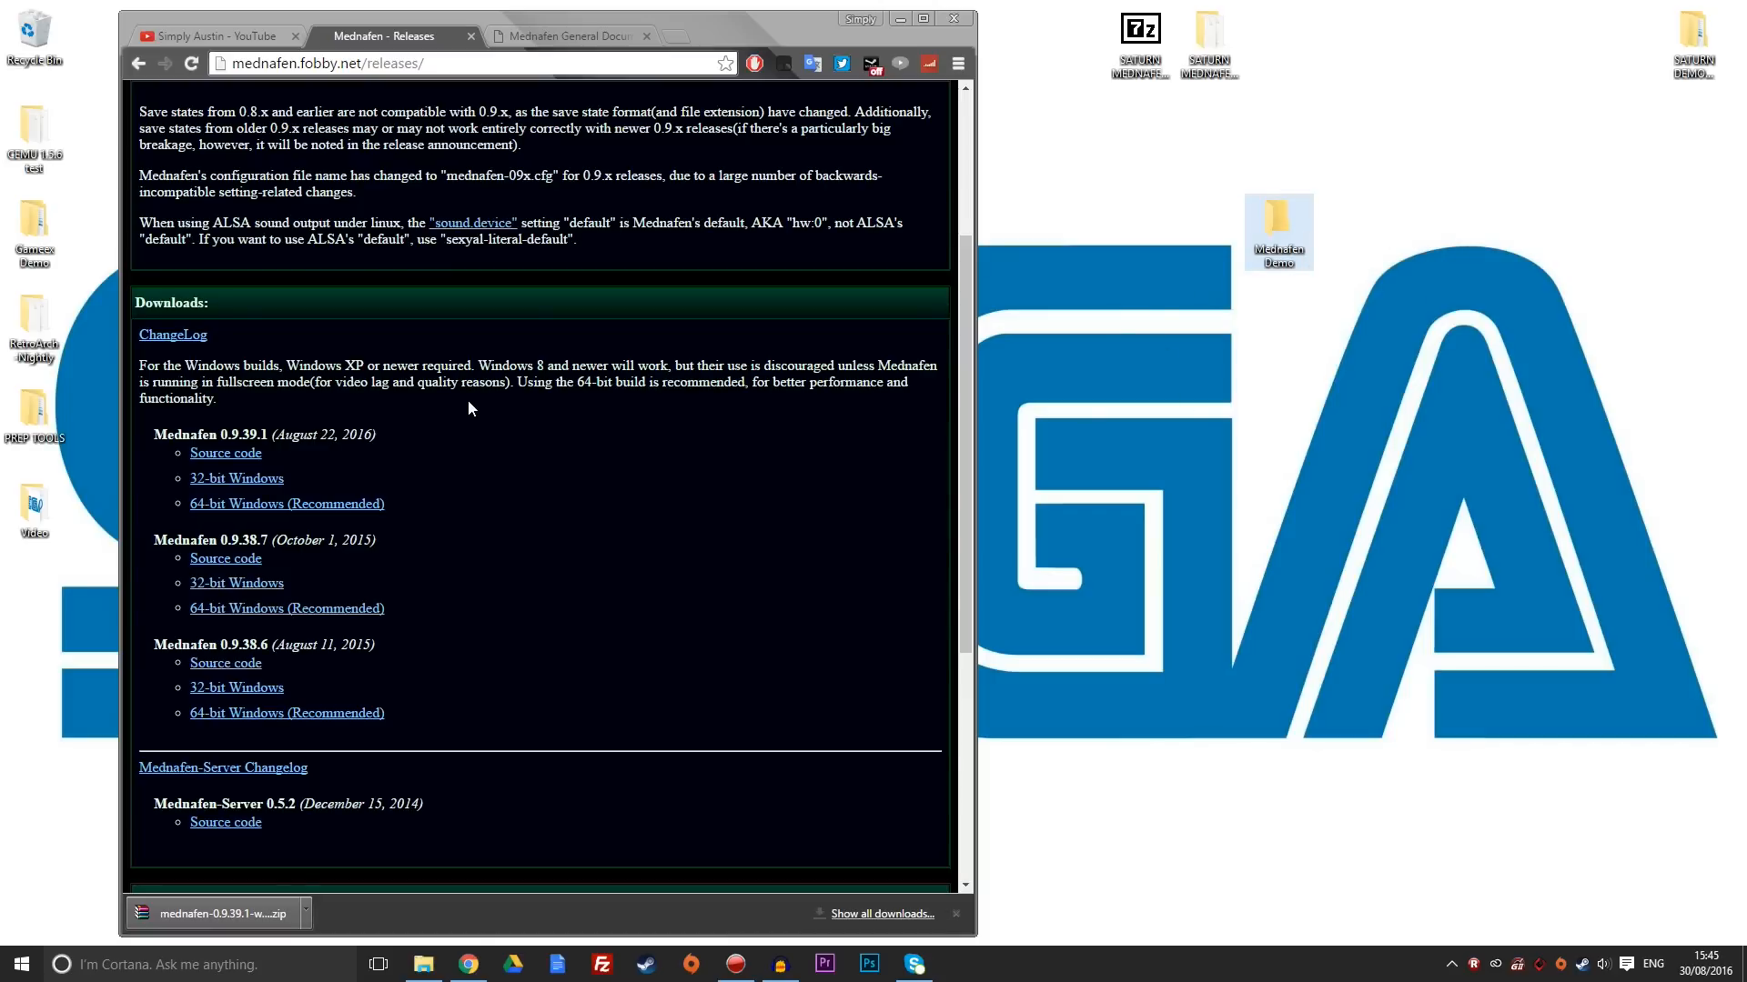
{"action": "mouse_move", "coordinate": [432, 423]}
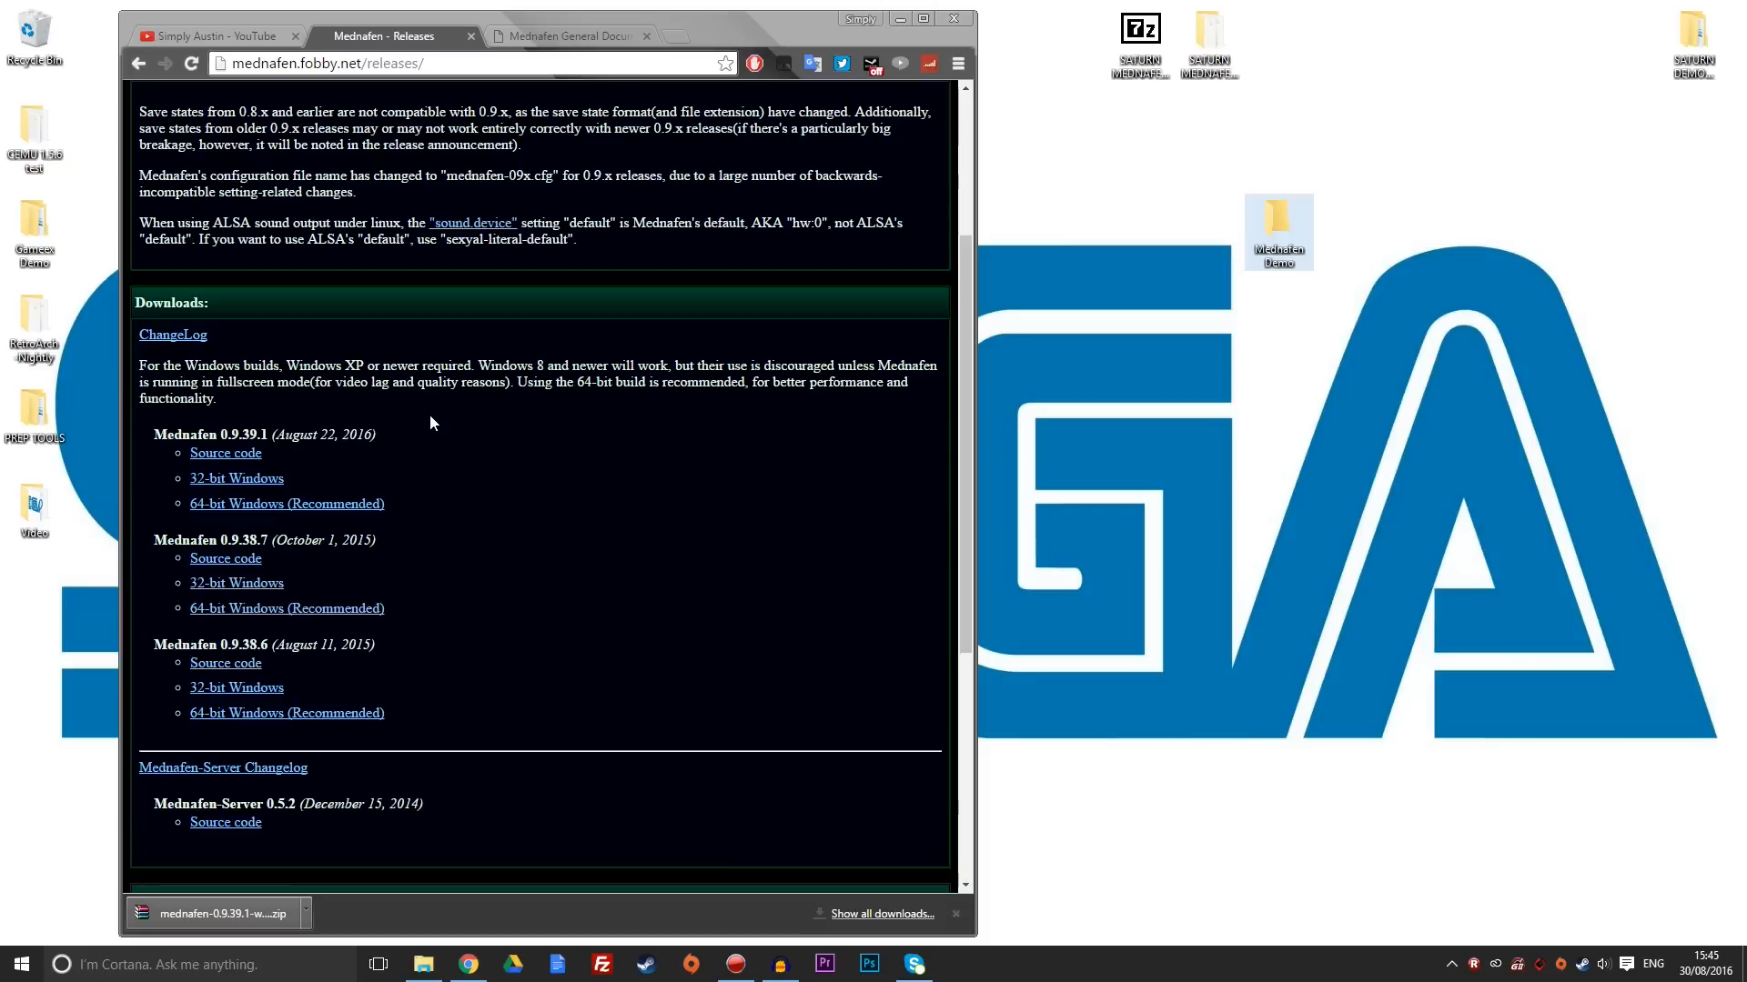
{"action": "mouse_move", "coordinate": [392, 403]}
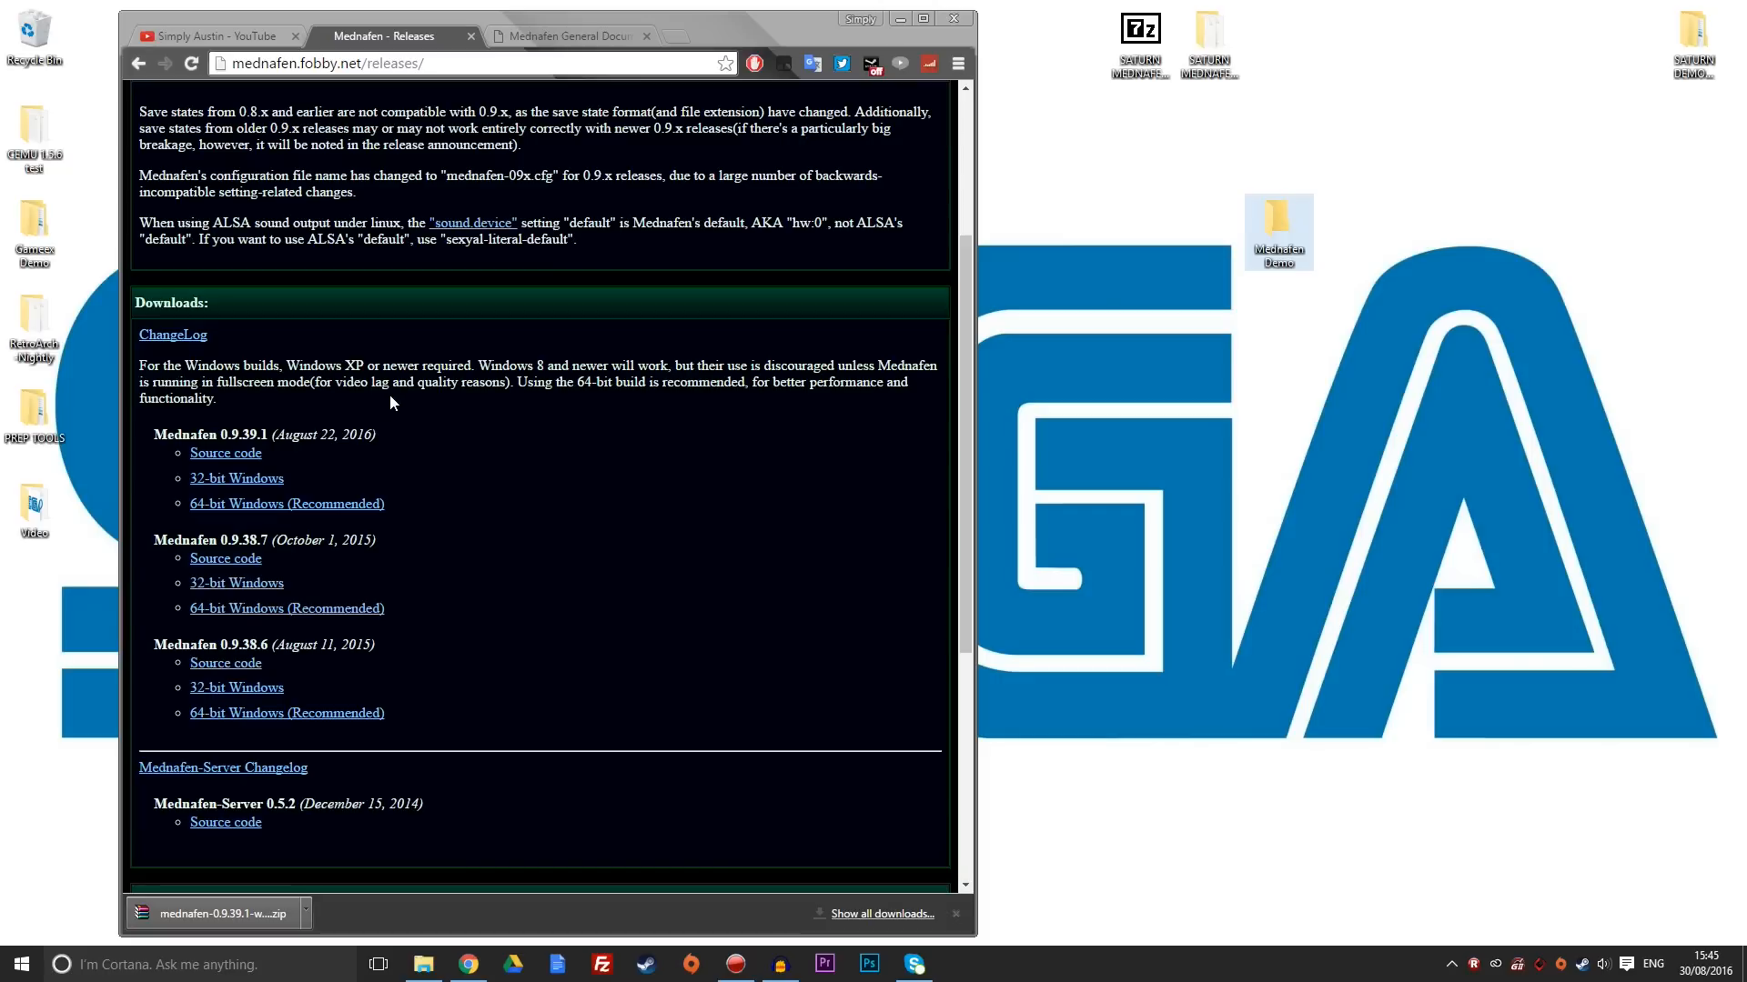
{"action": "mouse_move", "coordinate": [1250, 238]}
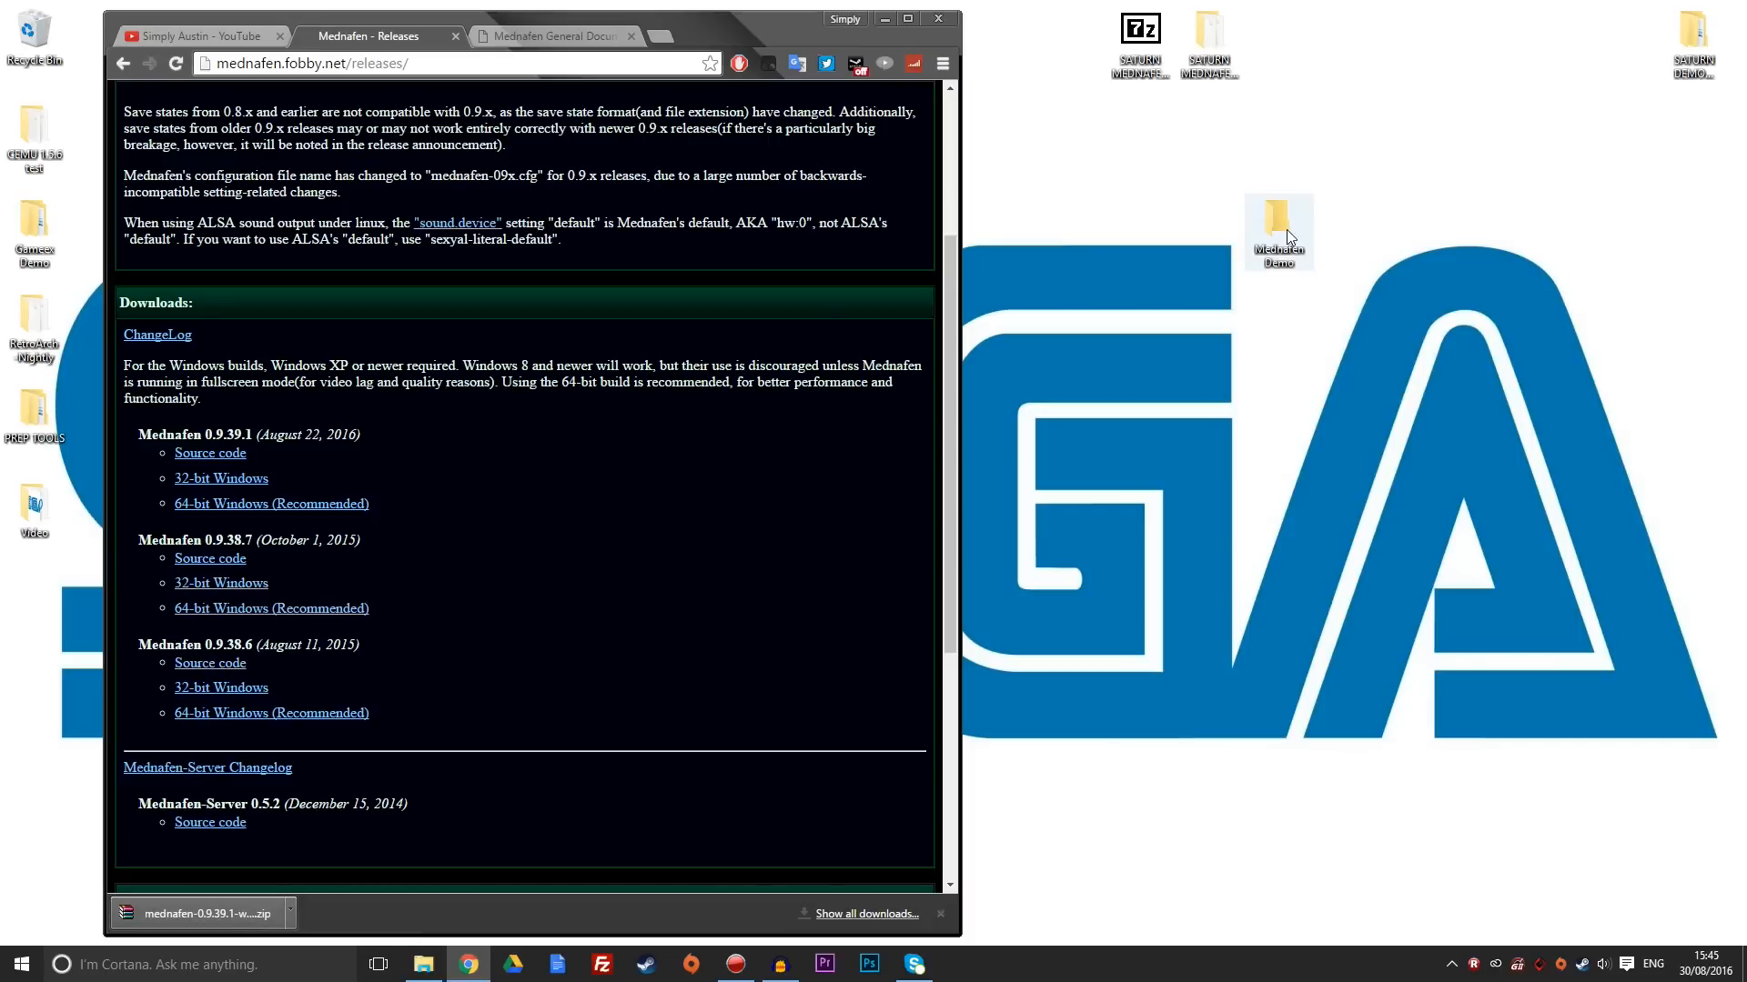
Open the empty Mednafen Demo desktop folder.
{"action": "double_click", "coordinate": [1277, 230]}
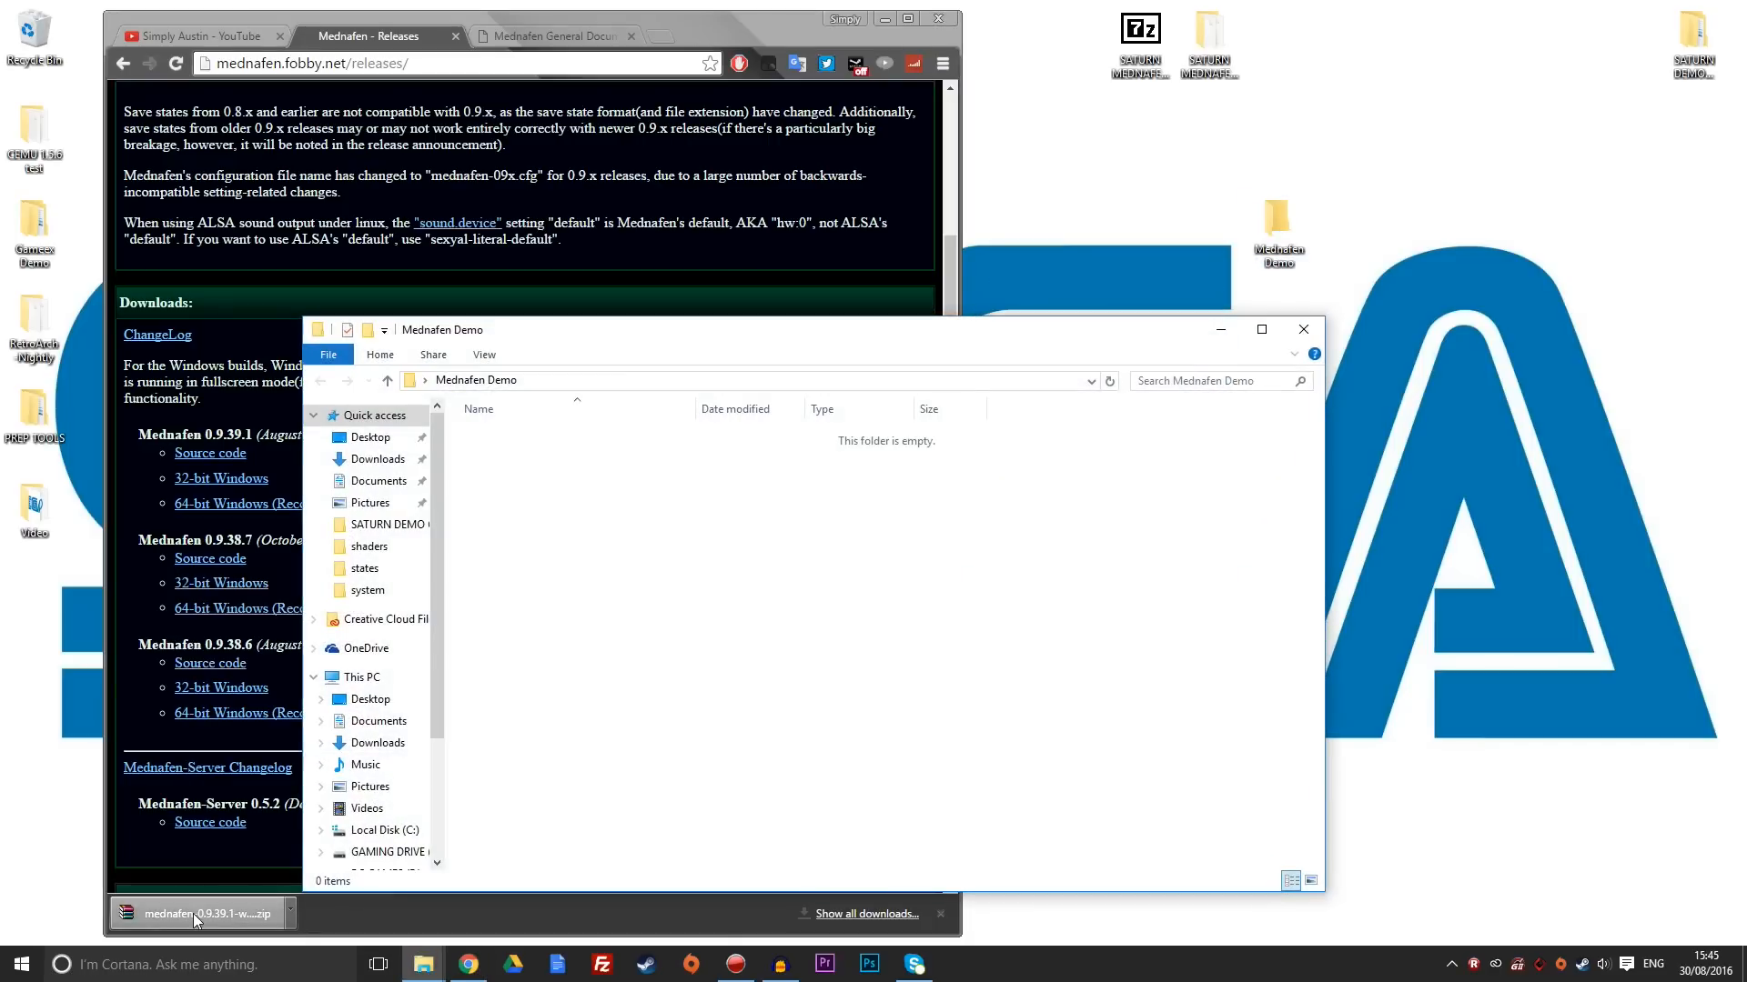
{"action": "scroll", "scroll_direction": "down", "scroll_amount": 3}
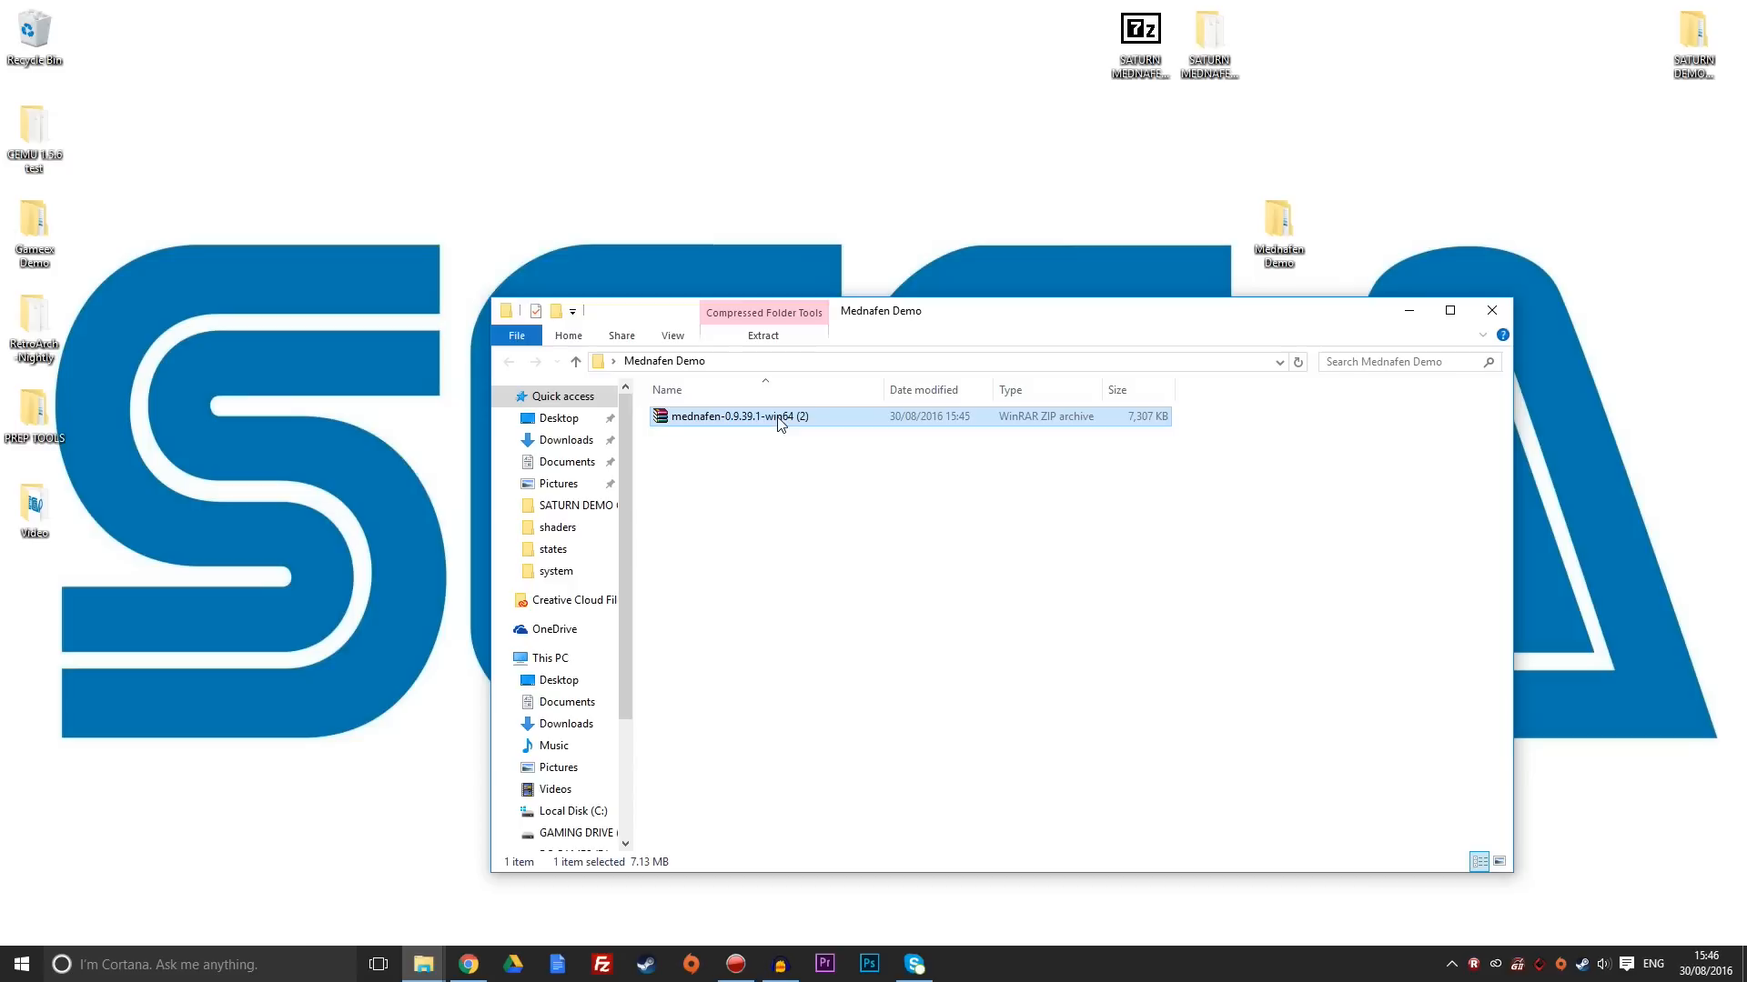
Extract the mednafen-0.9.39.1-win64 zip here, delete the zip, and select mednafen.exe.
{"action": "right_click", "coordinate": [739, 416]}
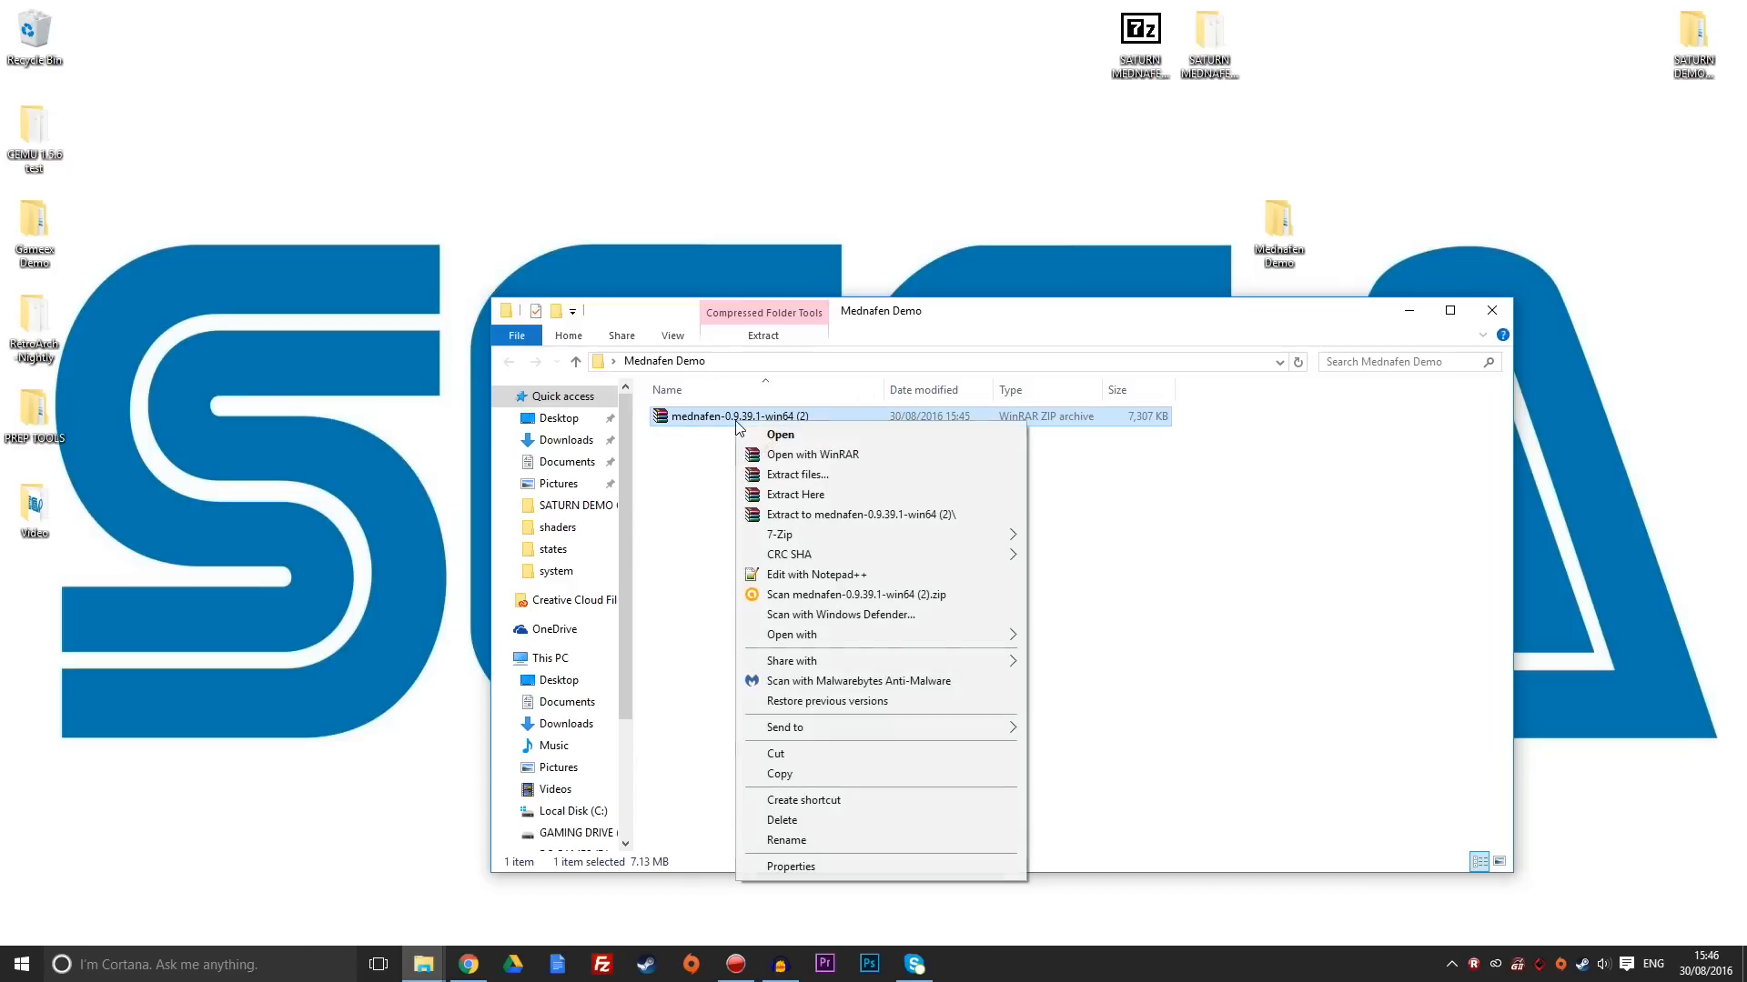
{"action": "mouse_move", "coordinate": [874, 643]}
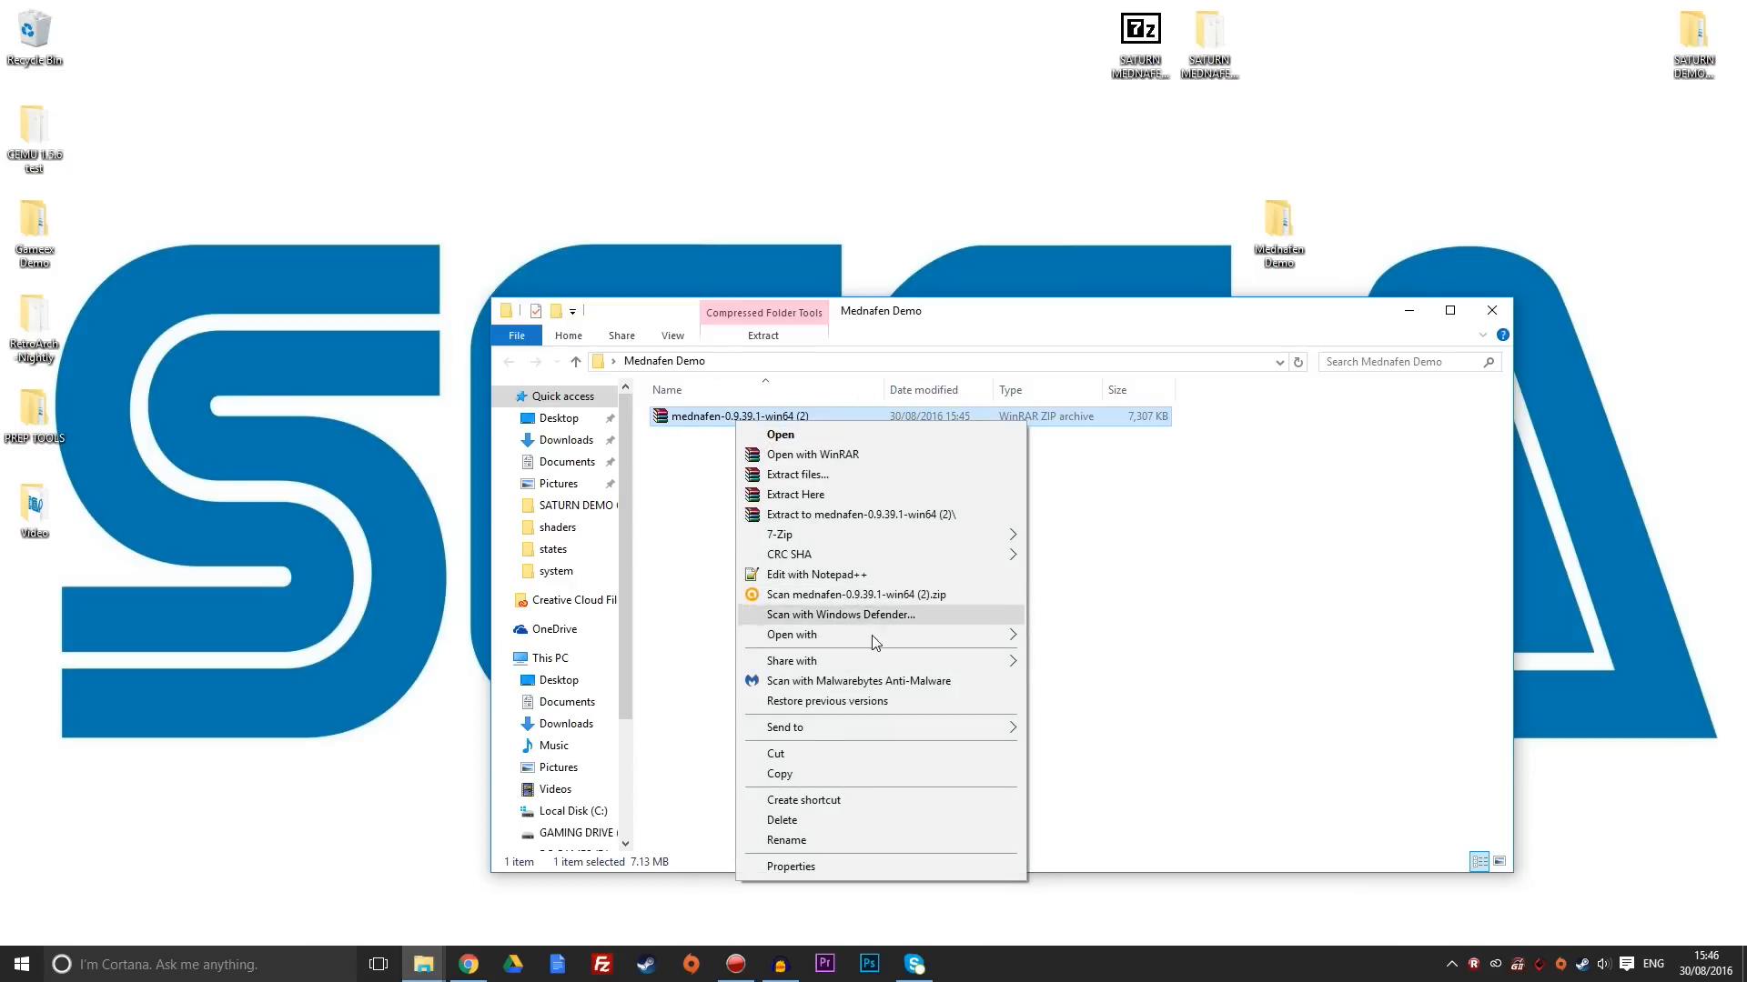
{"action": "mouse_move", "coordinate": [778, 535]}
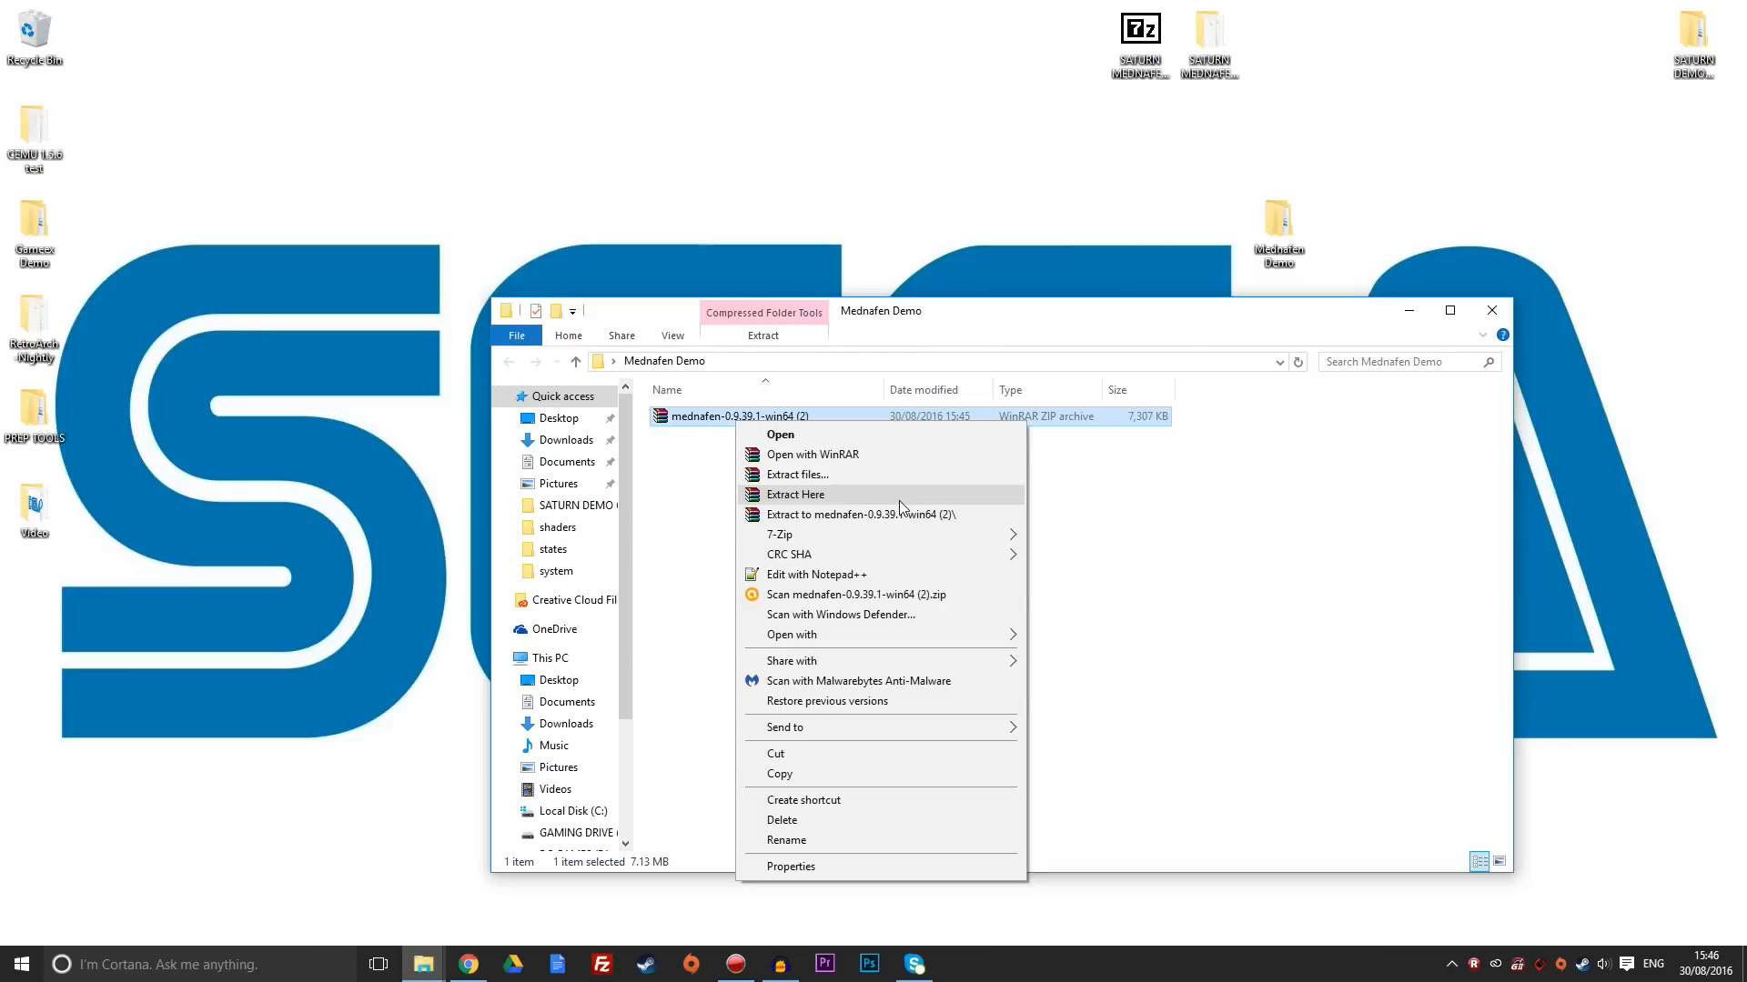
{"action": "mouse_move", "coordinate": [891, 506]}
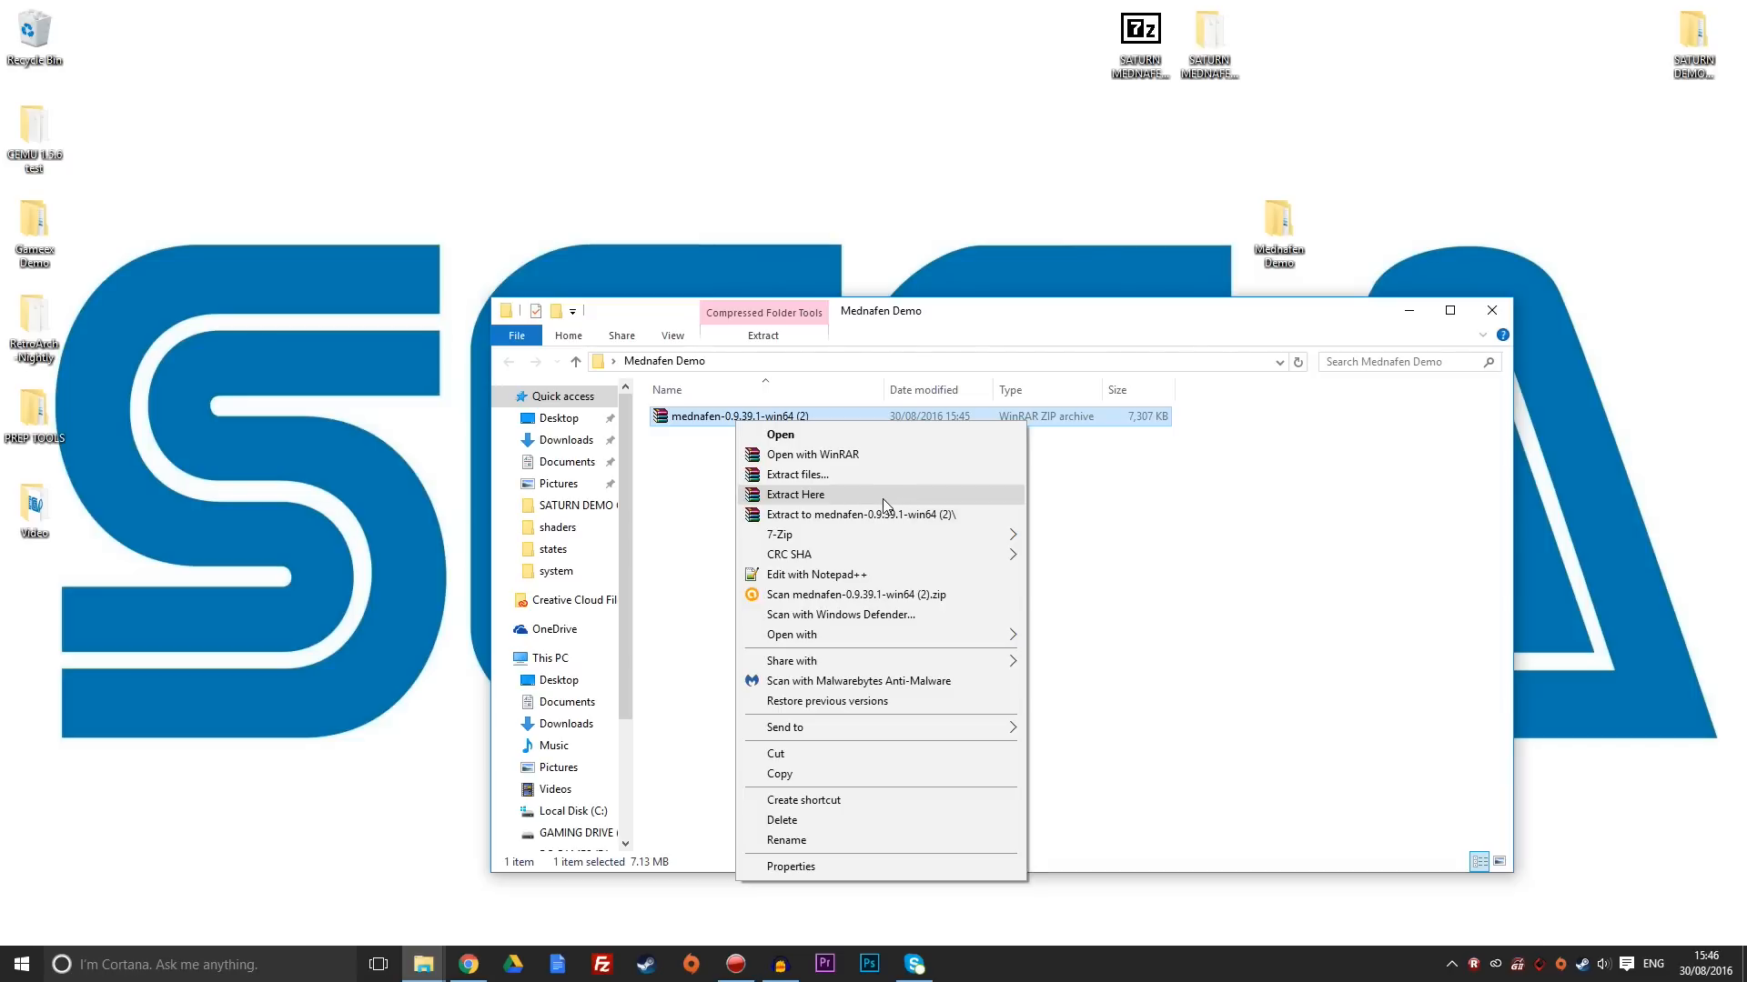
{"action": "left_click", "coordinate": [795, 495]}
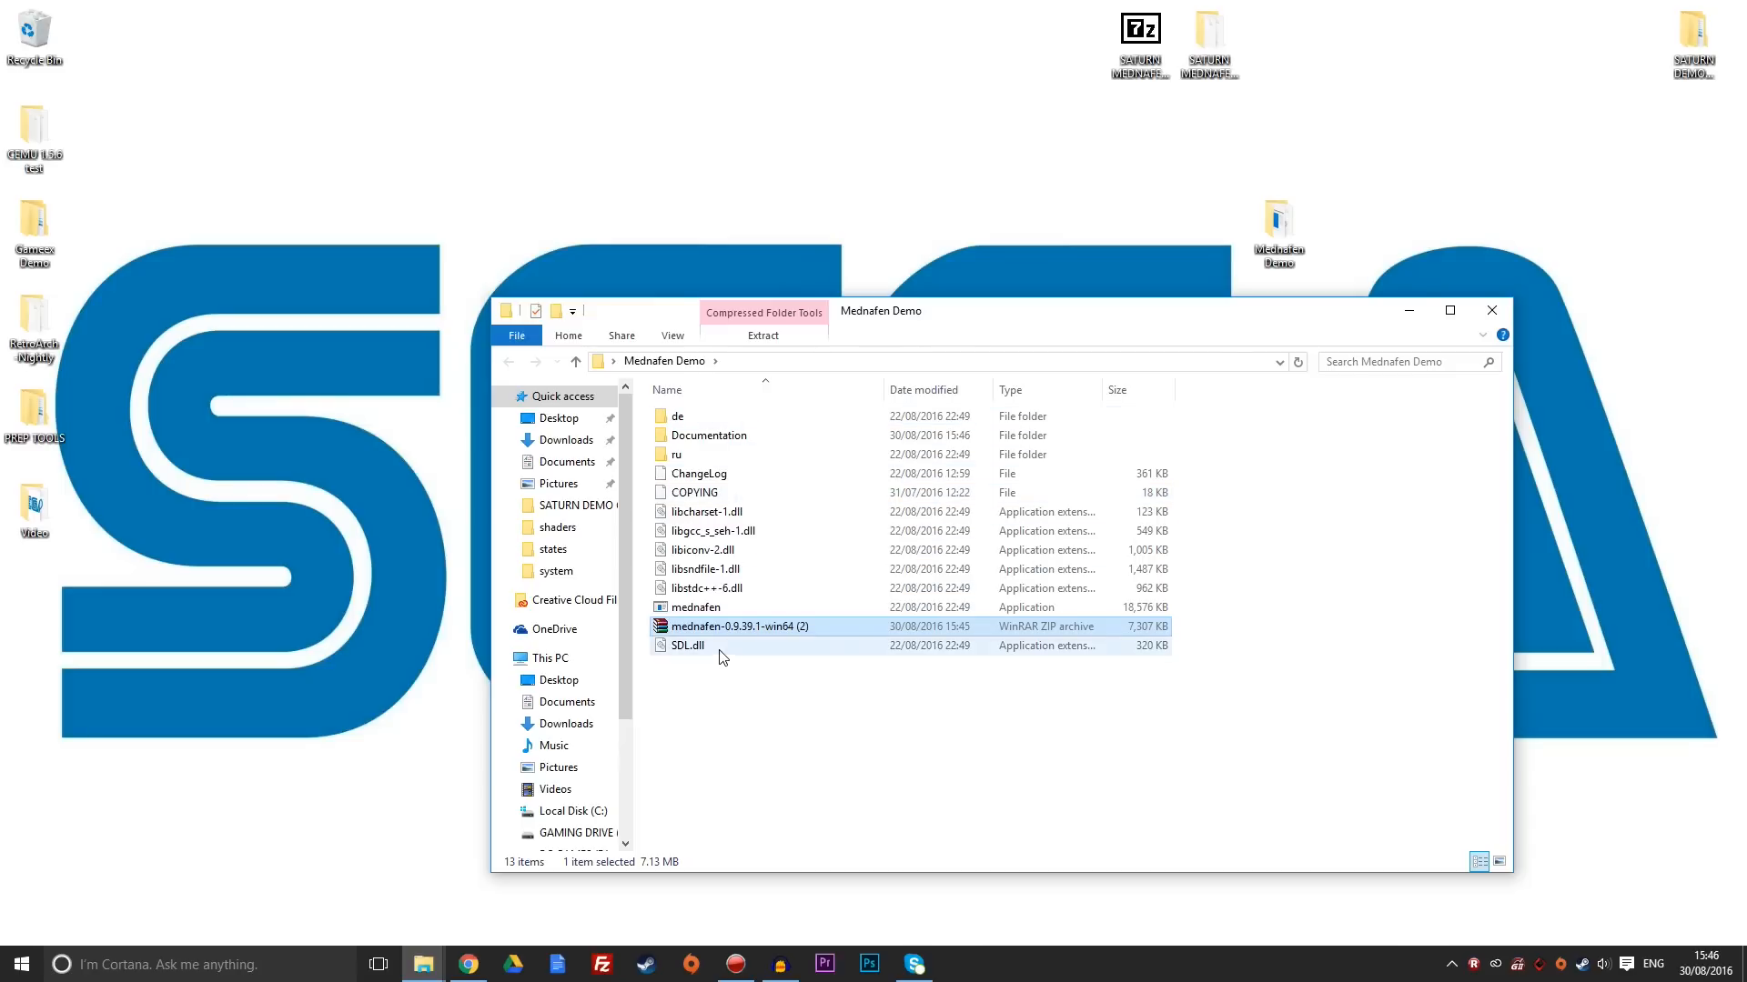
{"action": "mouse_move", "coordinate": [783, 633]}
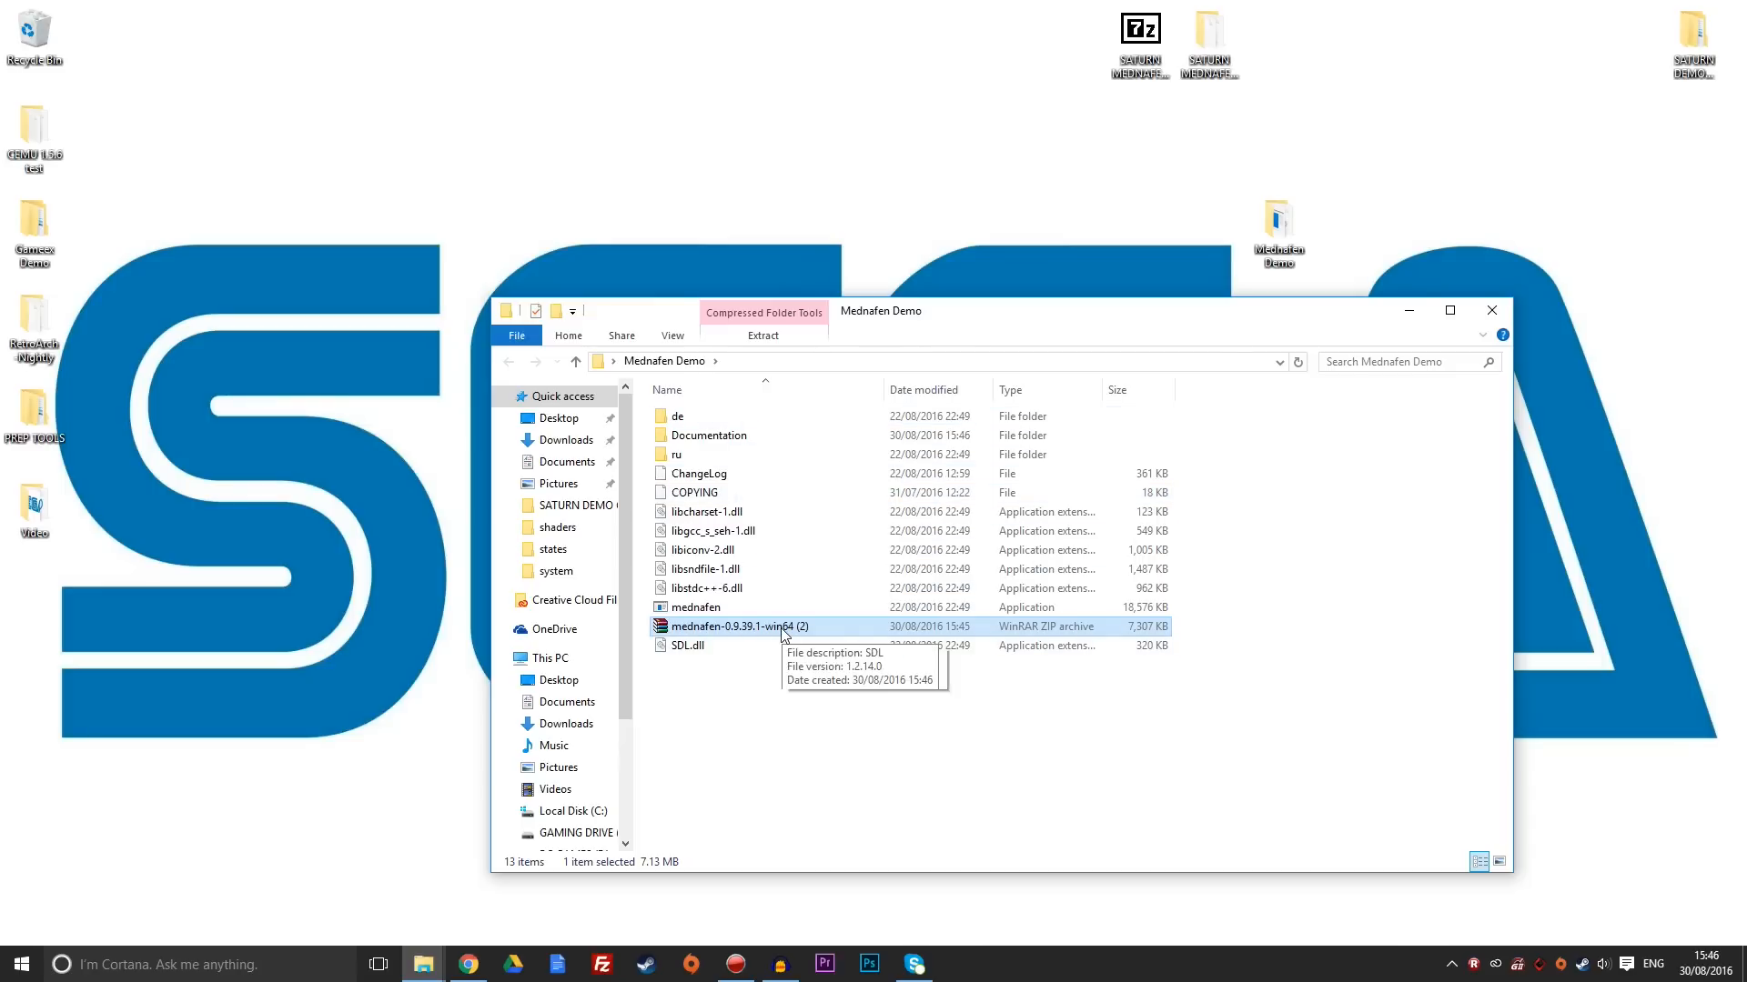
{"action": "right_click", "coordinate": [735, 626]}
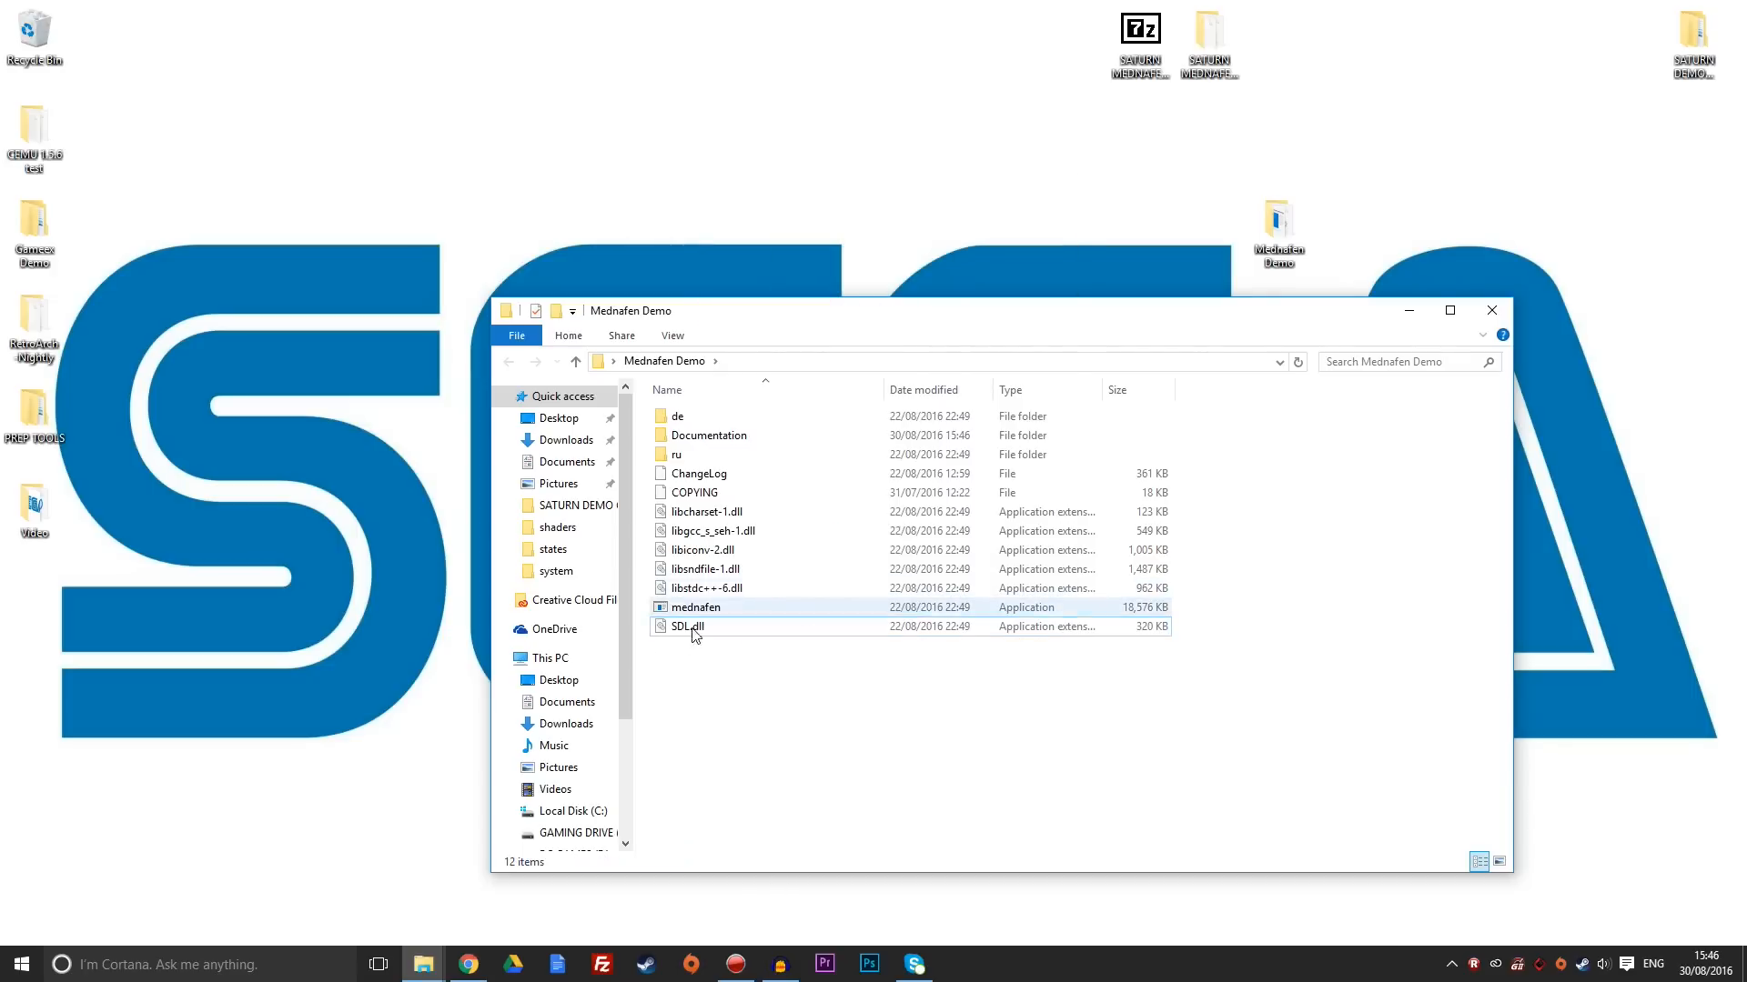
{"action": "left_click", "coordinate": [698, 655]}
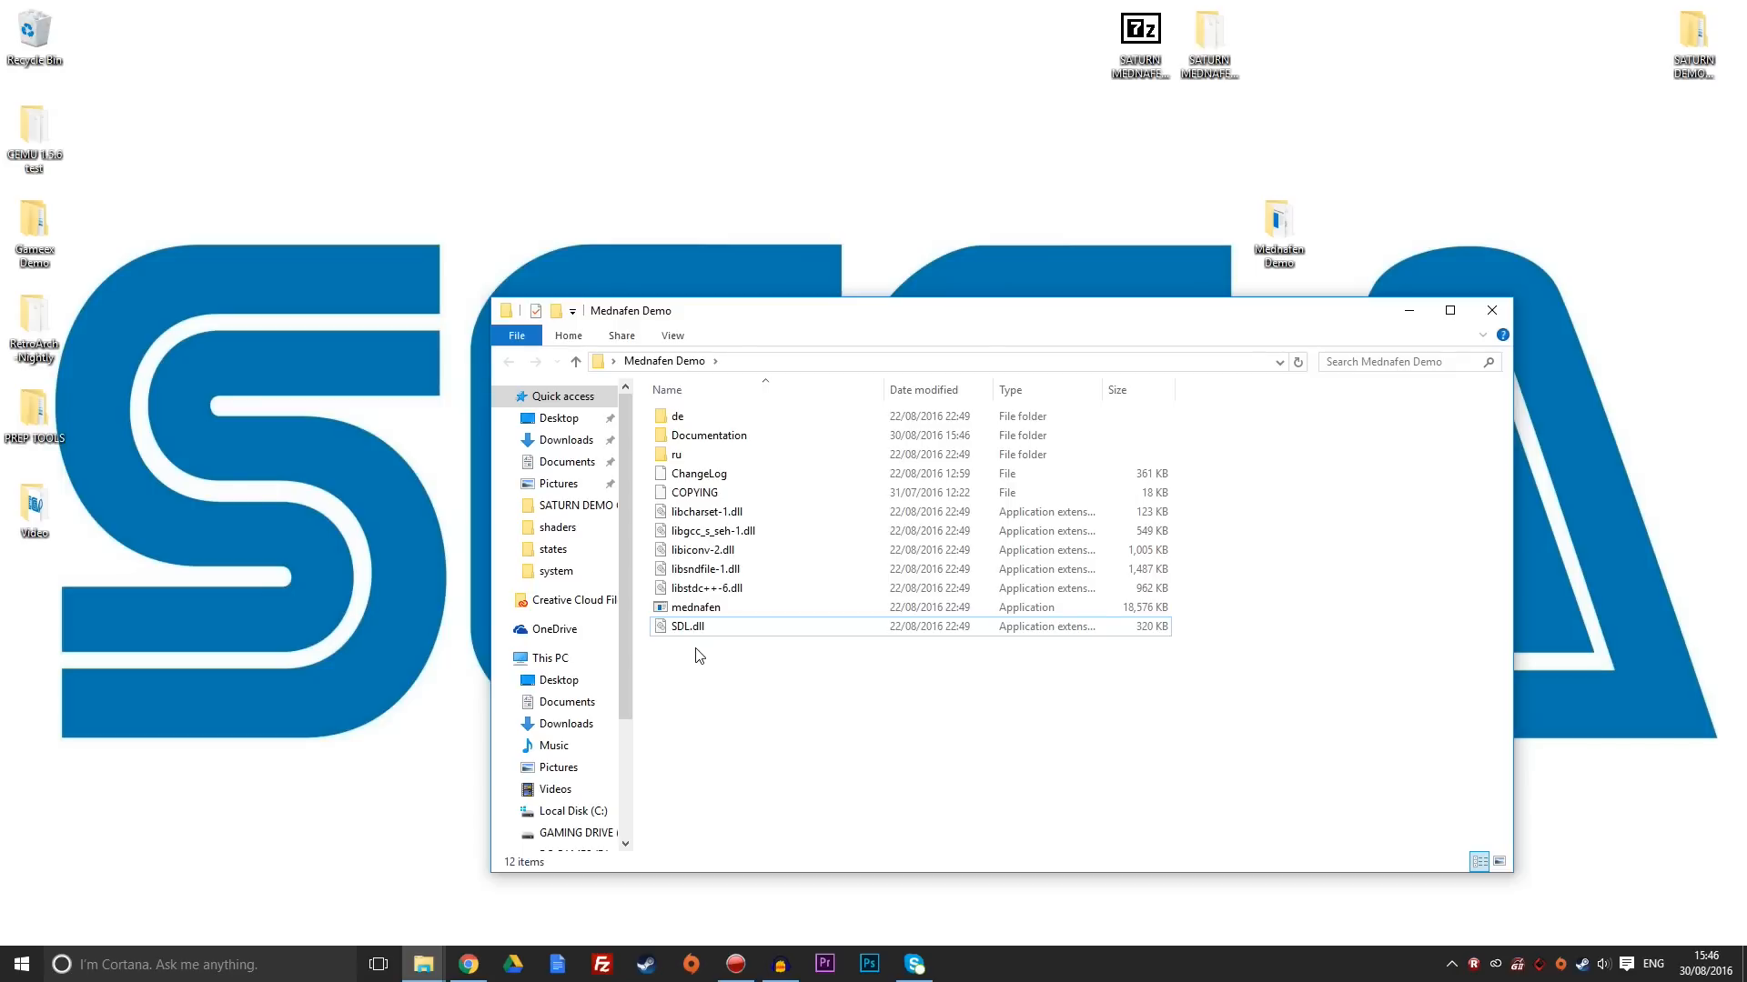
{"action": "mouse_move", "coordinate": [696, 607]}
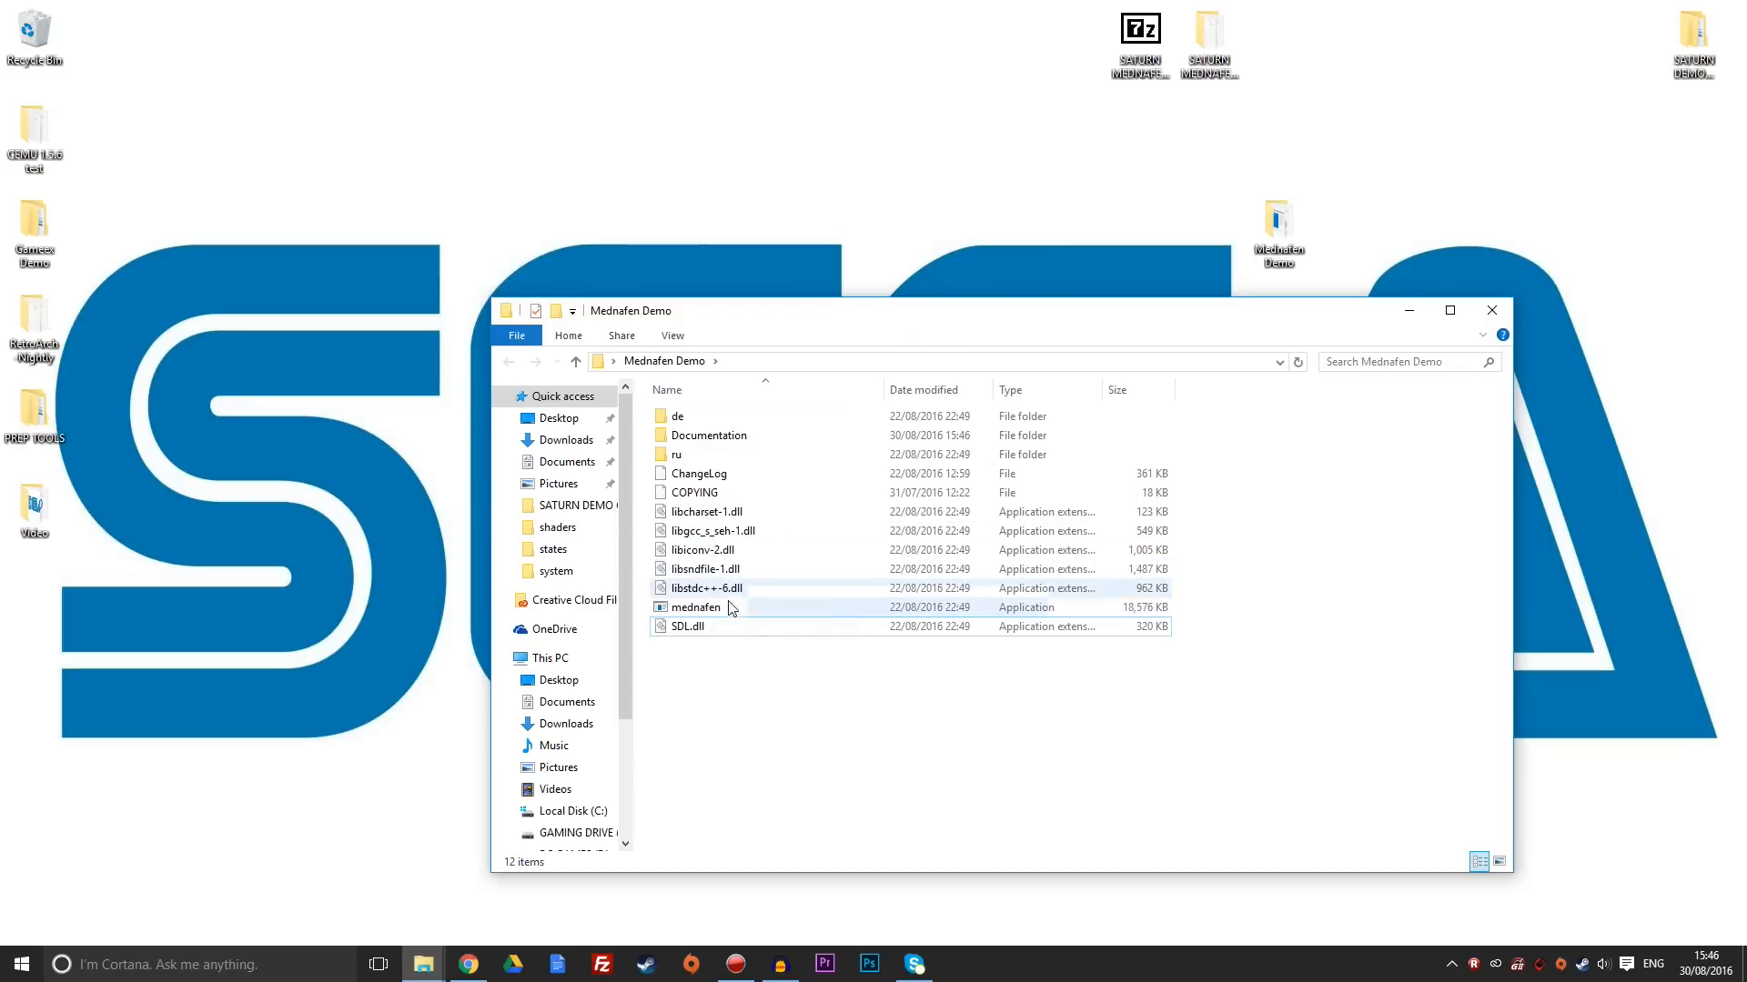
{"action": "left_click", "coordinate": [695, 606]}
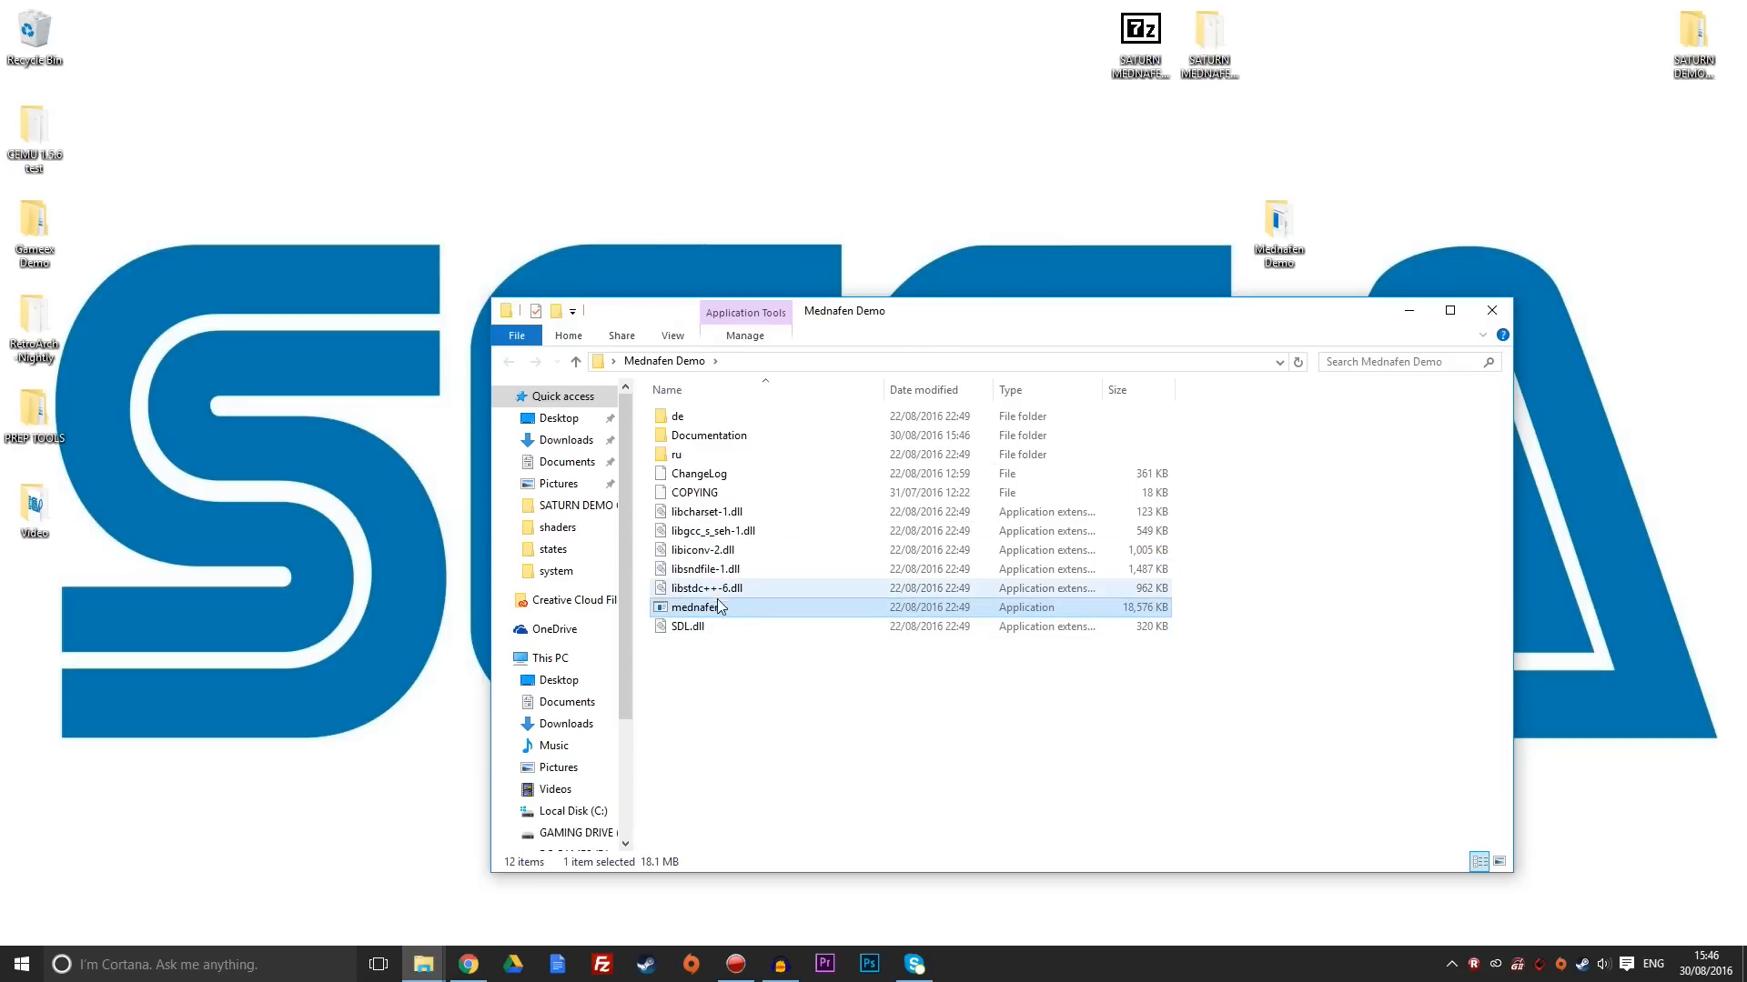
{"action": "mouse_move", "coordinate": [713, 613]}
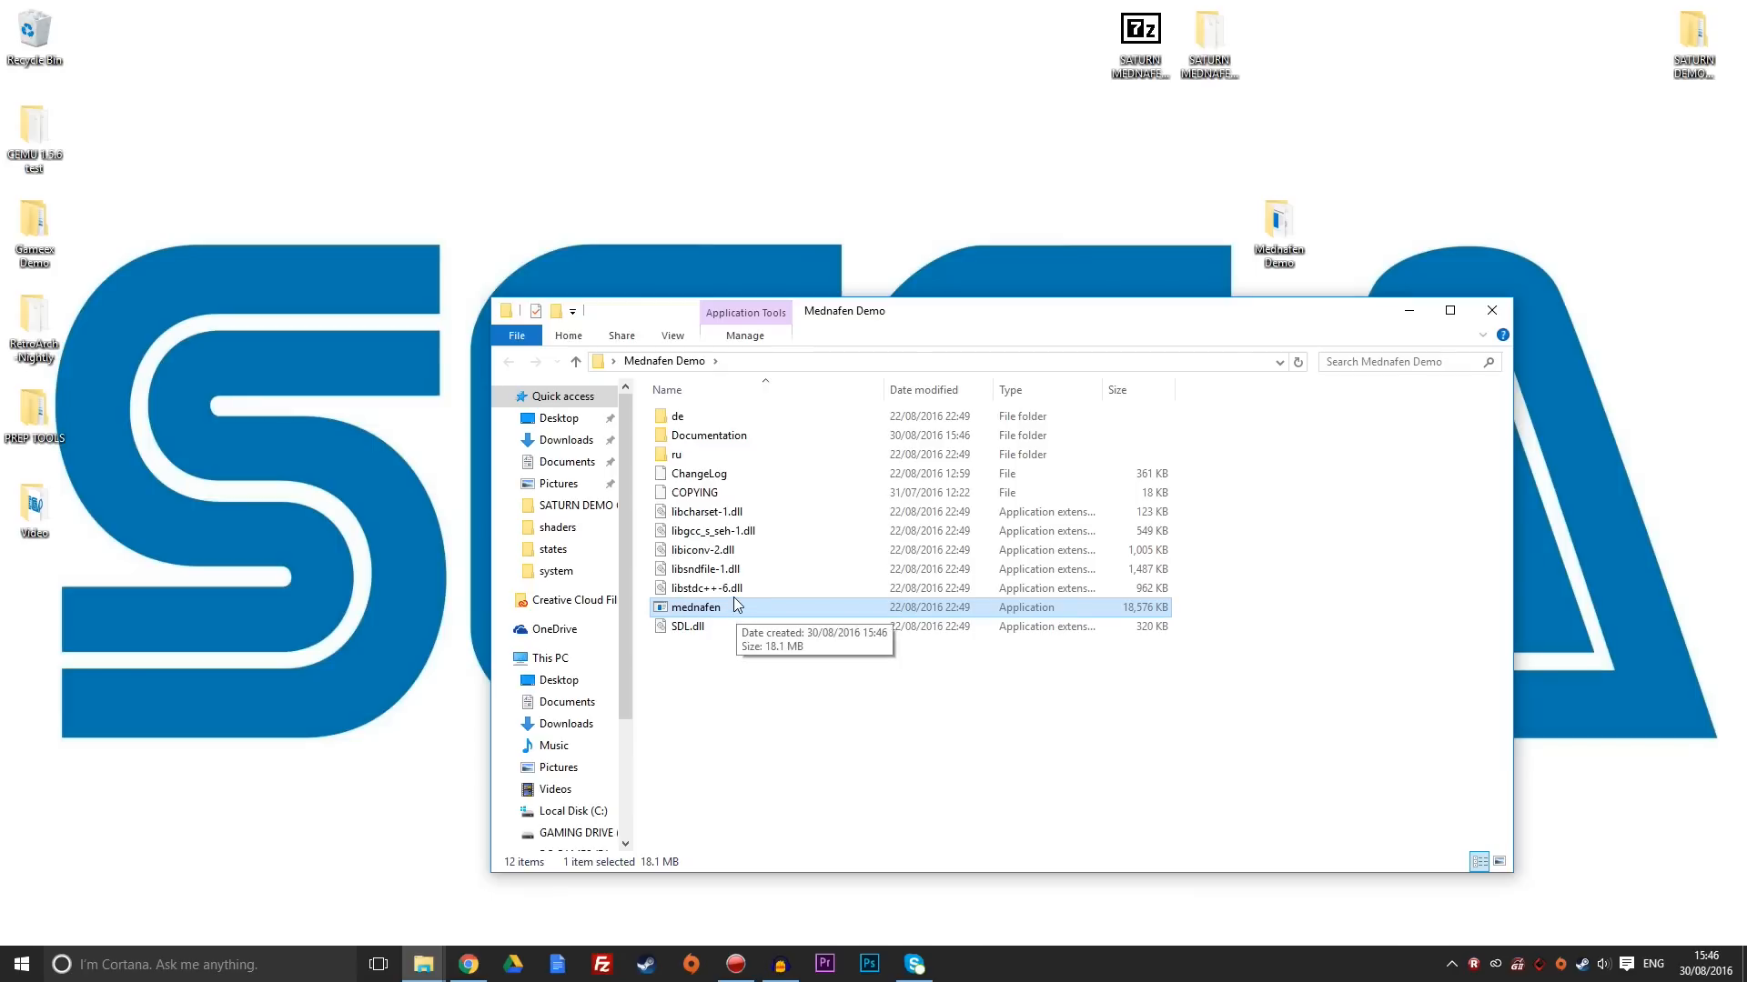
Tick 'Run this program as an administrator' in mednafen.exe's Compatibility properties.
{"action": "right_click", "coordinate": [696, 607]}
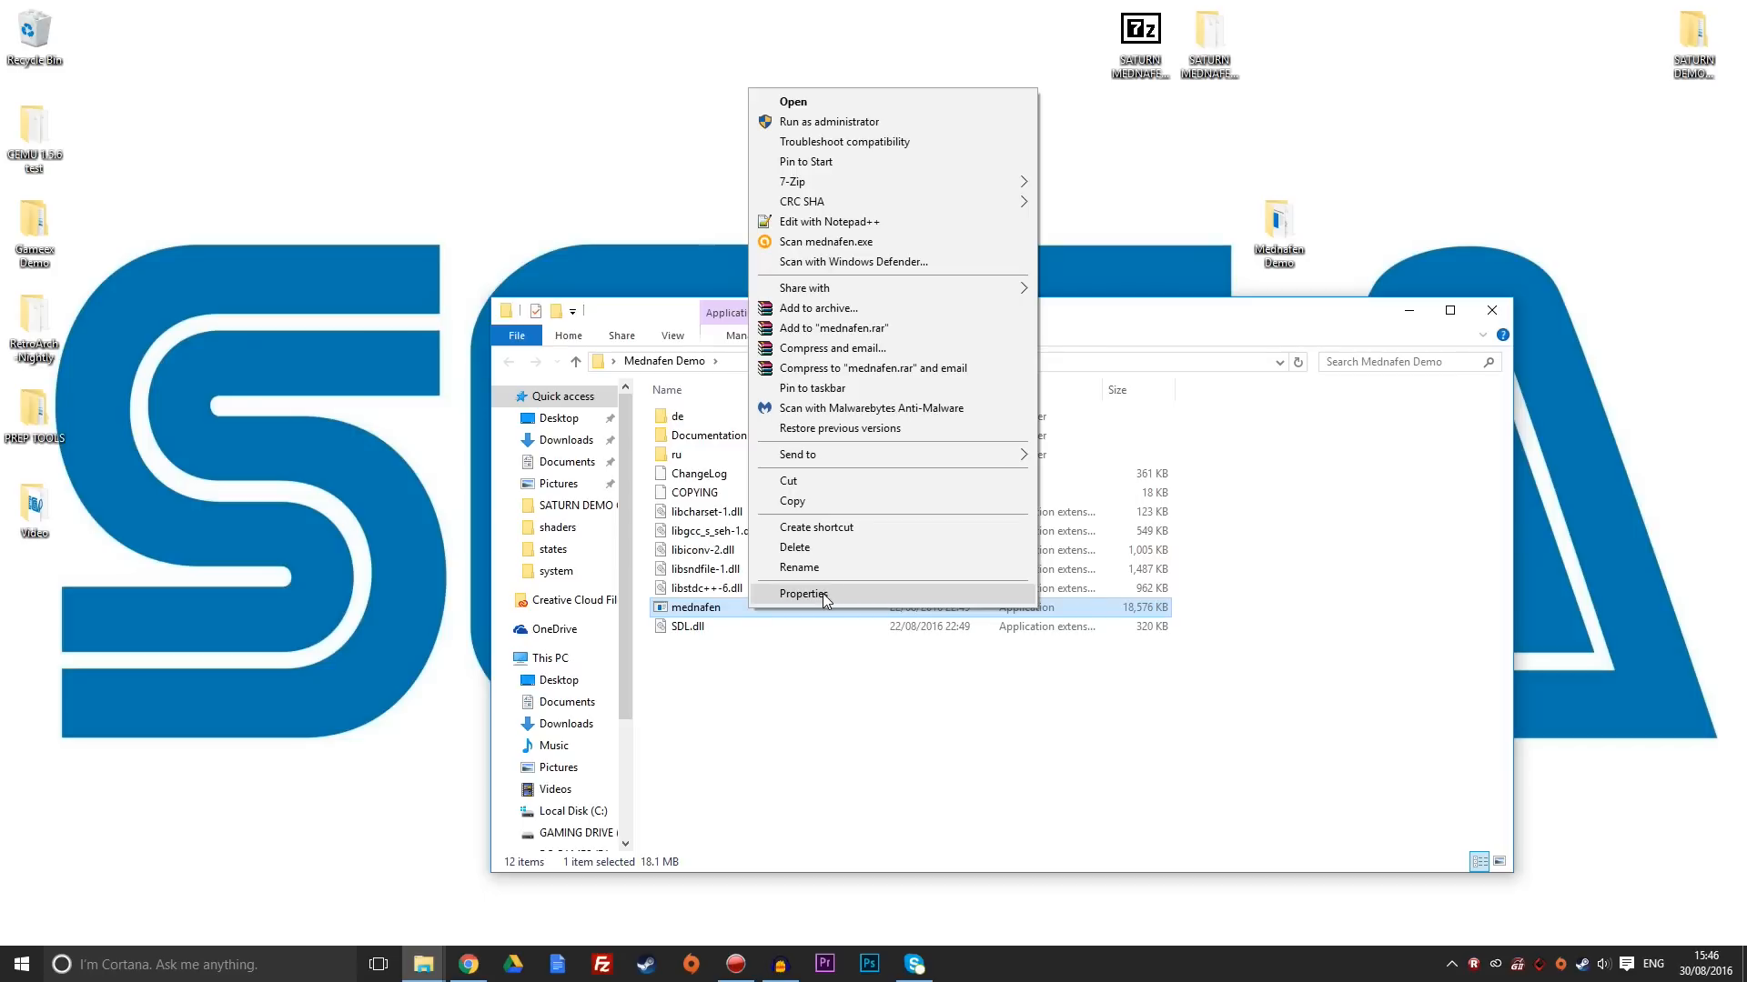
{"action": "left_click", "coordinate": [807, 592]}
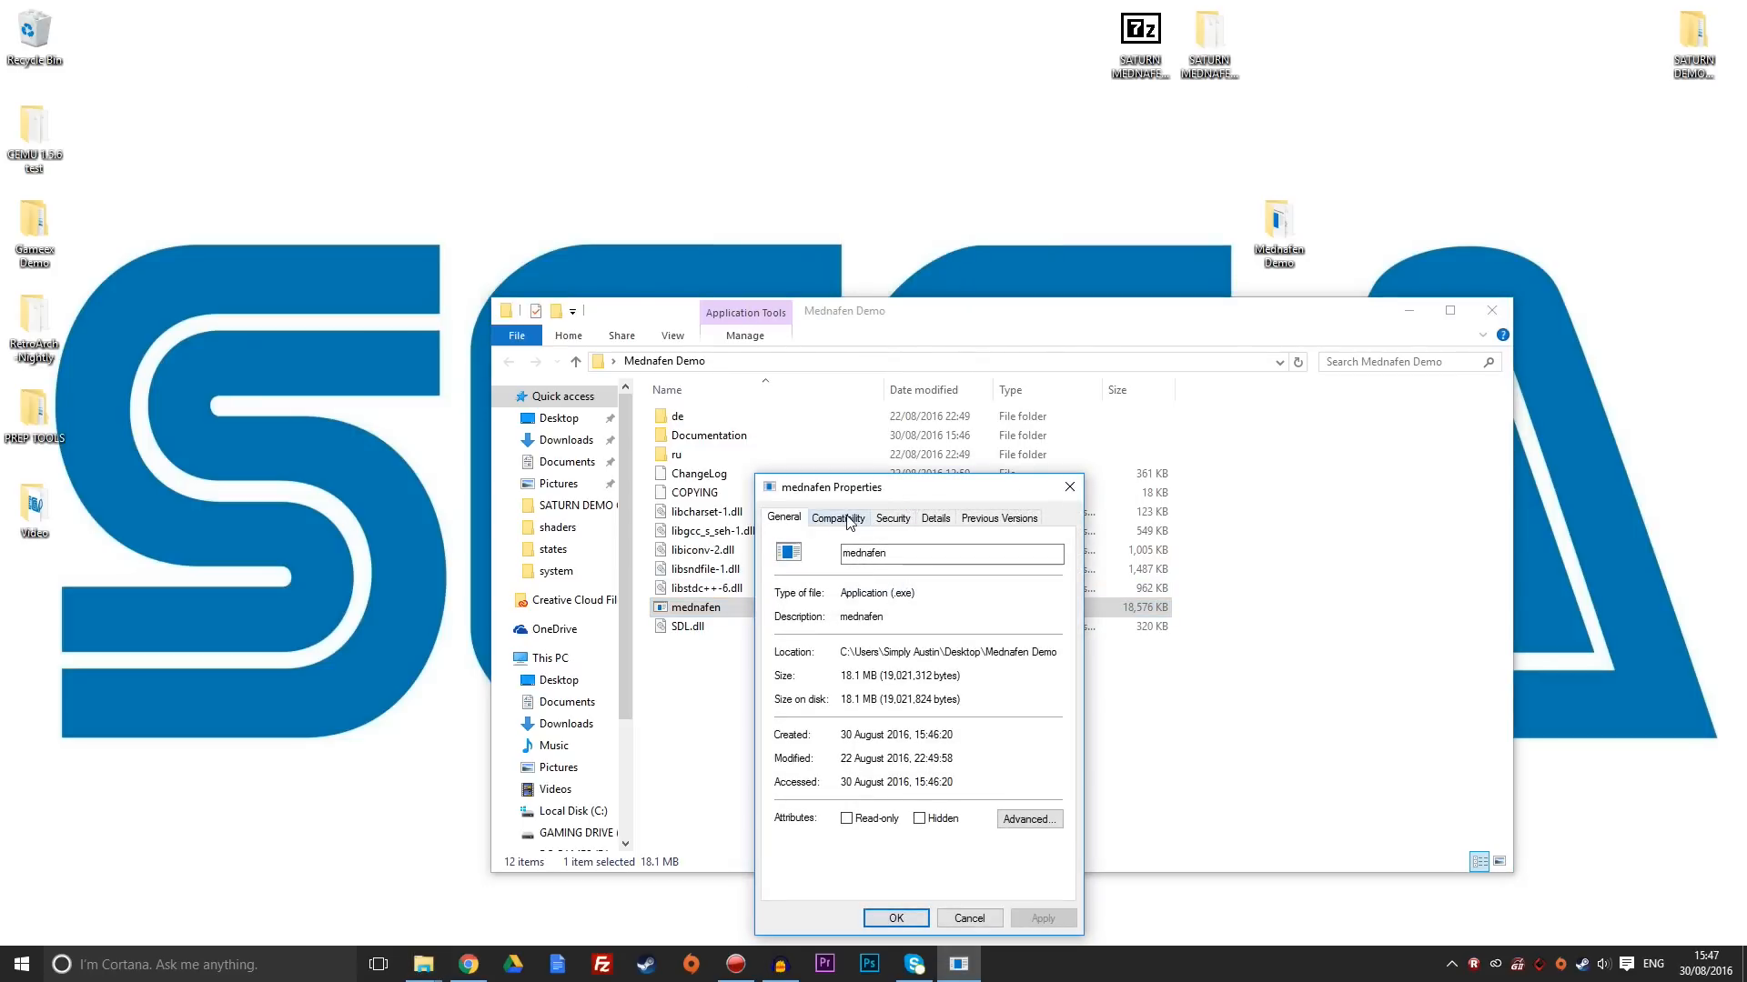
{"action": "left_click", "coordinate": [837, 517]}
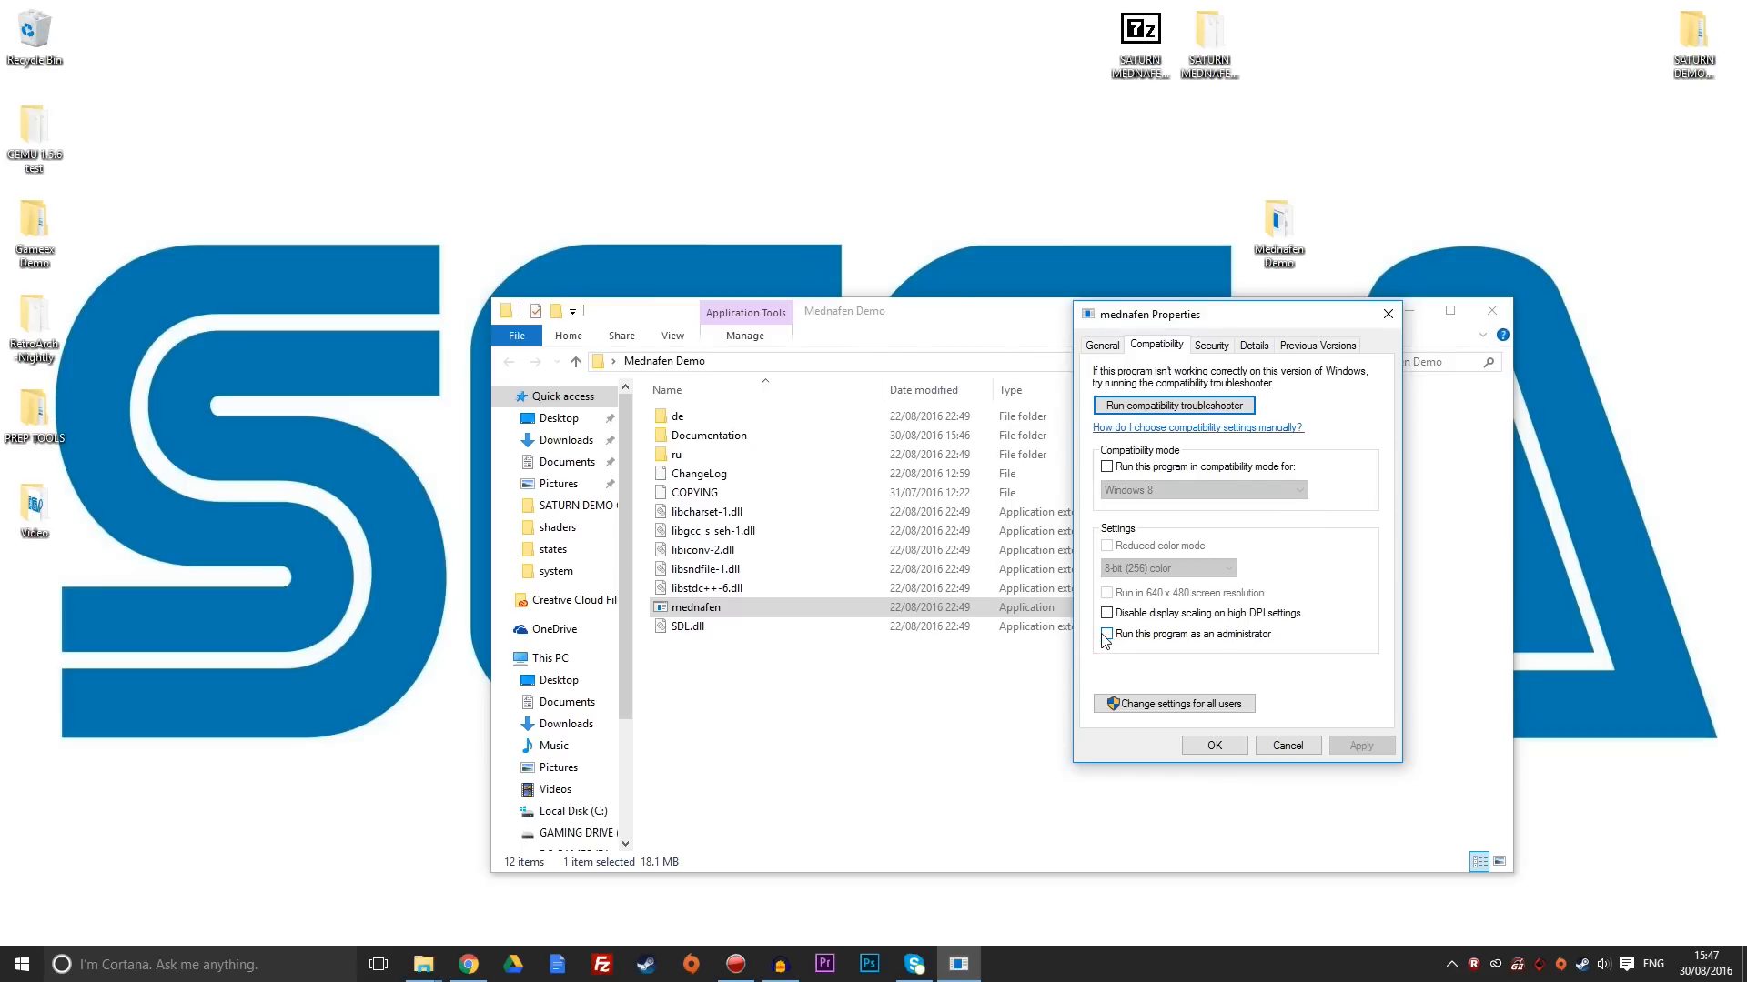
{"action": "left_click", "coordinate": [1107, 634]}
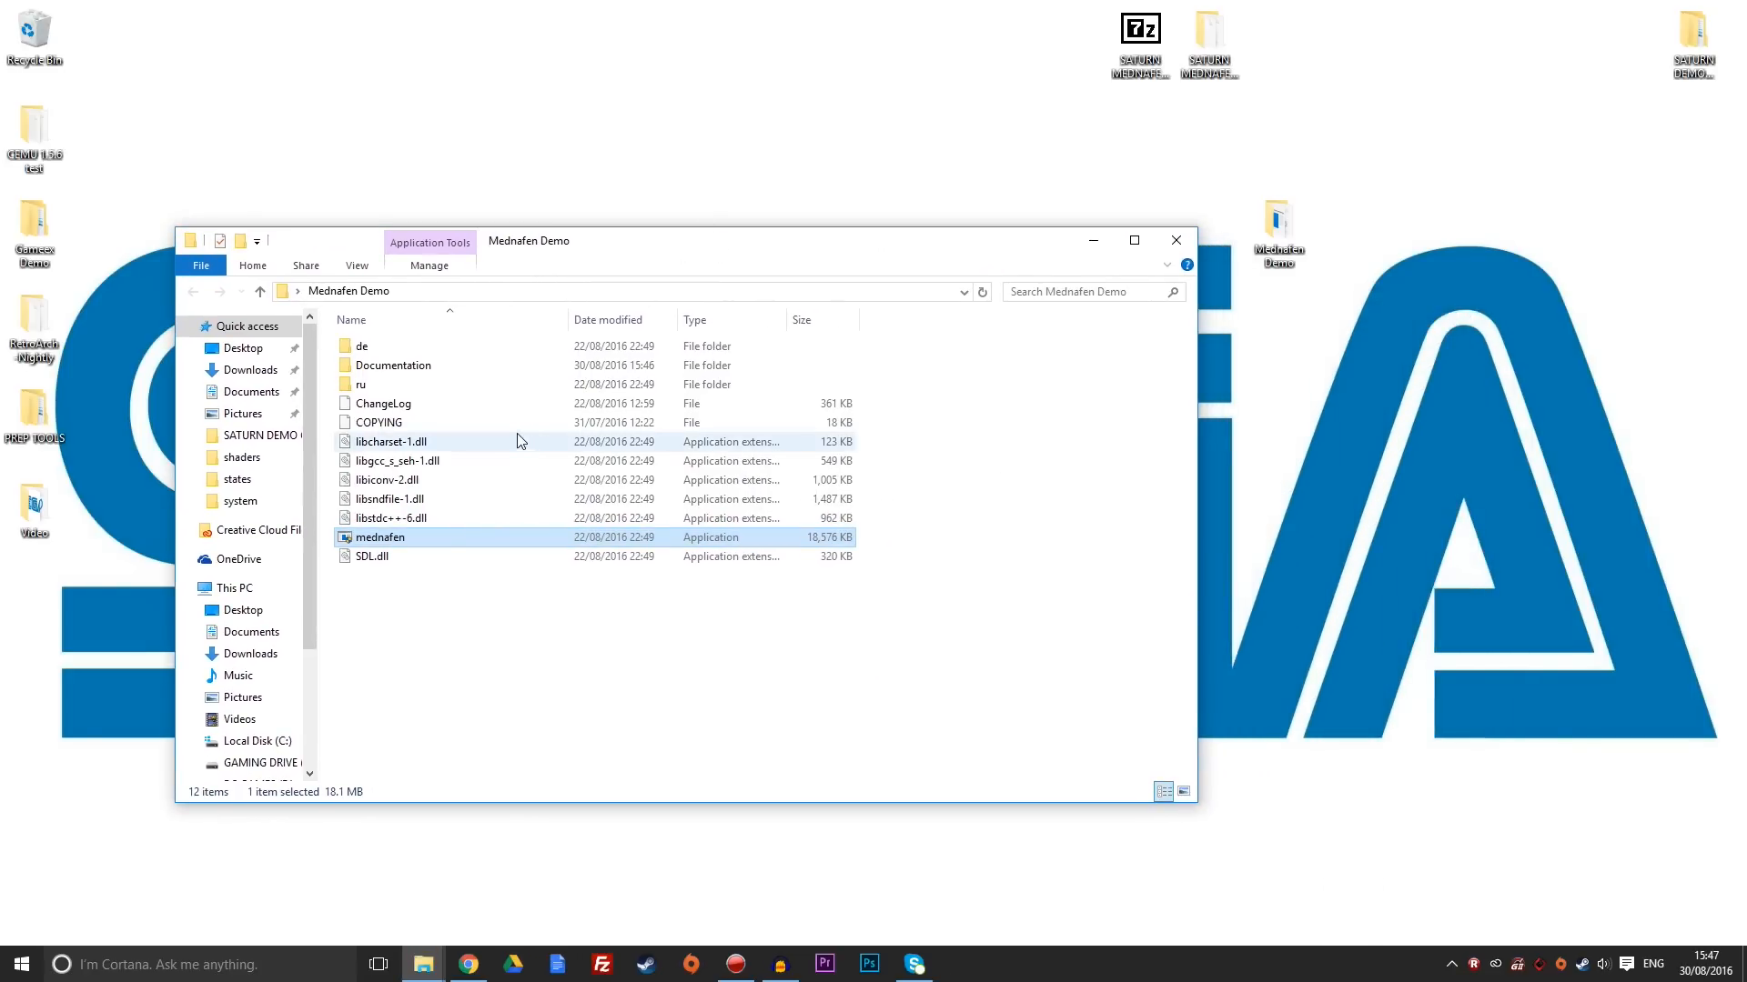
{"action": "mouse_move", "coordinate": [432, 546]}
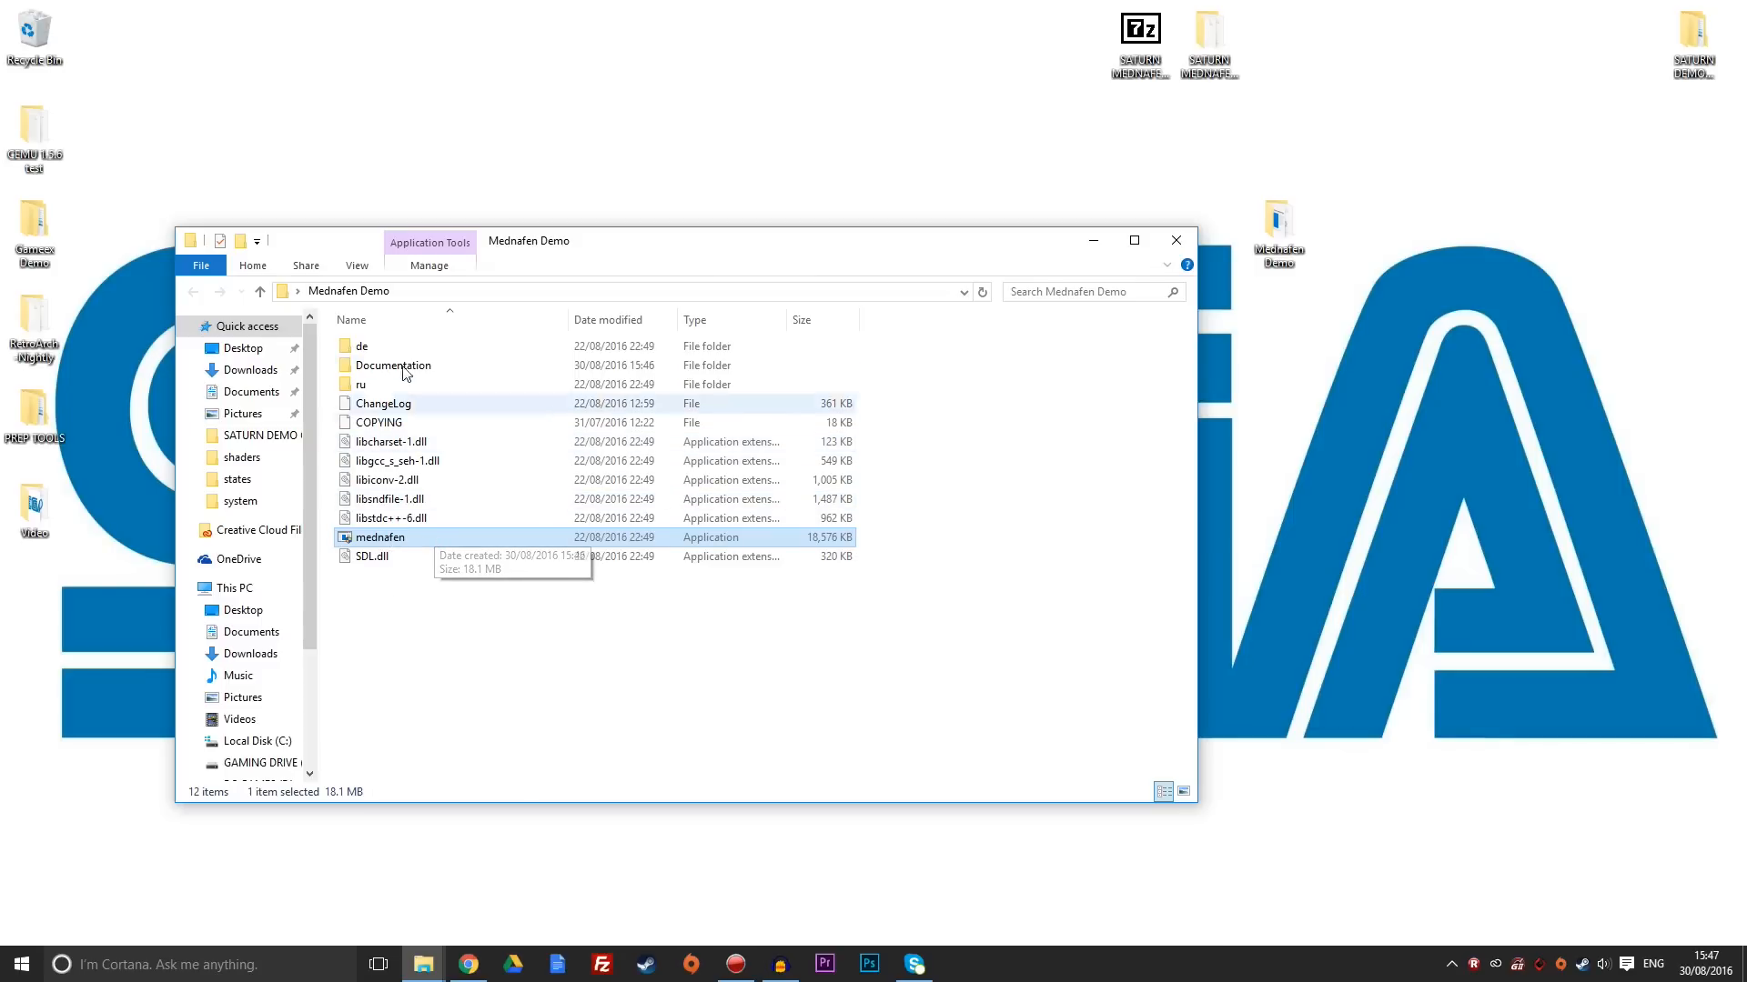
{"action": "mouse_move", "coordinate": [412, 542]}
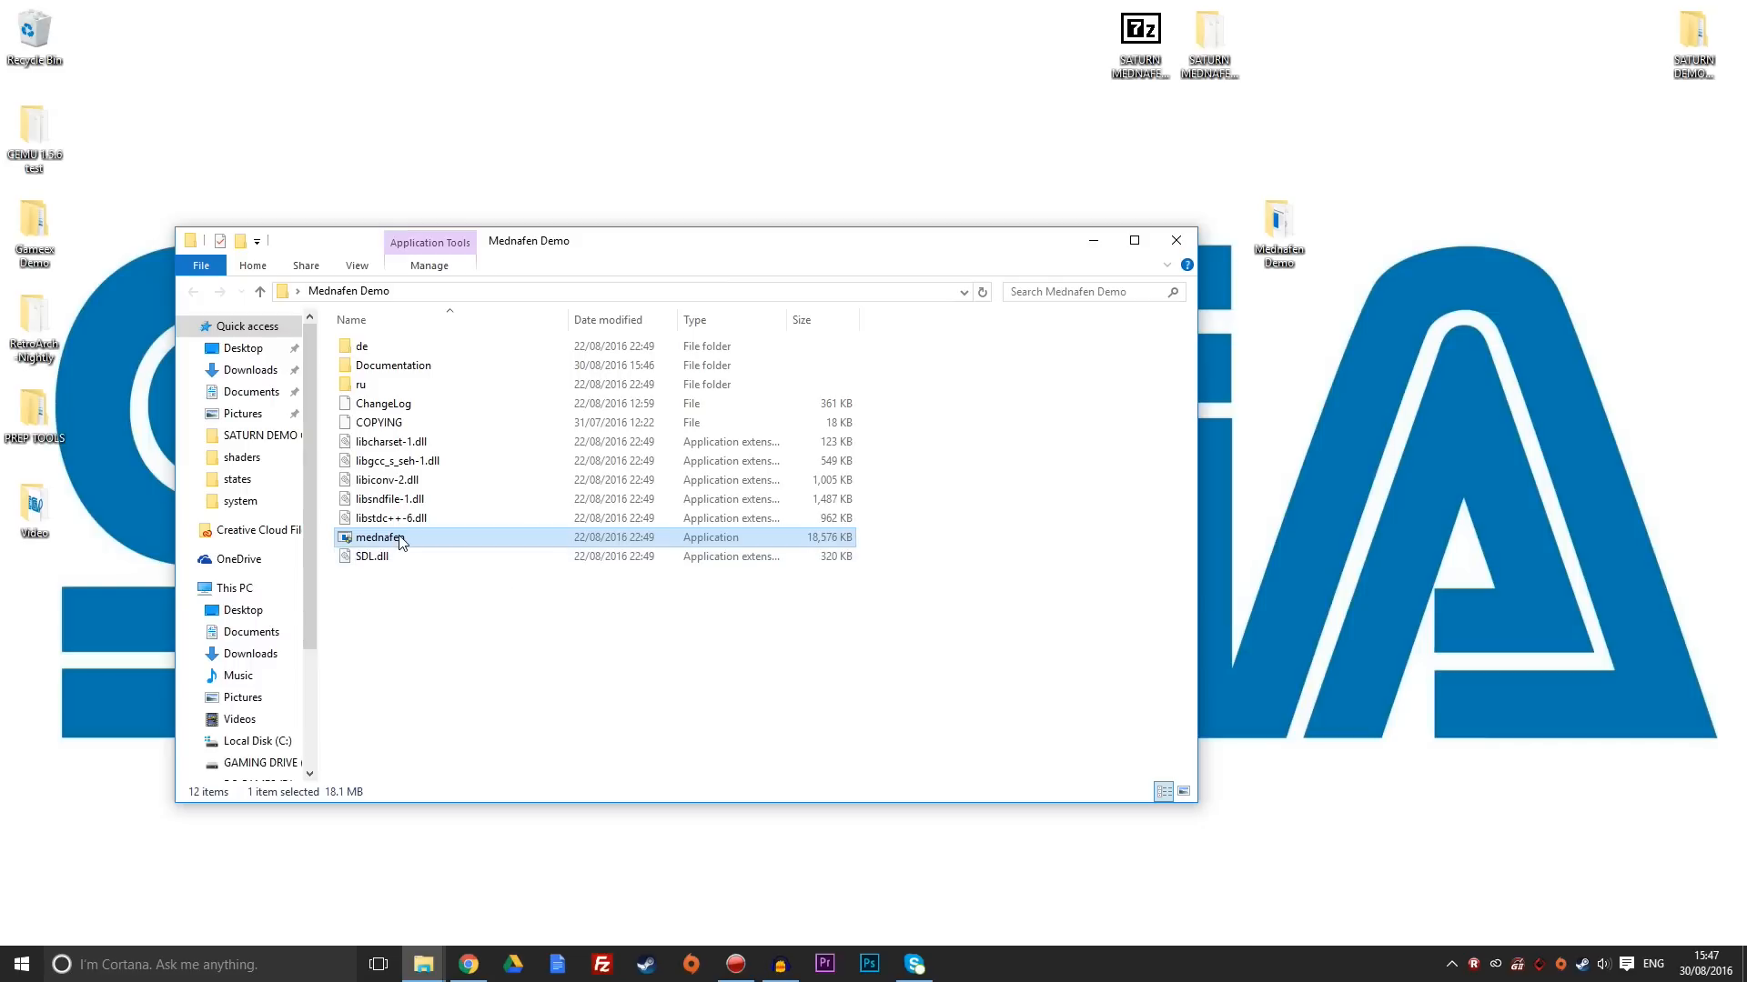
{"action": "mouse_move", "coordinate": [609, 608]}
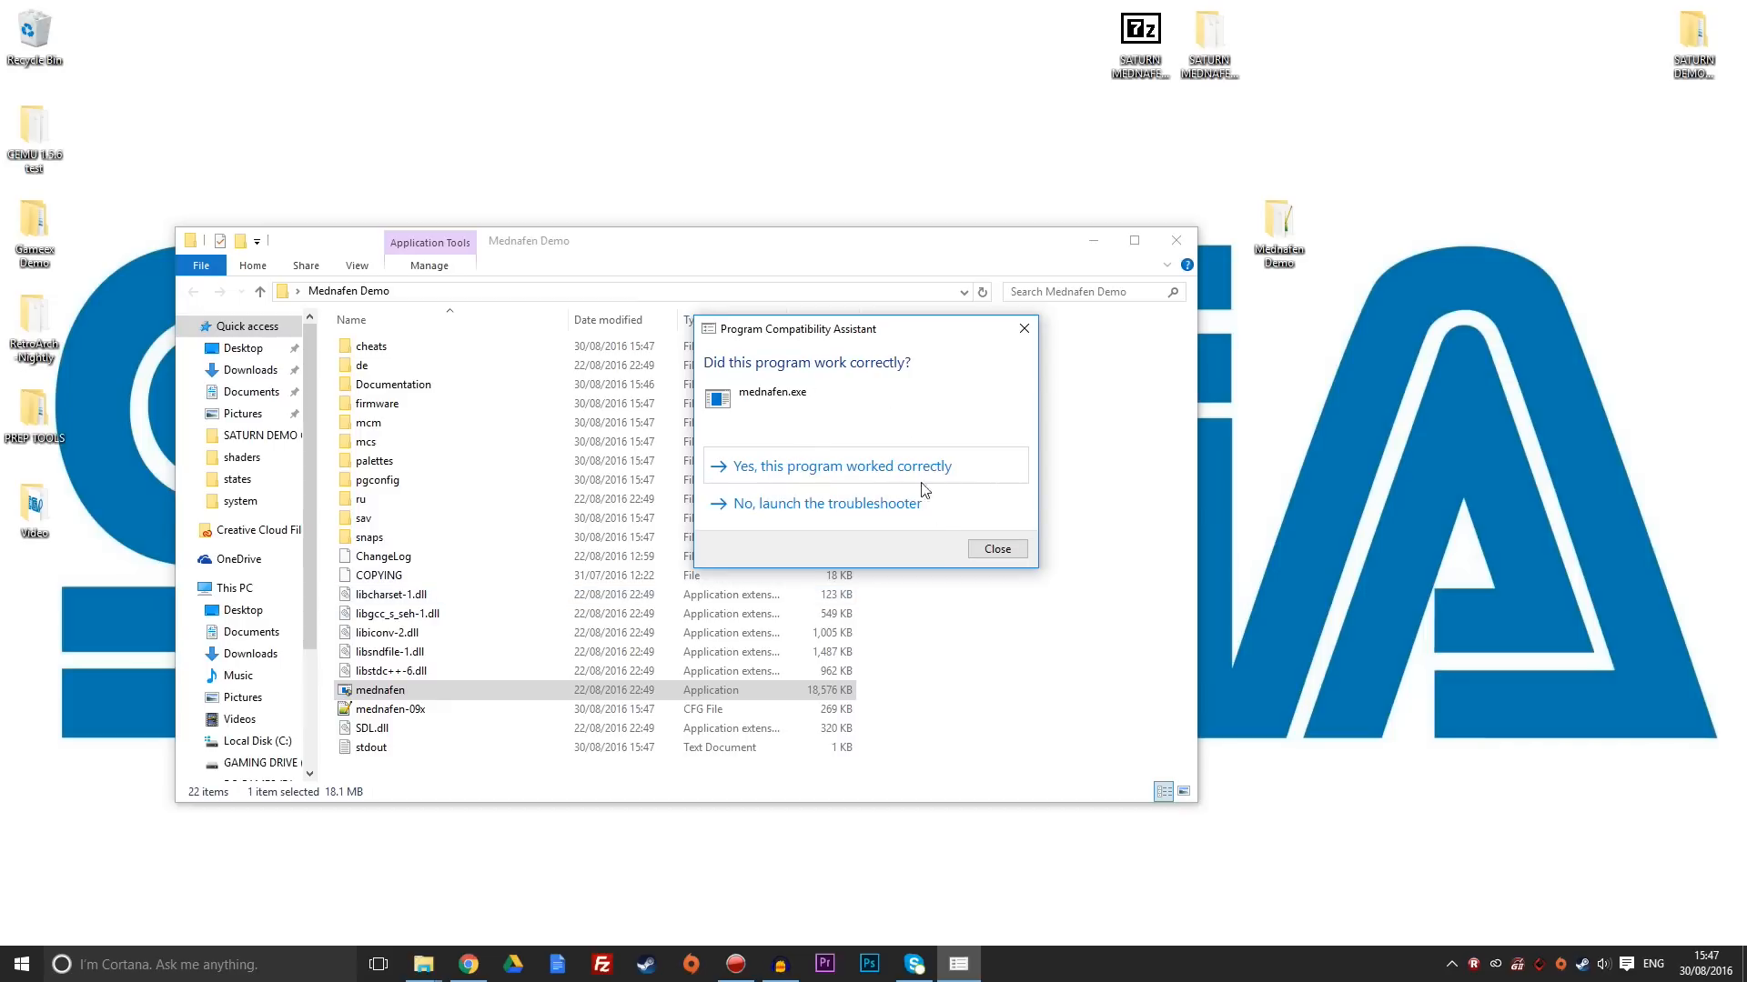
Confirm 'Yes, this program worked correctly' in the Program Compatibility Assistant.
{"action": "left_click", "coordinate": [994, 547]}
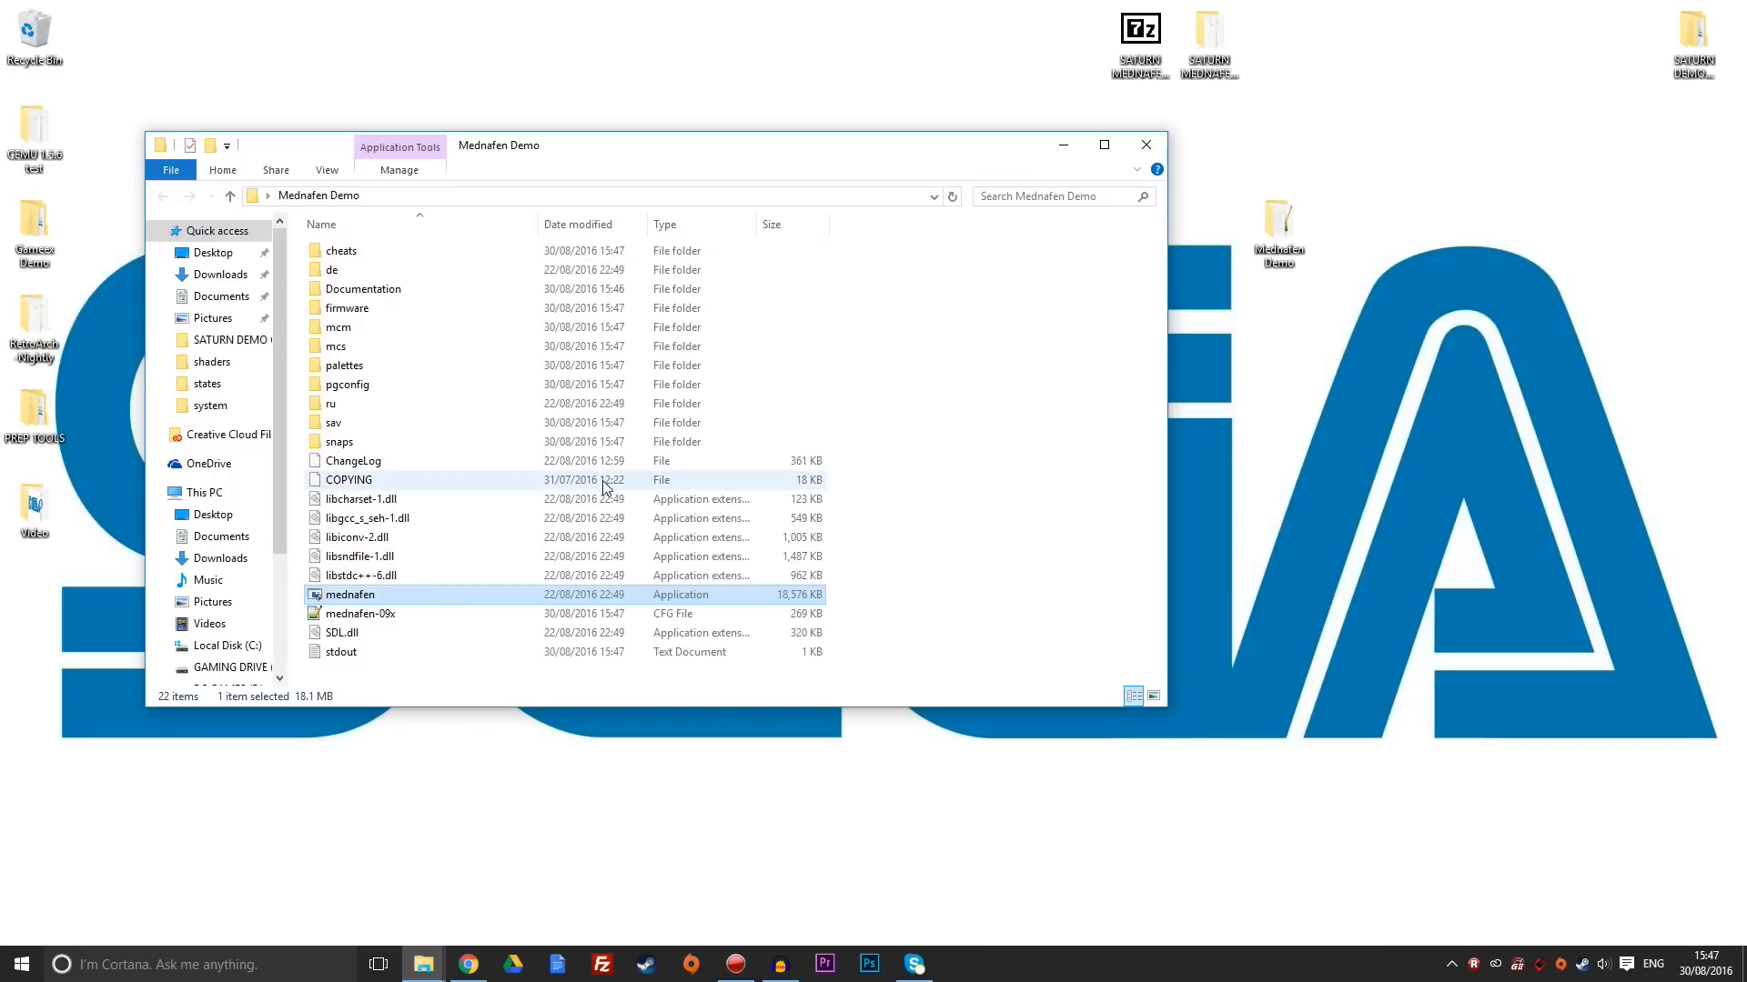
{"action": "mouse_move", "coordinate": [762, 274]}
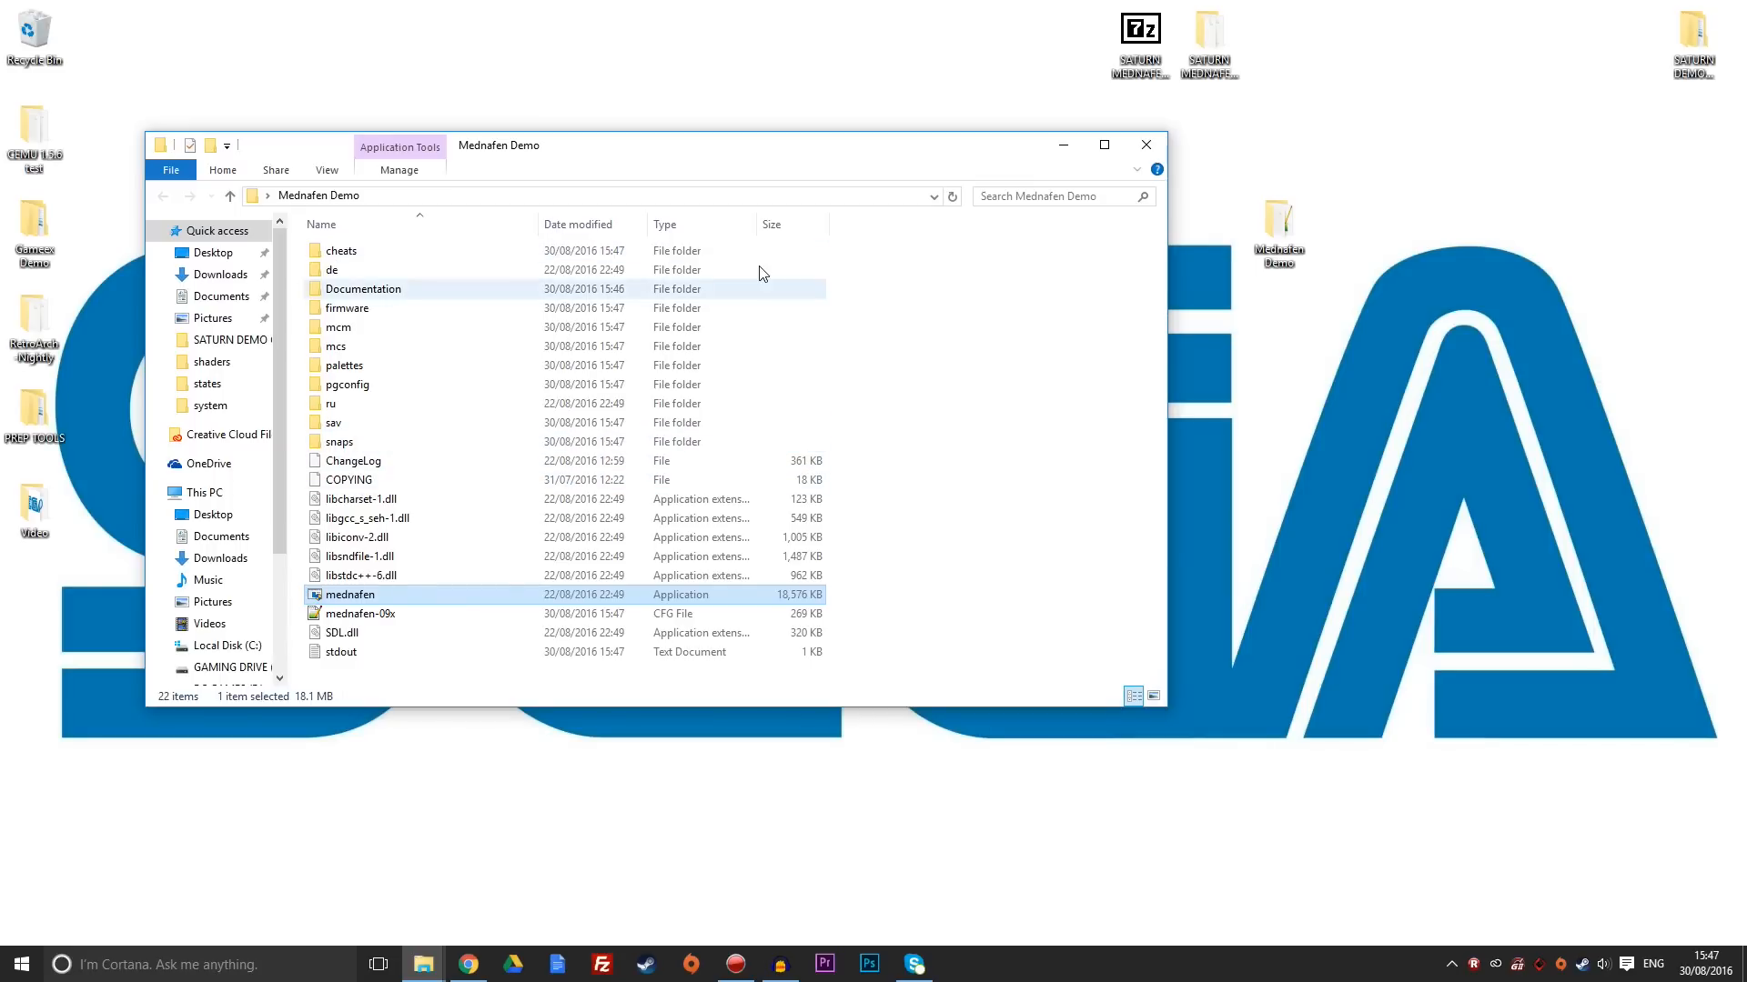
{"action": "mouse_move", "coordinate": [1206, 69]}
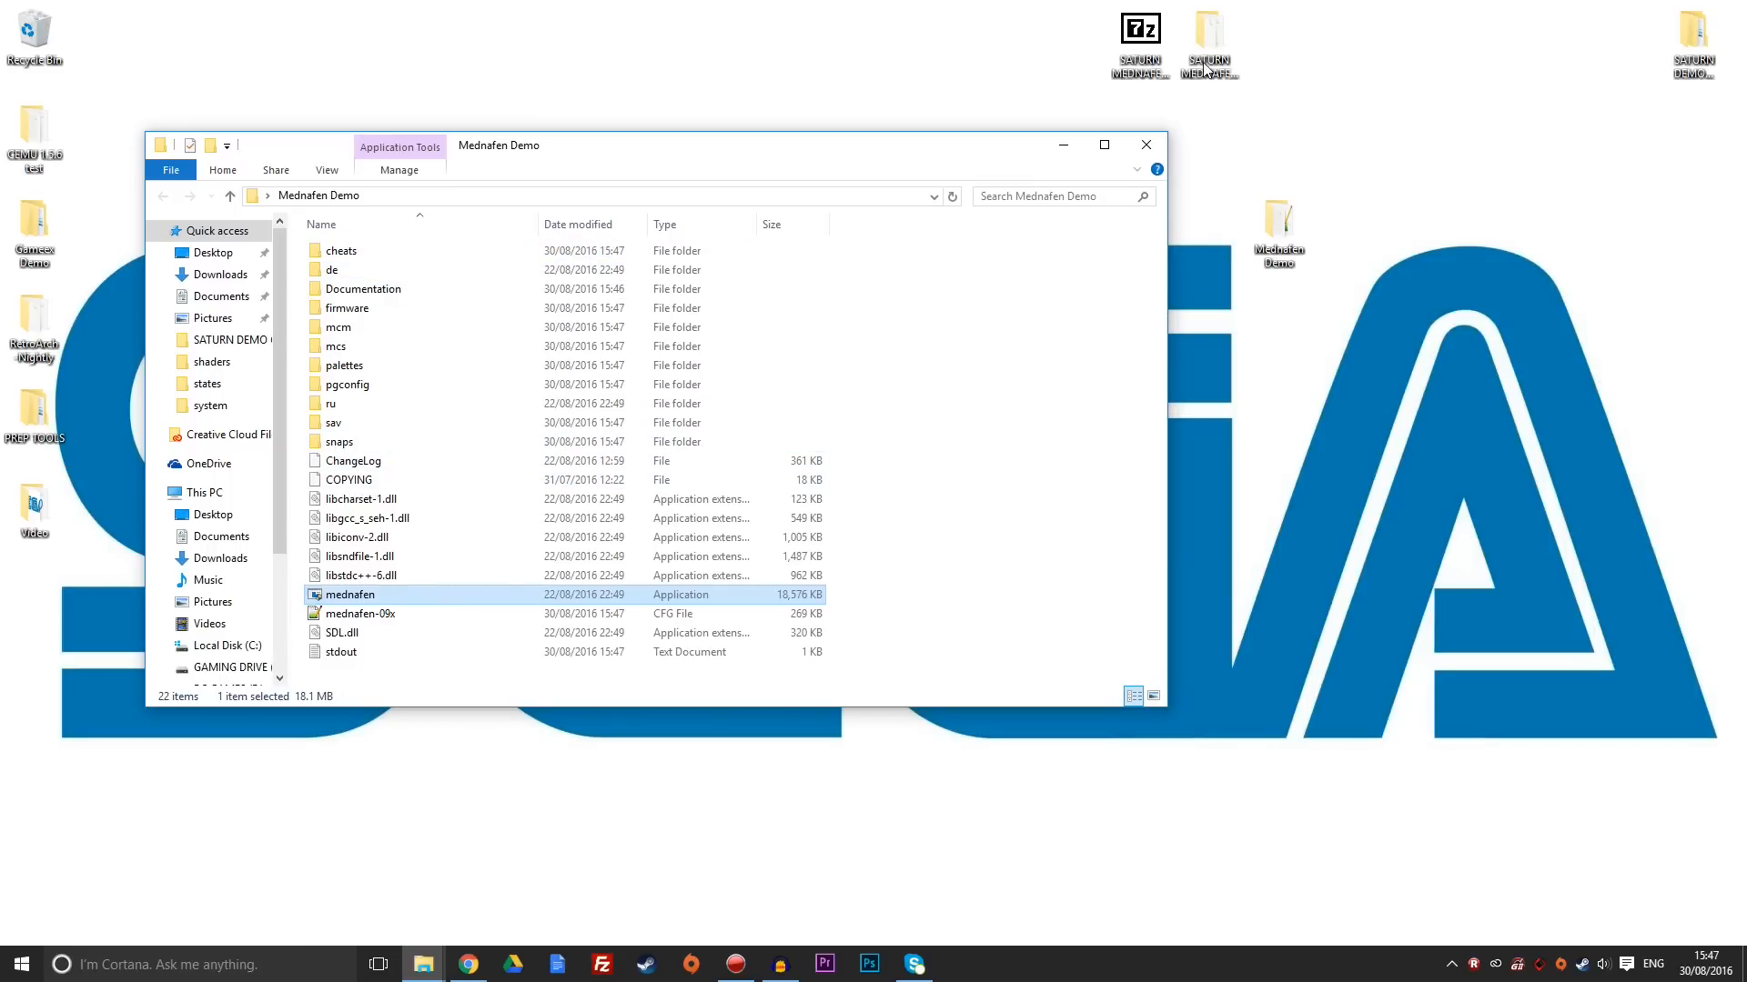
Open the SATURN MEDNAFEN FIX FILES folder on the desktop.
{"action": "left_click", "coordinate": [1207, 34]}
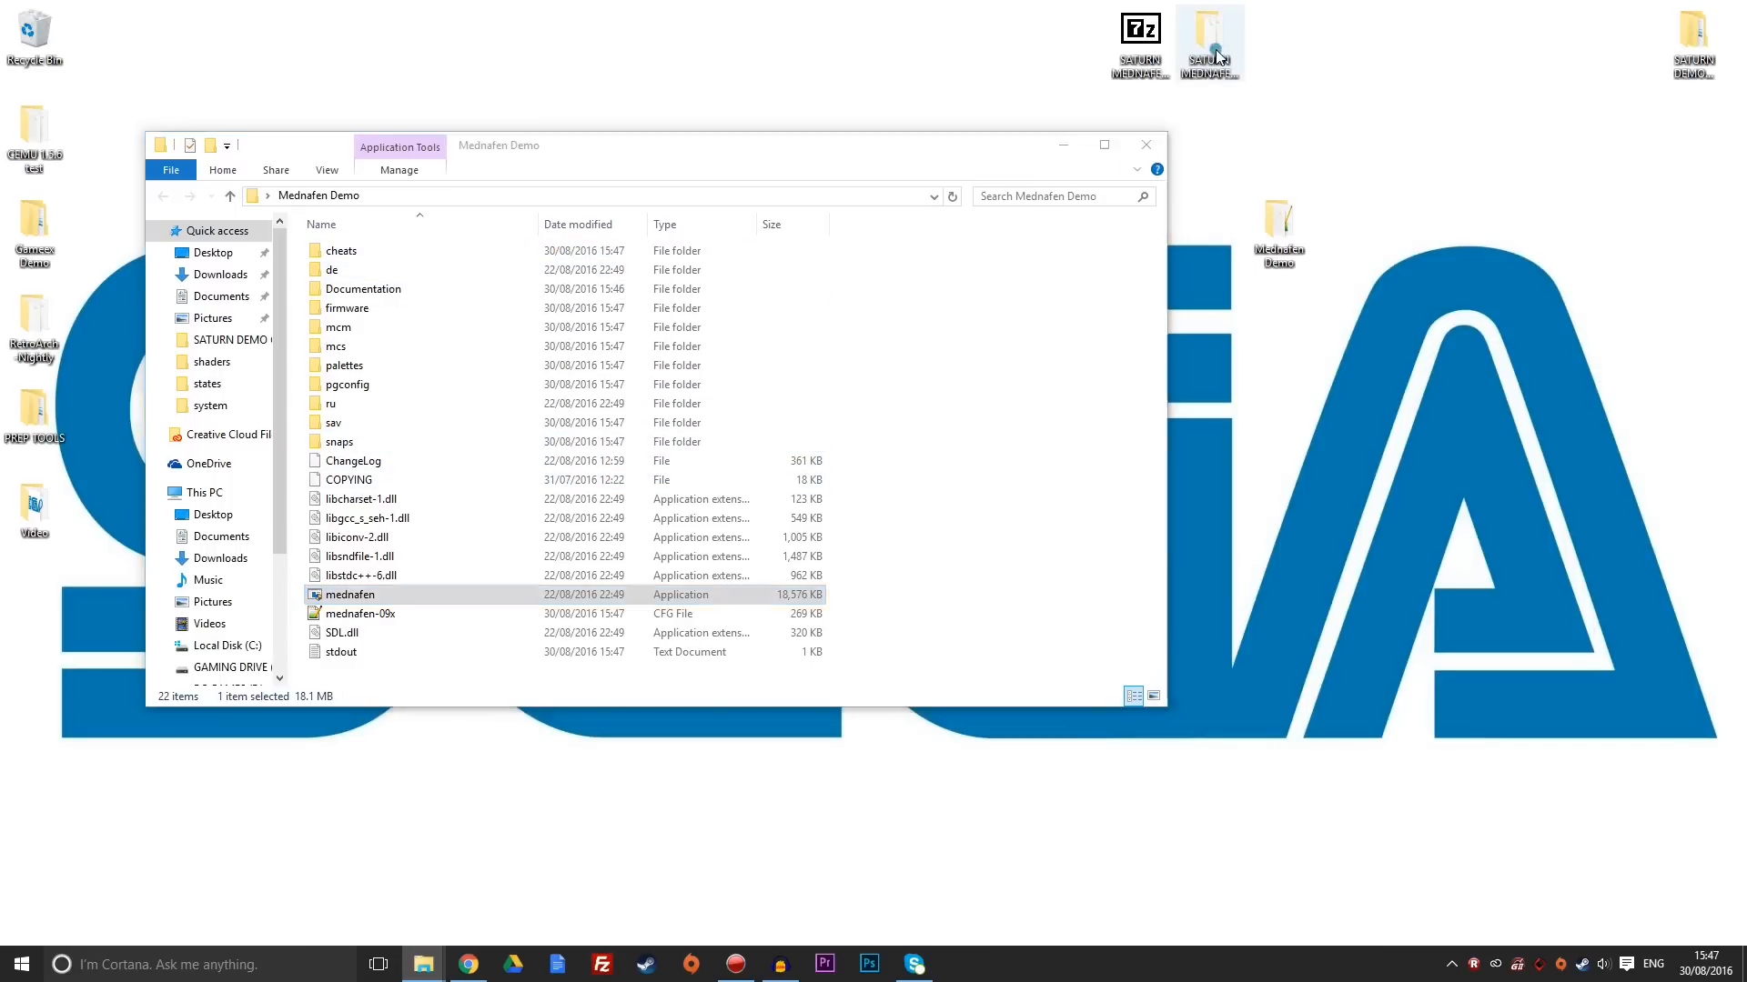
{"action": "double_click", "coordinate": [1208, 34]}
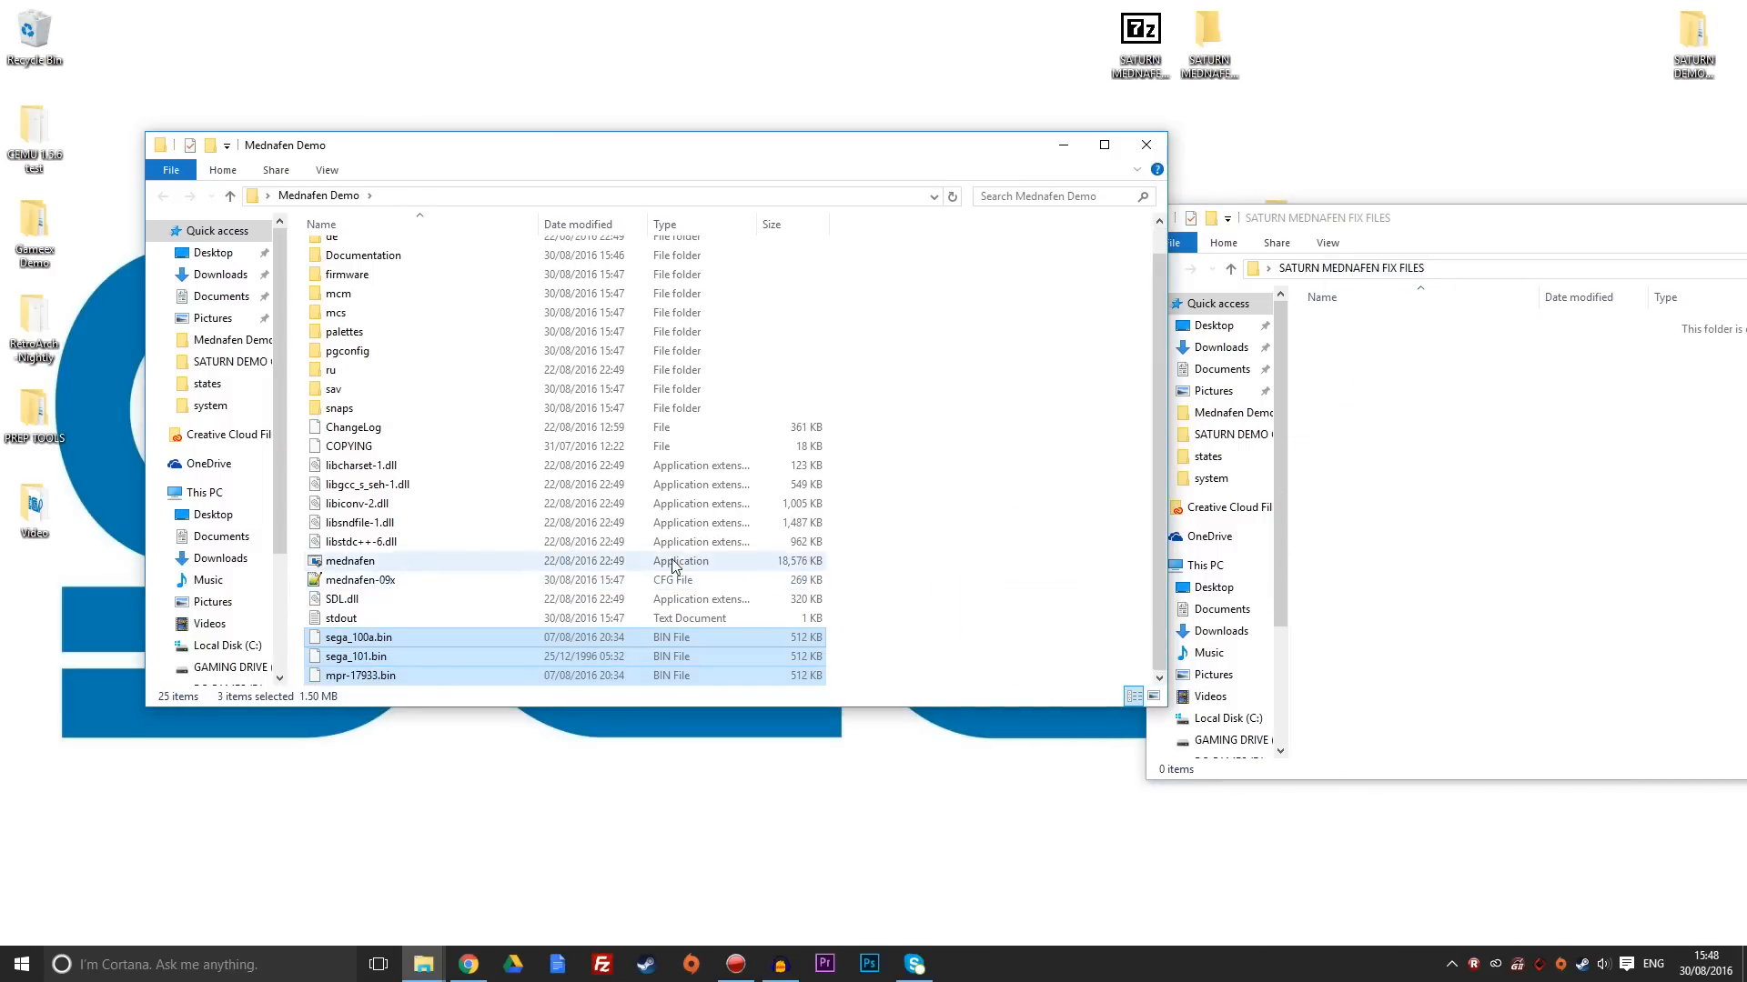
{"action": "mouse_move", "coordinate": [723, 679]}
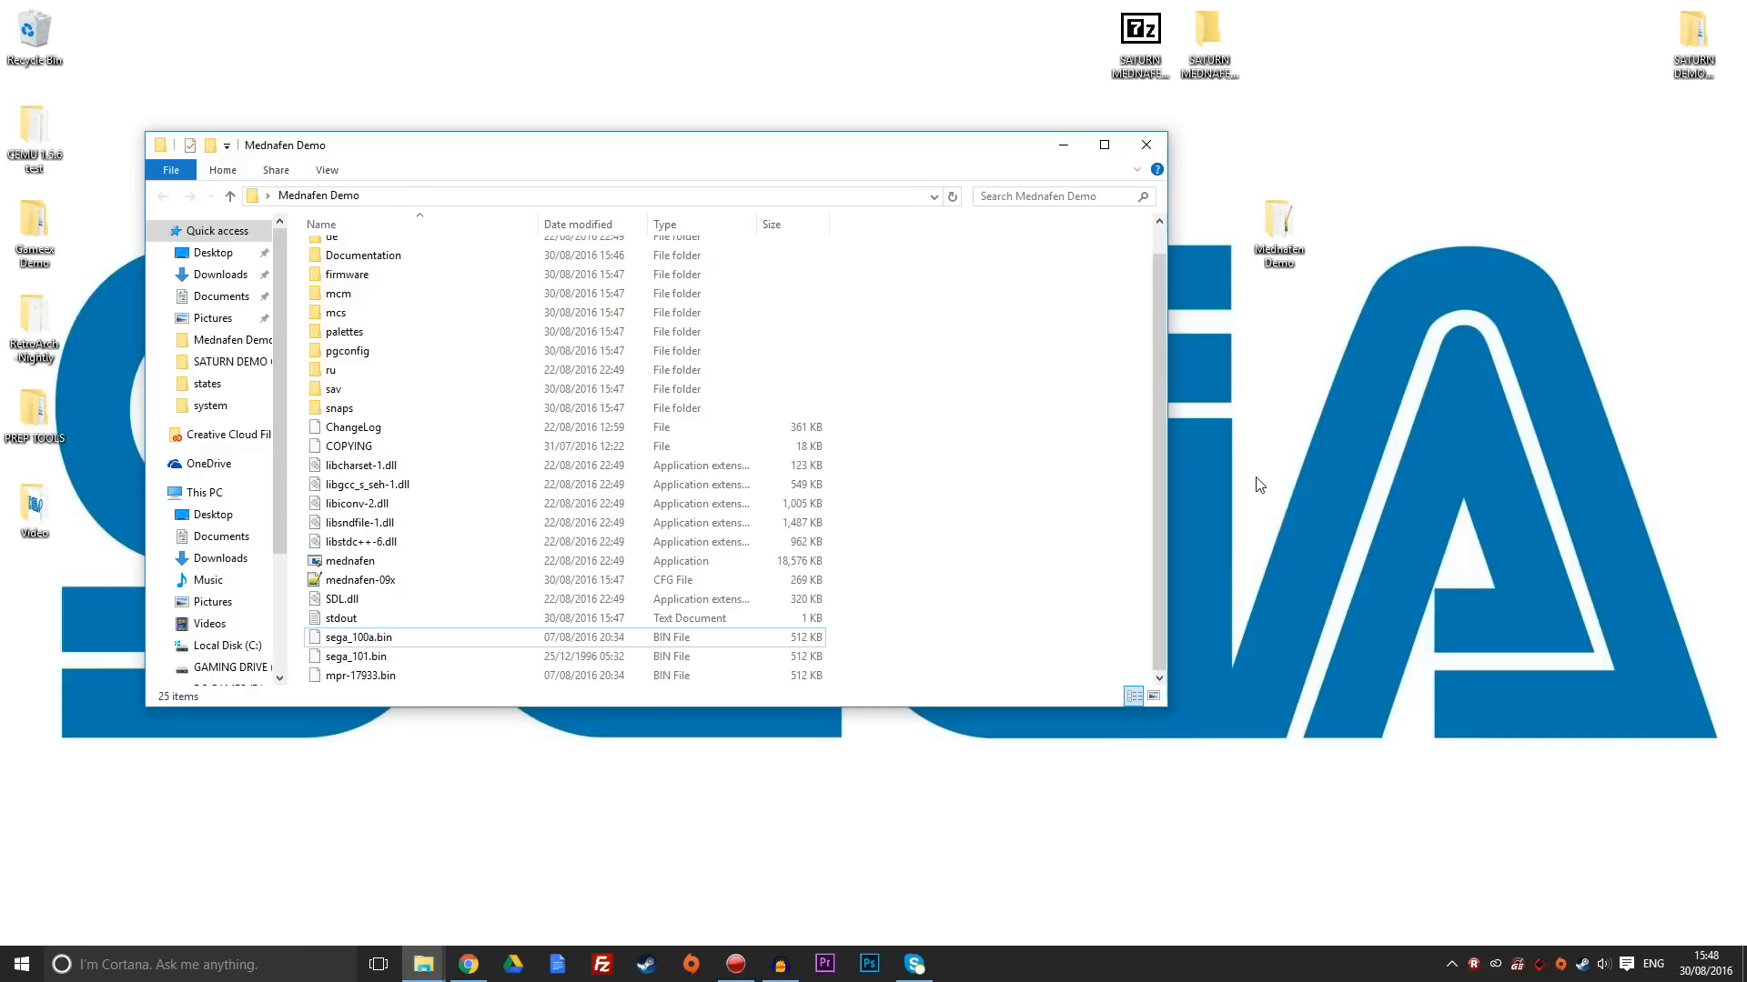
{"action": "mouse_move", "coordinate": [724, 148]}
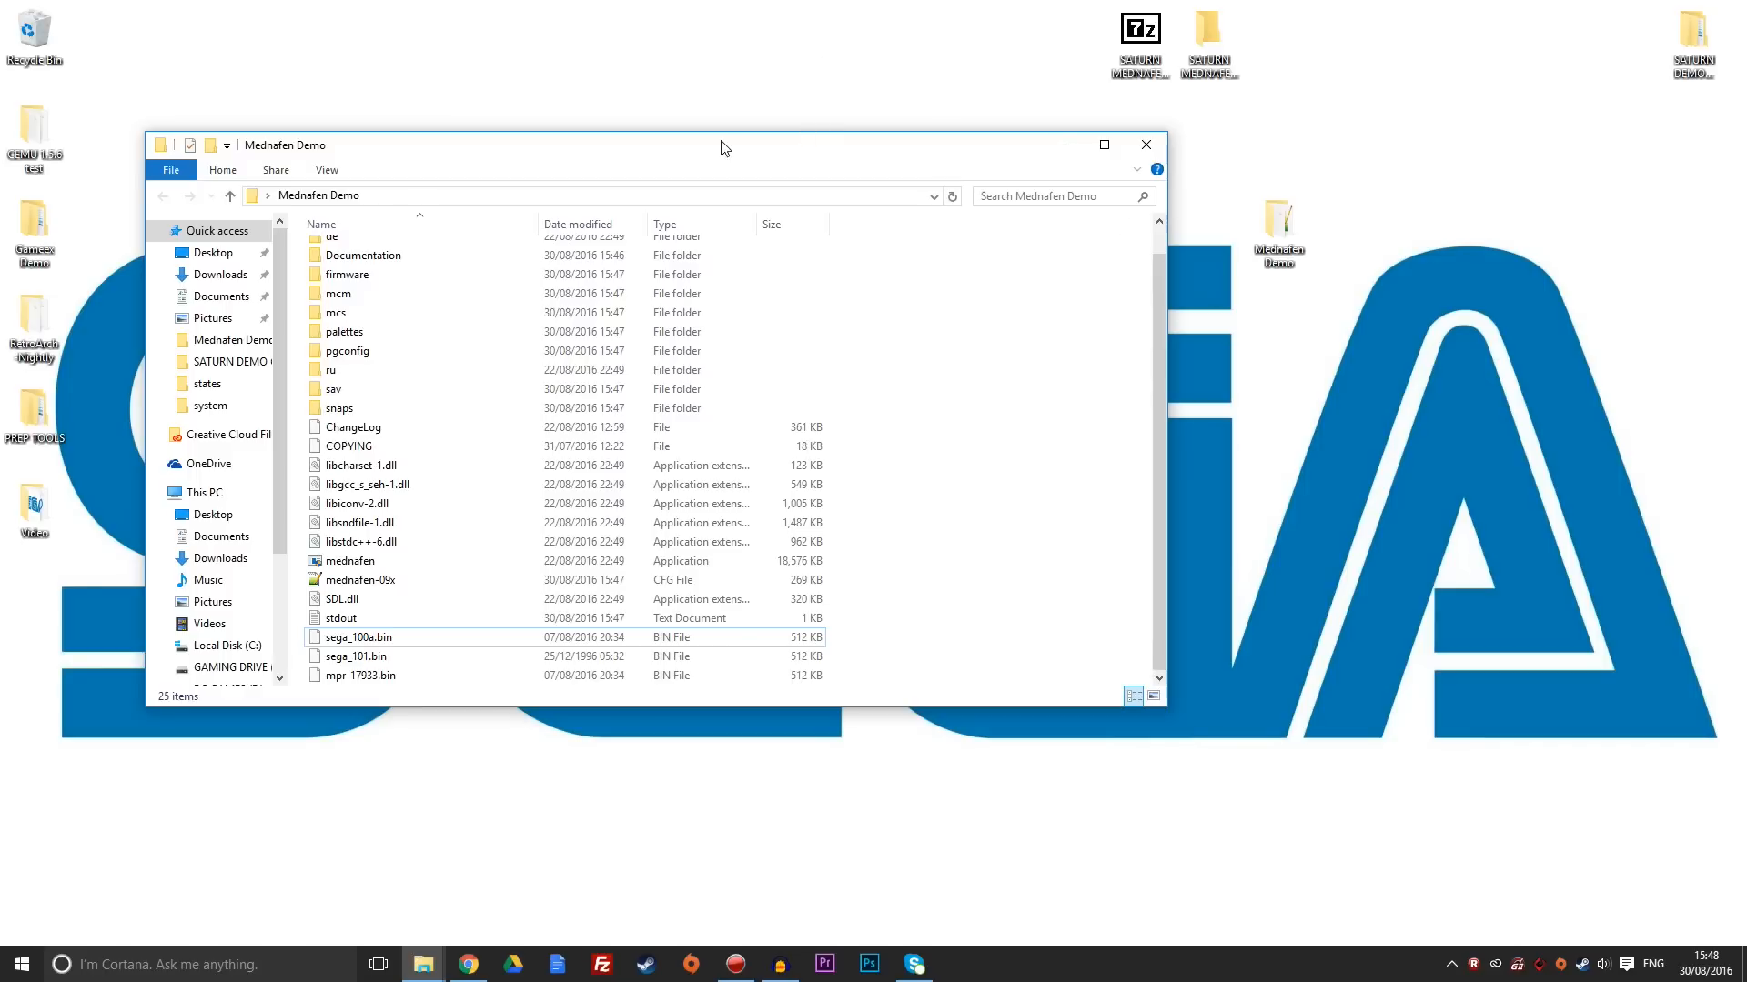
{"action": "mouse_move", "coordinate": [734, 148]}
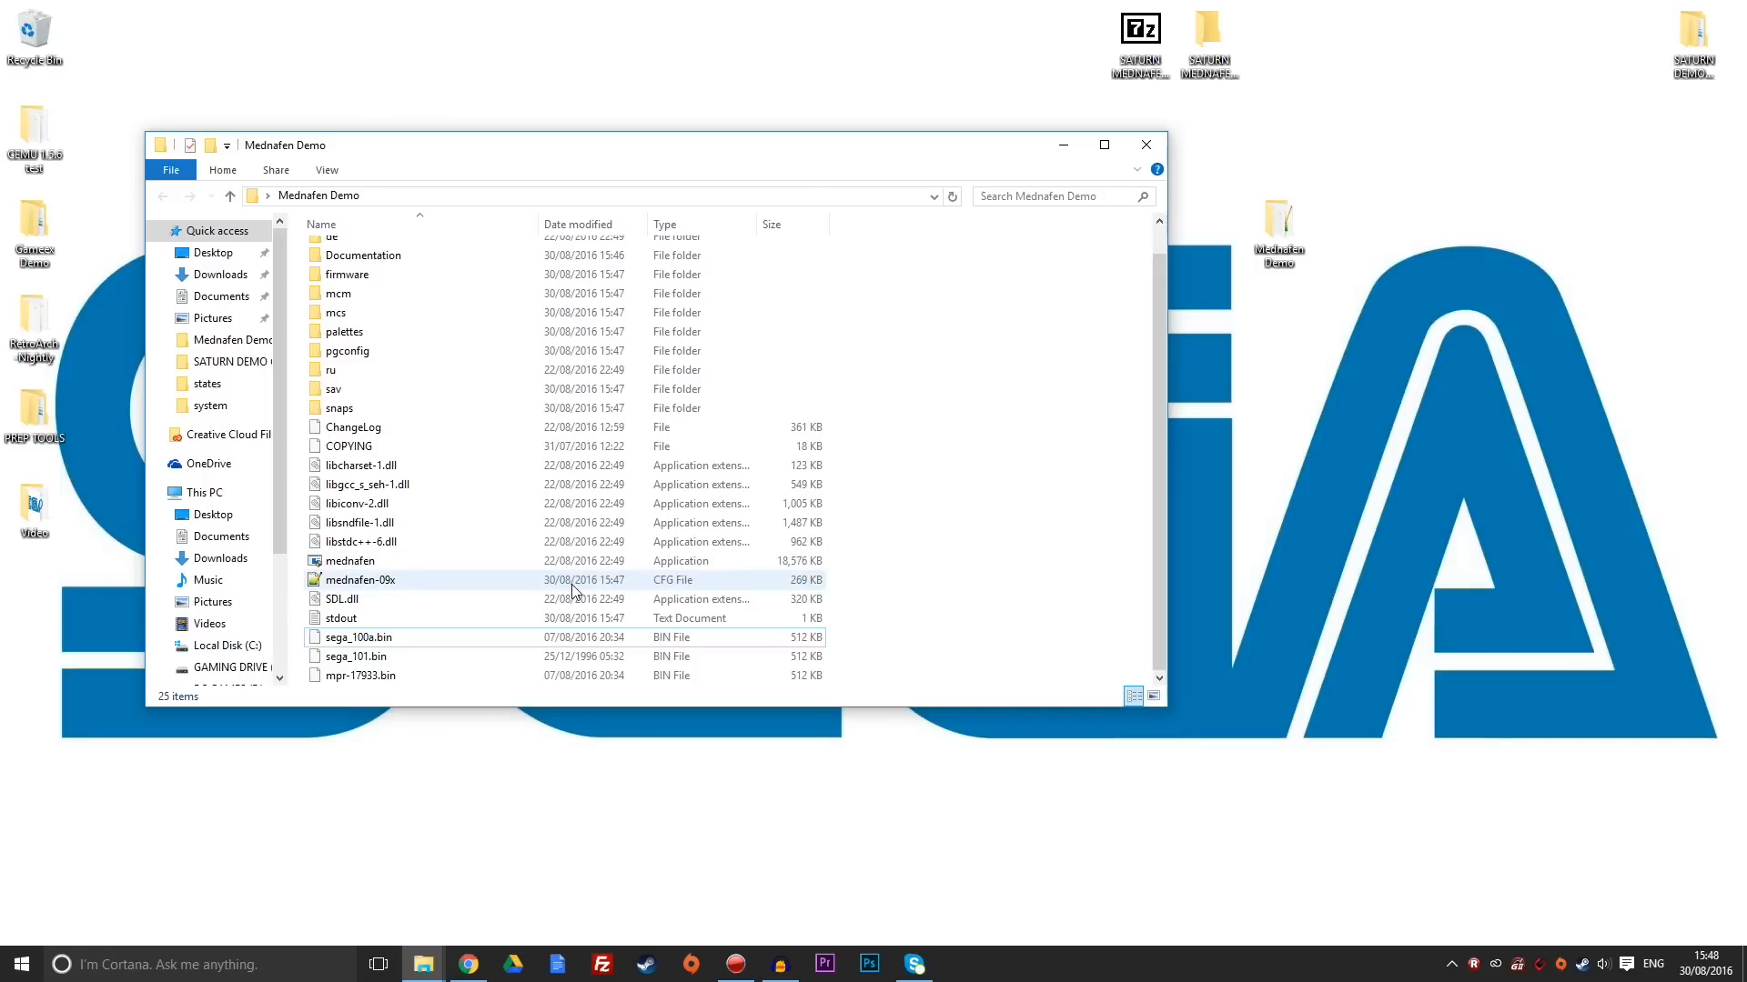
{"action": "mouse_move", "coordinate": [422, 581]}
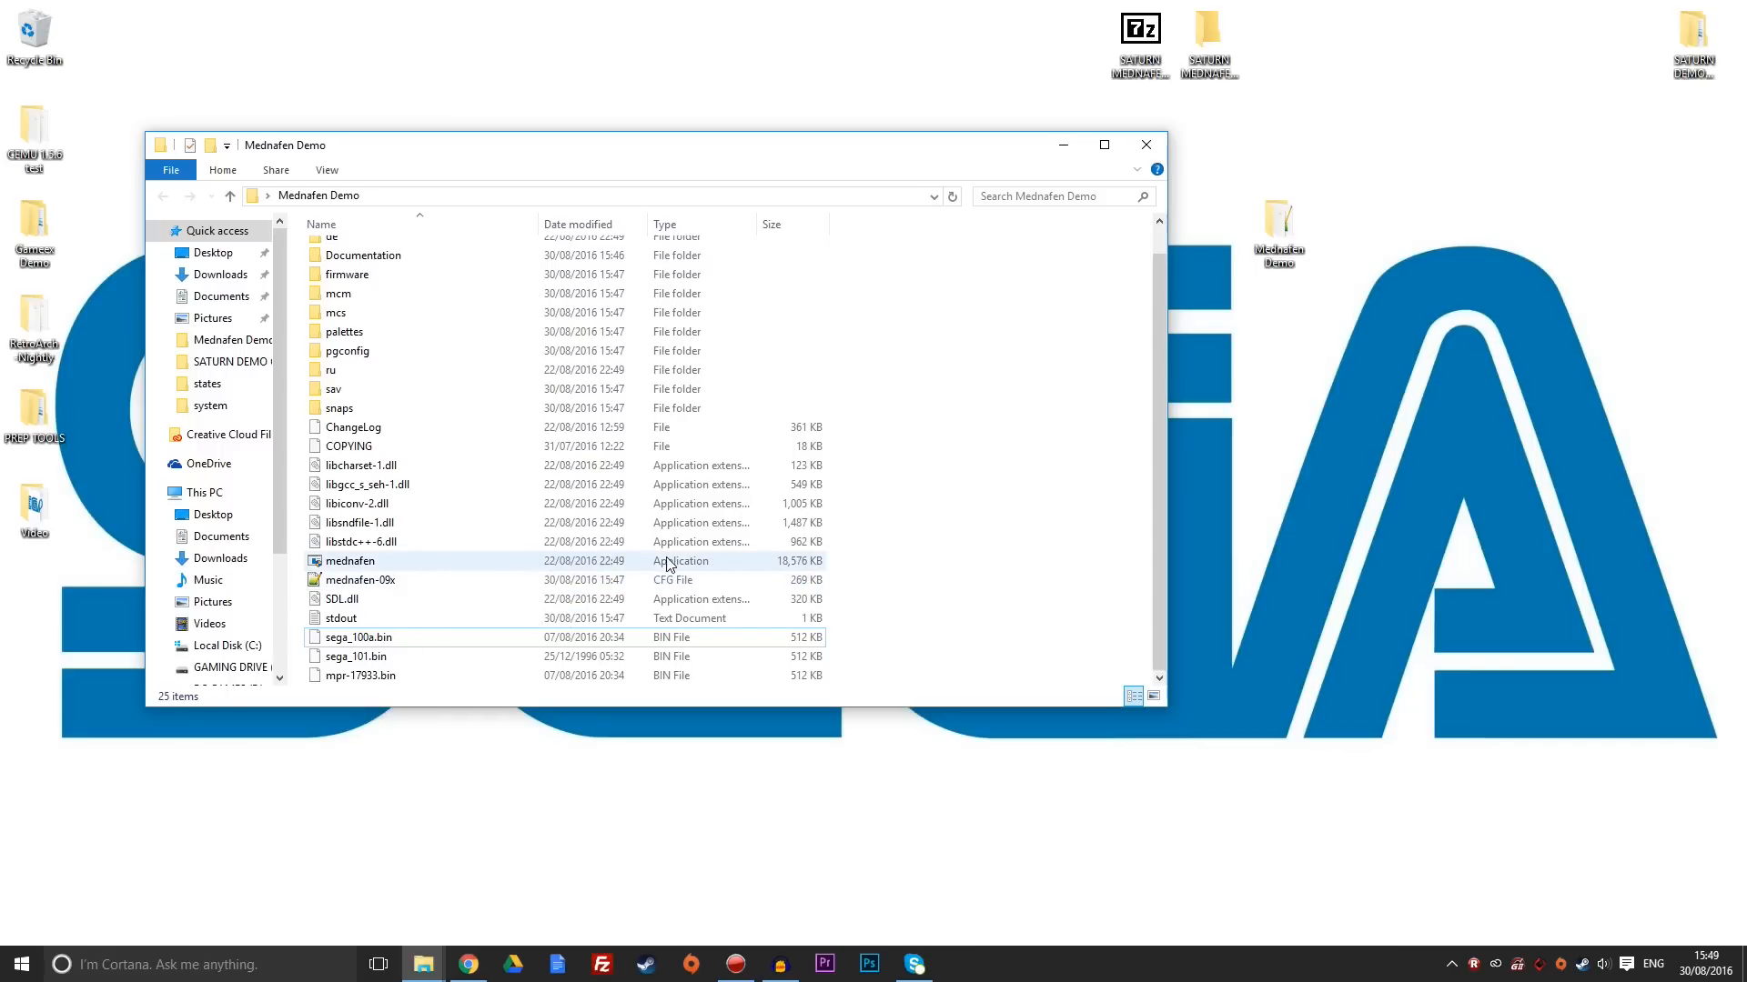
{"action": "mouse_move", "coordinate": [599, 570]}
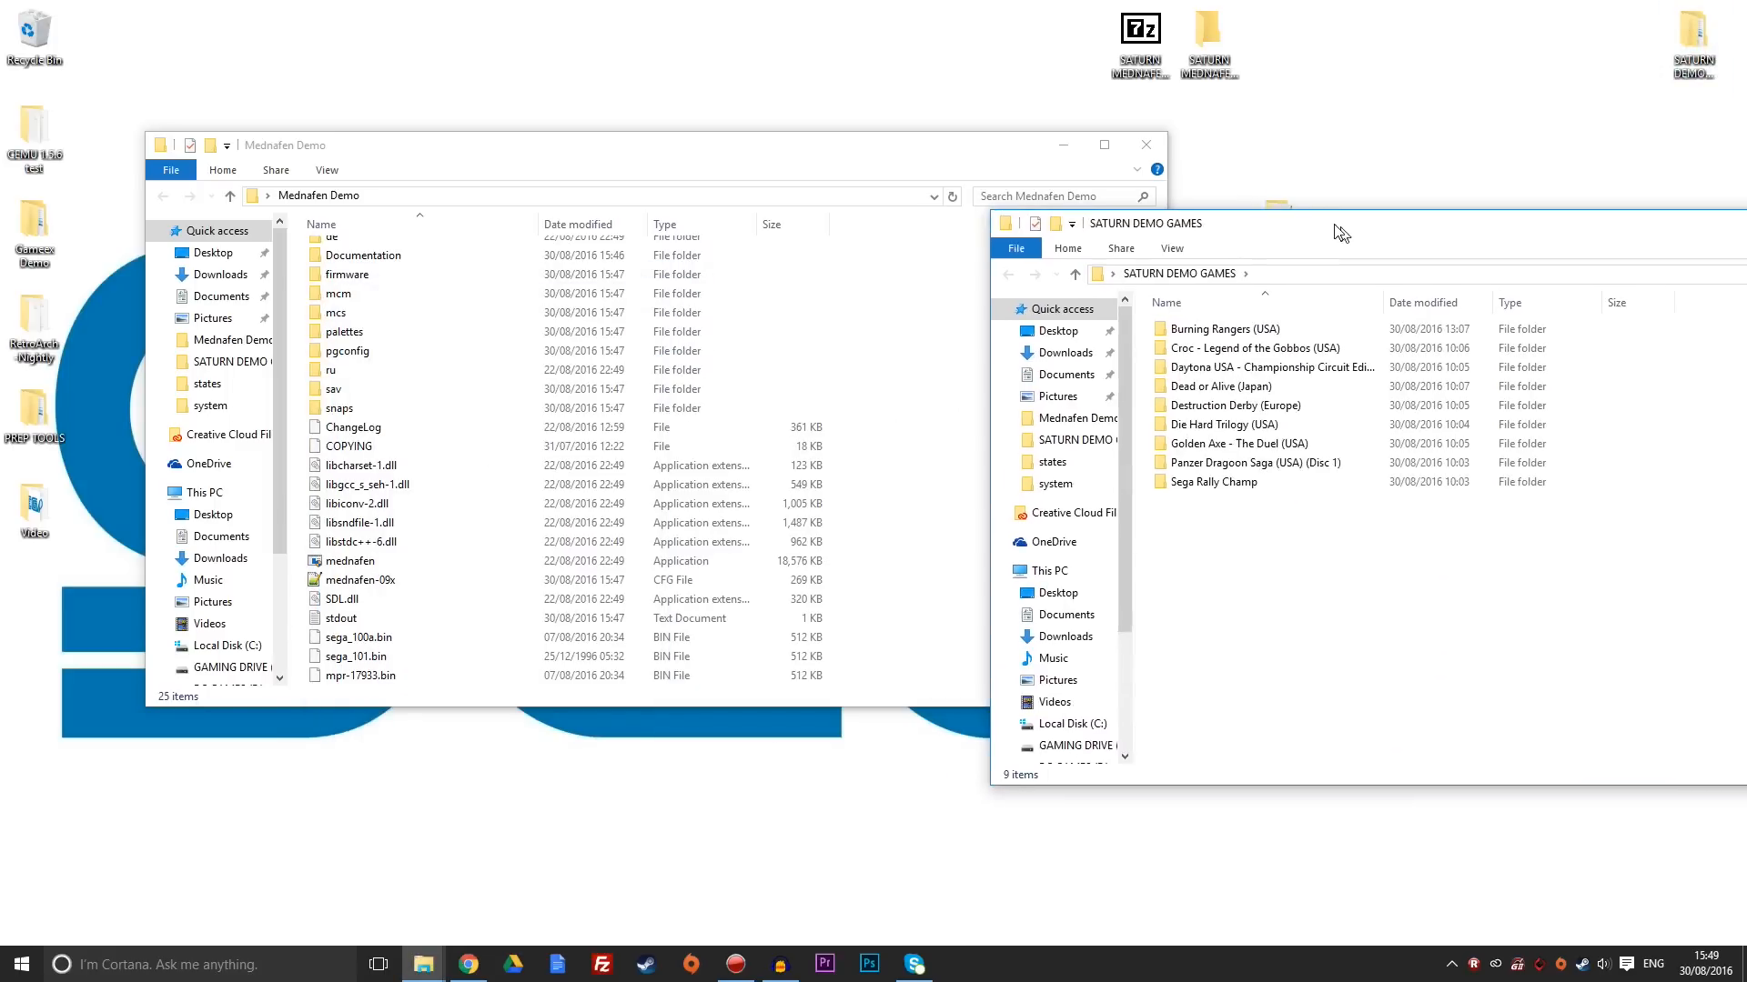
{"action": "left_click", "coordinate": [1220, 327]}
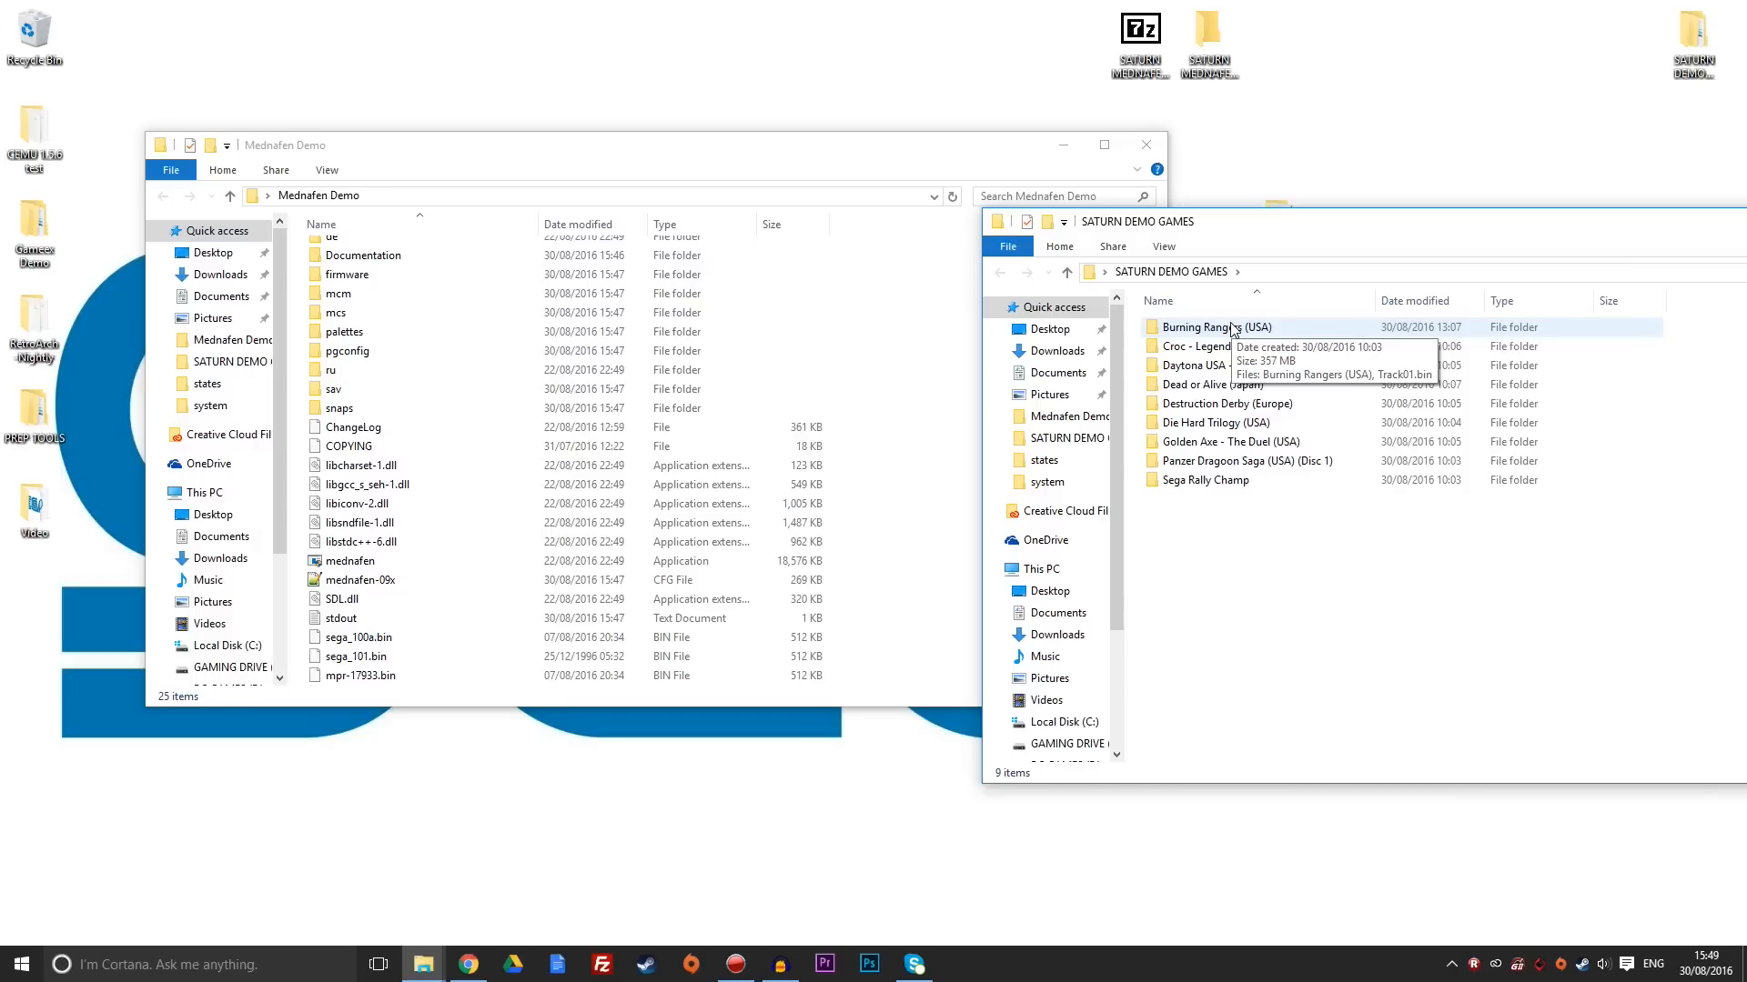
{"action": "mouse_move", "coordinate": [1223, 585]}
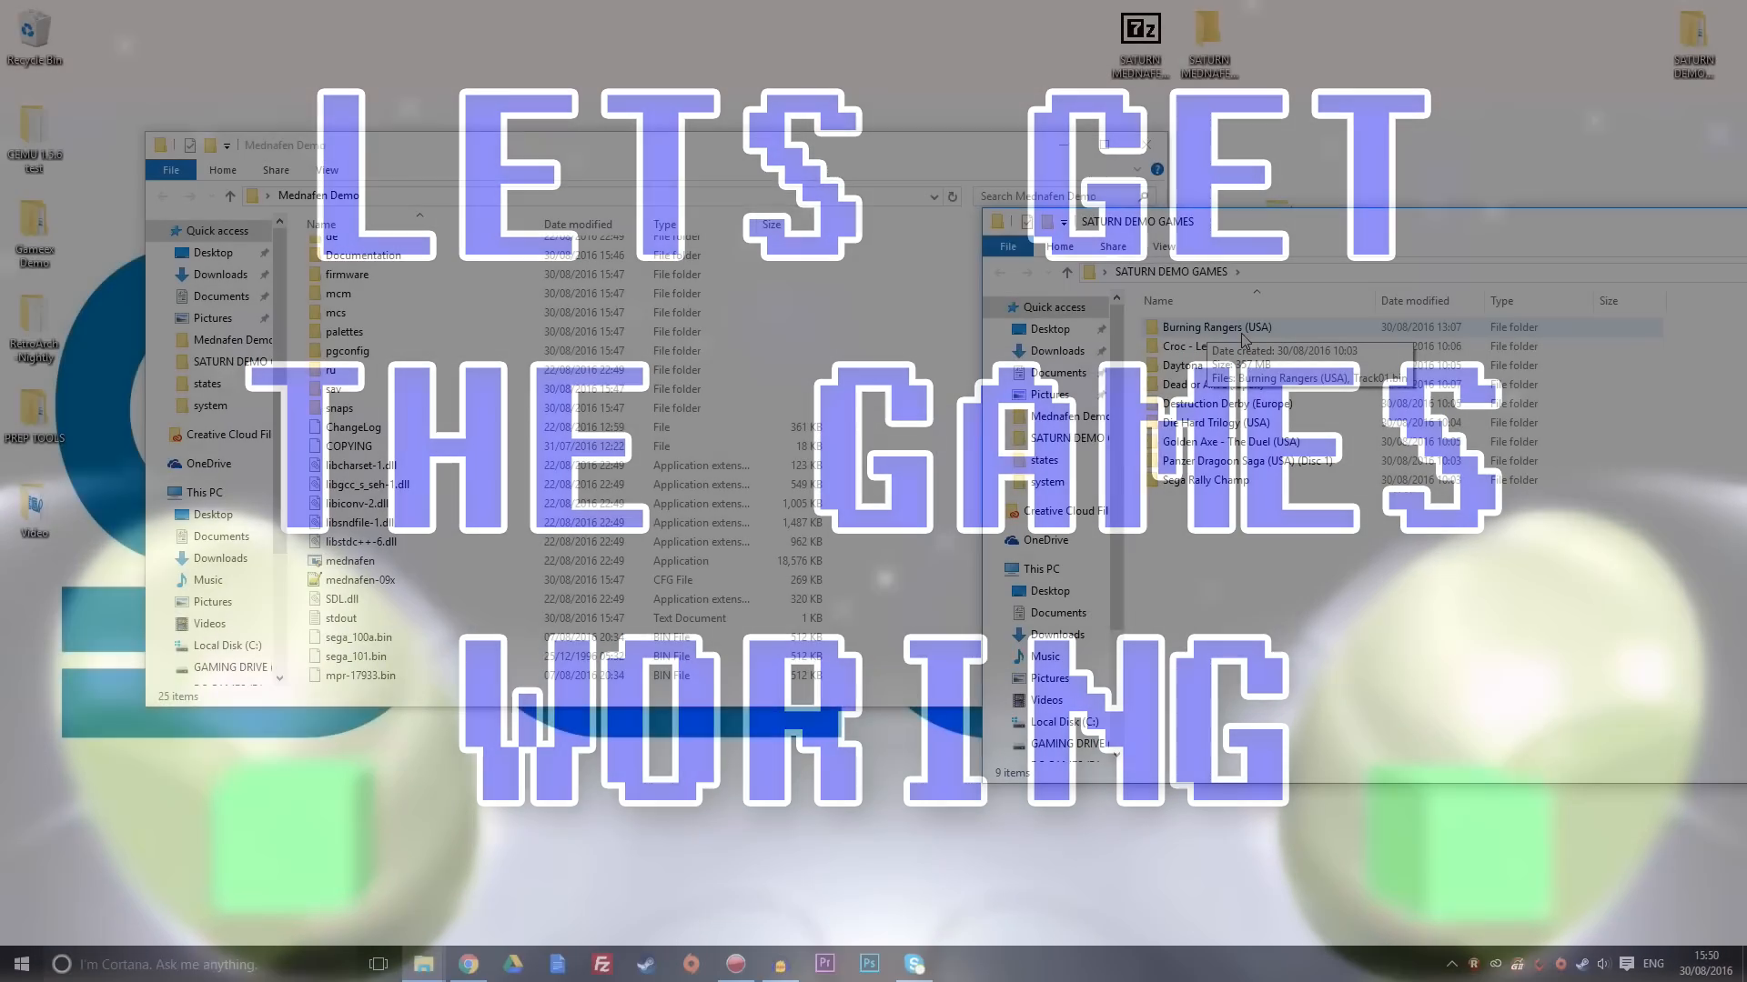
Open the Burning Rangers (USA) folder and launch its disc in Mednafen.
{"action": "double_click", "coordinate": [1217, 327]}
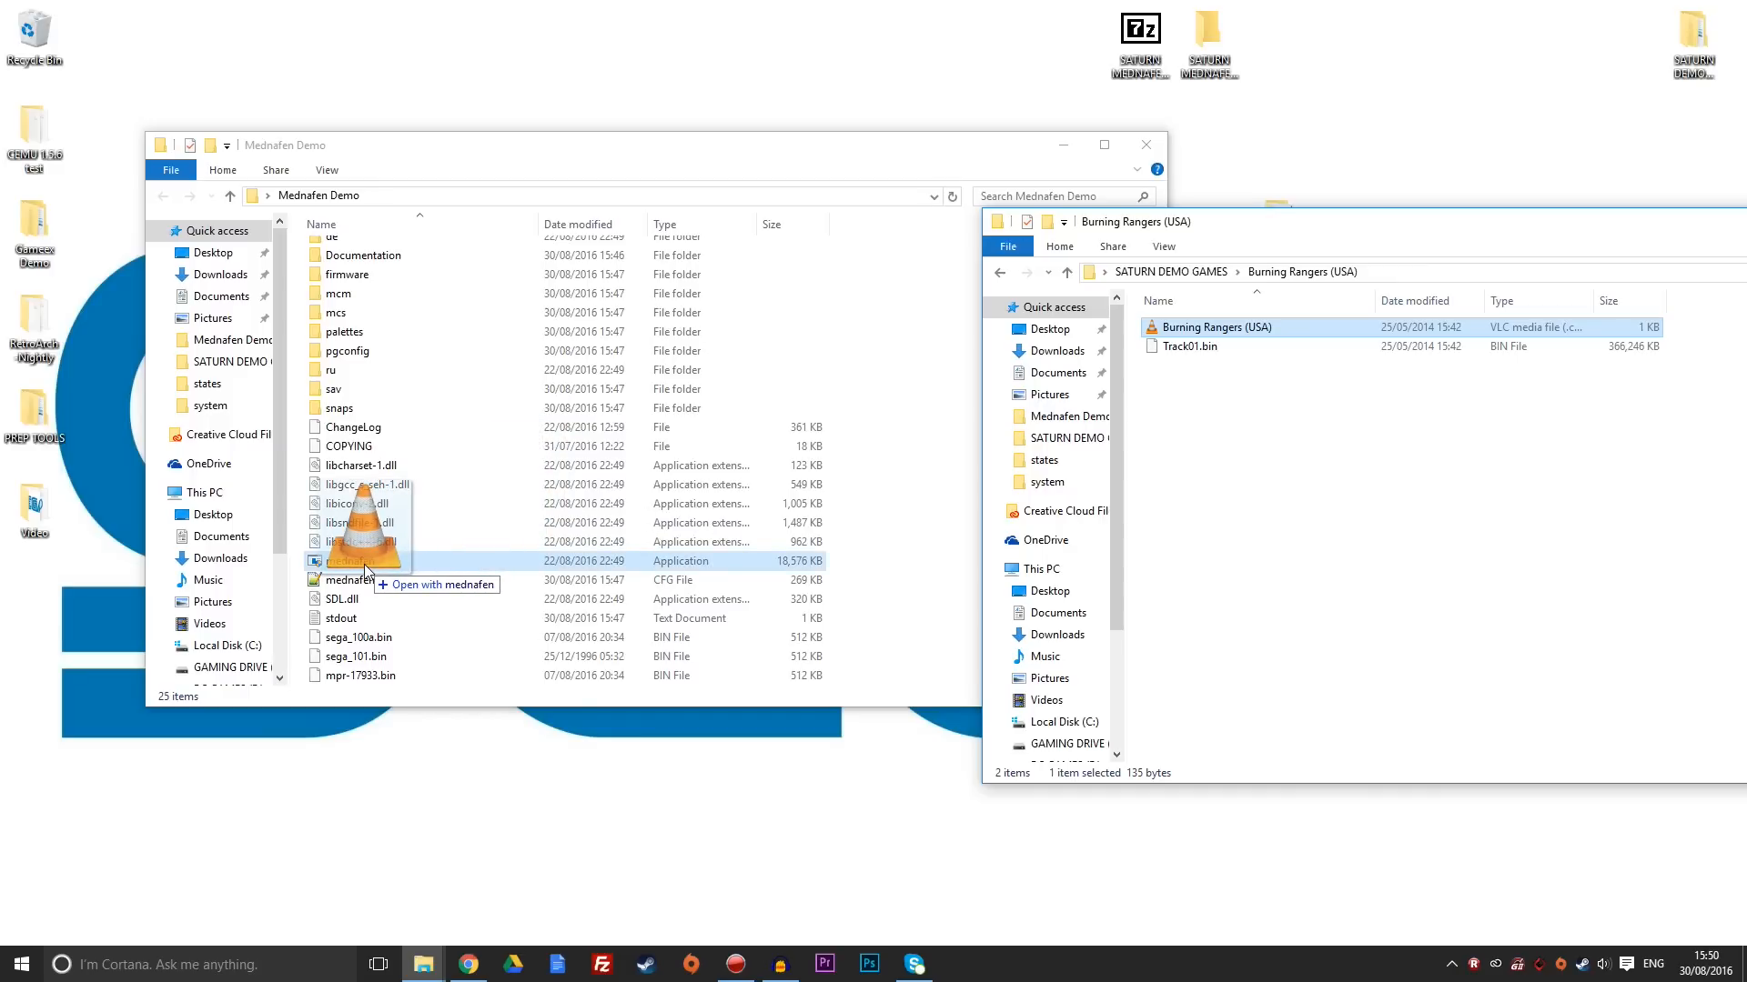
{"action": "double_click", "coordinate": [1212, 326]}
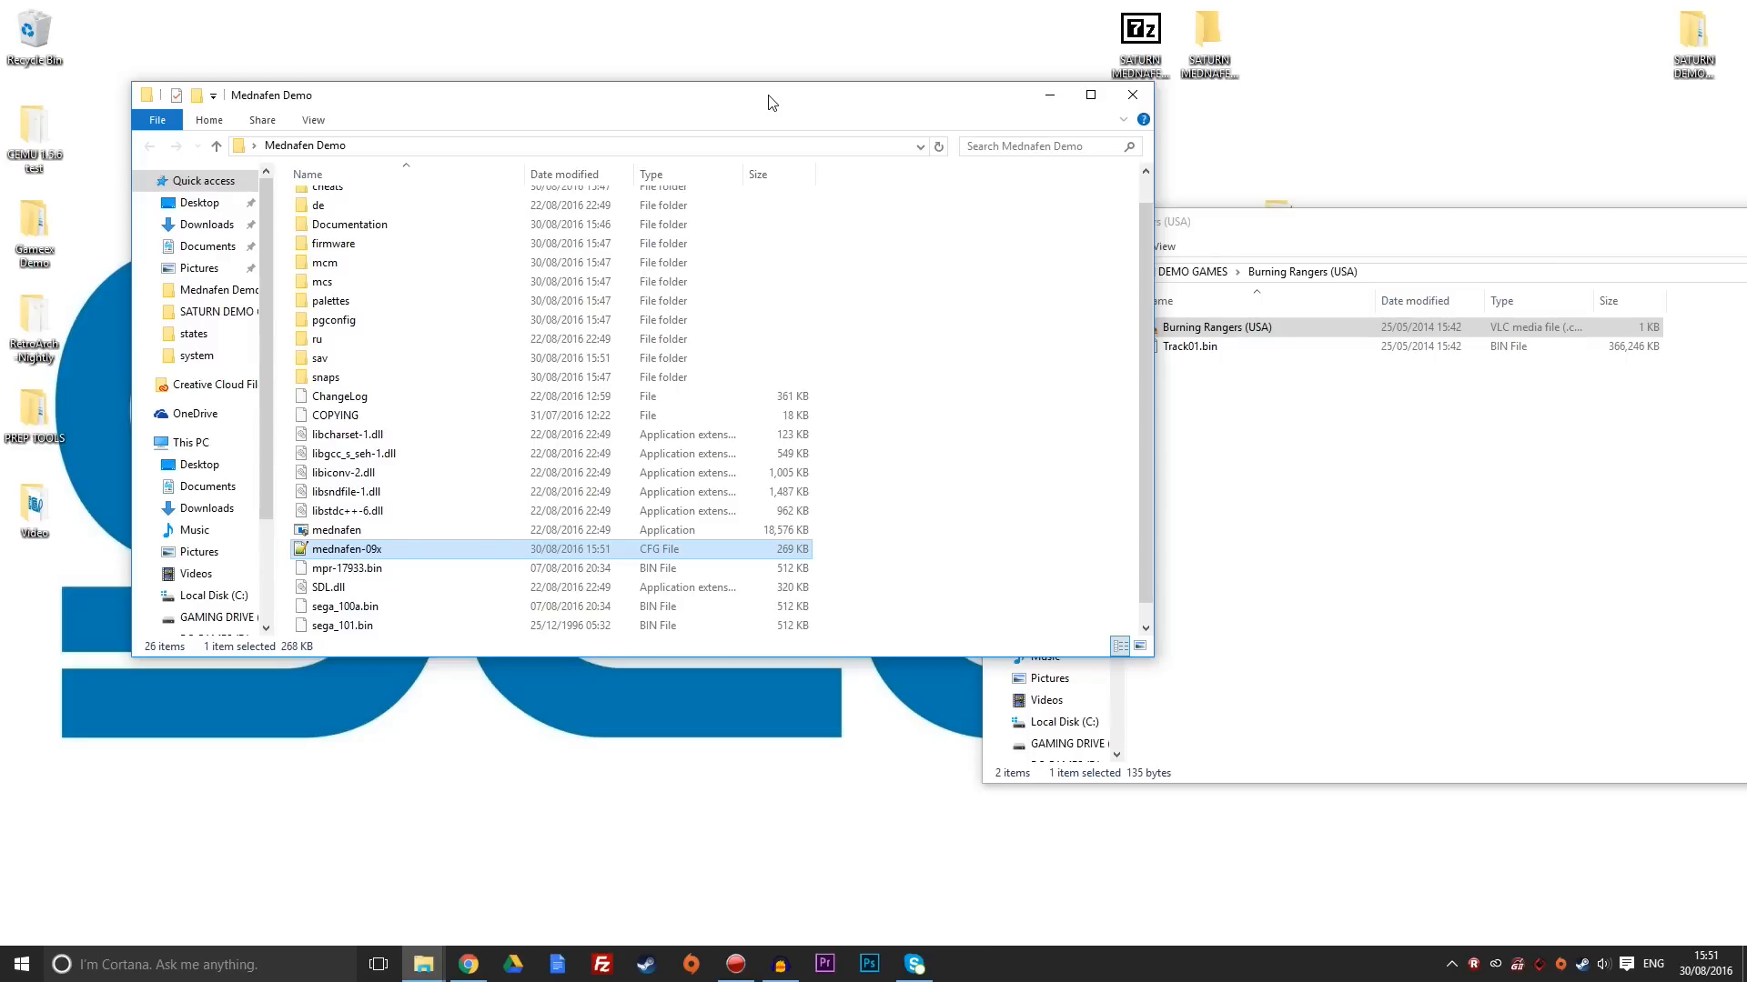
Open mednafen-09x.cfg in Notepad++ through the Open with menu.
{"action": "double_click", "coordinate": [346, 550]}
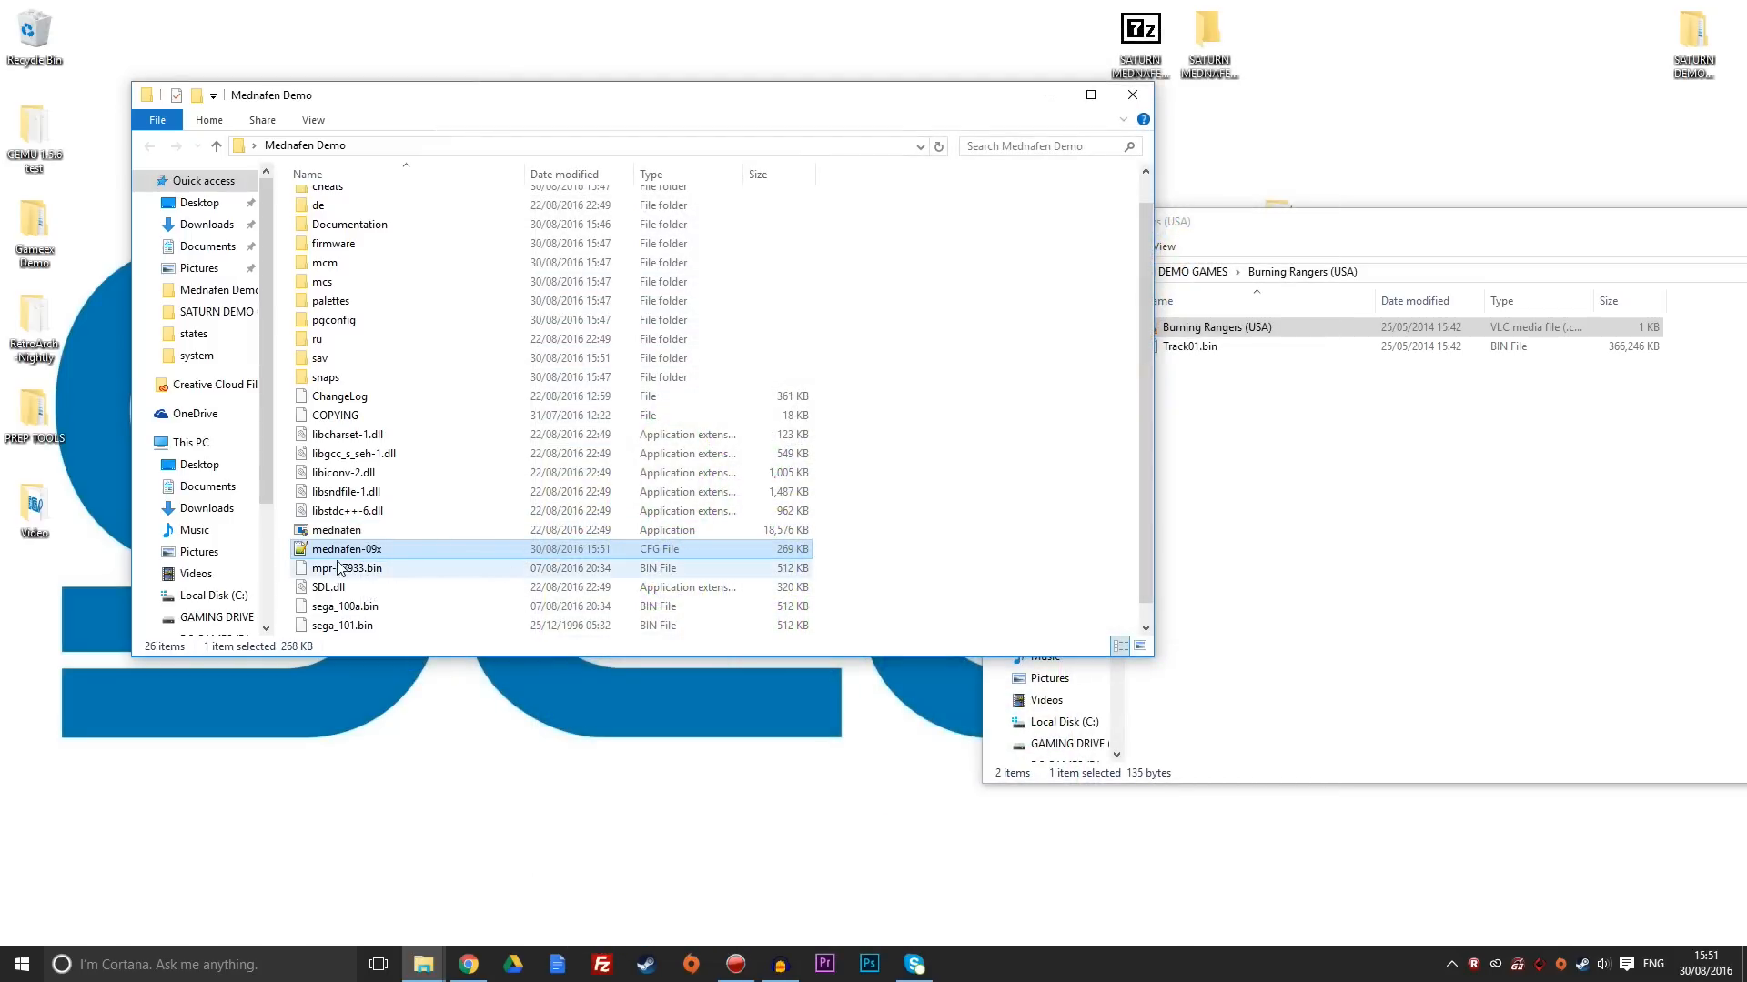
{"action": "mouse_move", "coordinate": [346, 547]}
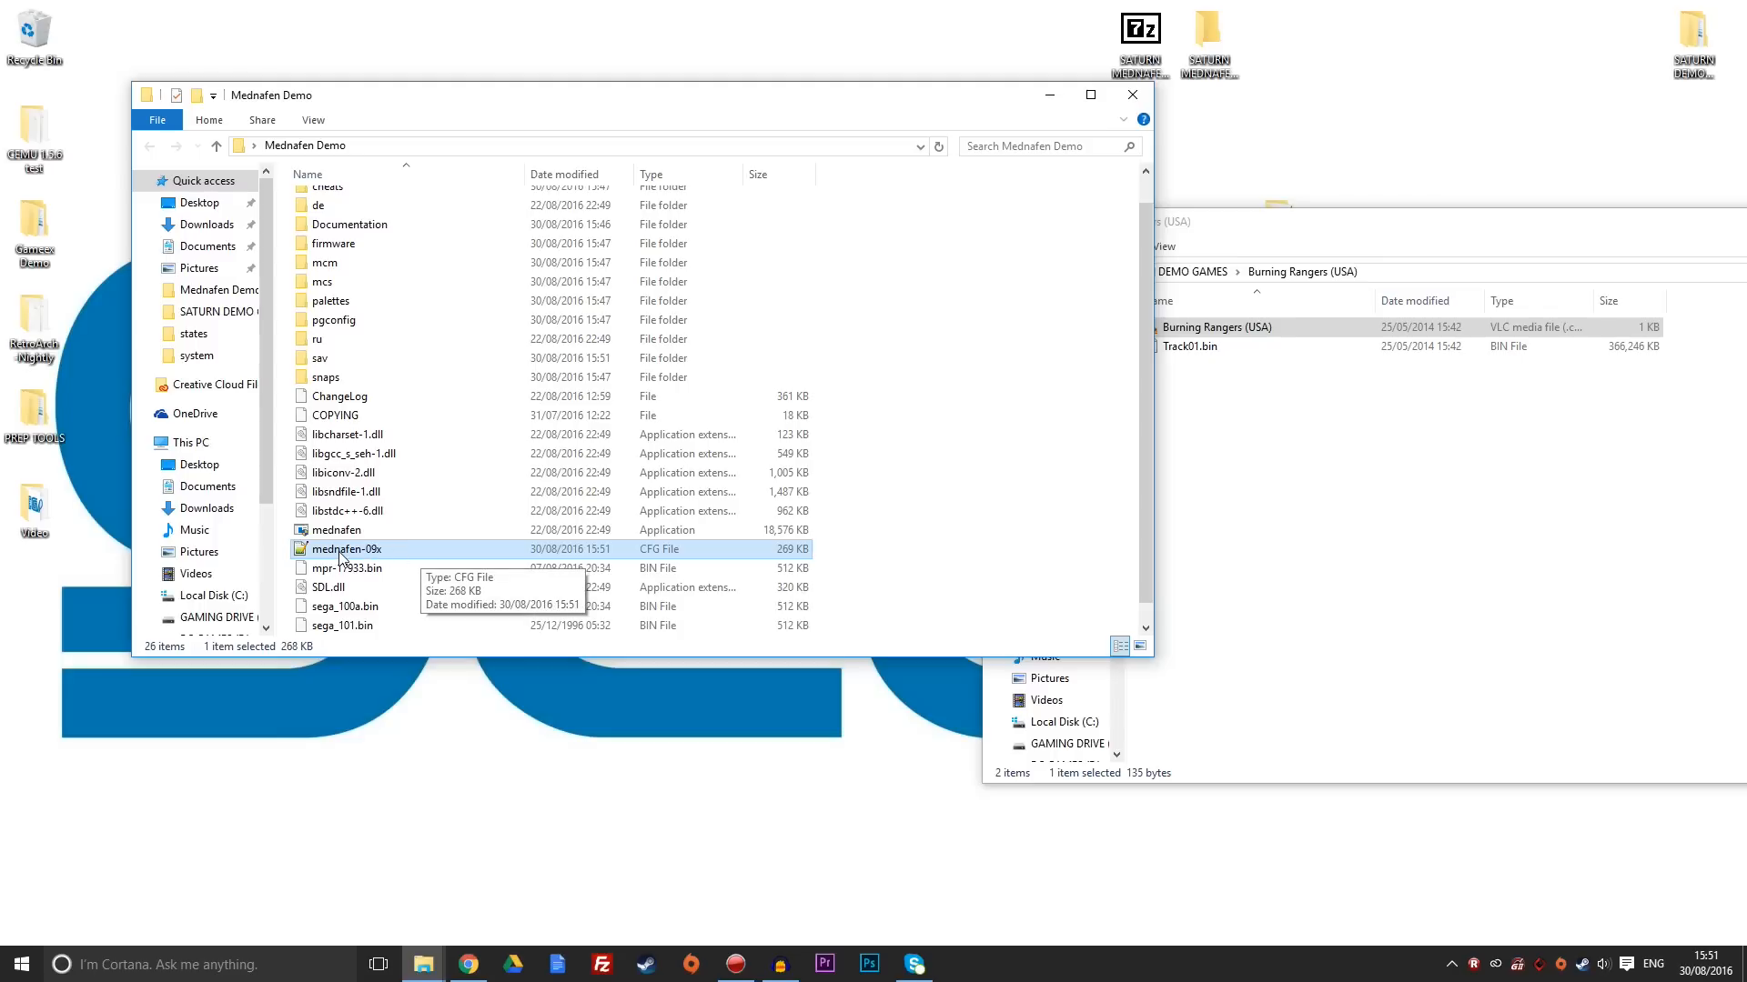
{"action": "mouse_move", "coordinate": [358, 556]}
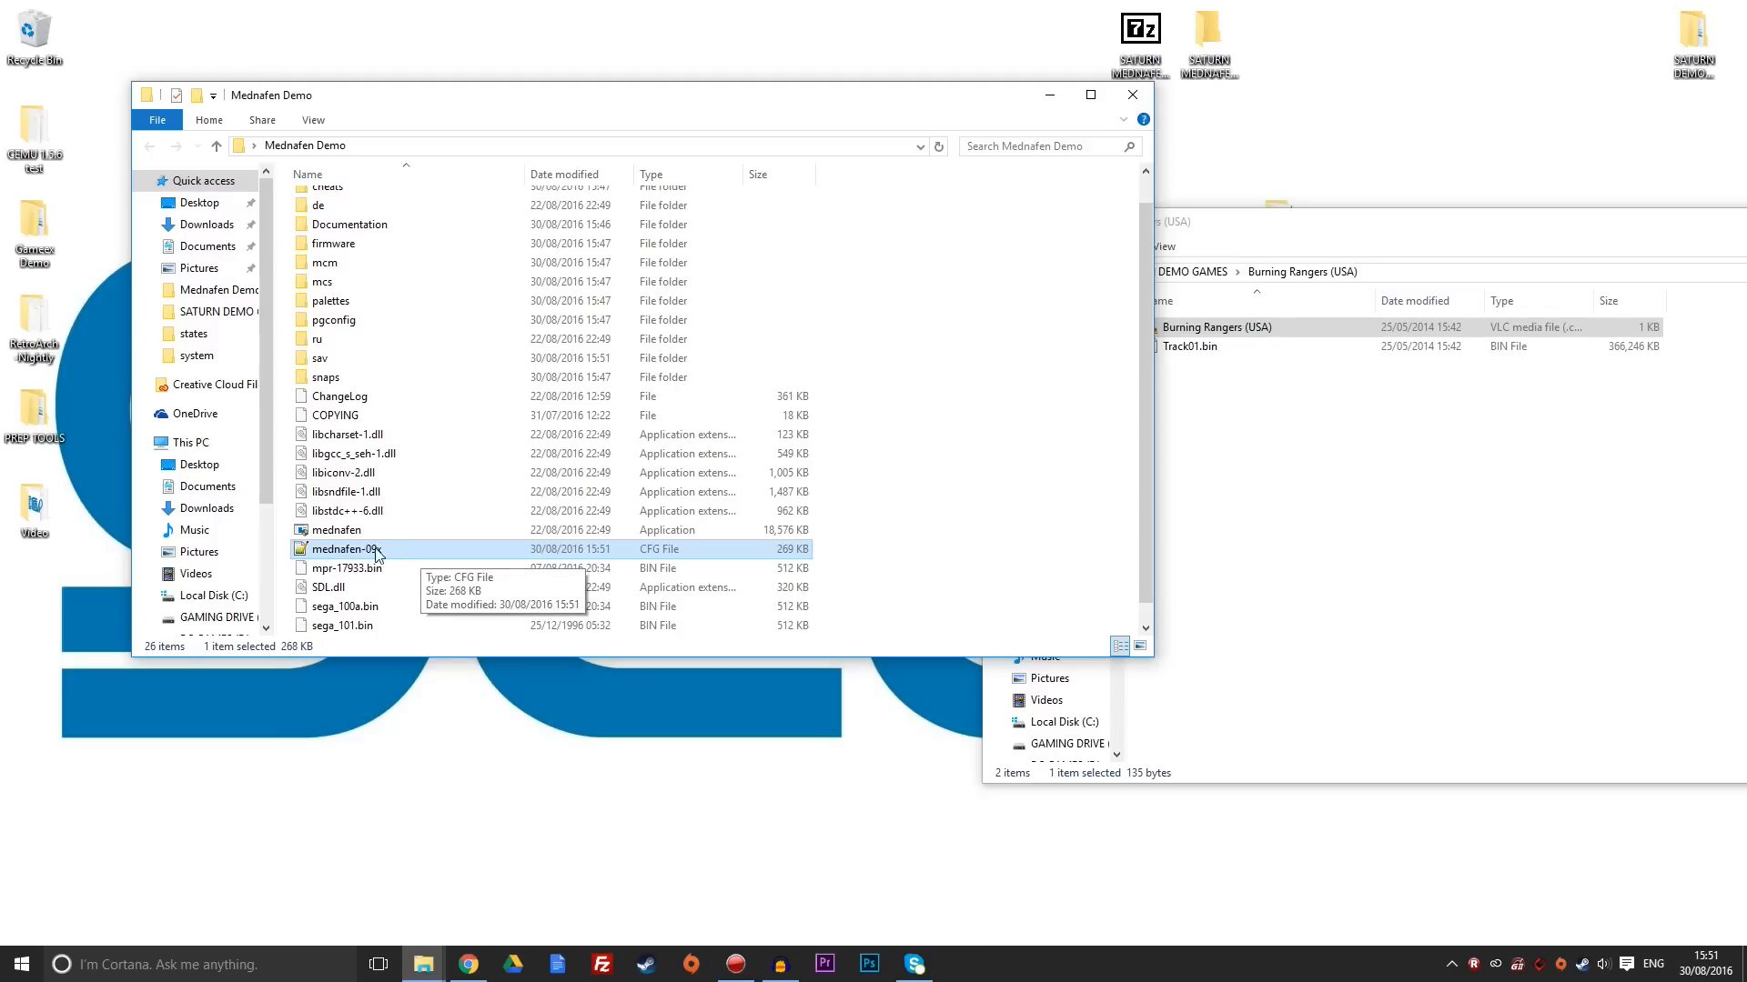
{"action": "right_click", "coordinate": [346, 549]}
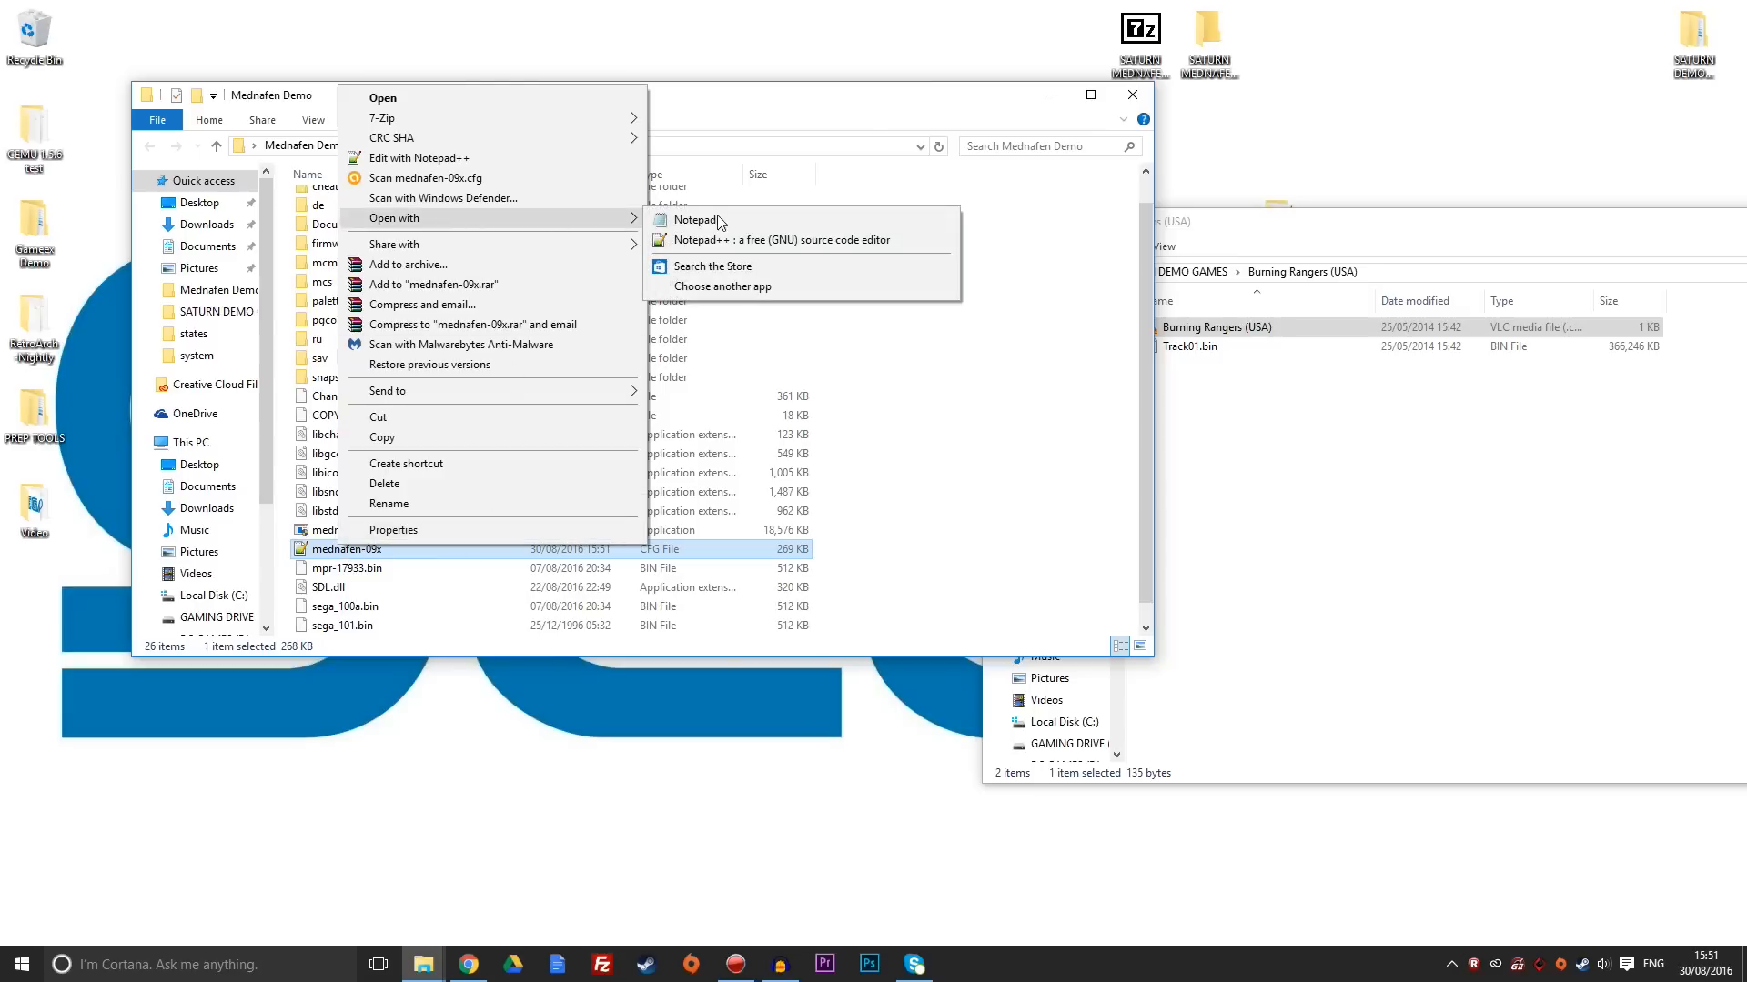
{"action": "mouse_move", "coordinate": [733, 287]}
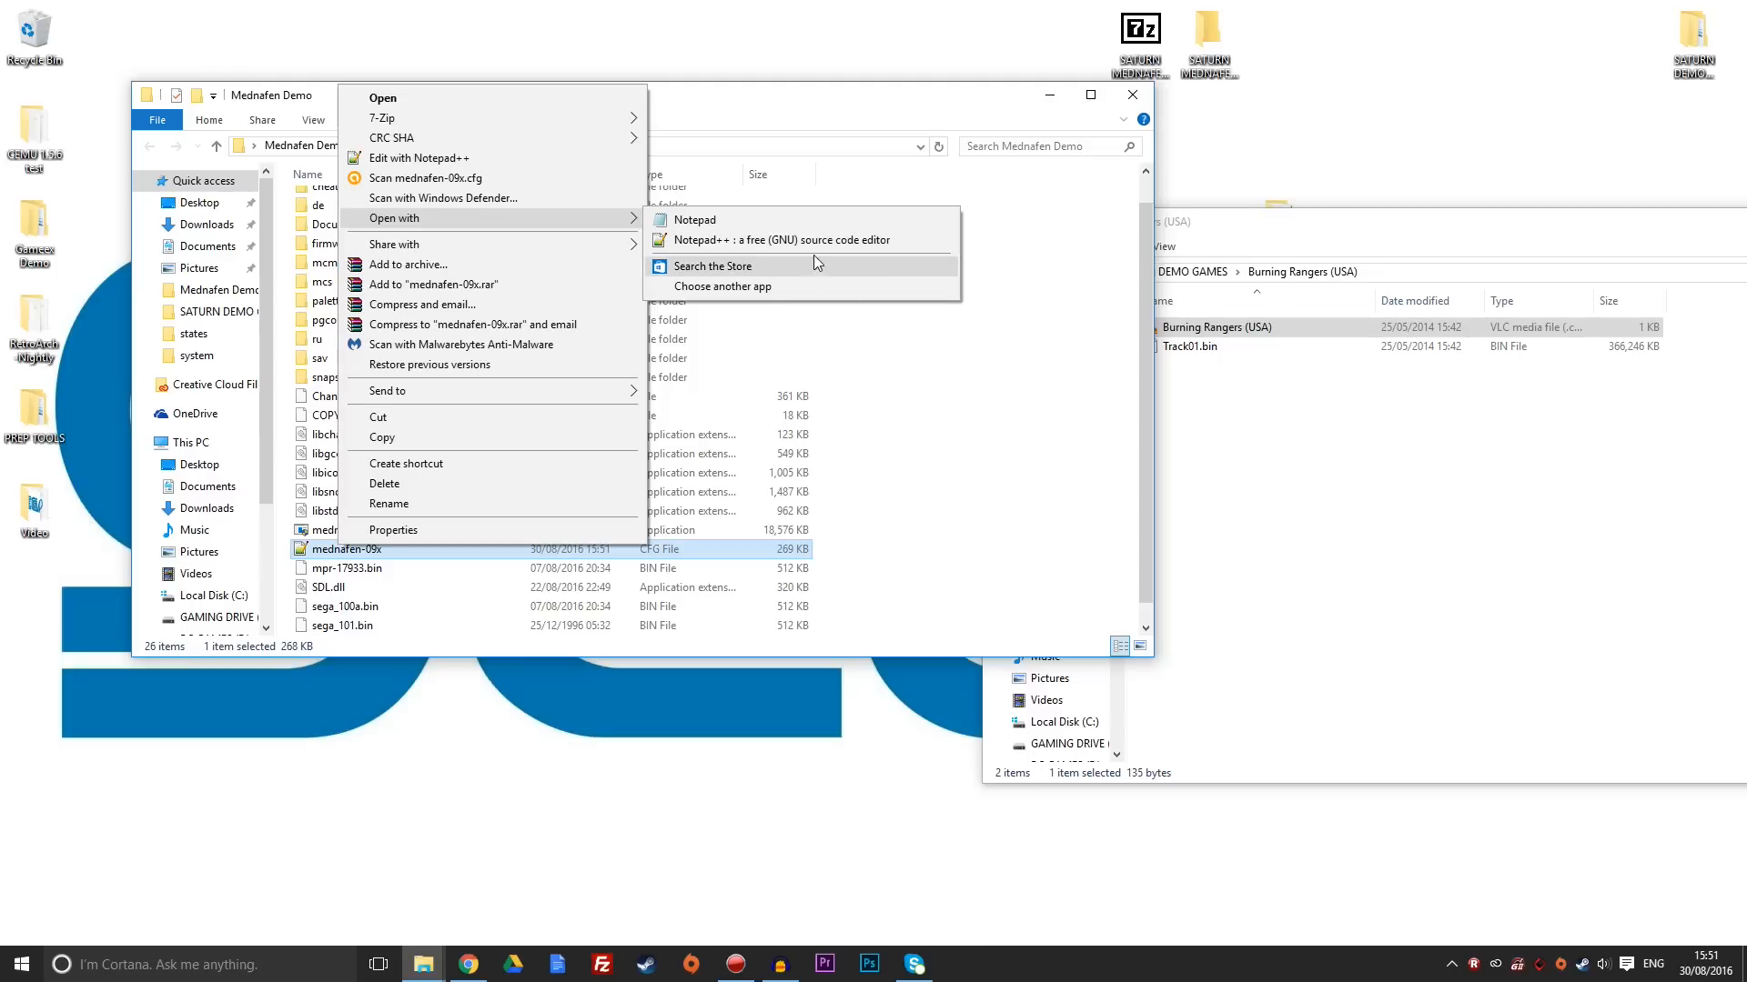
{"action": "mouse_move", "coordinate": [780, 219]}
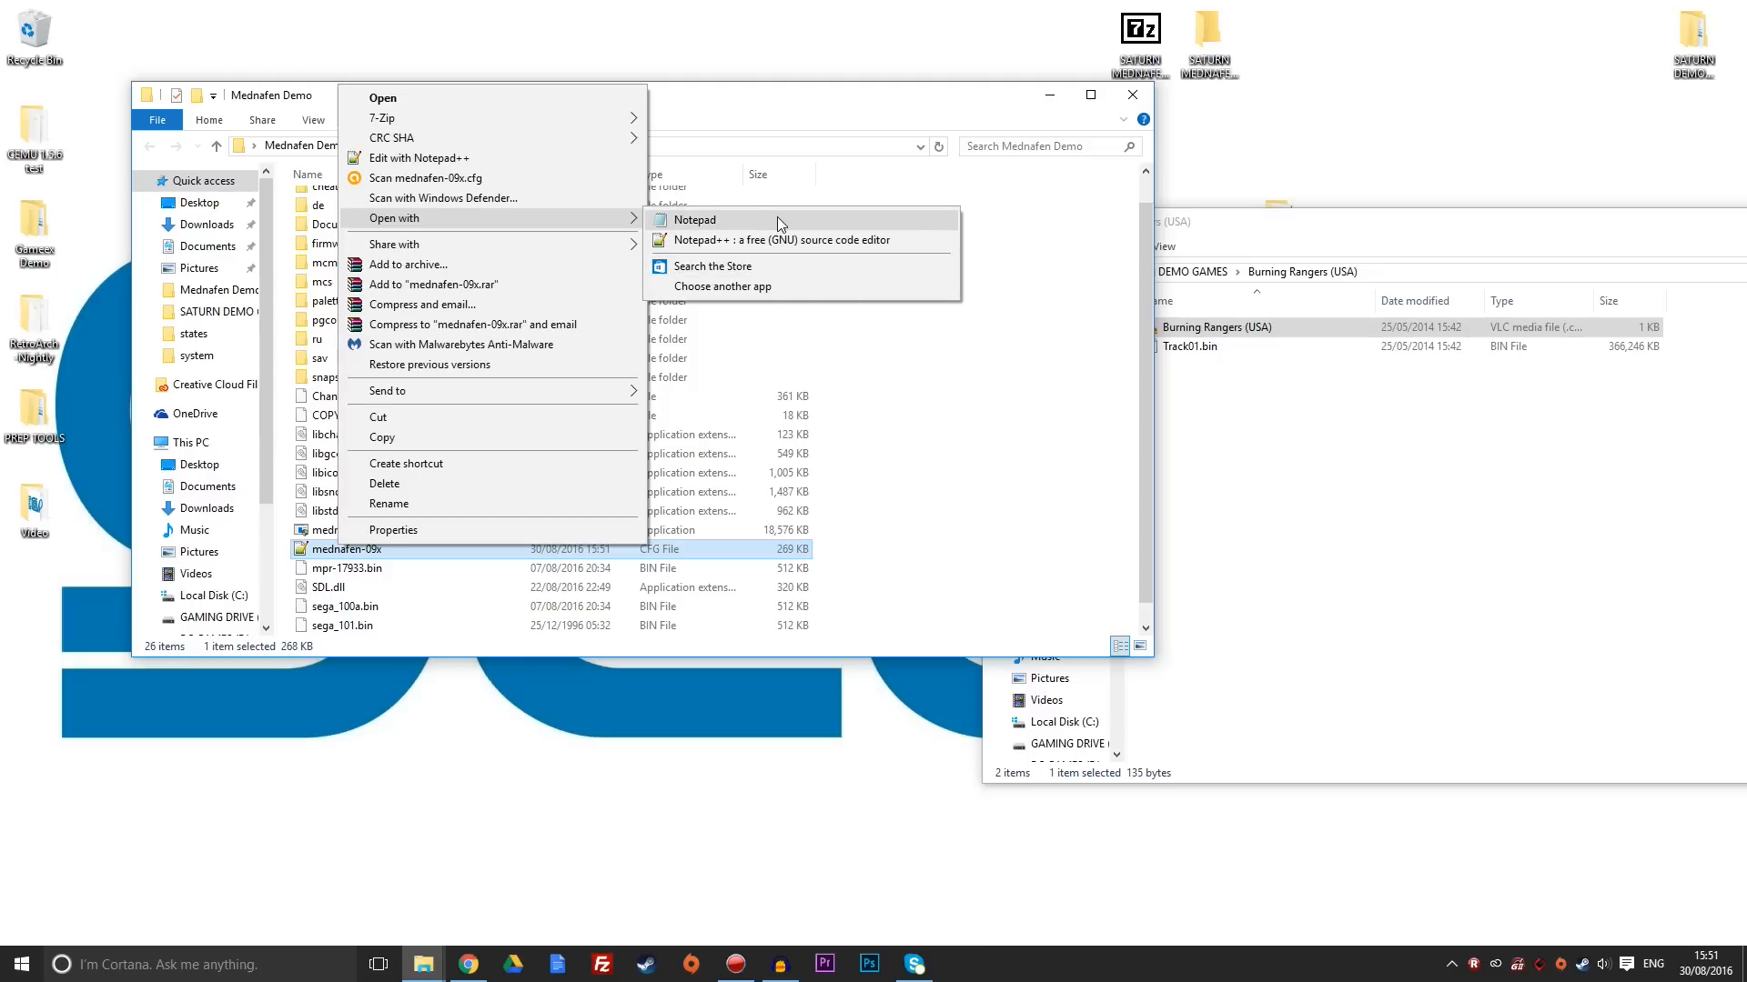
{"action": "mouse_move", "coordinate": [783, 240]}
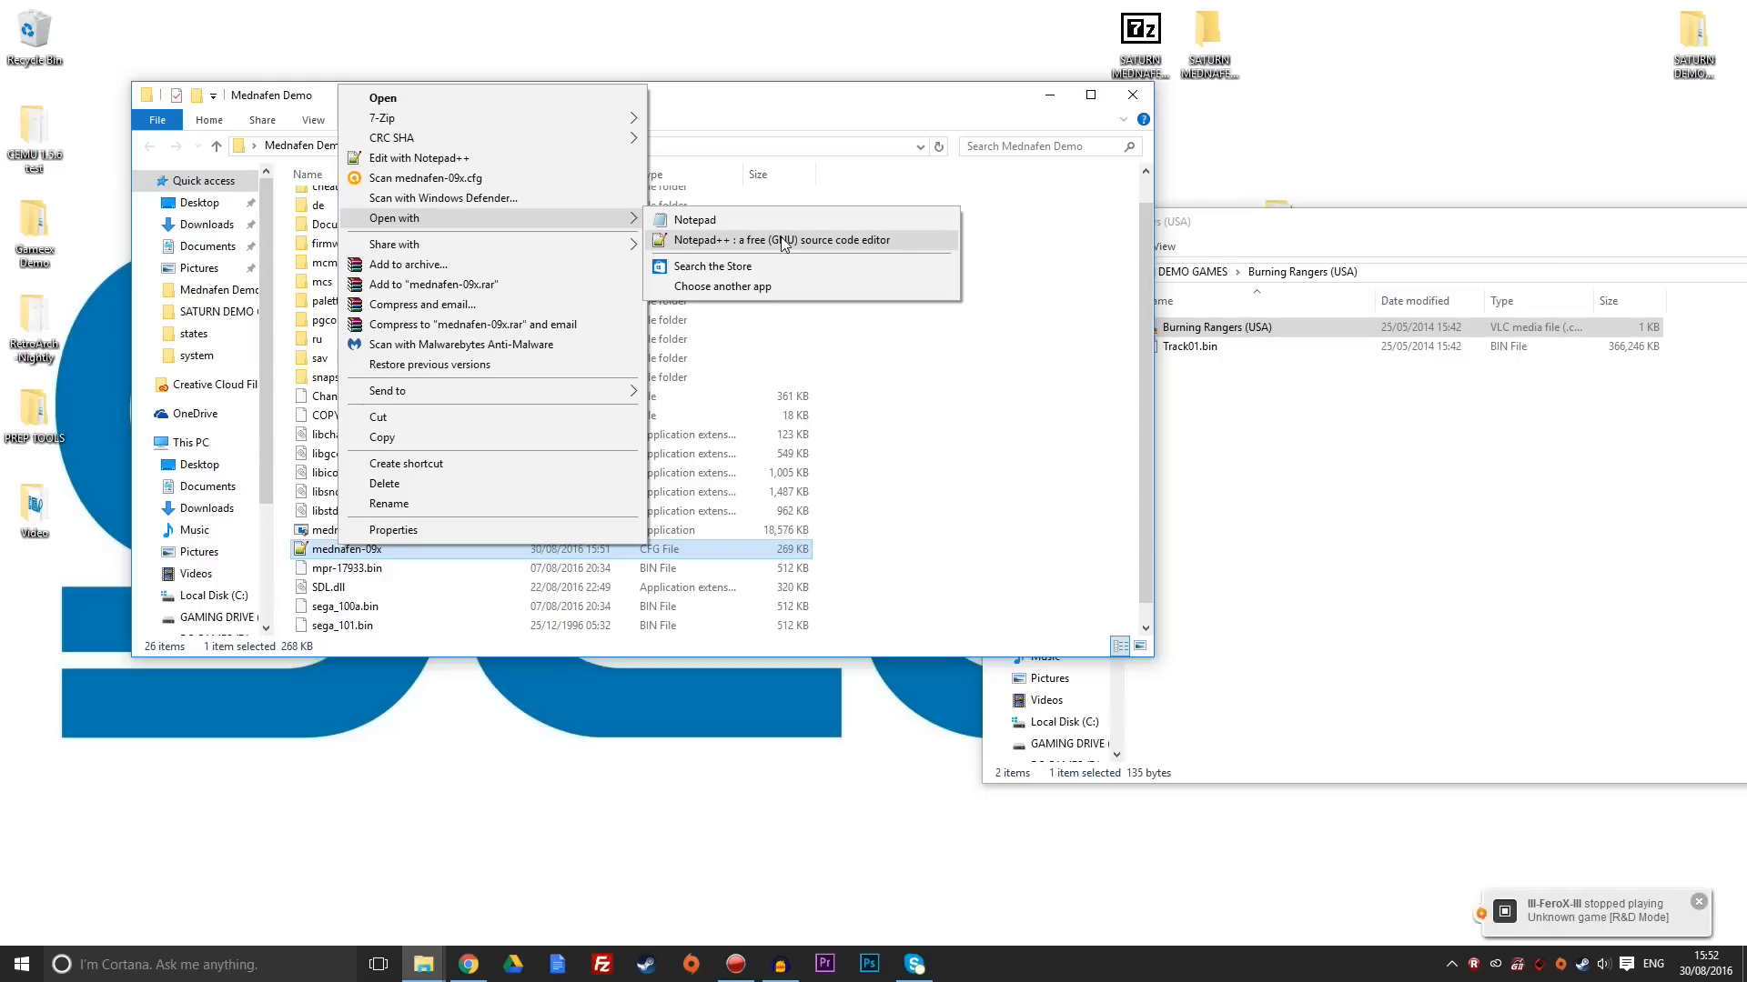
{"action": "left_click", "coordinate": [783, 239]}
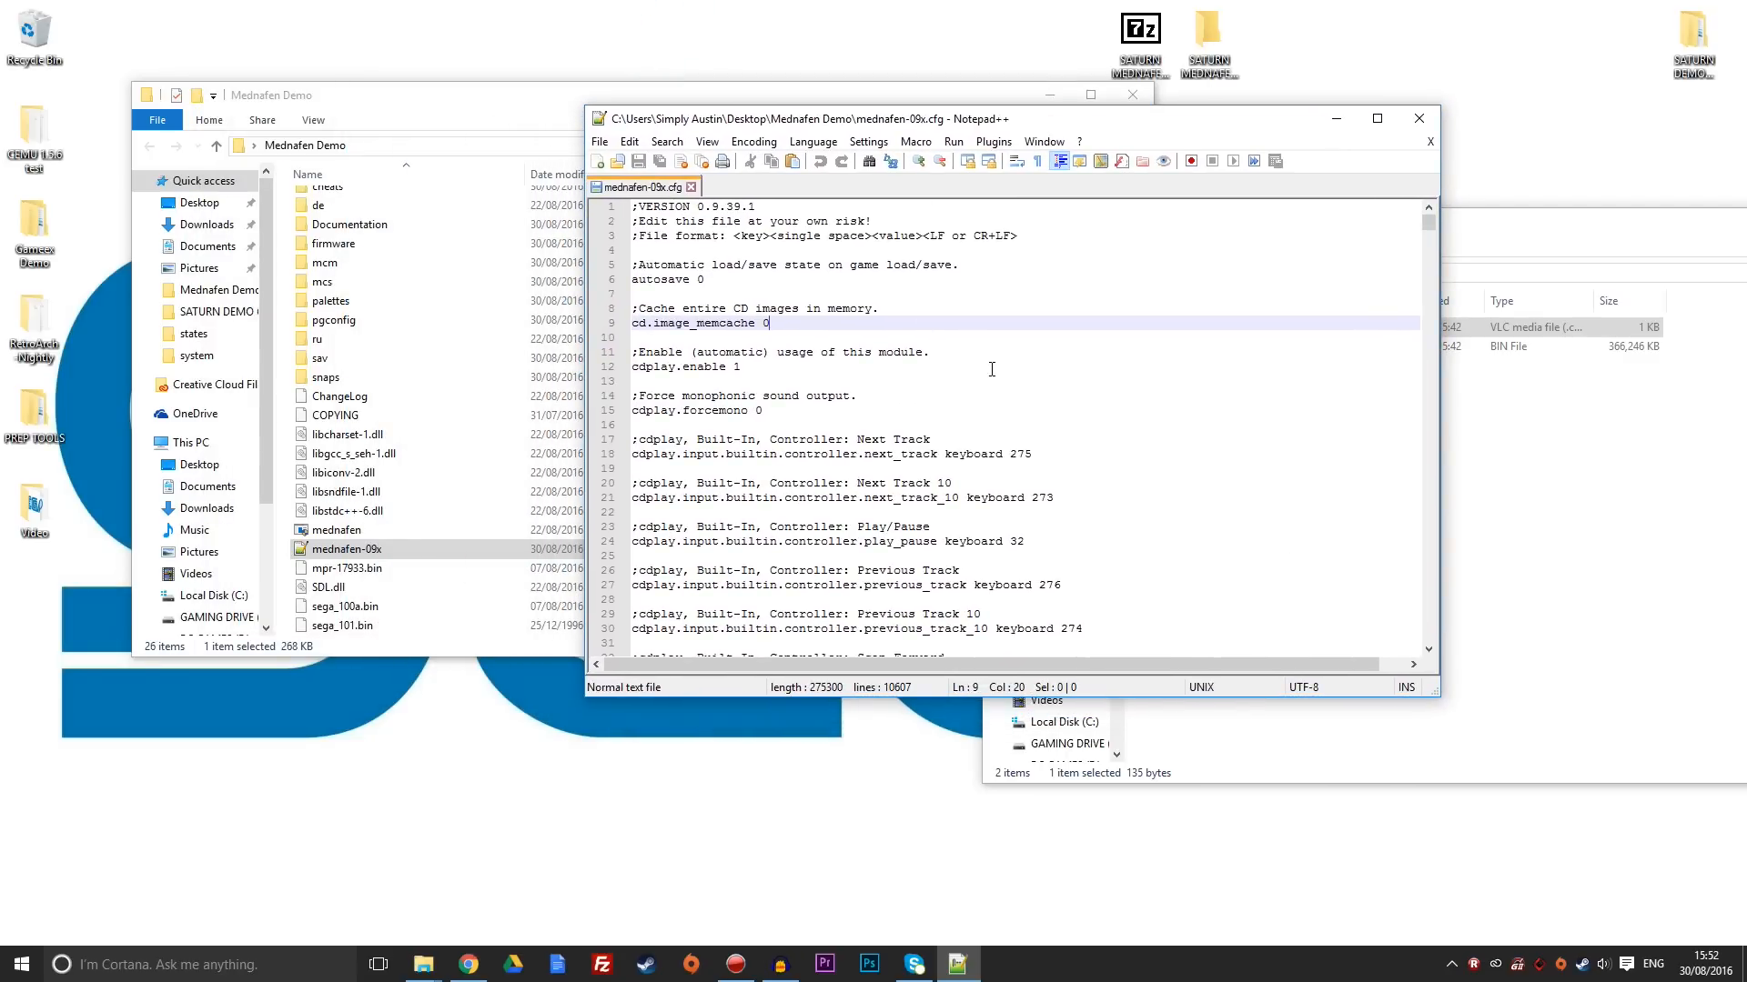
{"action": "mouse_move", "coordinate": [1026, 378]}
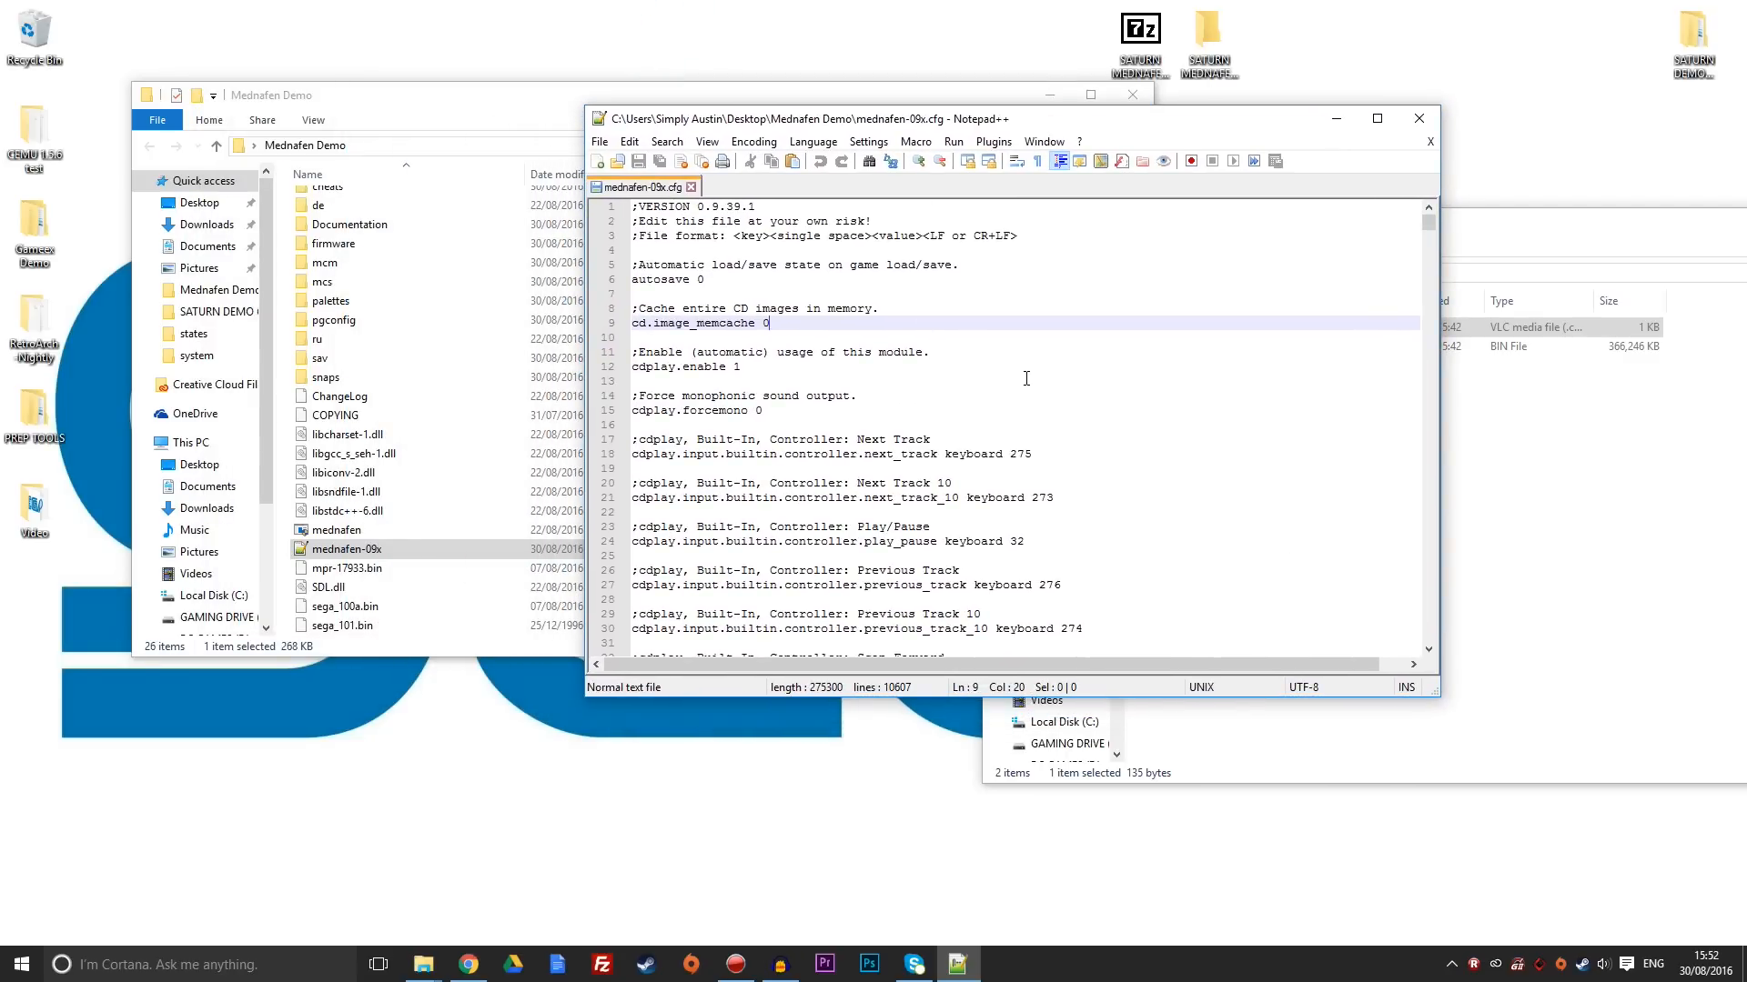
{"action": "mouse_move", "coordinate": [987, 382]}
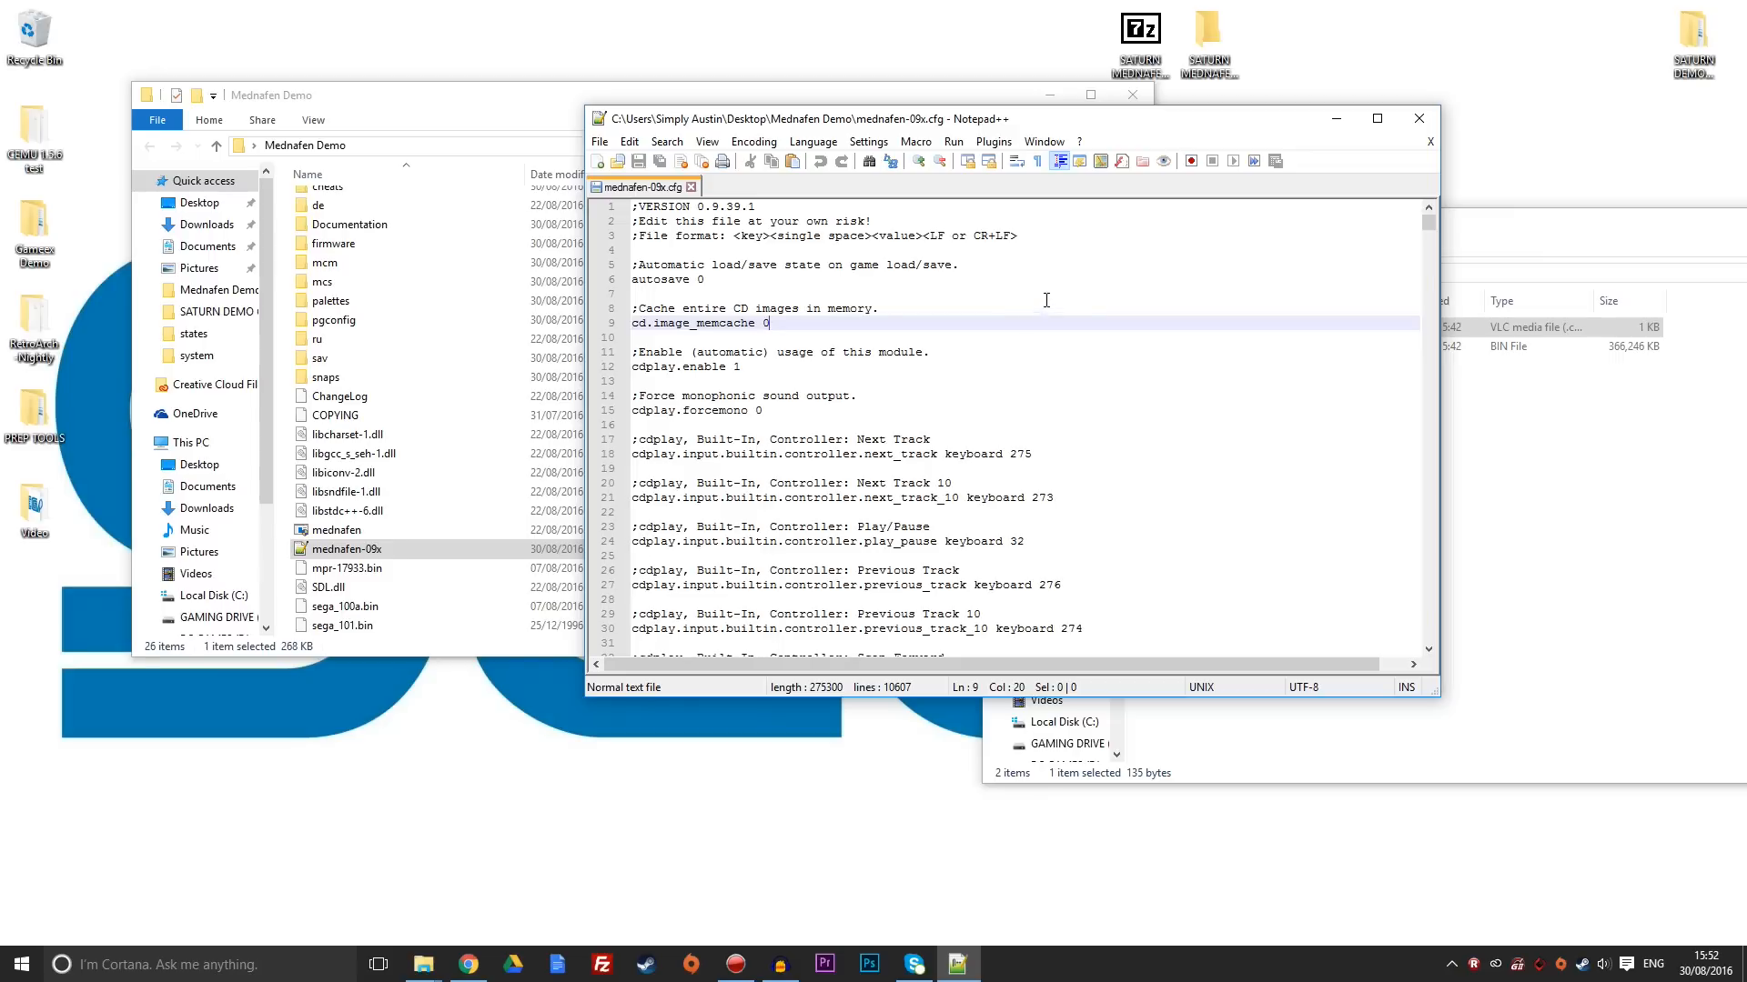
{"action": "mouse_move", "coordinate": [1490, 288]}
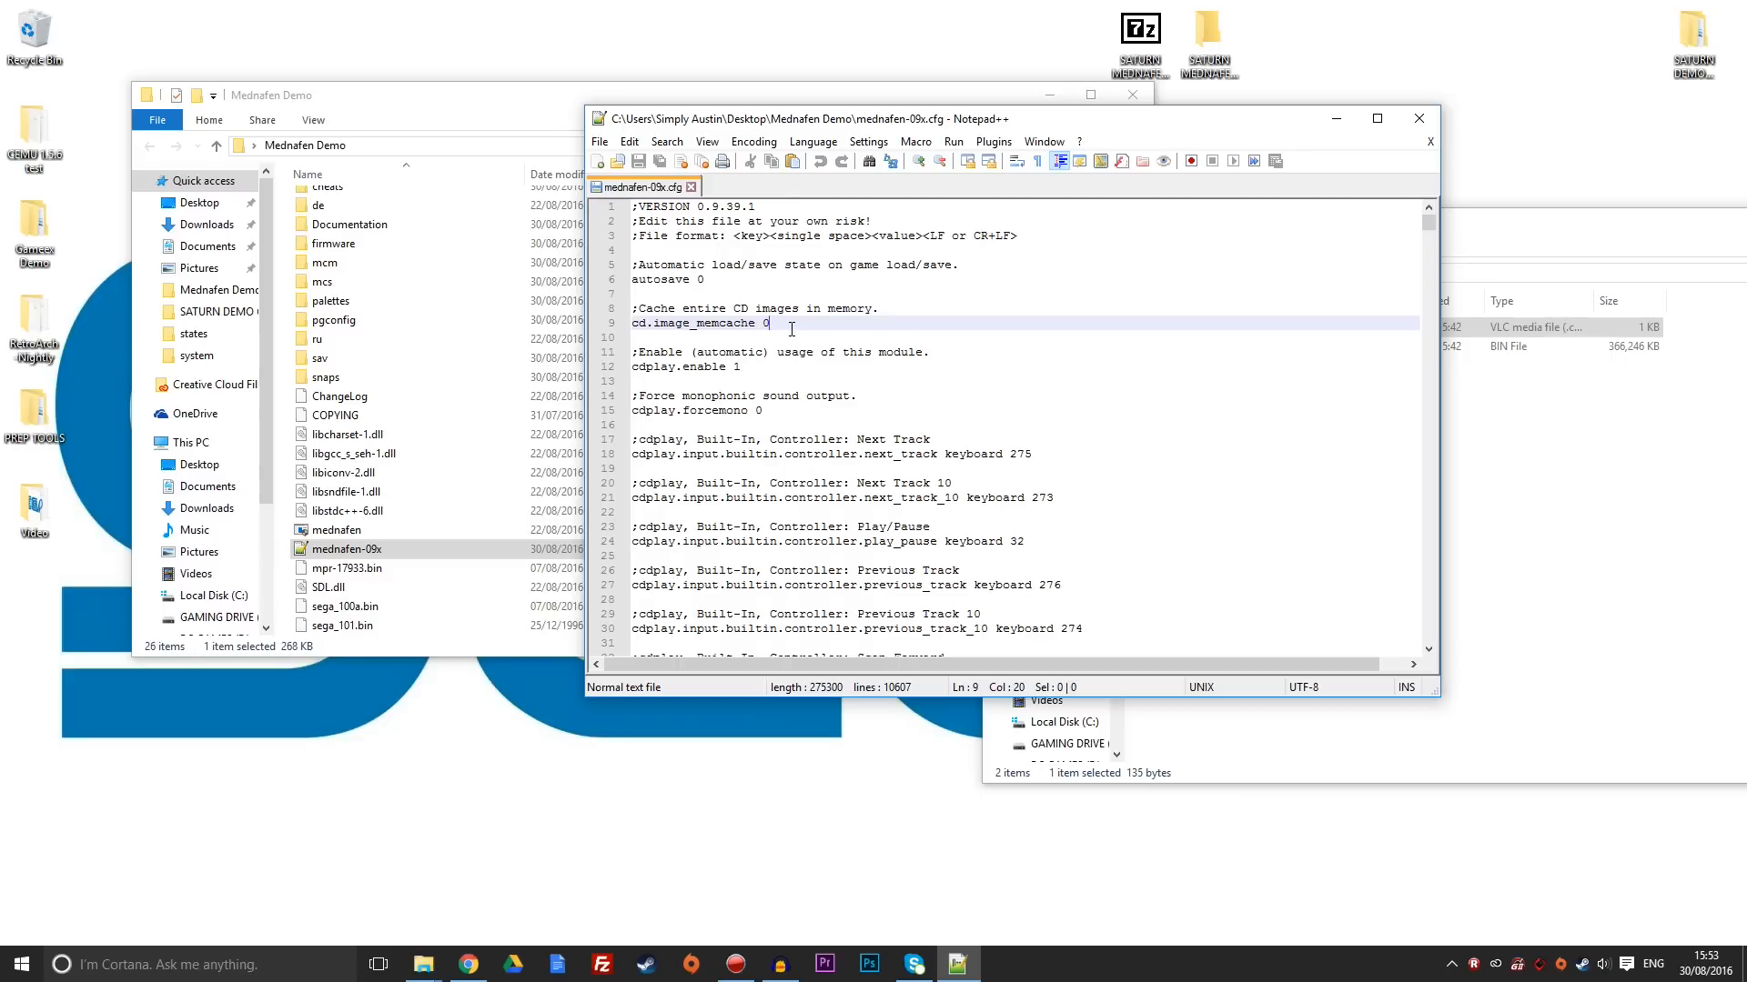
Change cd.image_memcache from 0 to 1 in mednafen-09x.cfg.
{"action": "type", "text": "1"}
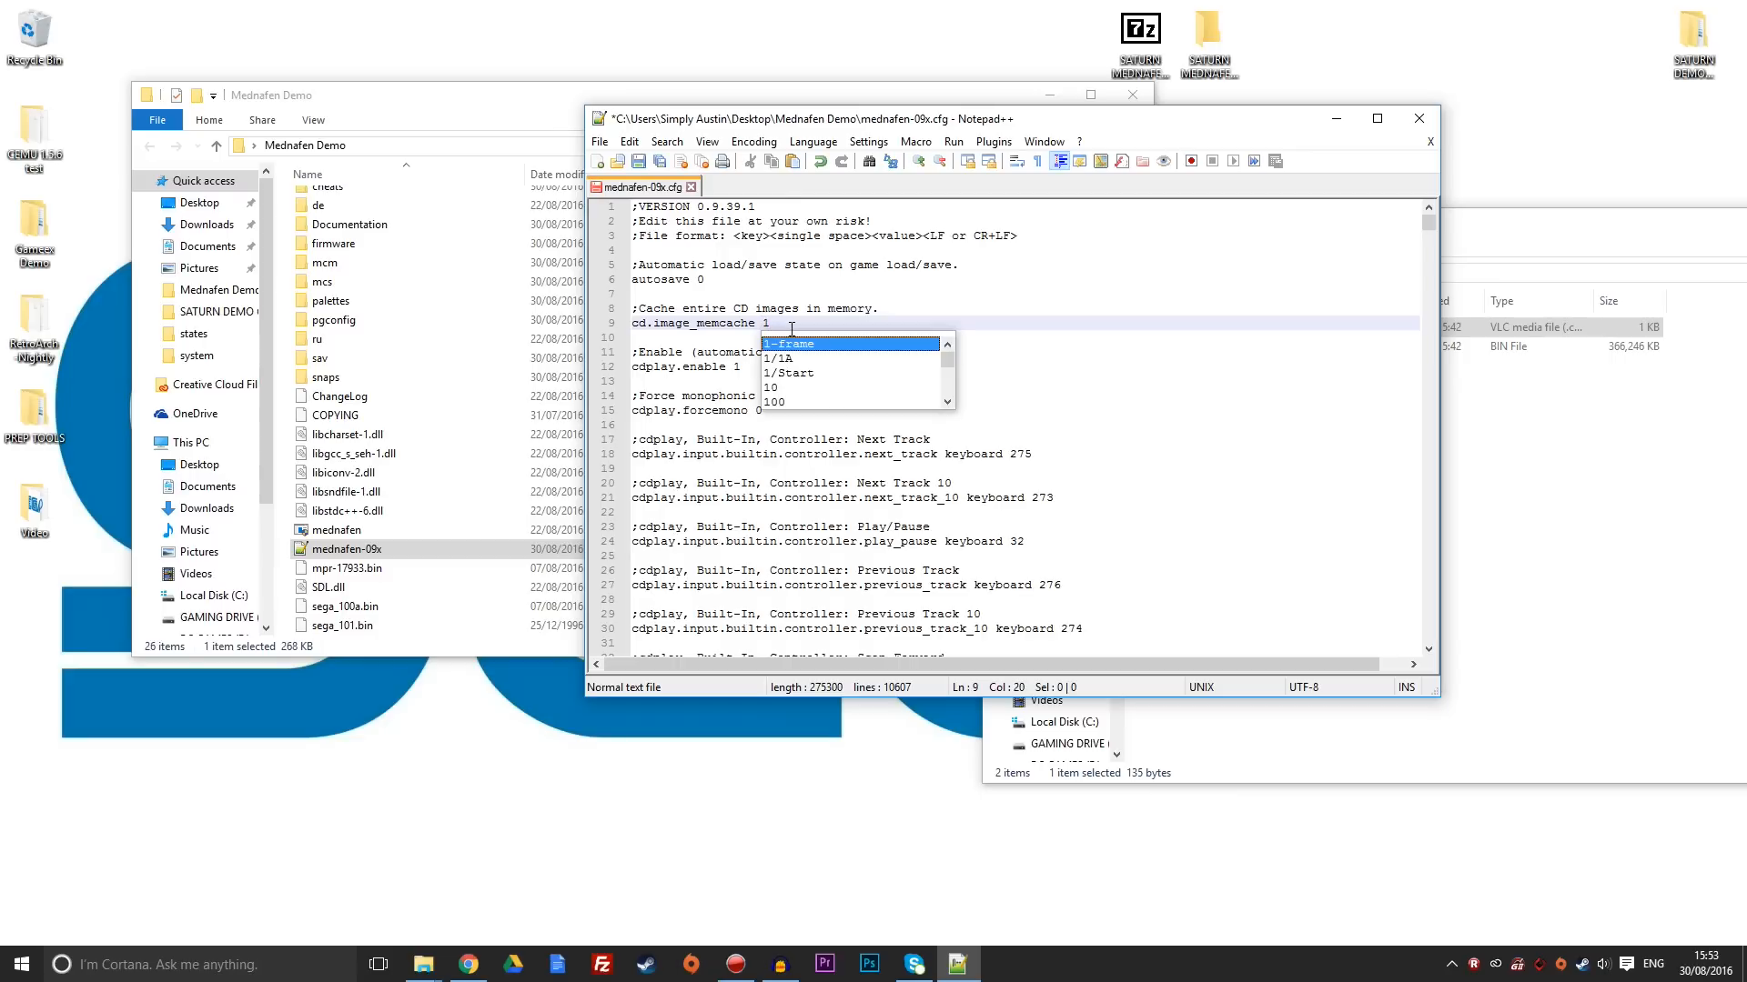
{"action": "mouse_move", "coordinate": [1051, 351]}
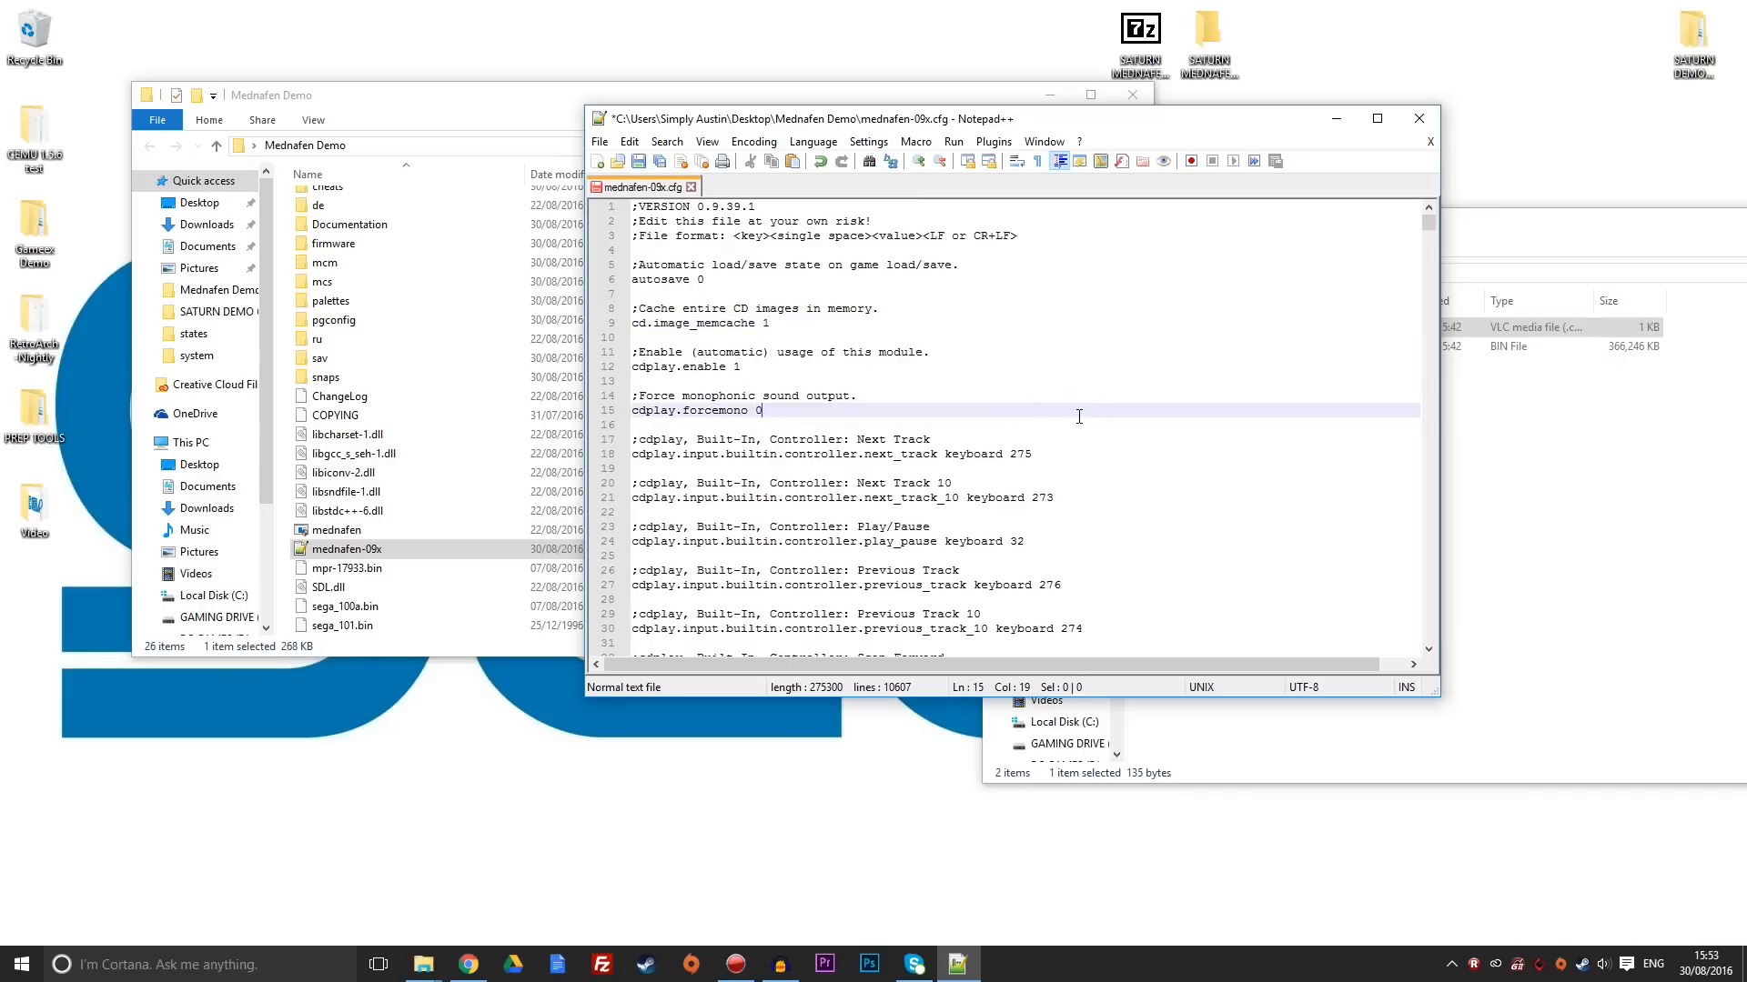
{"action": "mouse_move", "coordinate": [877, 324]}
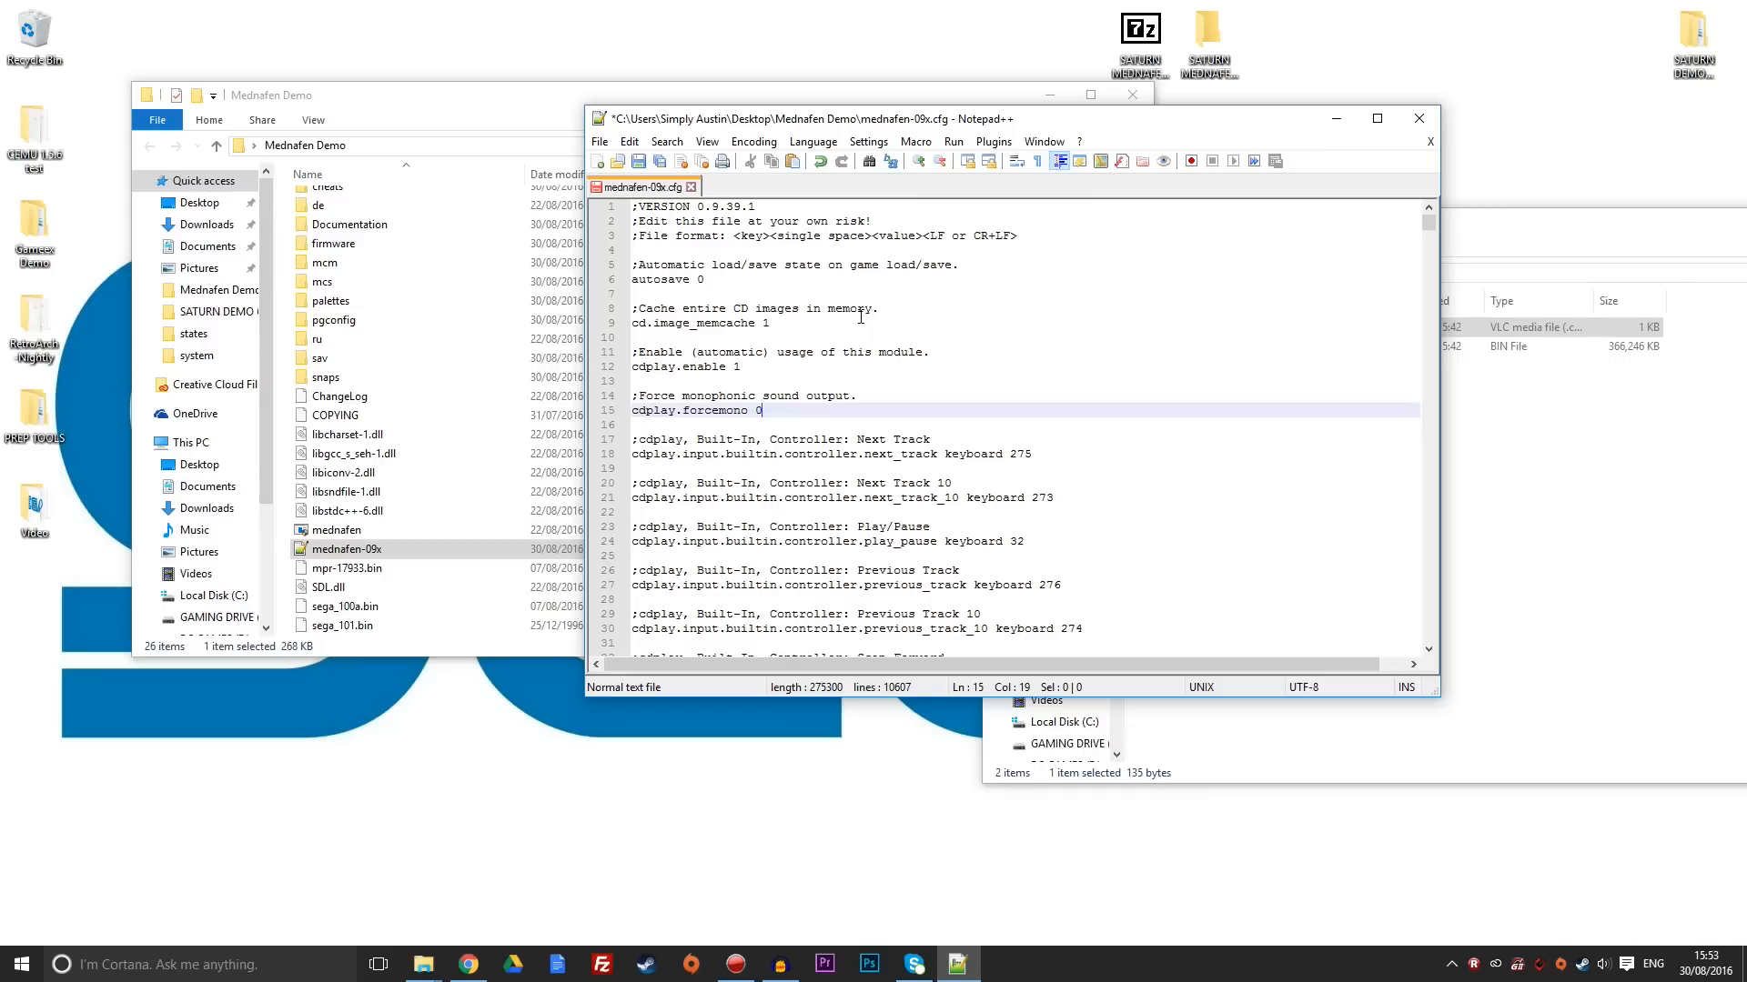
{"action": "mouse_move", "coordinate": [928, 372]}
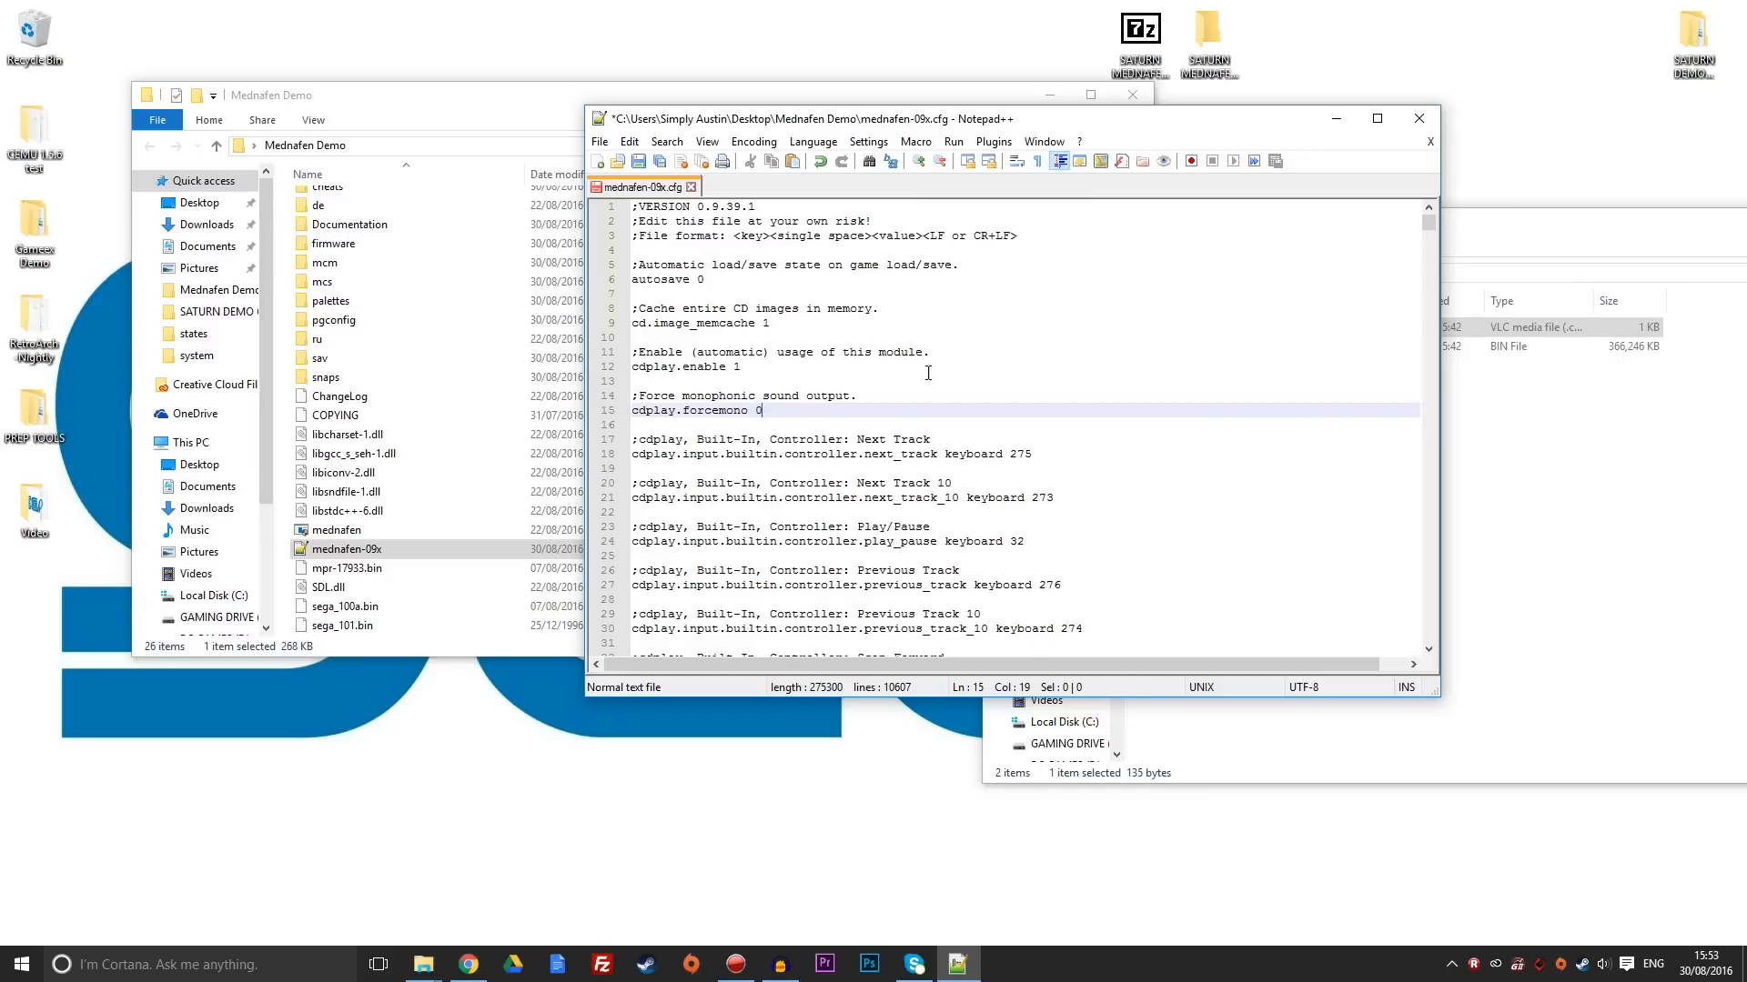
{"action": "mouse_move", "coordinate": [1016, 342]}
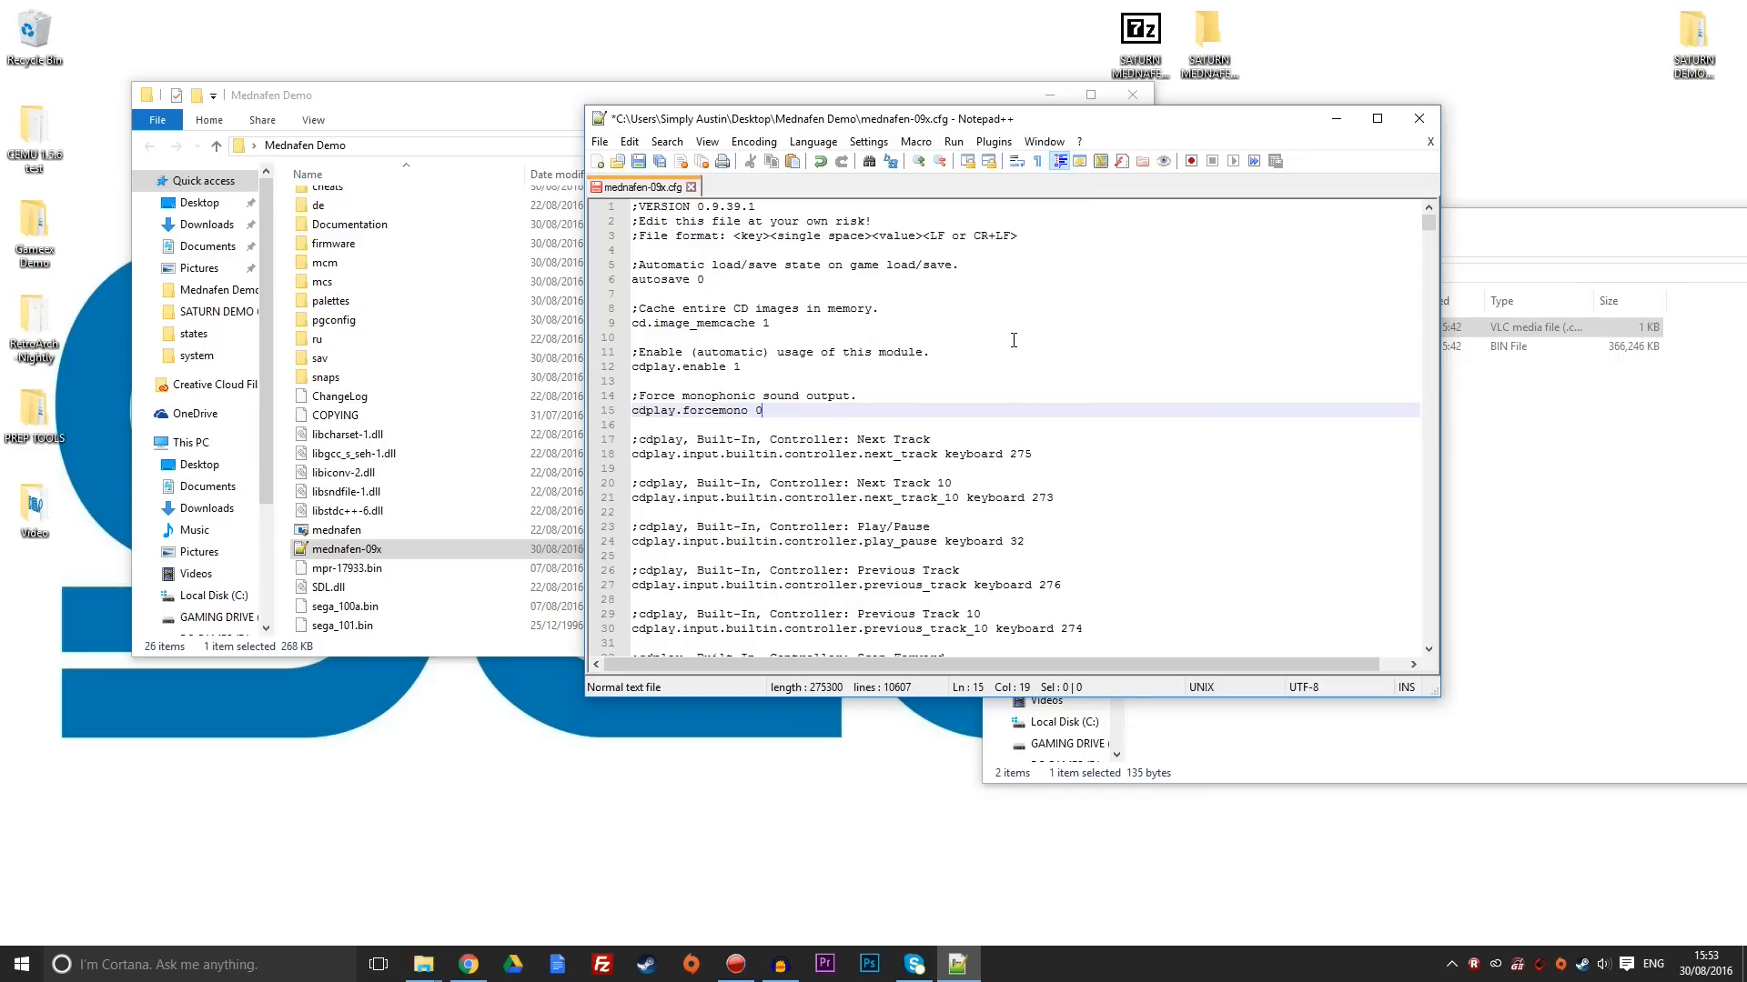
{"action": "mouse_move", "coordinate": [987, 356]}
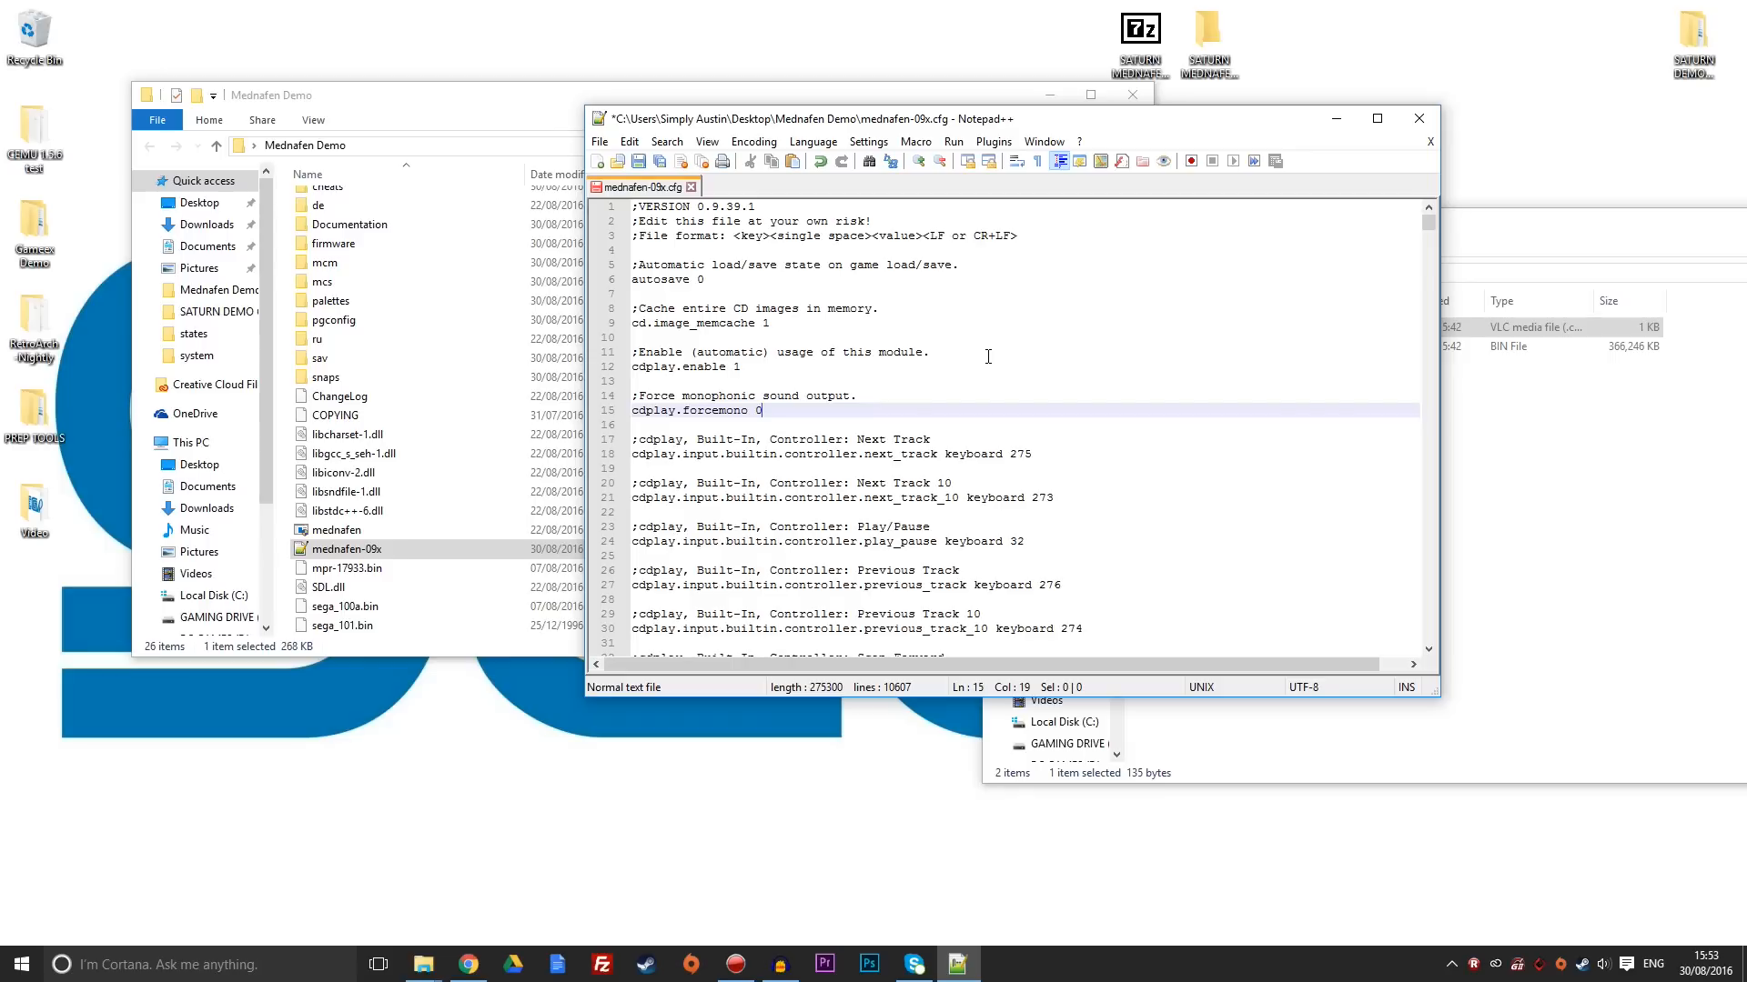
{"action": "scroll", "scroll_direction": "down", "scroll_amount": 3}
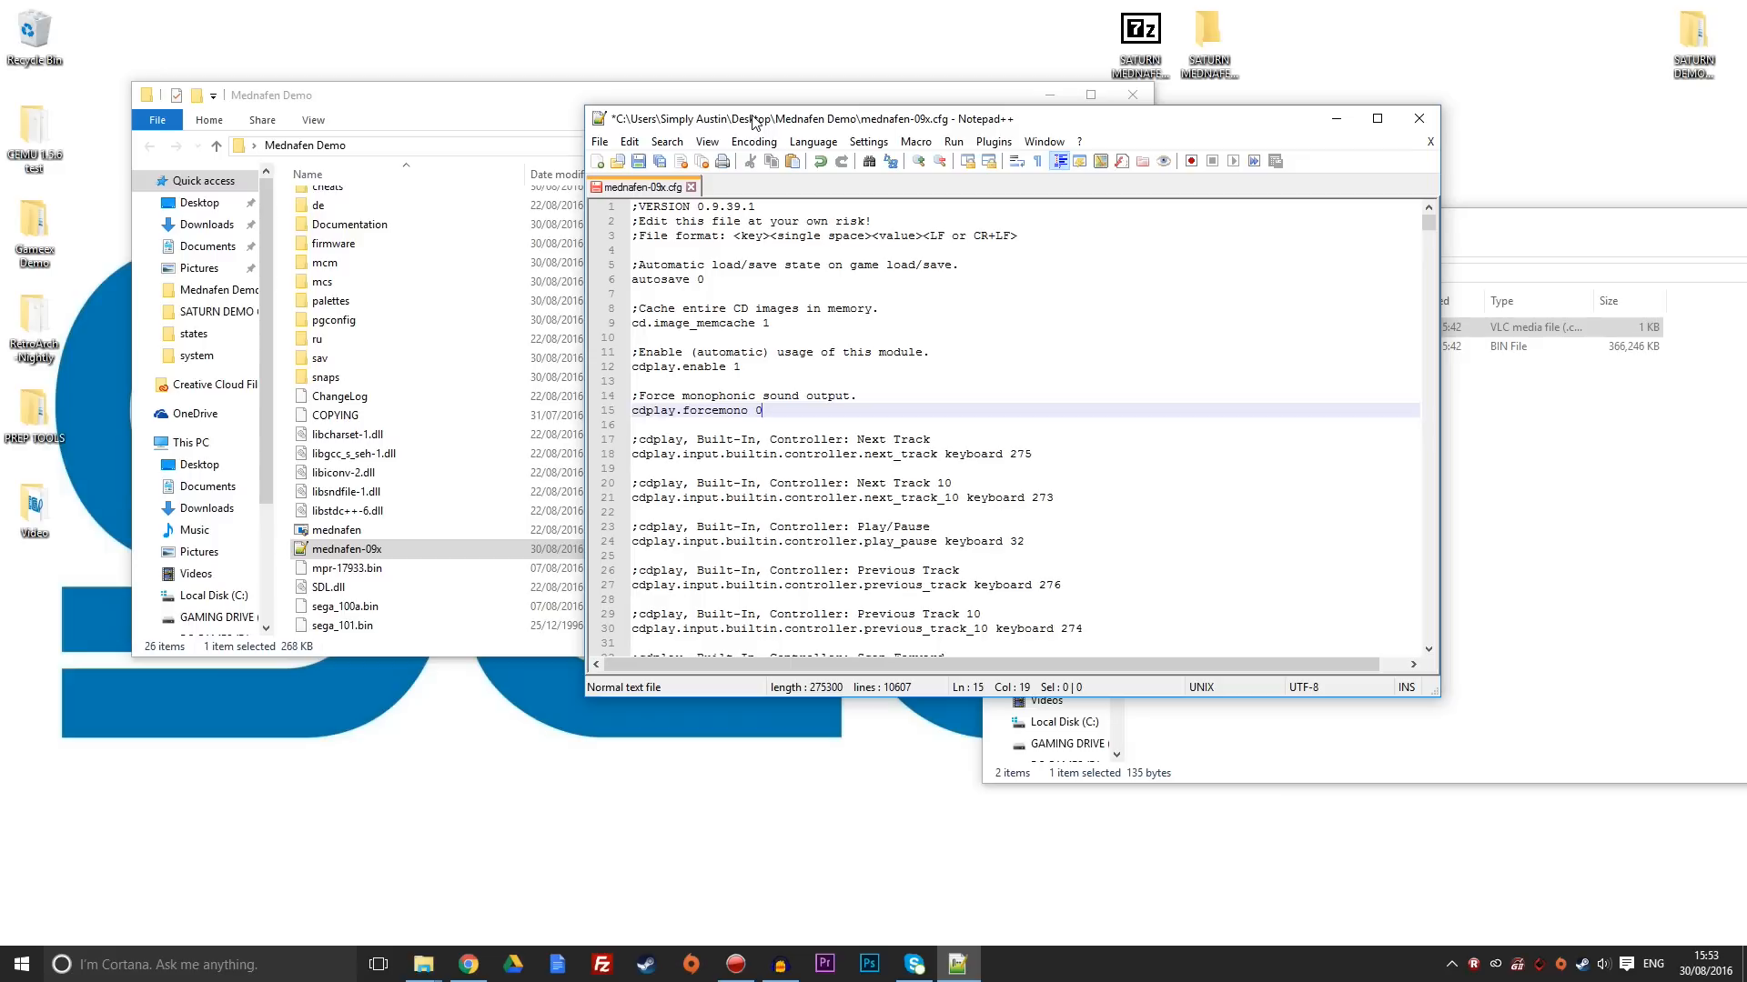
{"action": "mouse_move", "coordinate": [1078, 131]}
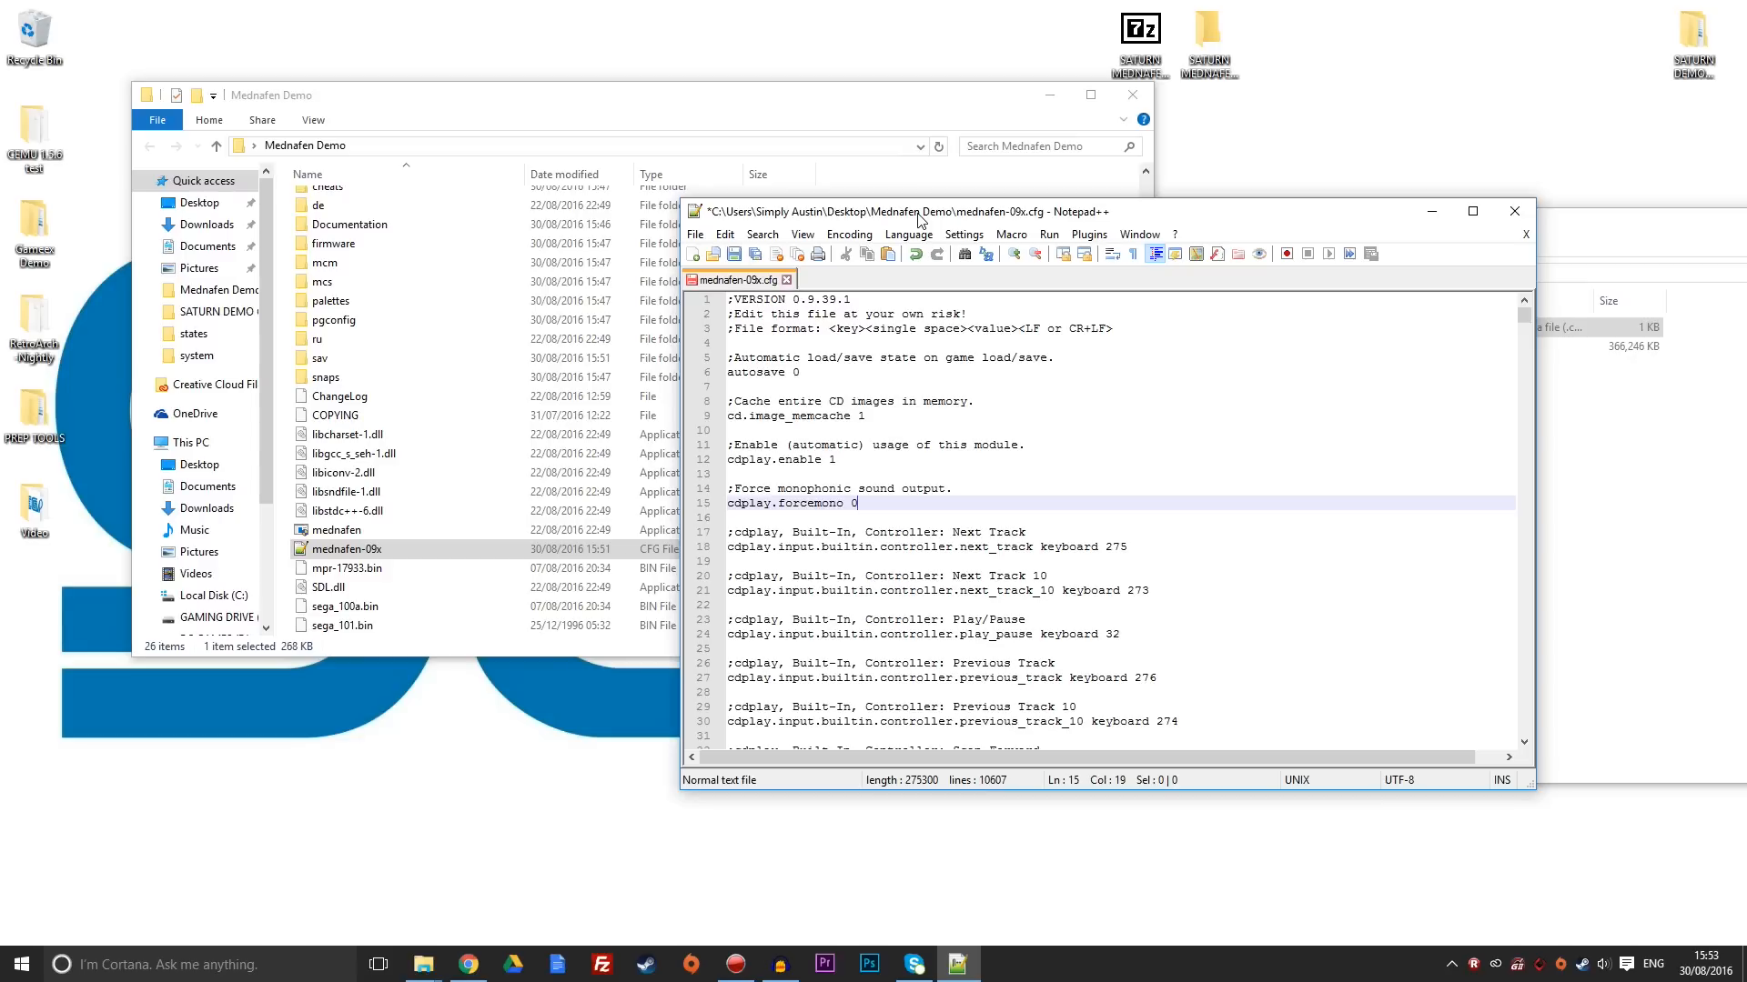
{"action": "mouse_move", "coordinate": [764, 241]}
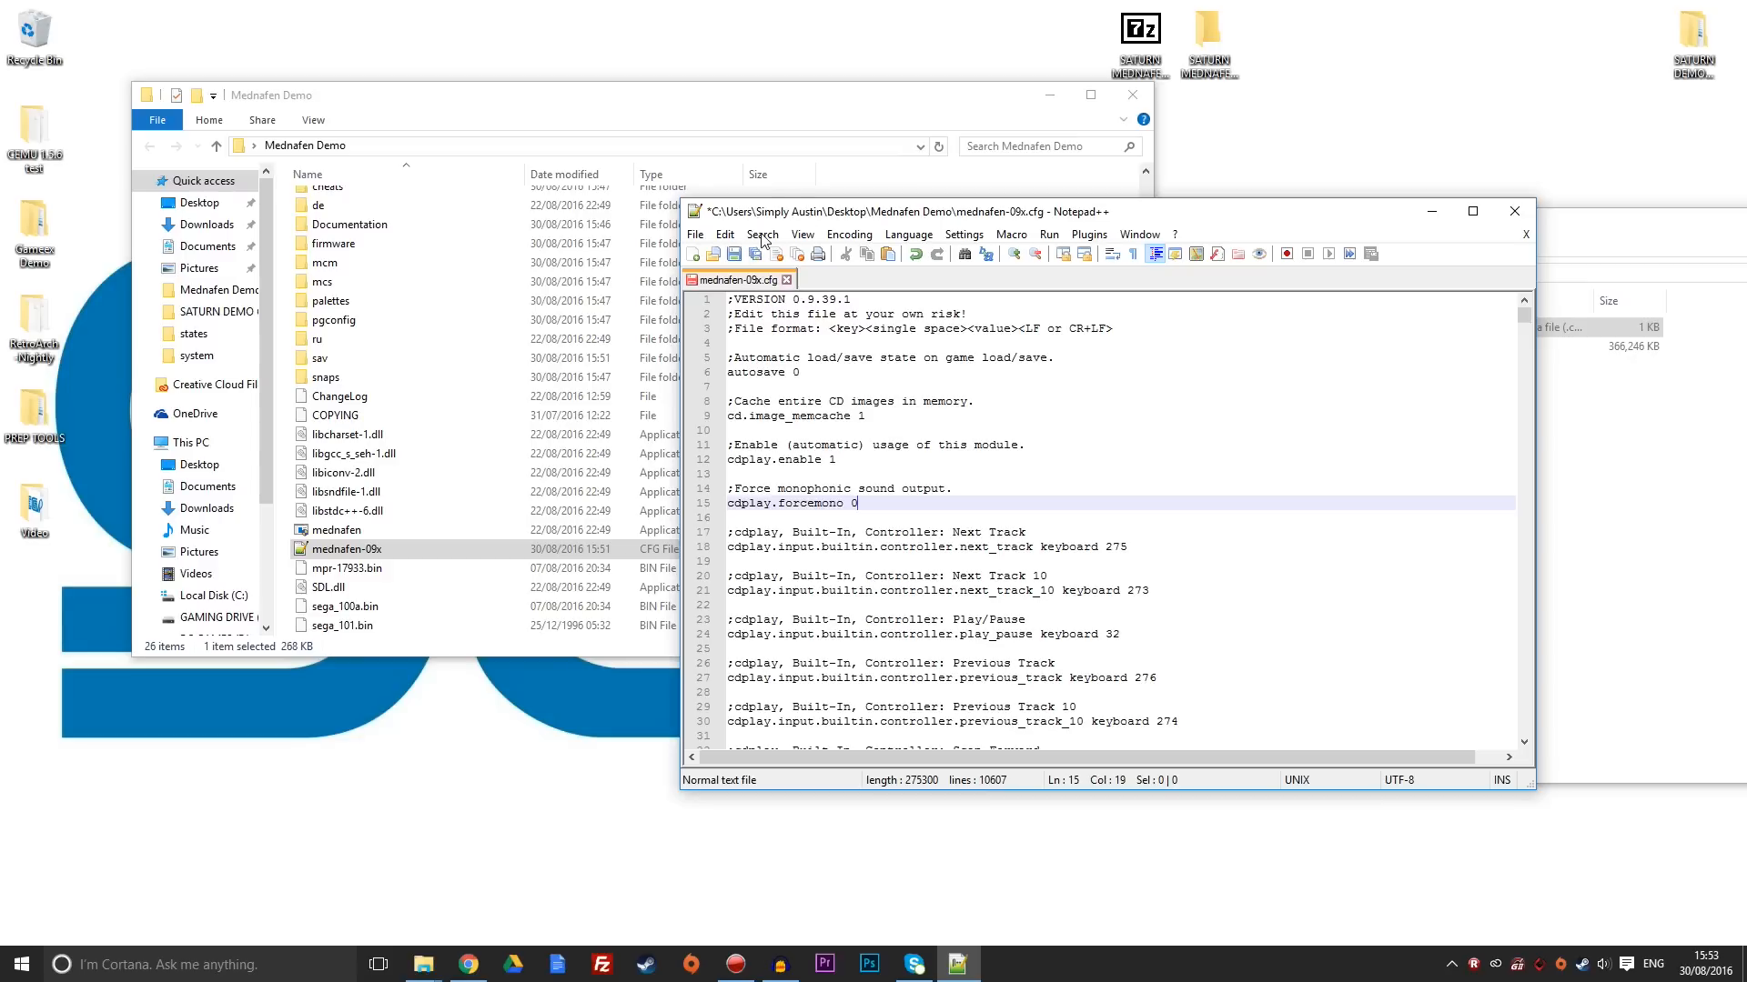
Find '3dpad' in the config to reach ss.input.port1, which reads gamepad.
{"action": "left_click", "coordinate": [762, 234]}
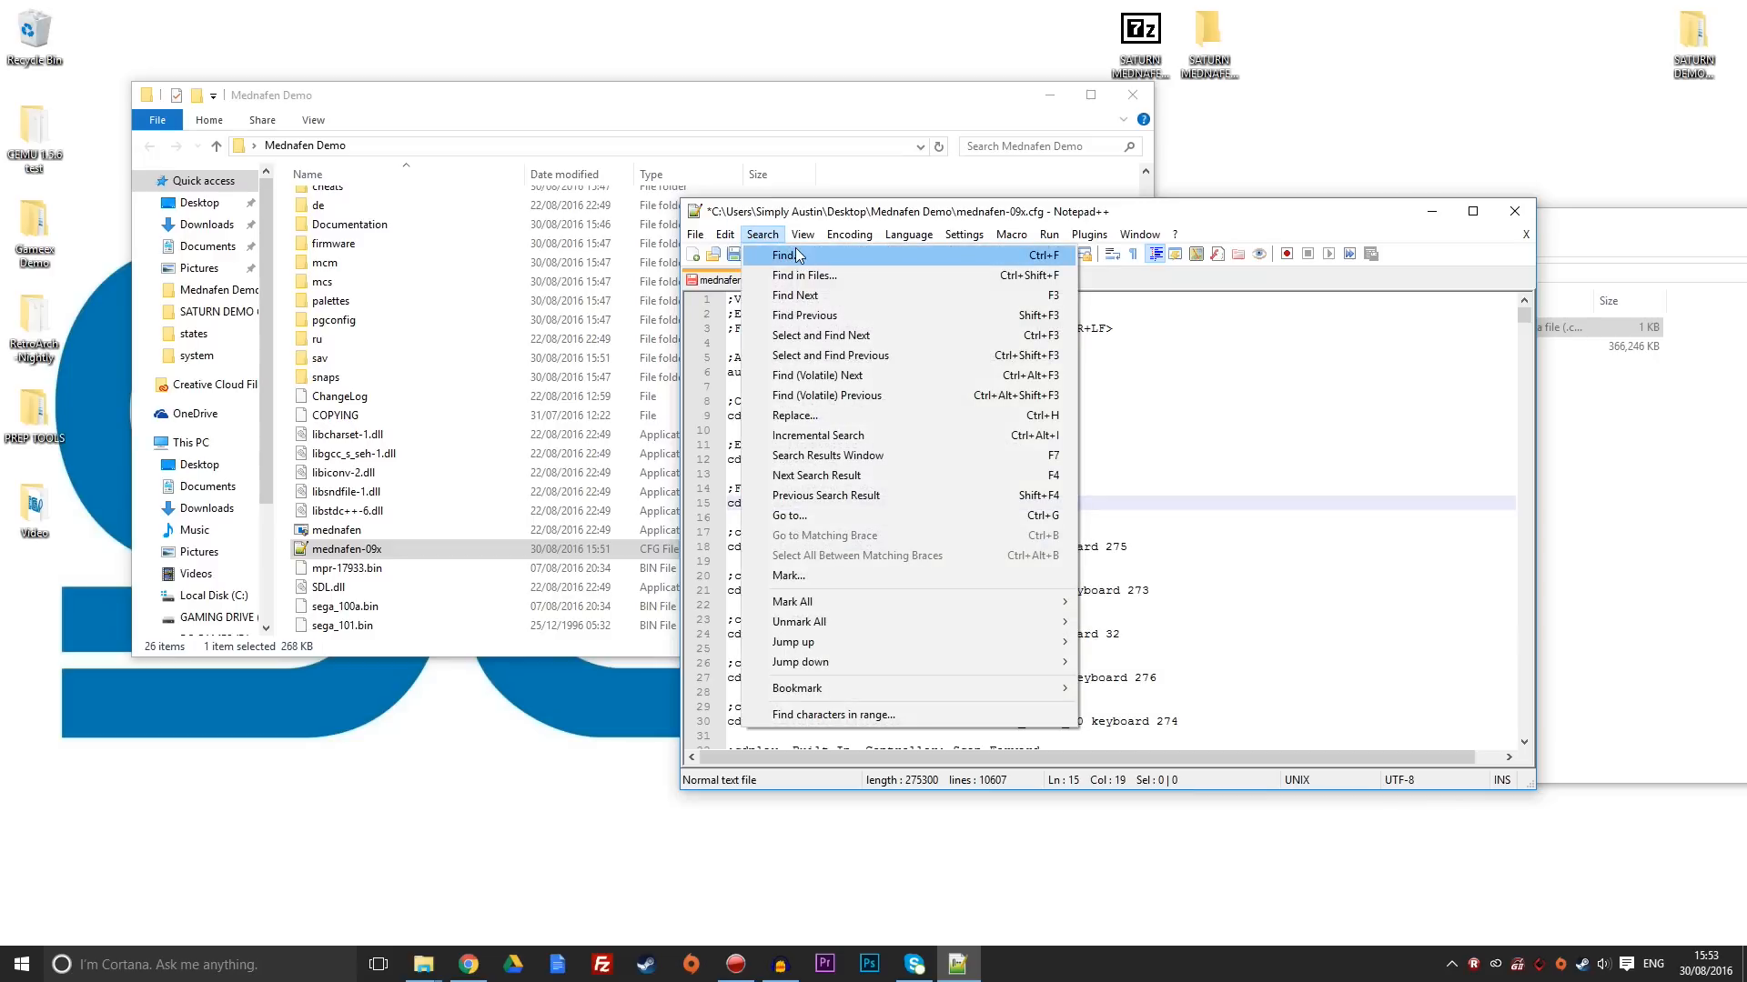
{"action": "left_click", "coordinate": [784, 255]}
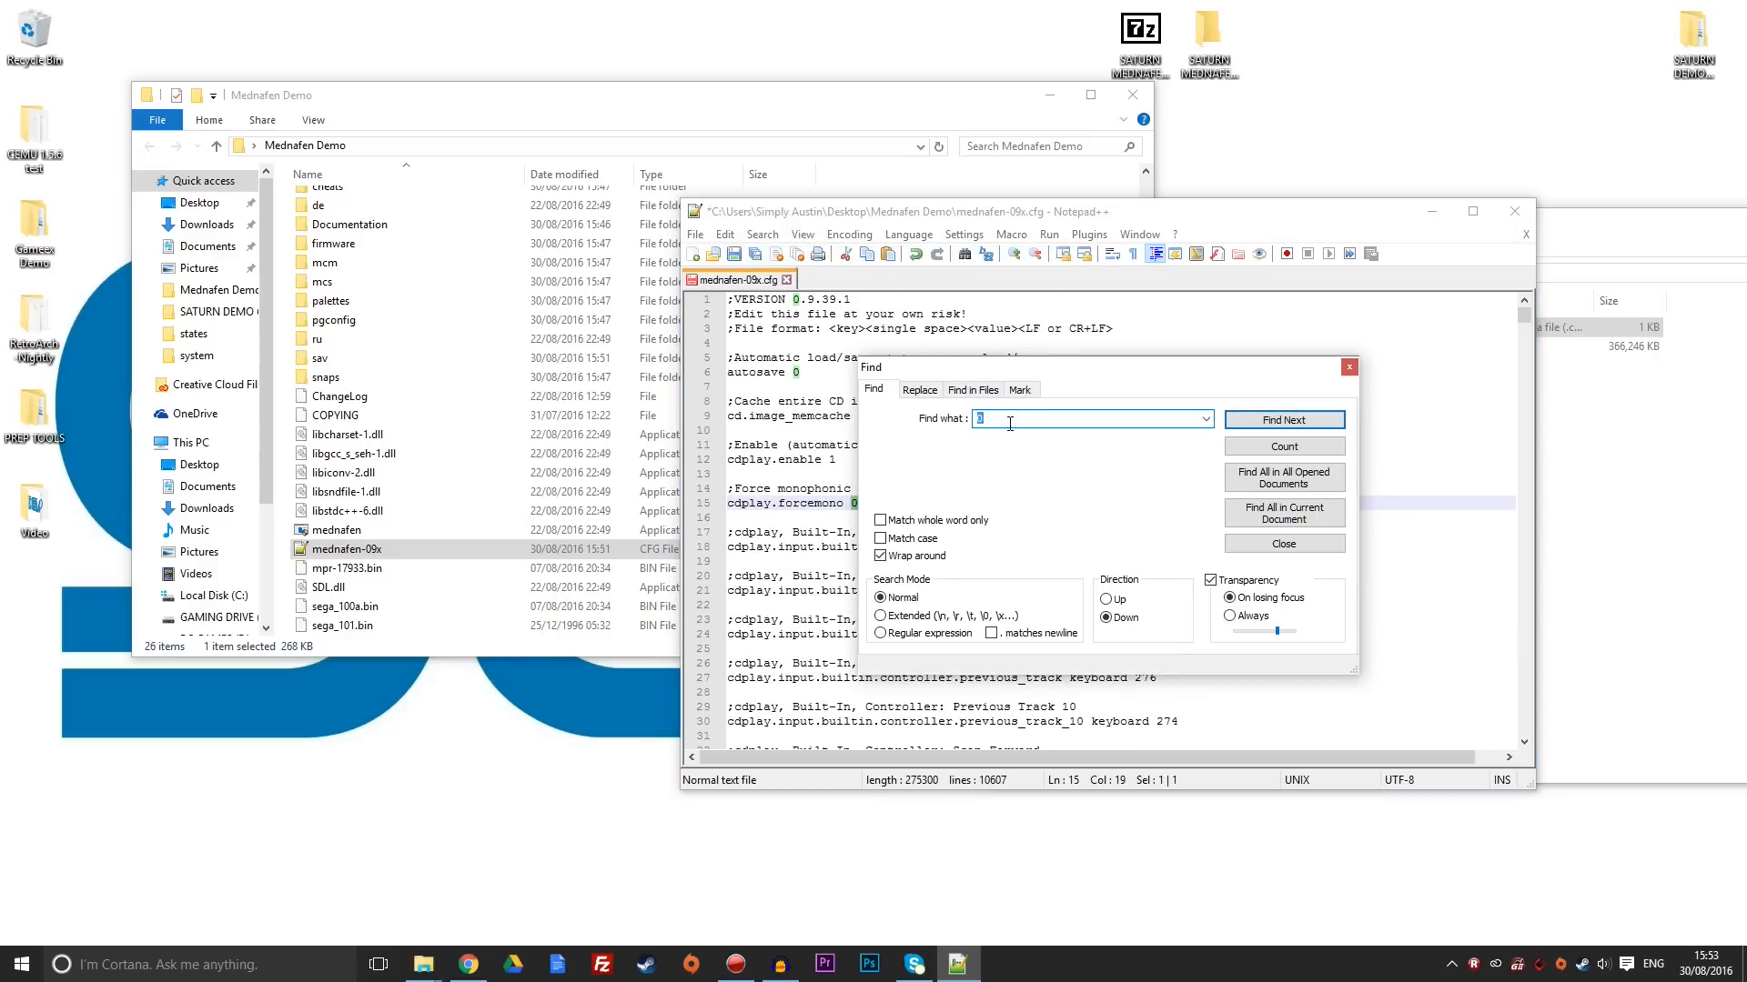
{"action": "type", "text": "3"}
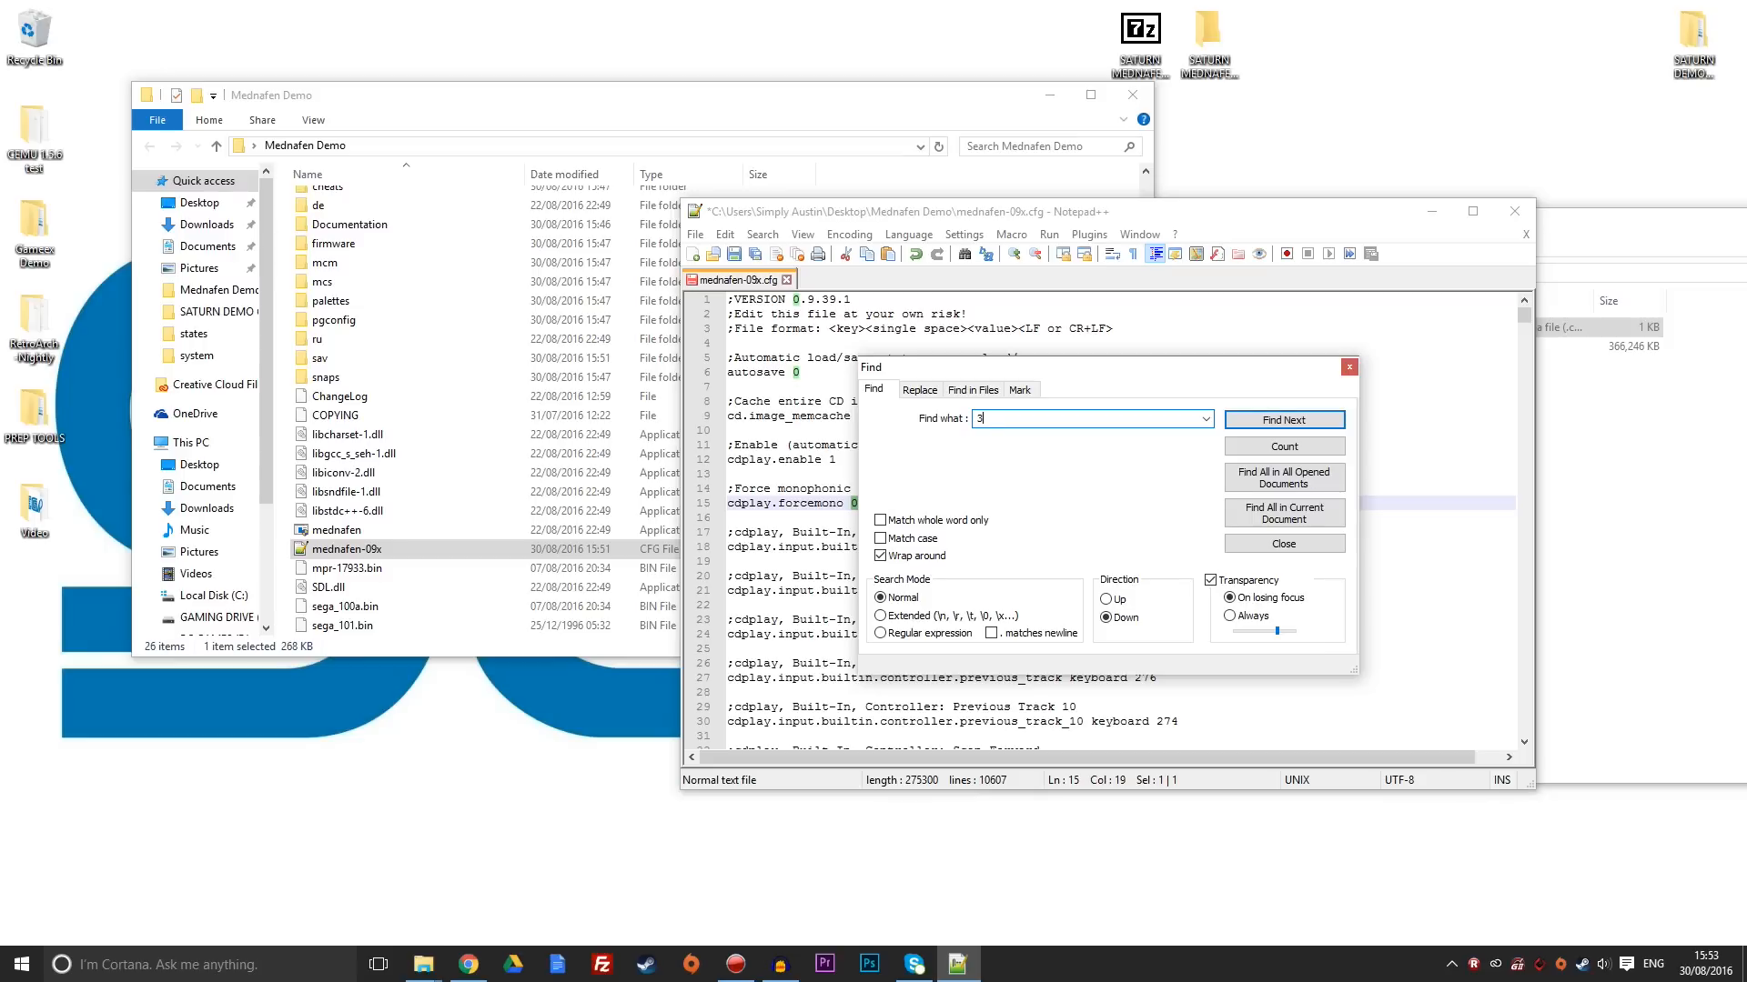
{"action": "type", "text": "dpad"}
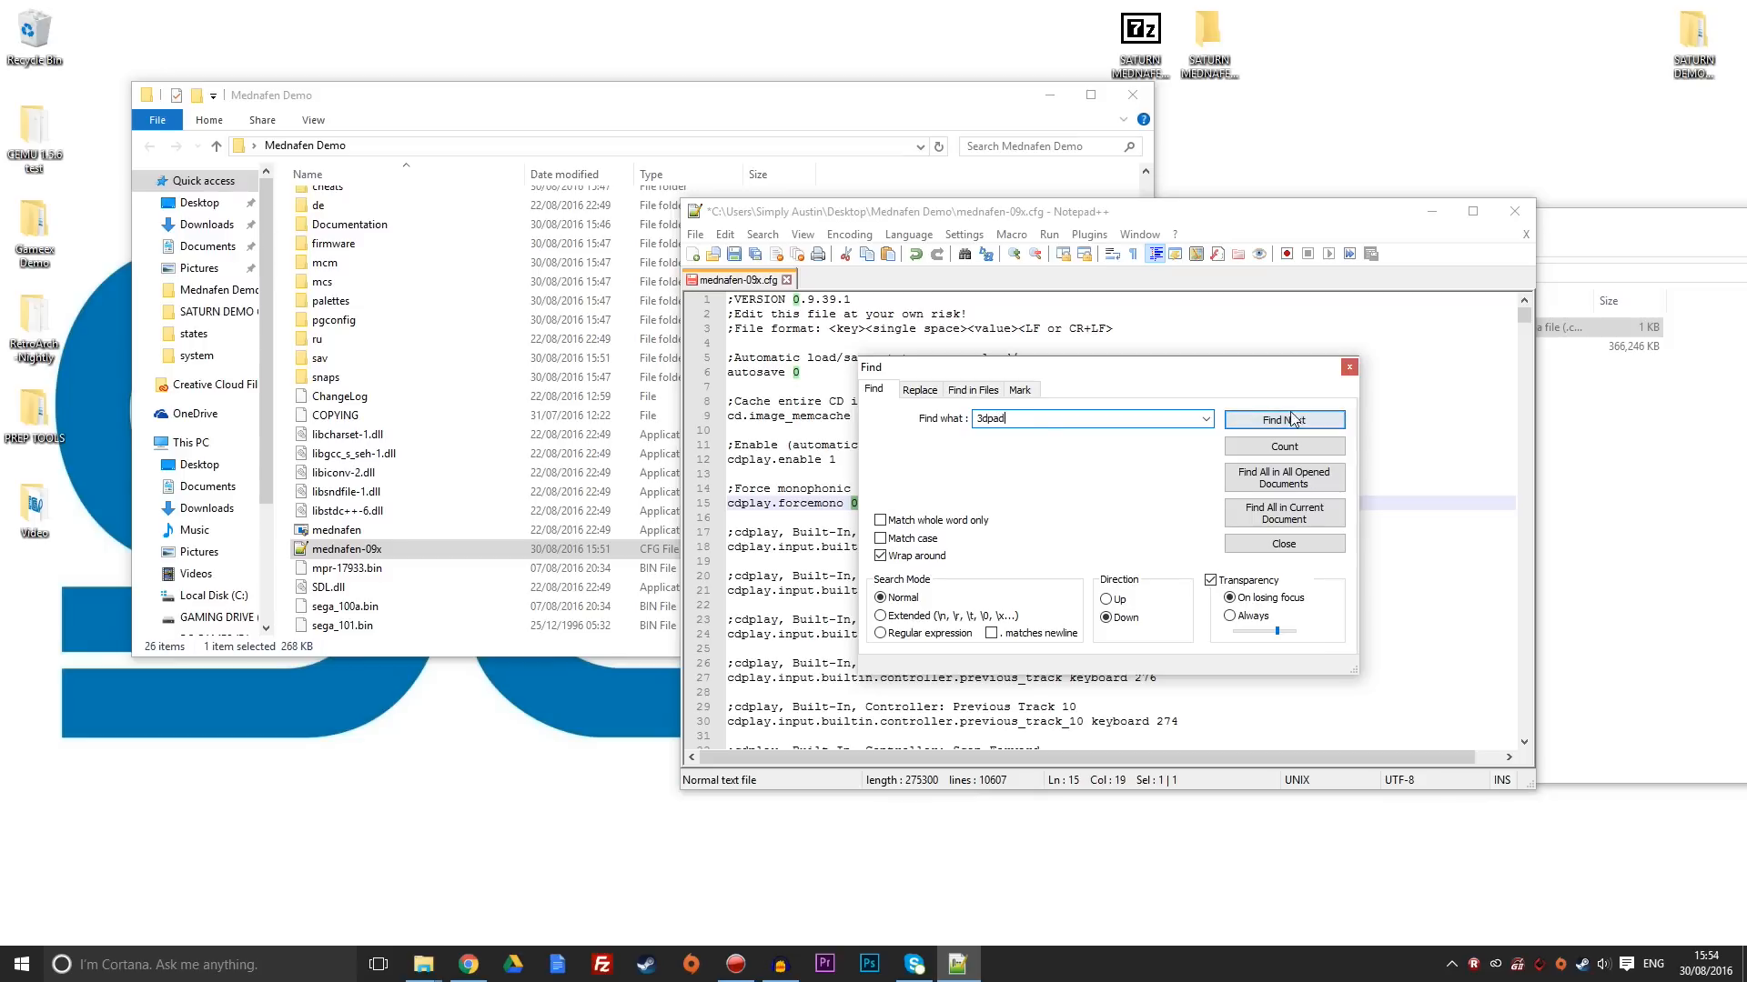
{"action": "left_click", "coordinate": [1282, 418]}
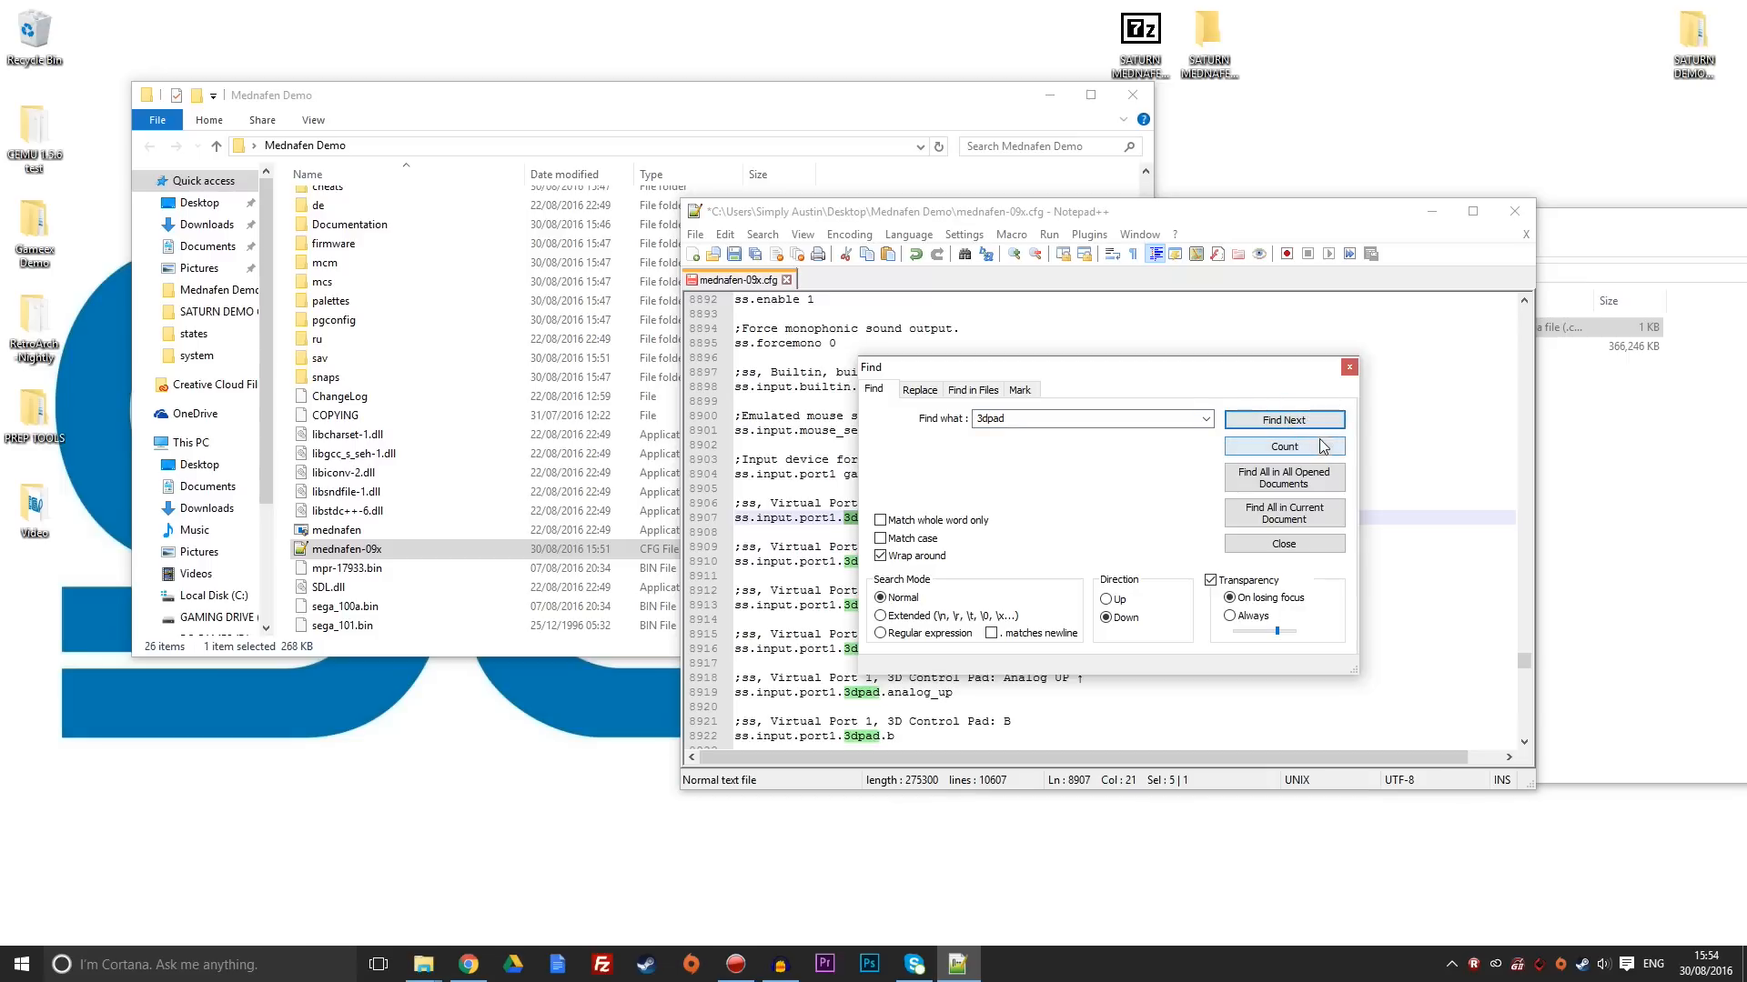
{"action": "left_click", "coordinate": [1282, 544]}
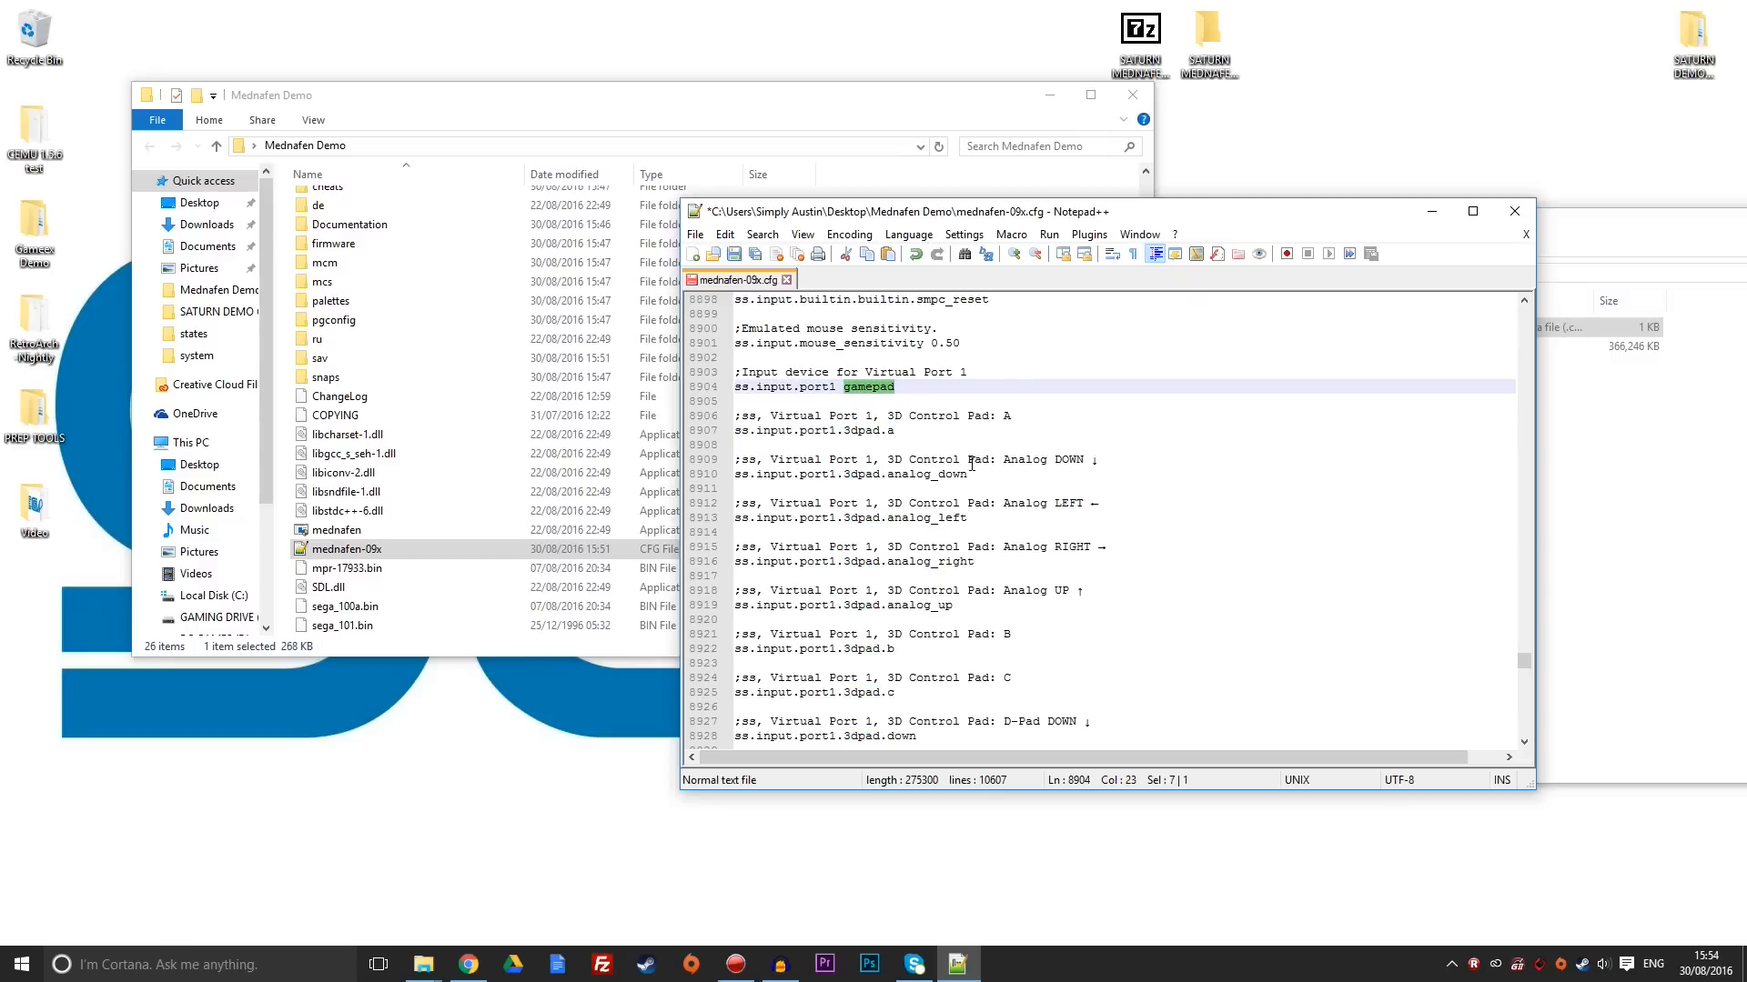
Replace gamepad with 3dpad for ss.input.port1 and save the config.
{"action": "type", "text": "3d"}
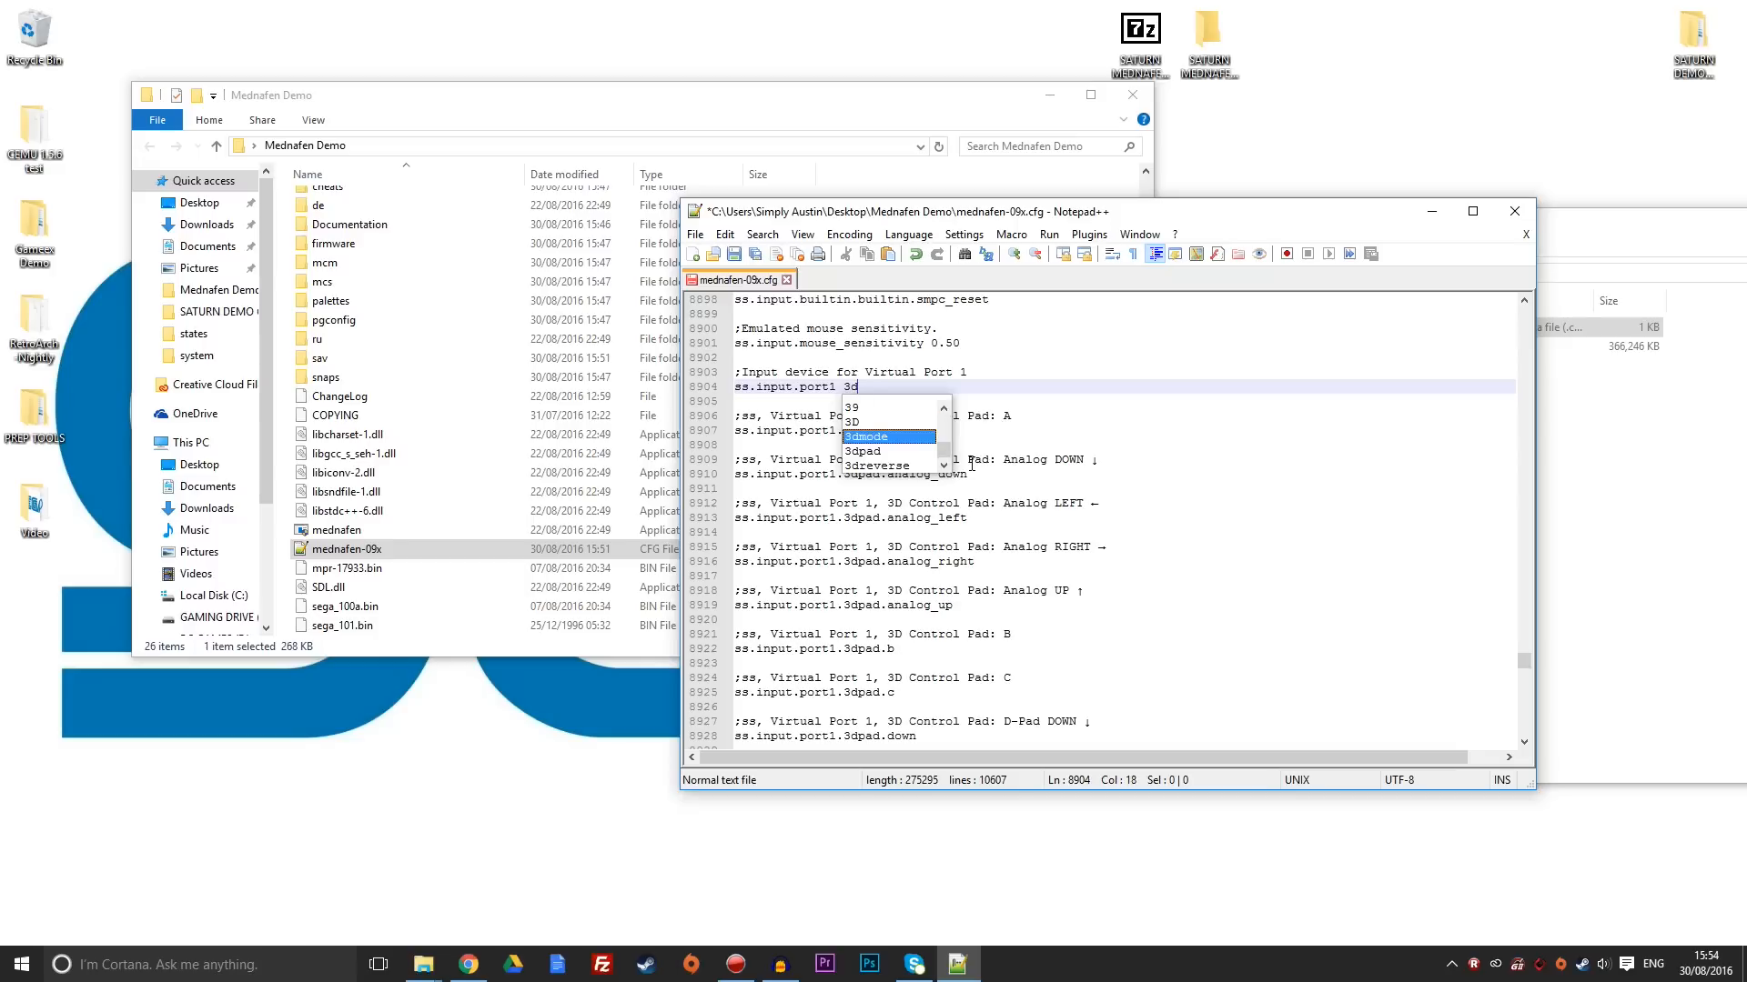
{"action": "type", "text": "pad"}
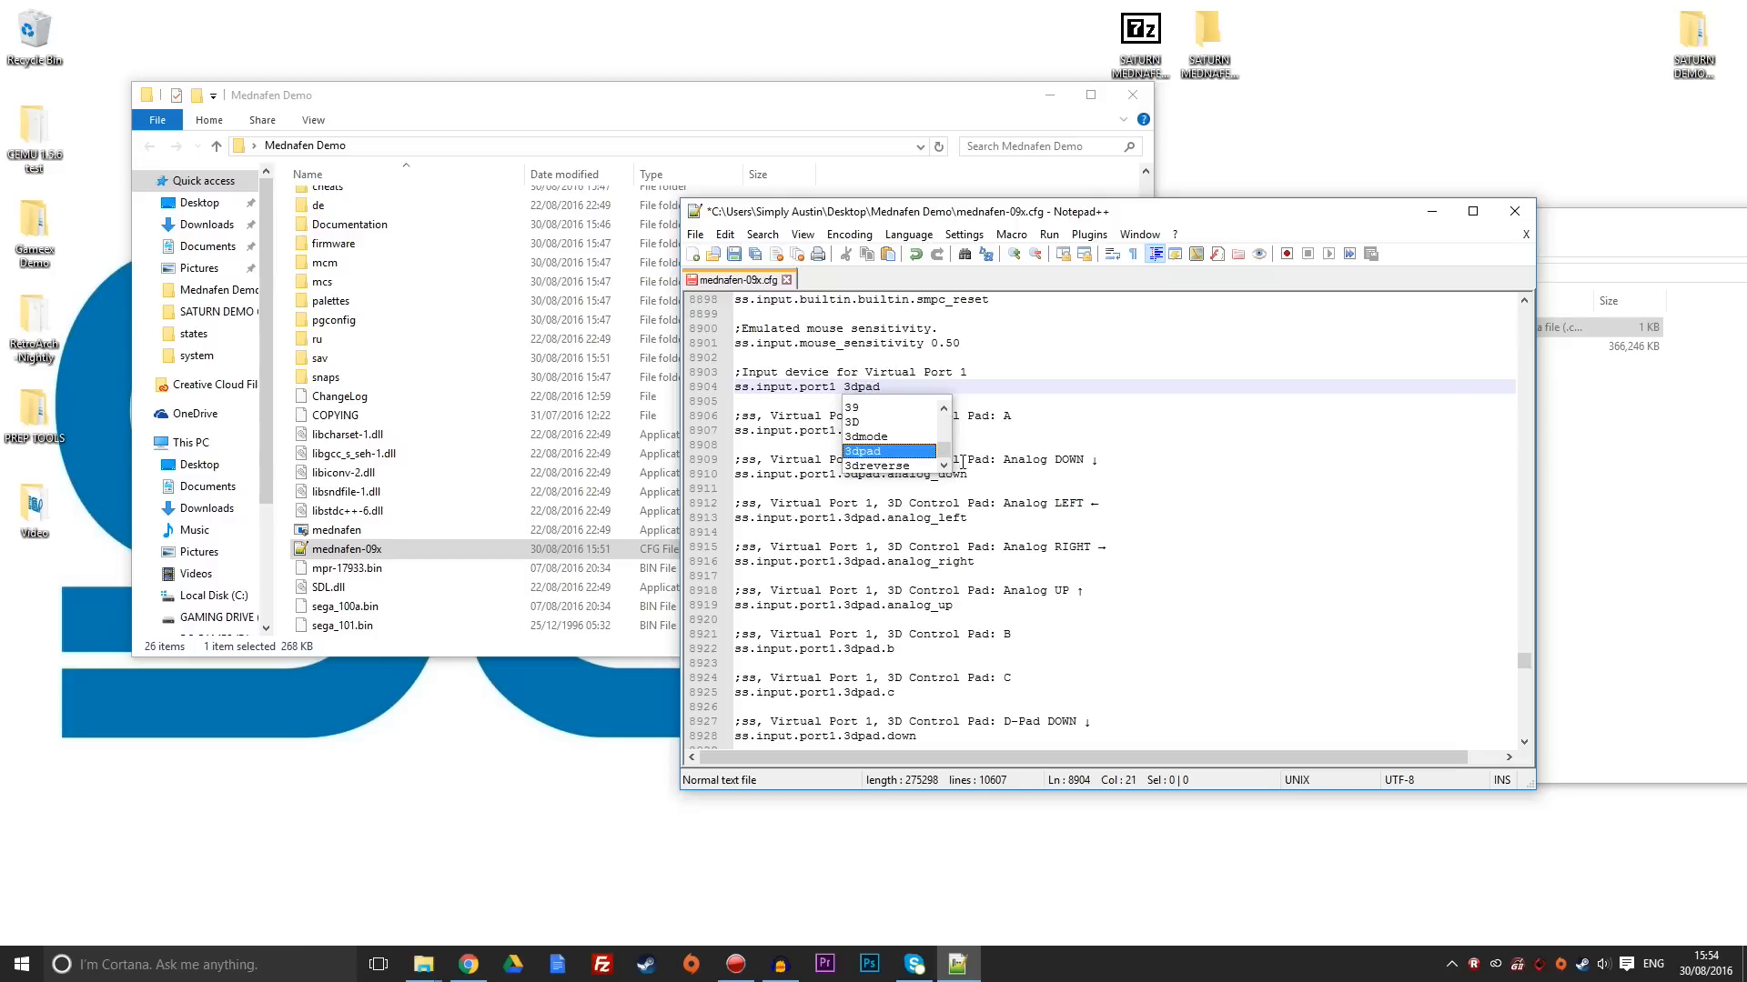
{"action": "left_click", "coordinate": [694, 234]}
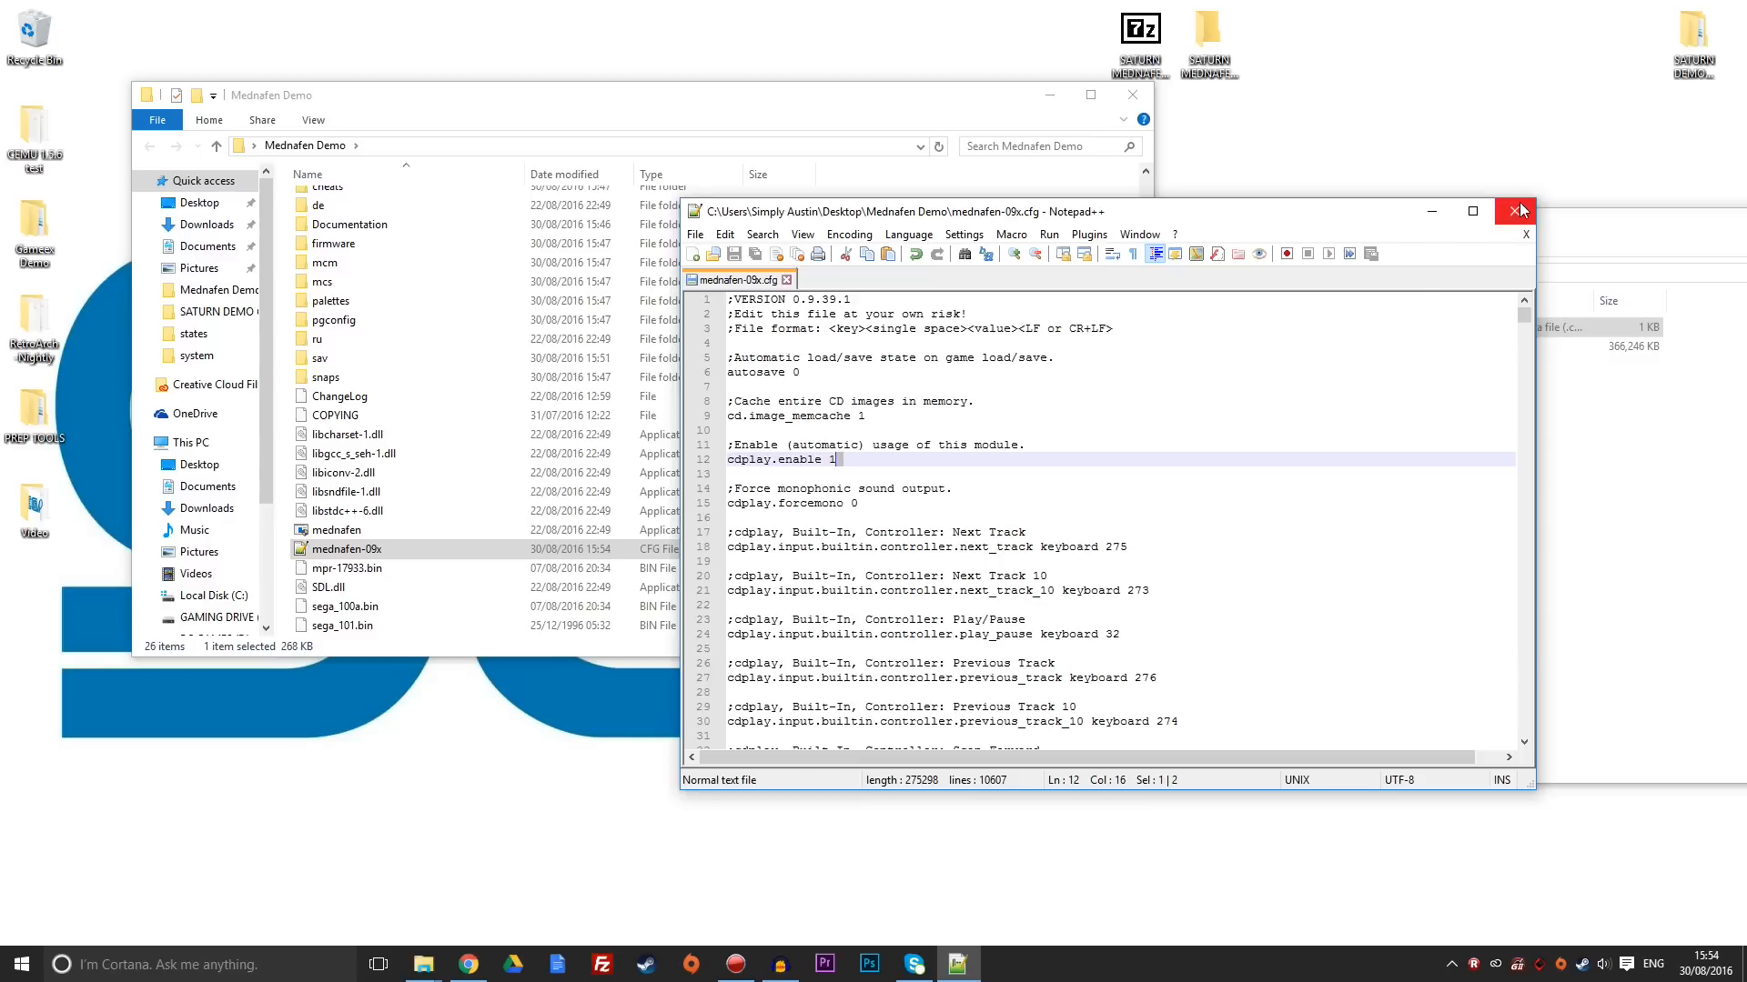
Close Notepad++, open the Dead or Alive (Japan) folder and drag its .ccd to Mednafen.
{"action": "left_click", "coordinate": [1514, 211]}
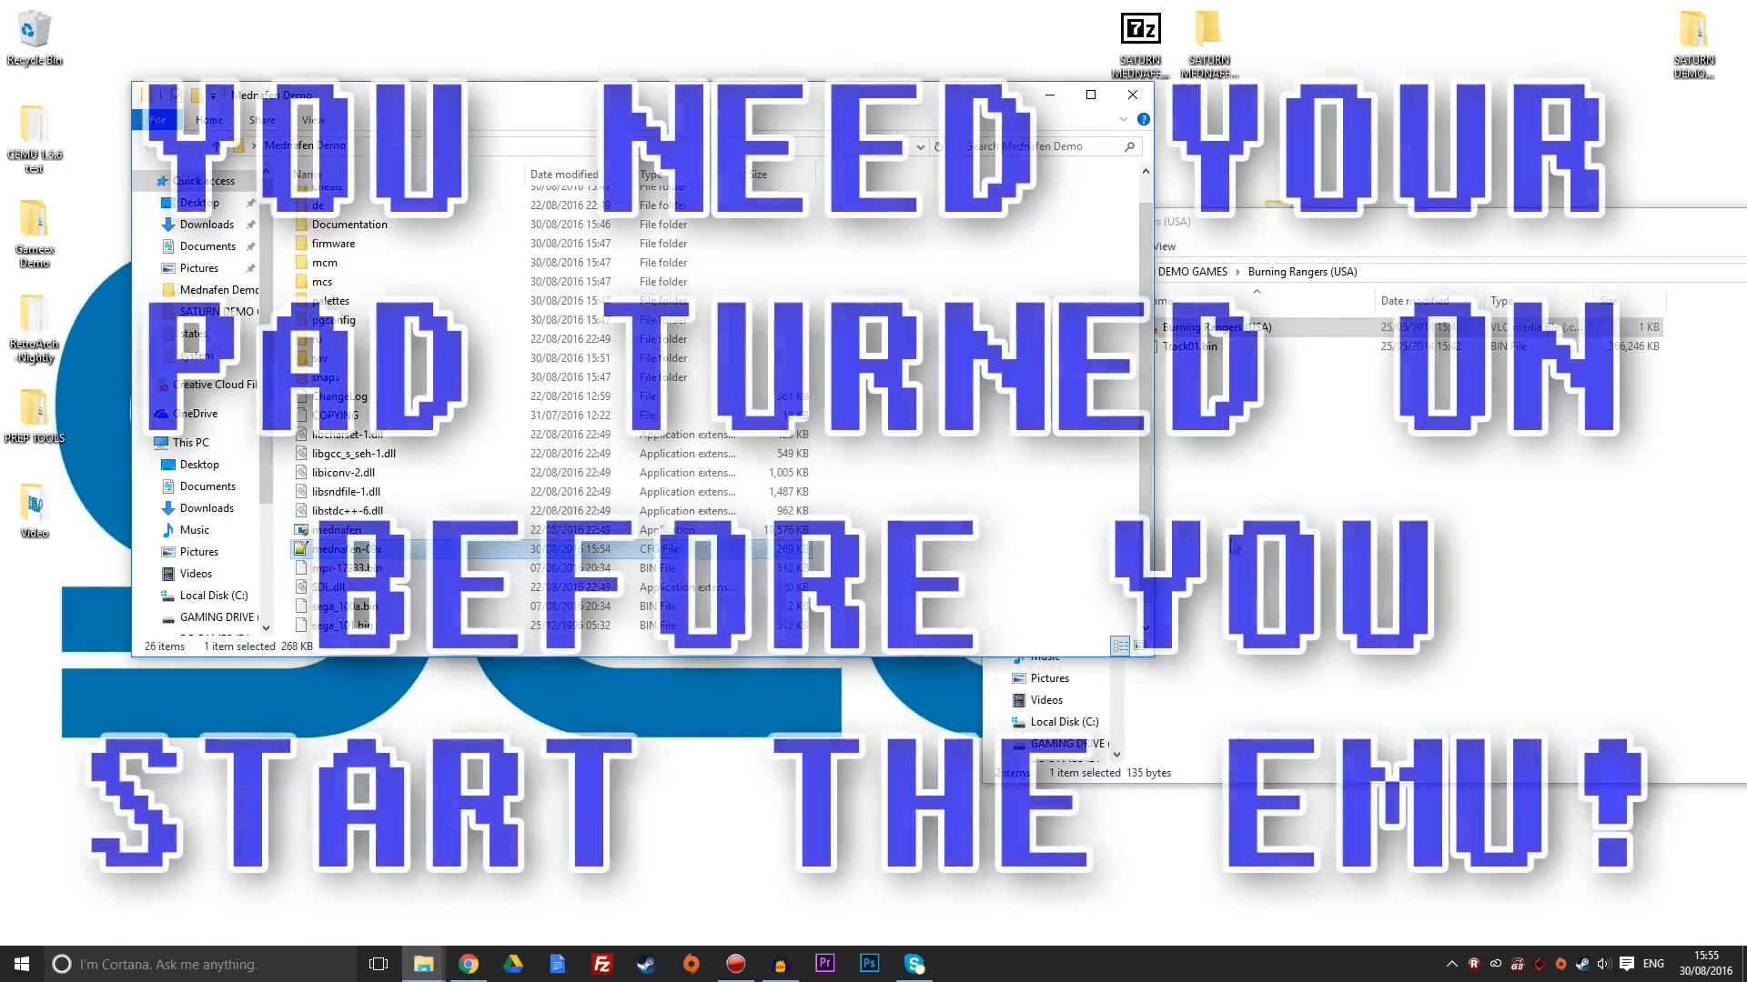
{"action": "left_click", "coordinate": [1065, 273]}
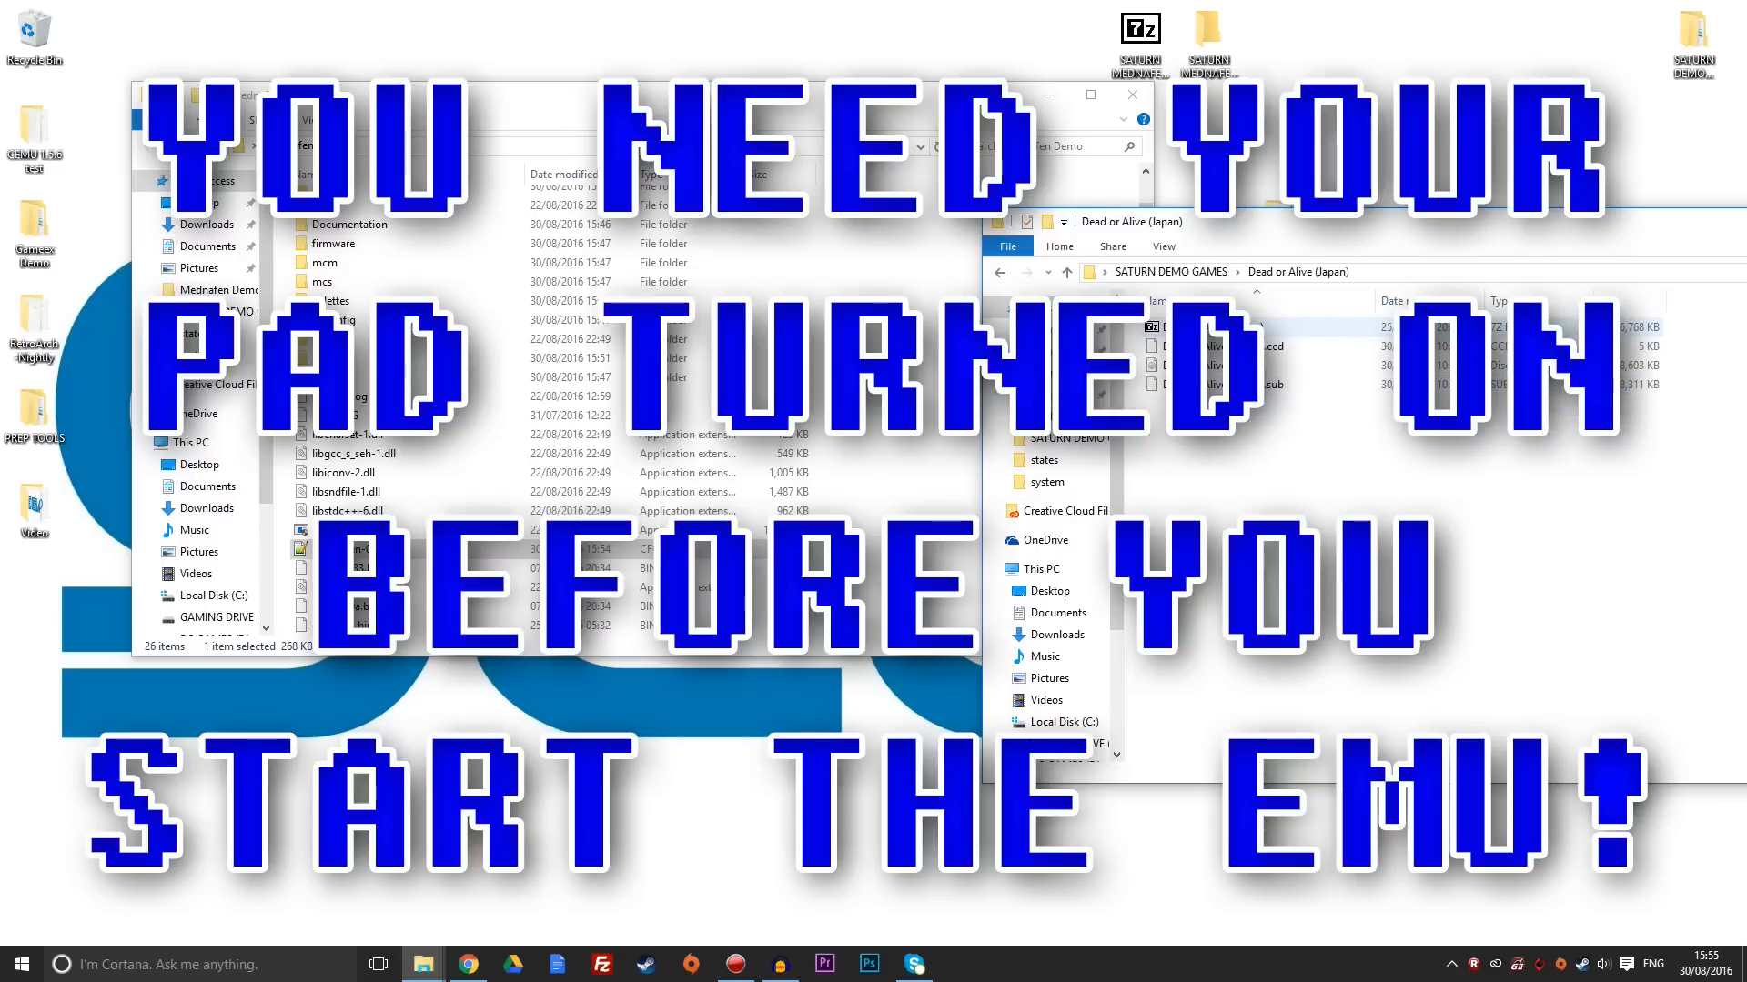
{"action": "mouse_move", "coordinate": [1329, 366]}
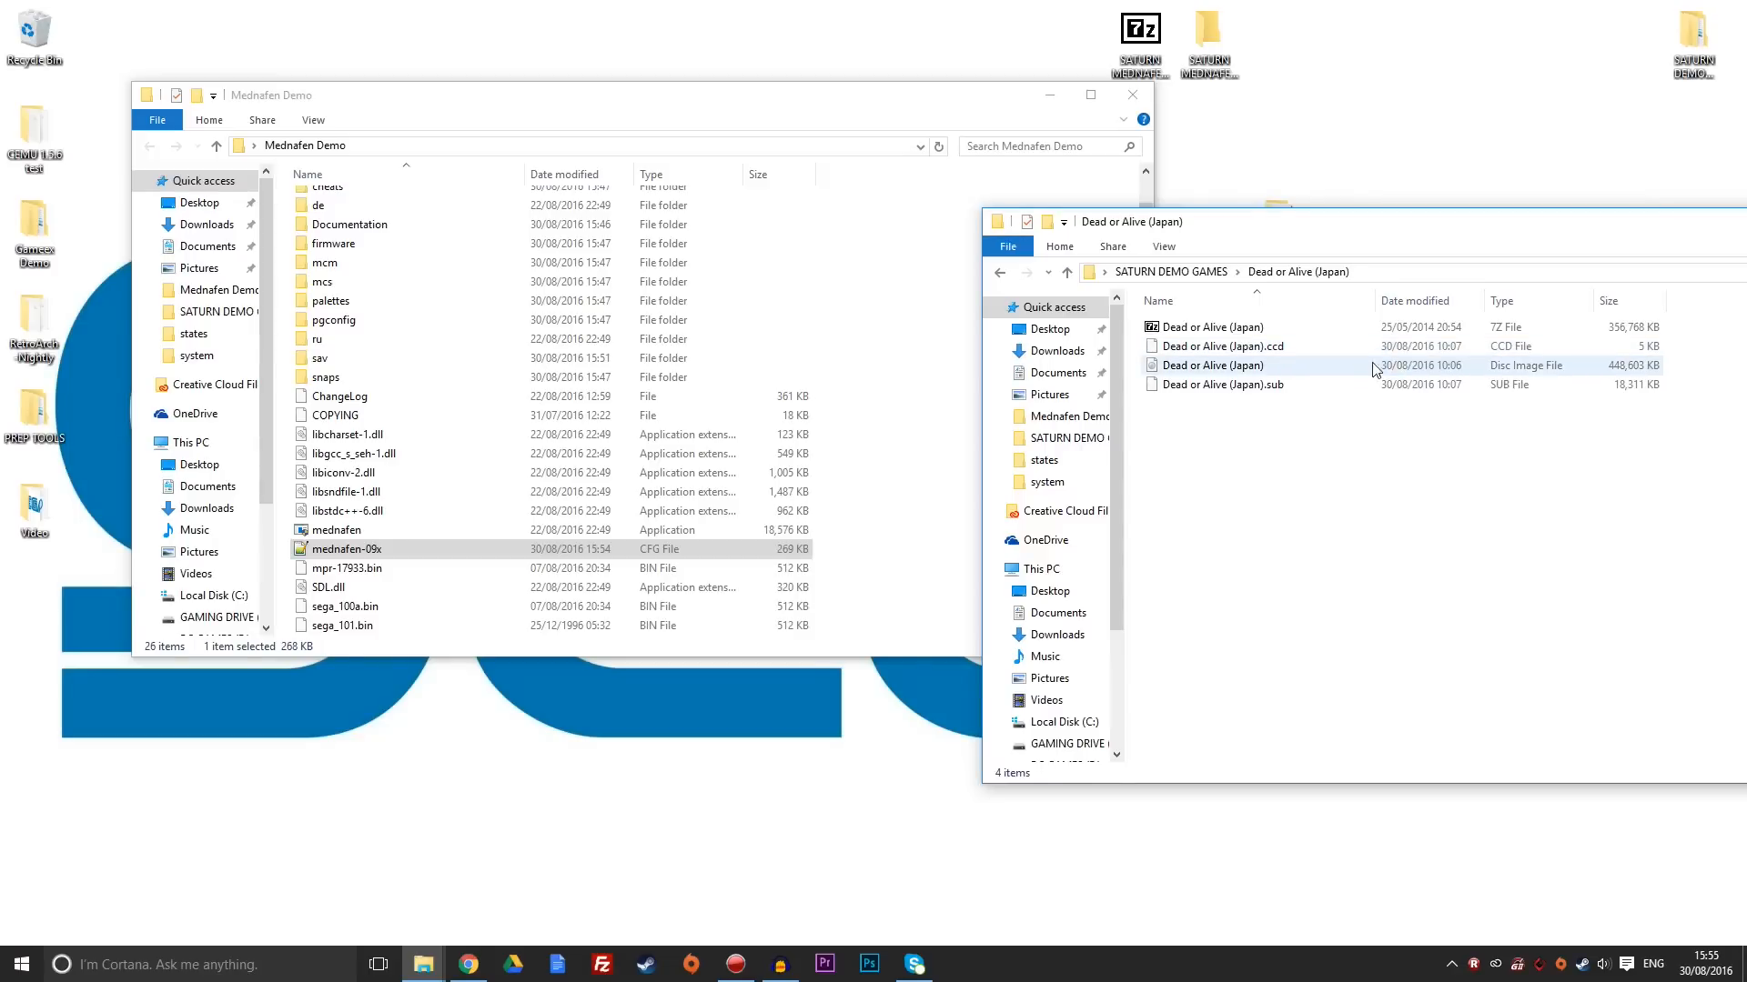
{"action": "left_click", "coordinate": [1220, 347]}
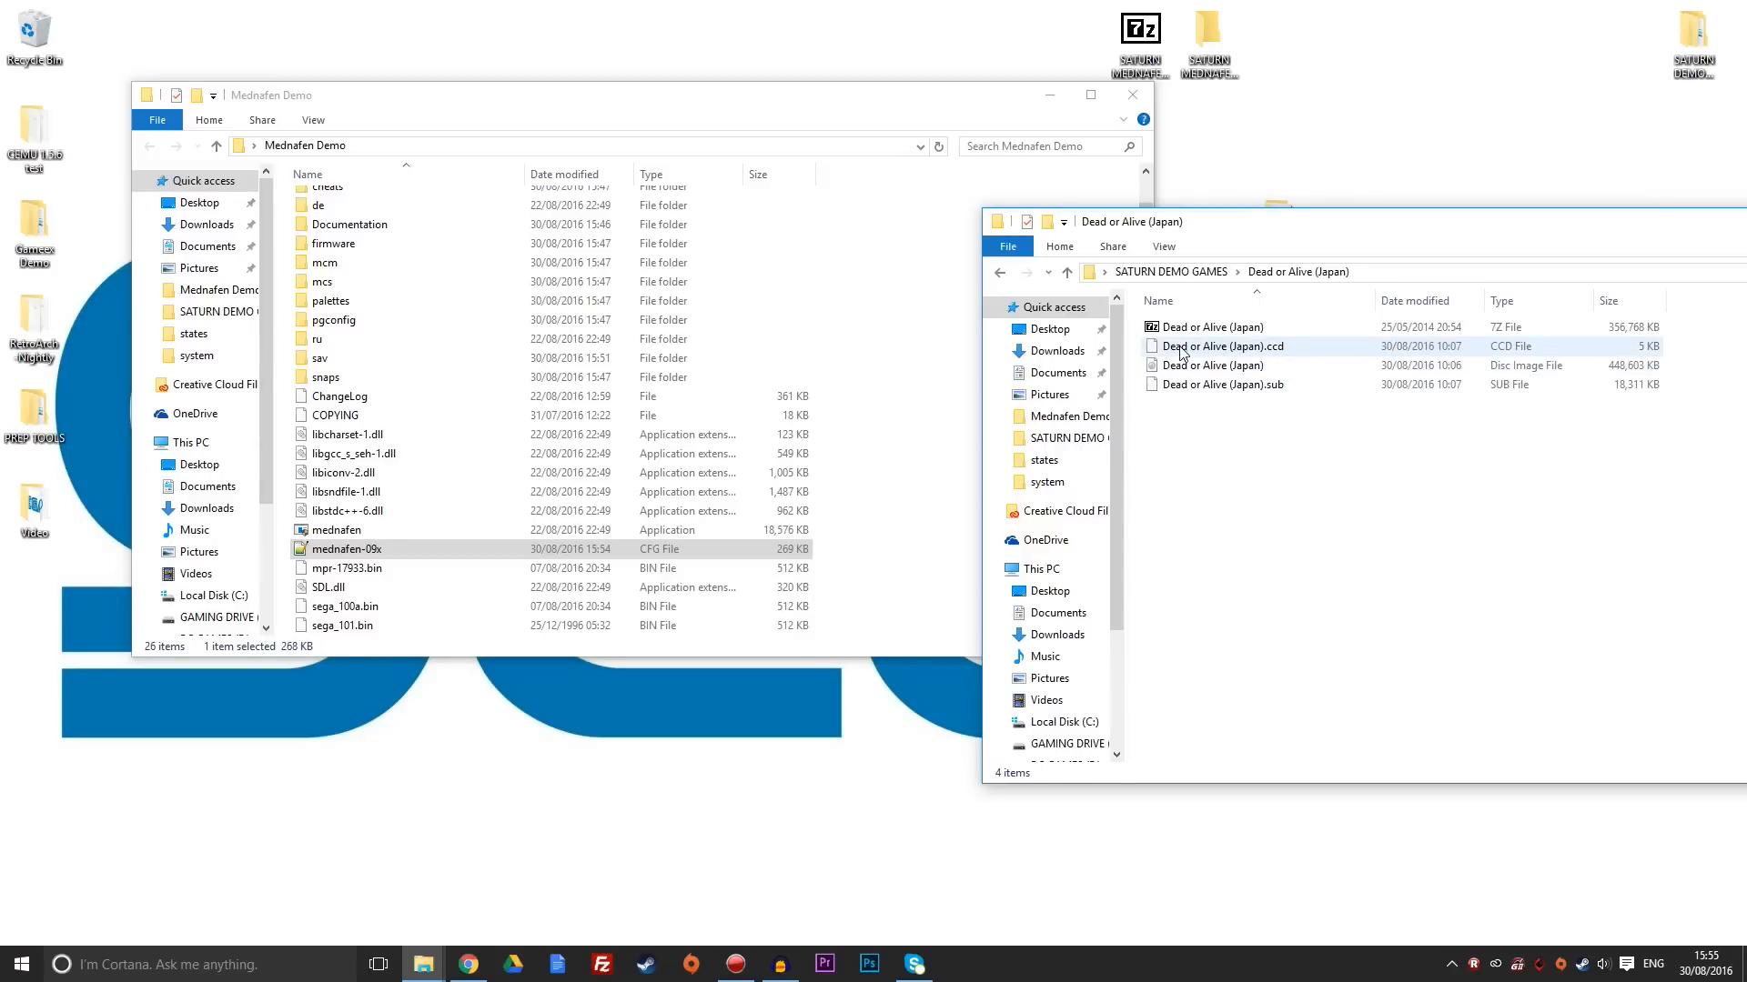
{"action": "left_click_drag", "start_coordinate": [1225, 346], "coordinate": [529, 456]}
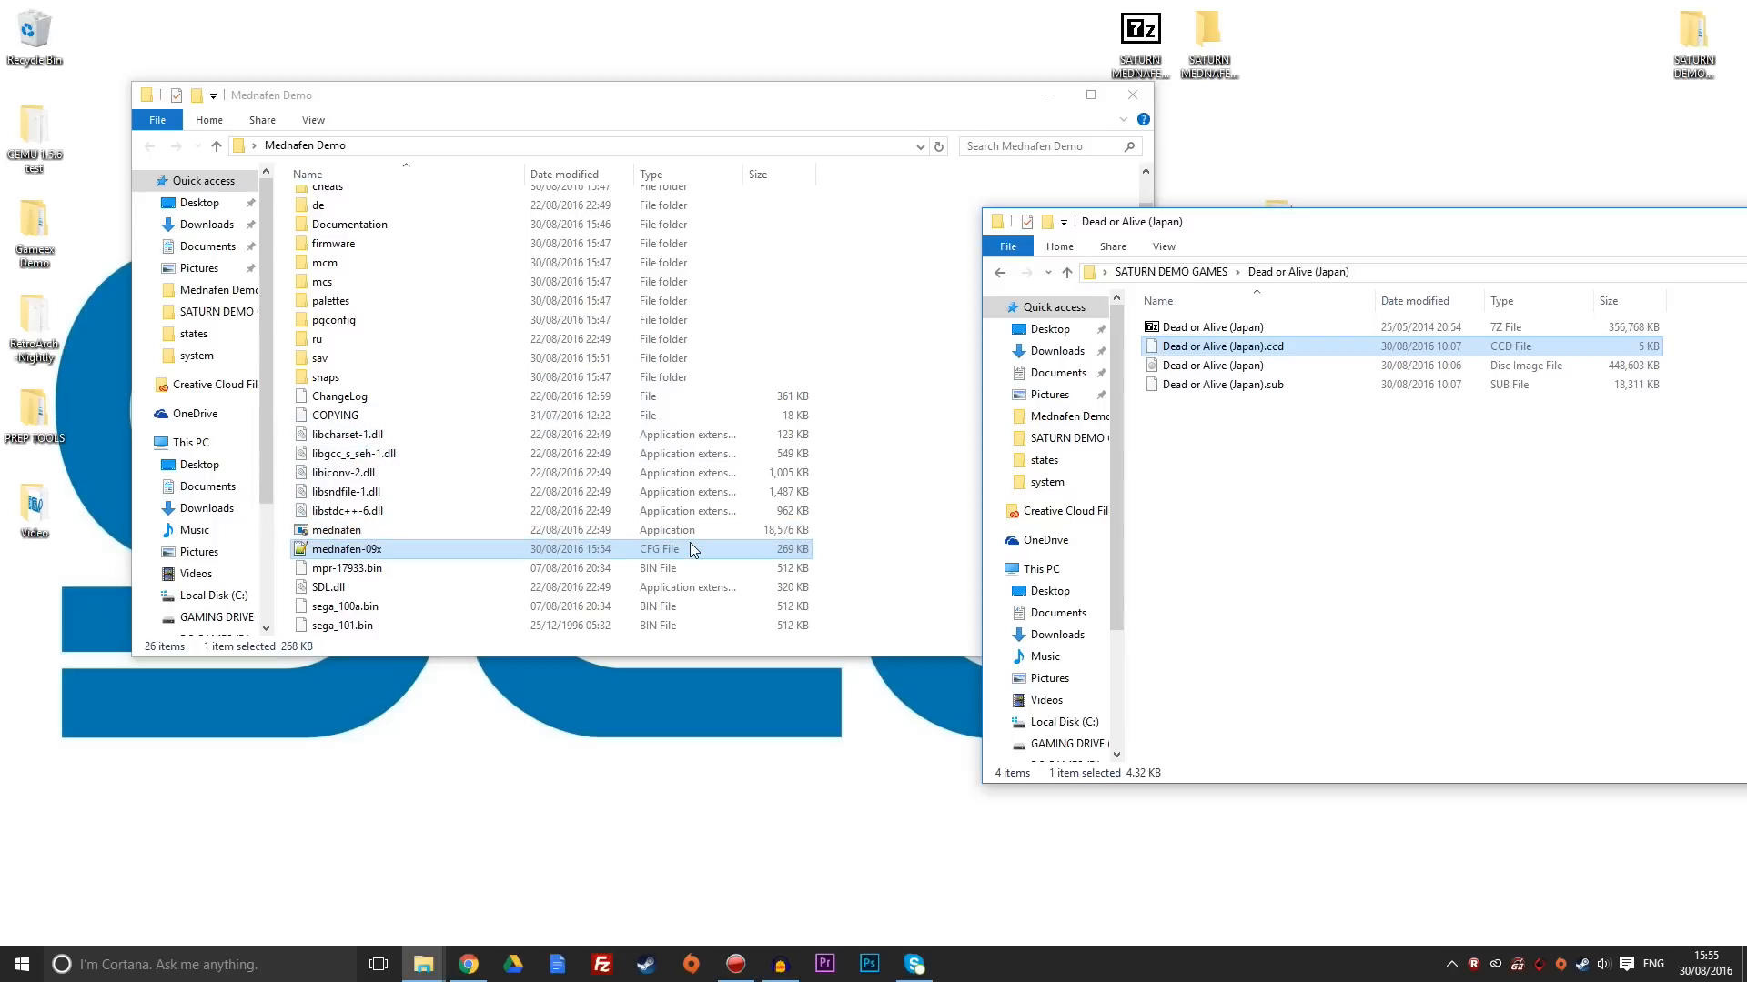
Run Dead or Alive (Japan) in Mednafen and press Y on 3D Control Pad 1.
{"action": "double_click", "coordinate": [1217, 346]}
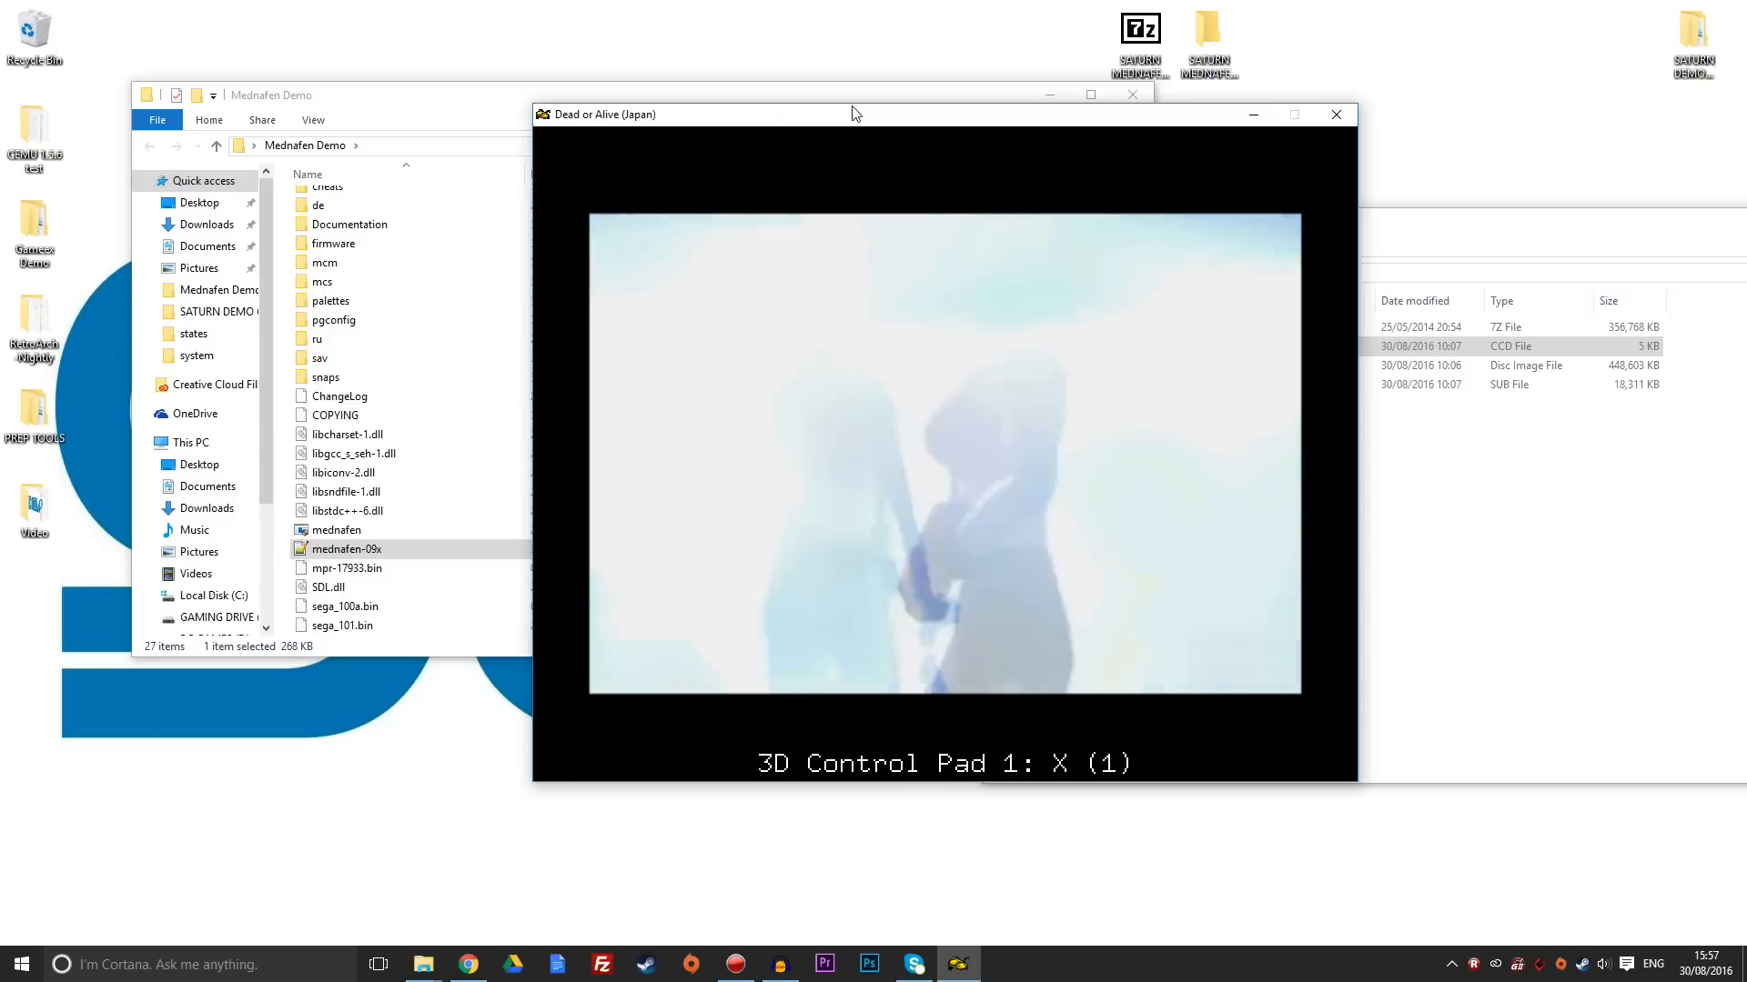
{"action": "key", "text": "Y"}
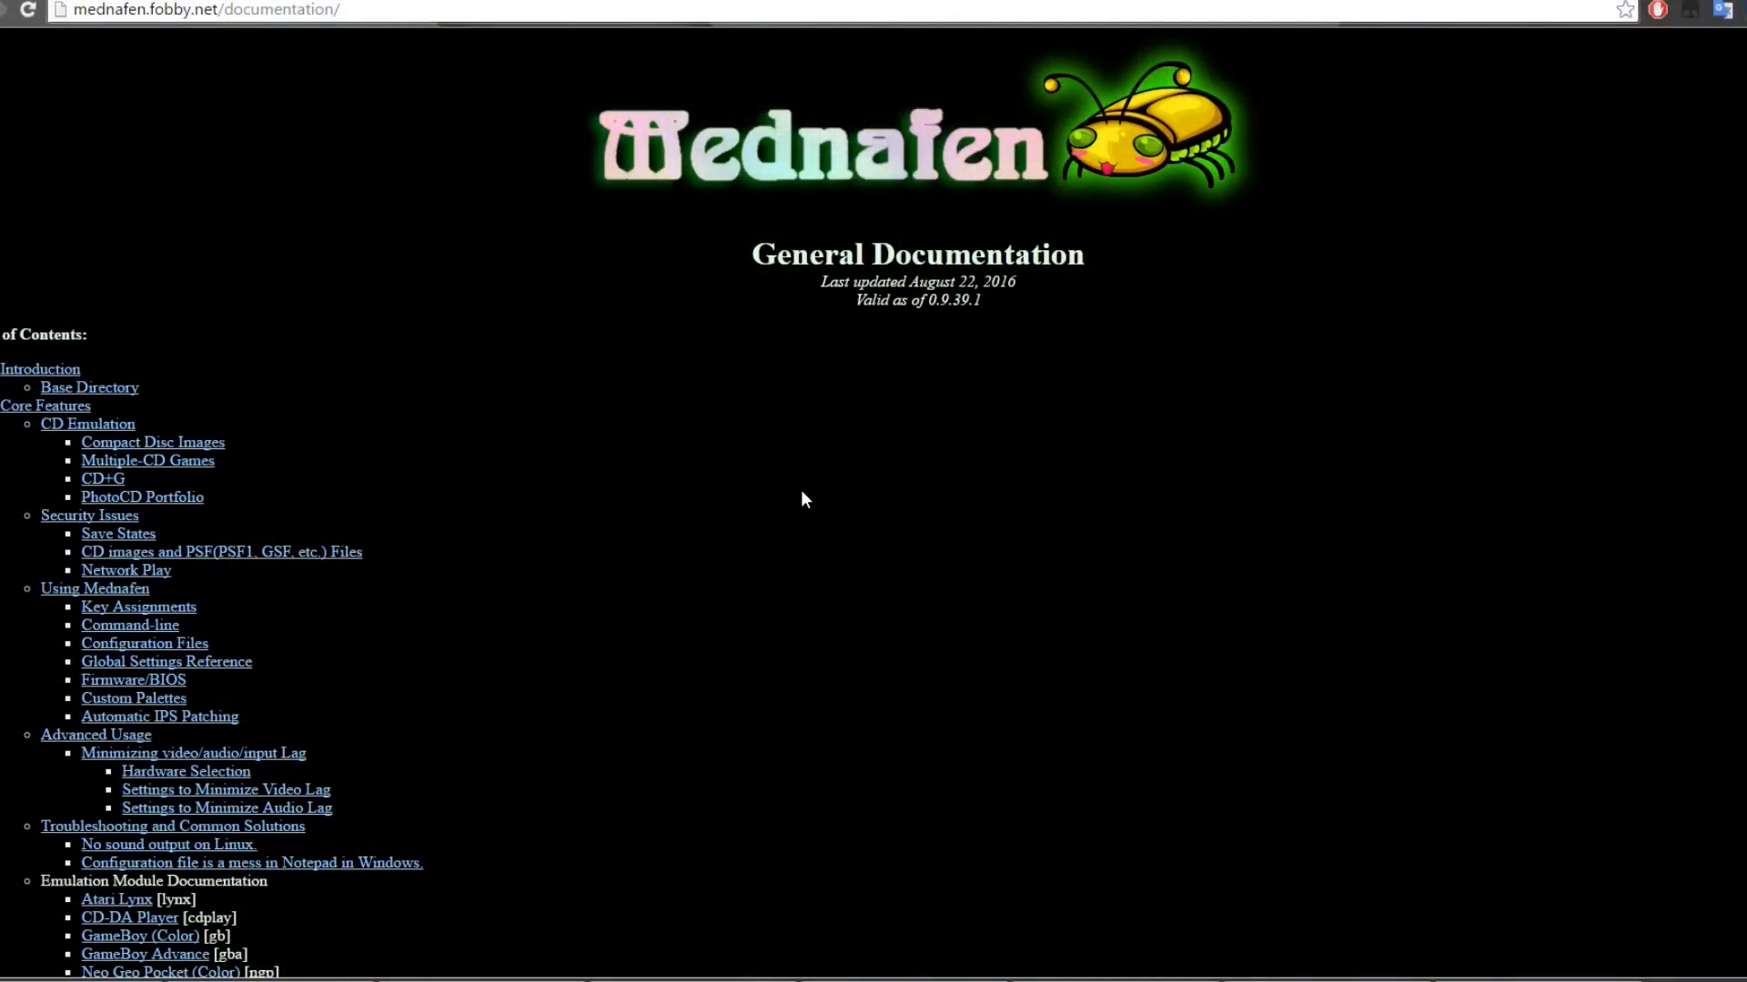
Scroll the settings table from filesys paths past netplay and osd to sound.driver and sound.period_time.
{"action": "scroll", "scroll_direction": "down", "scroll_amount": 3}
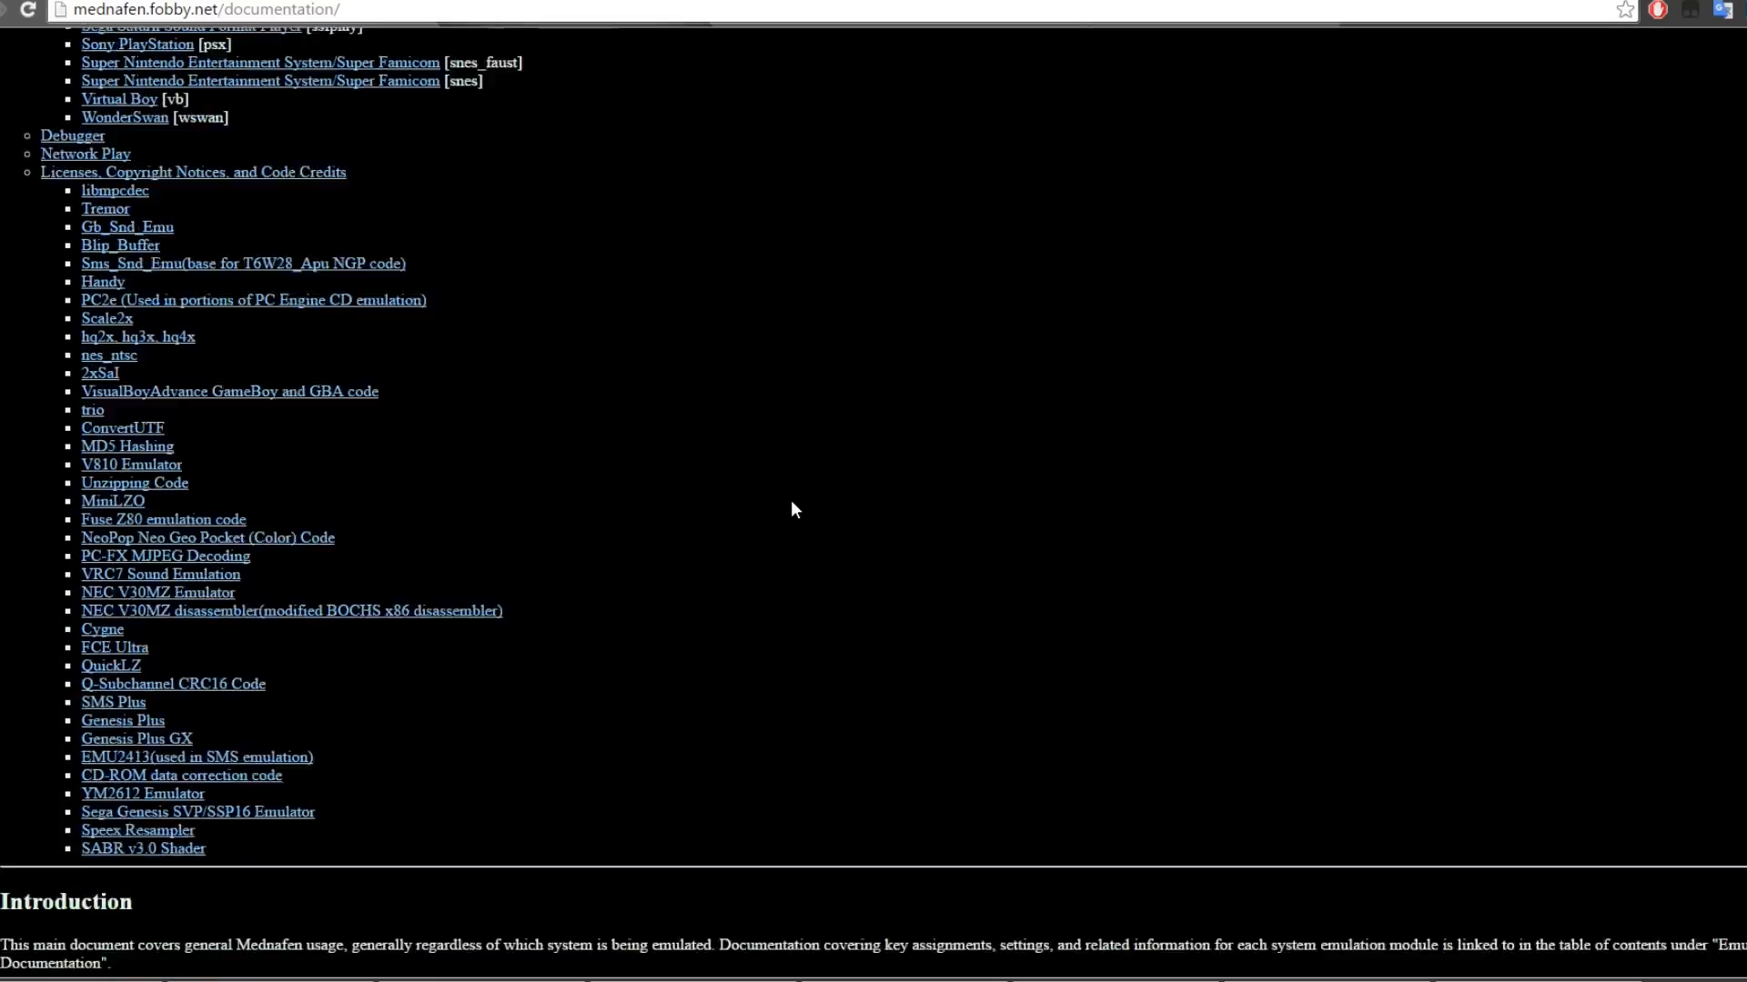
{"action": "scroll", "scroll_direction": "down", "scroll_amount": 3}
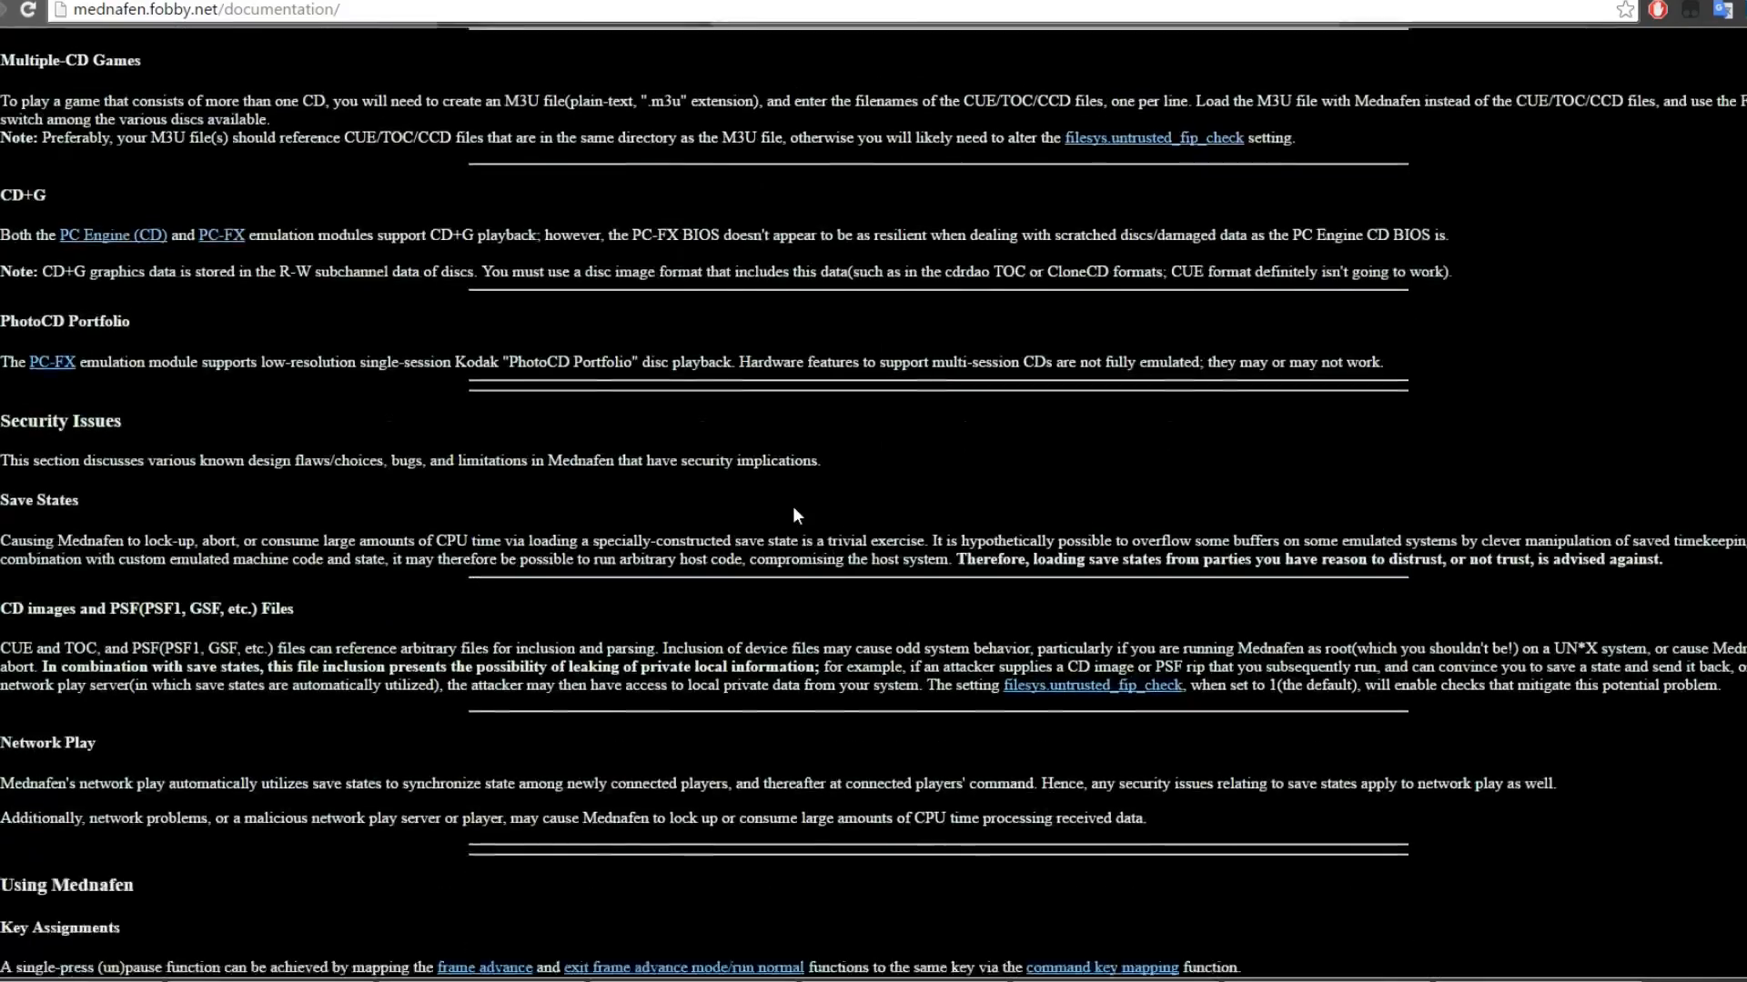
{"action": "scroll", "scroll_direction": "down", "scroll_amount": 3}
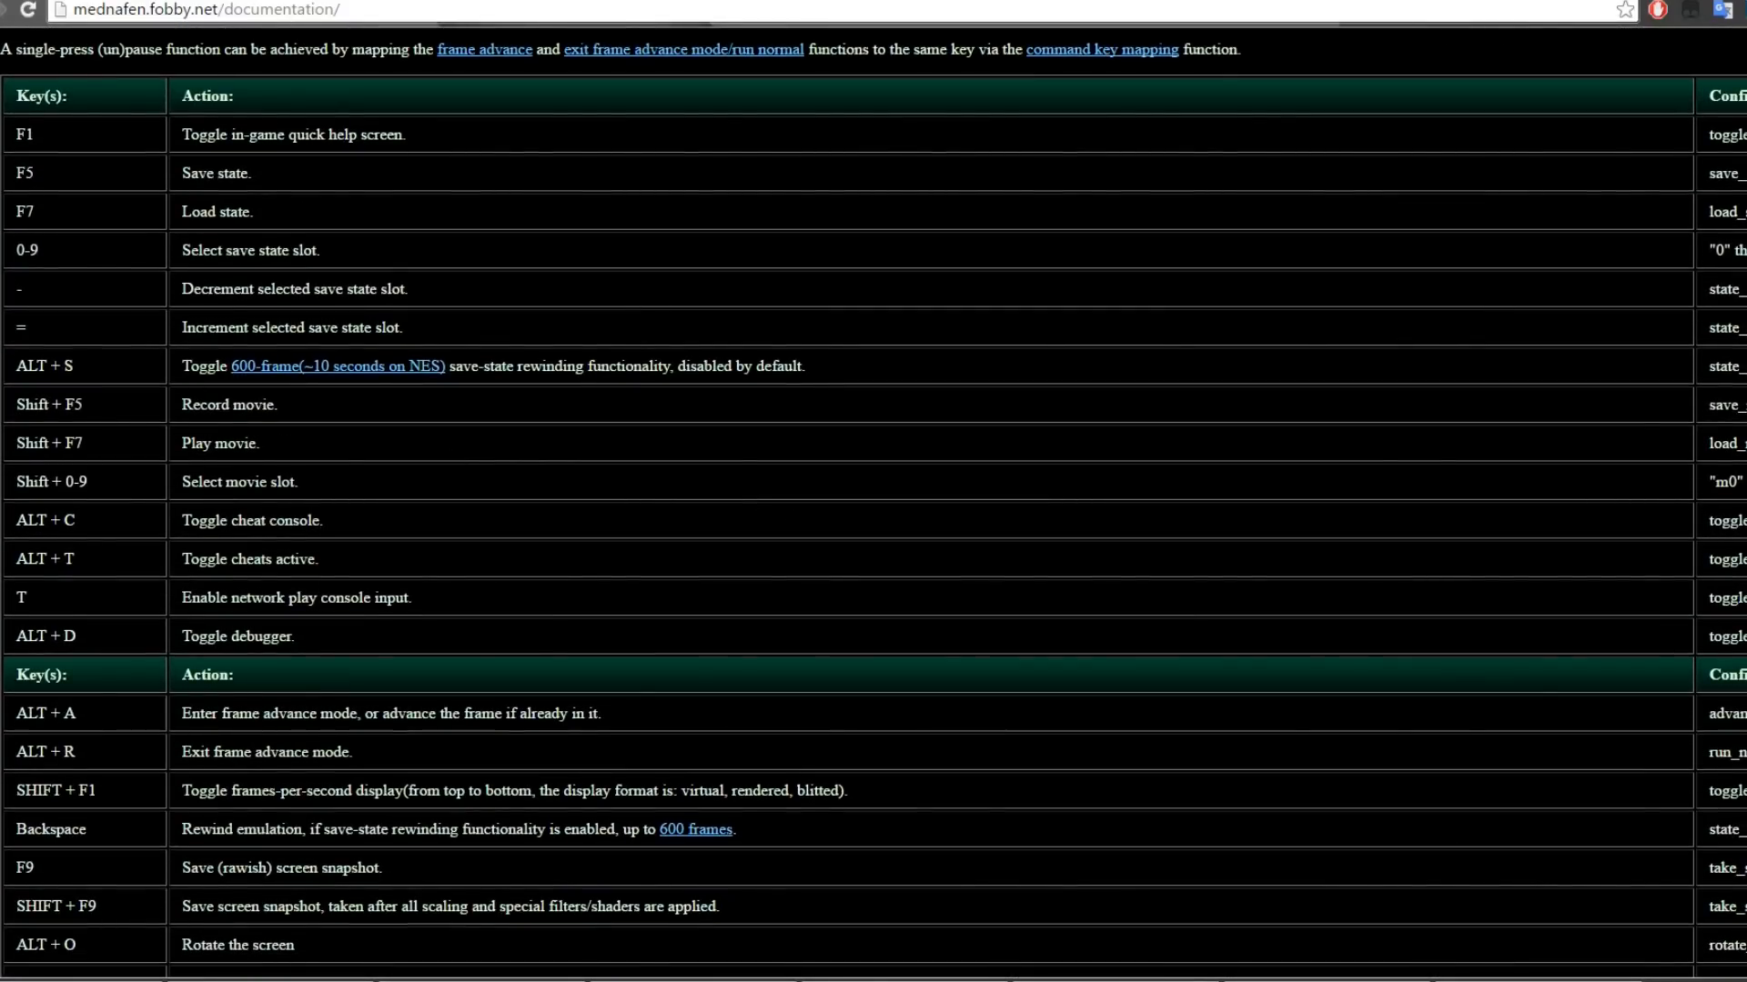
{"action": "scroll", "scroll_direction": "down", "scroll_amount": 3}
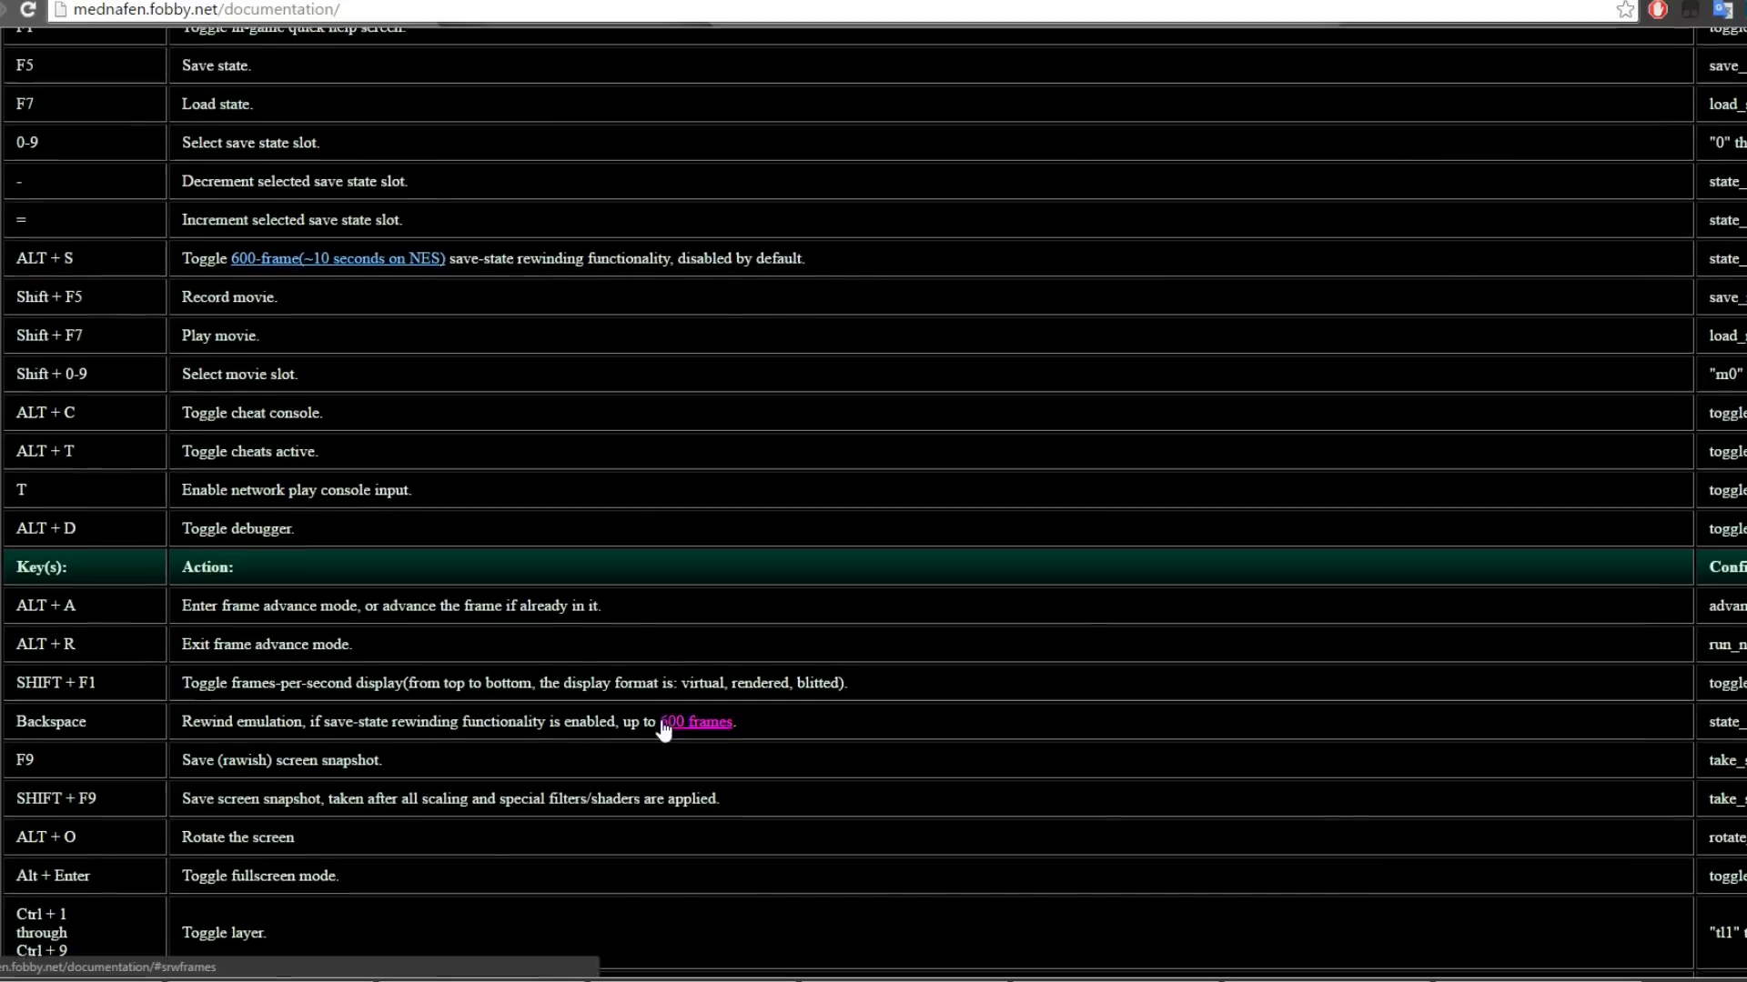
{"action": "scroll", "scroll_direction": "down", "scroll_amount": 3}
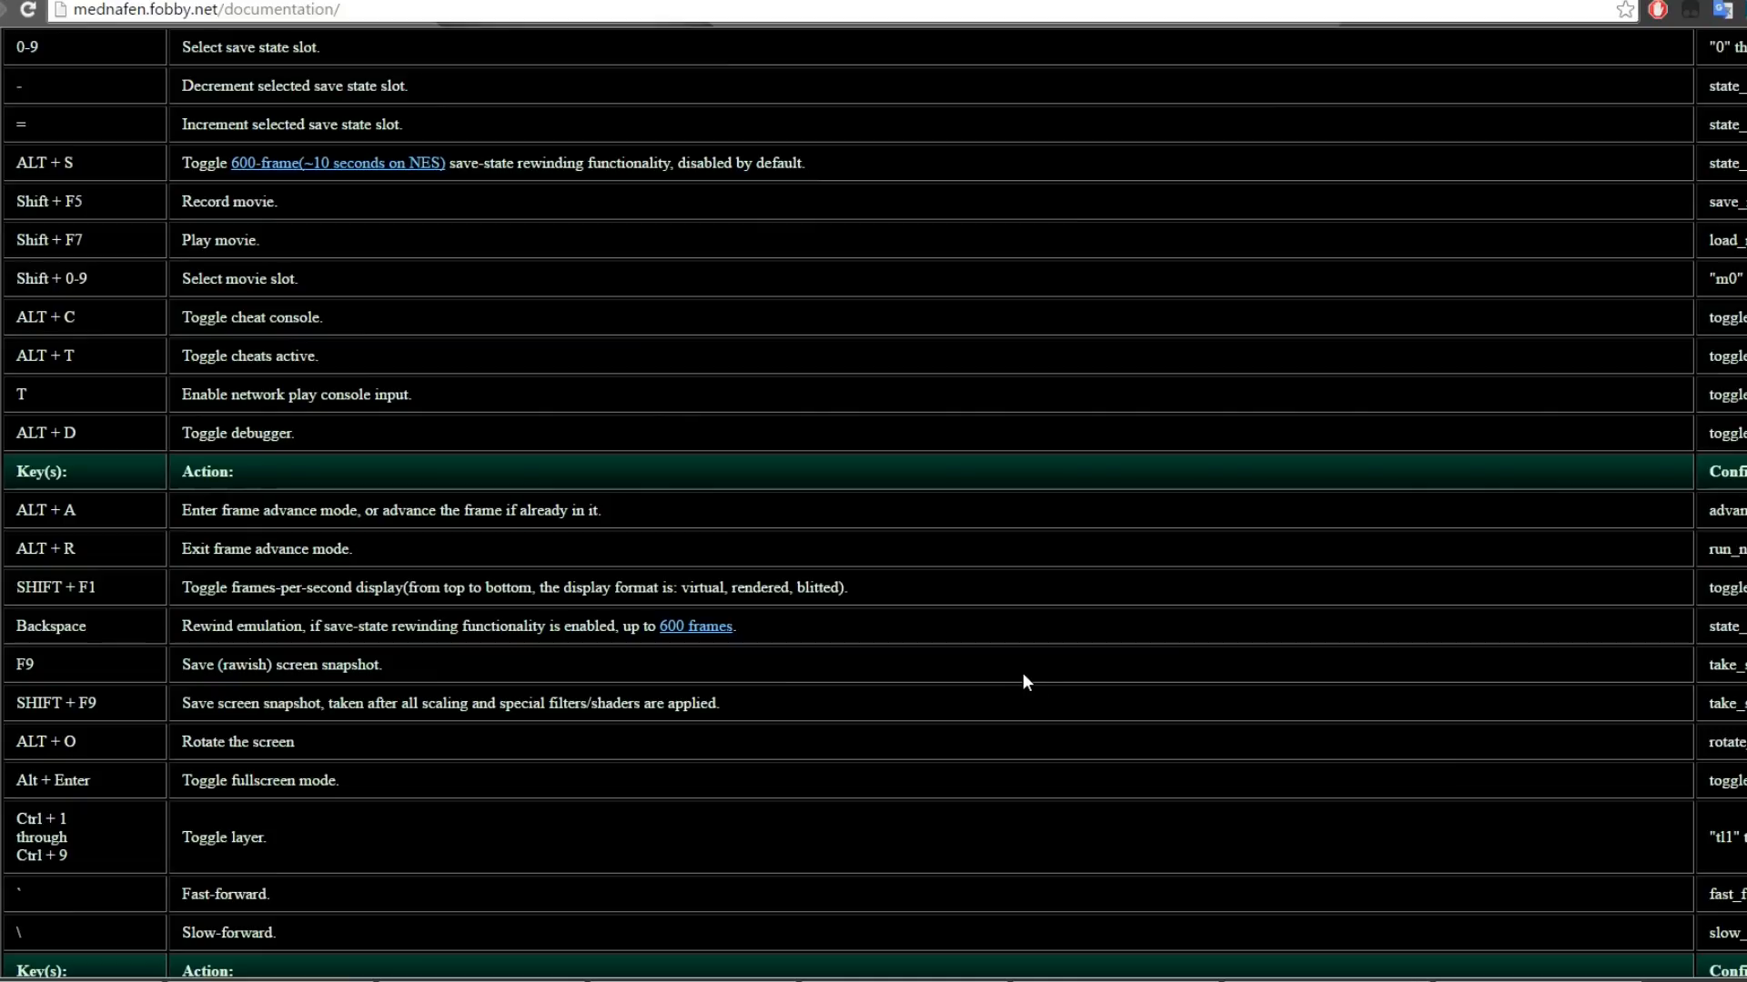
{"action": "mouse_move", "coordinate": [1019, 683]}
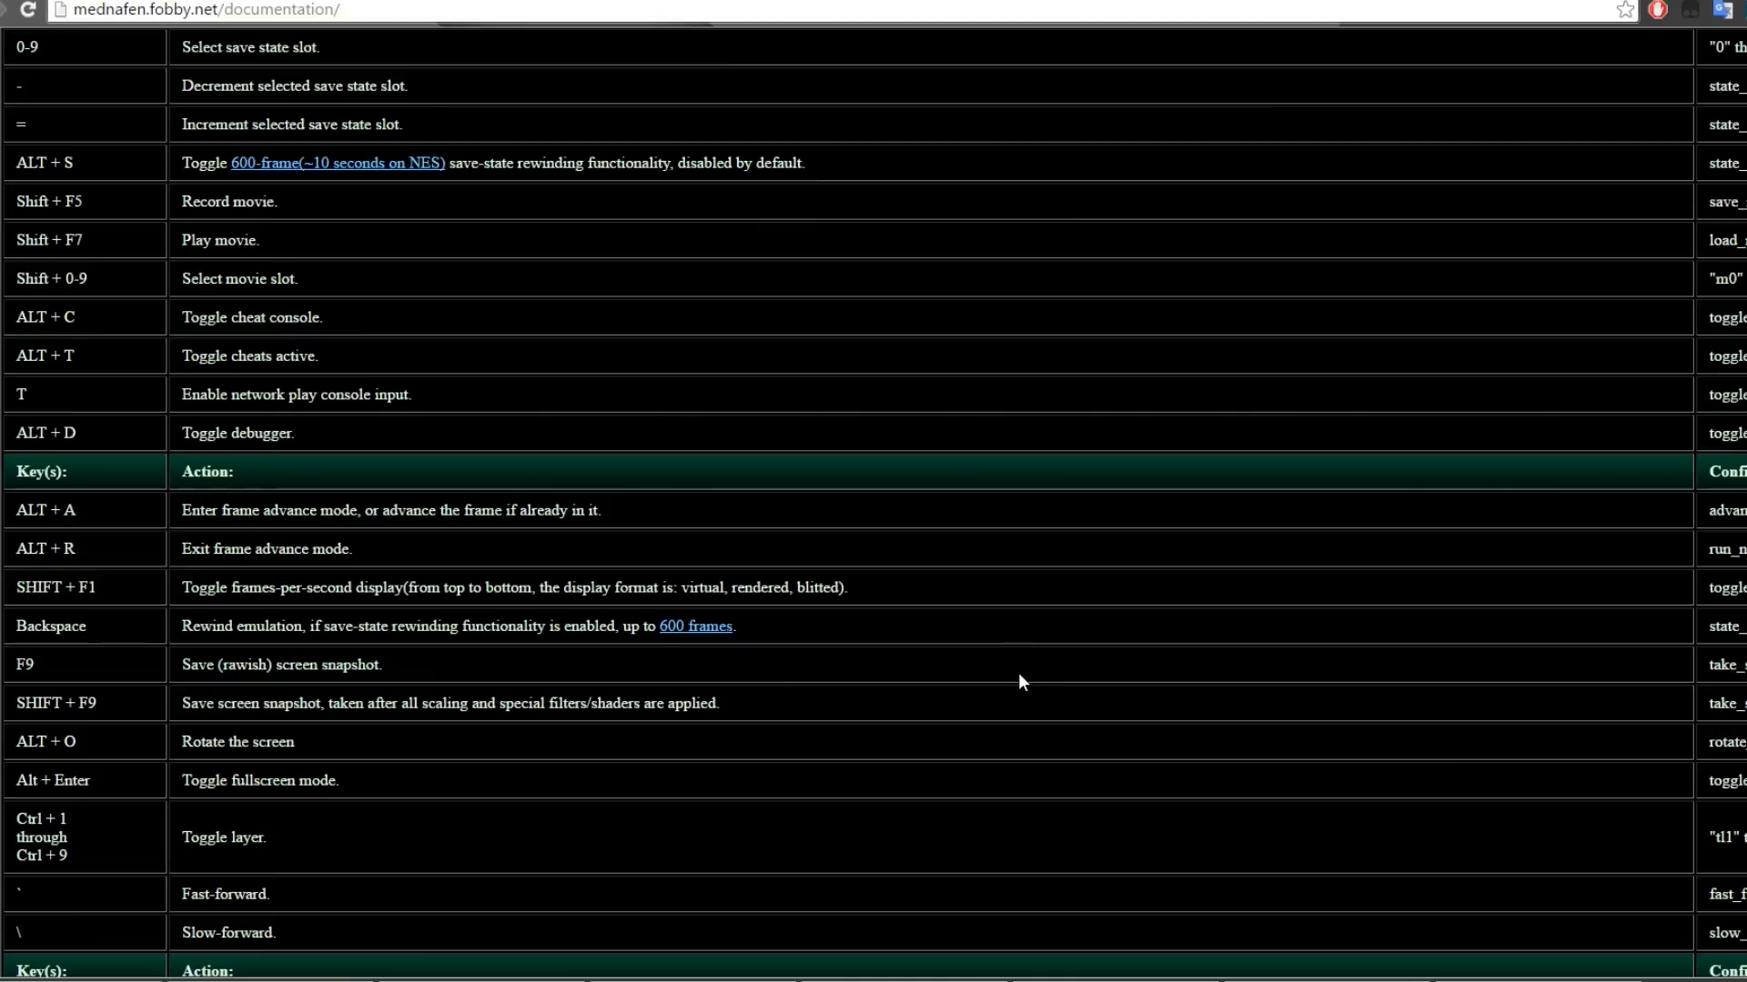
{"action": "mouse_move", "coordinate": [965, 656]}
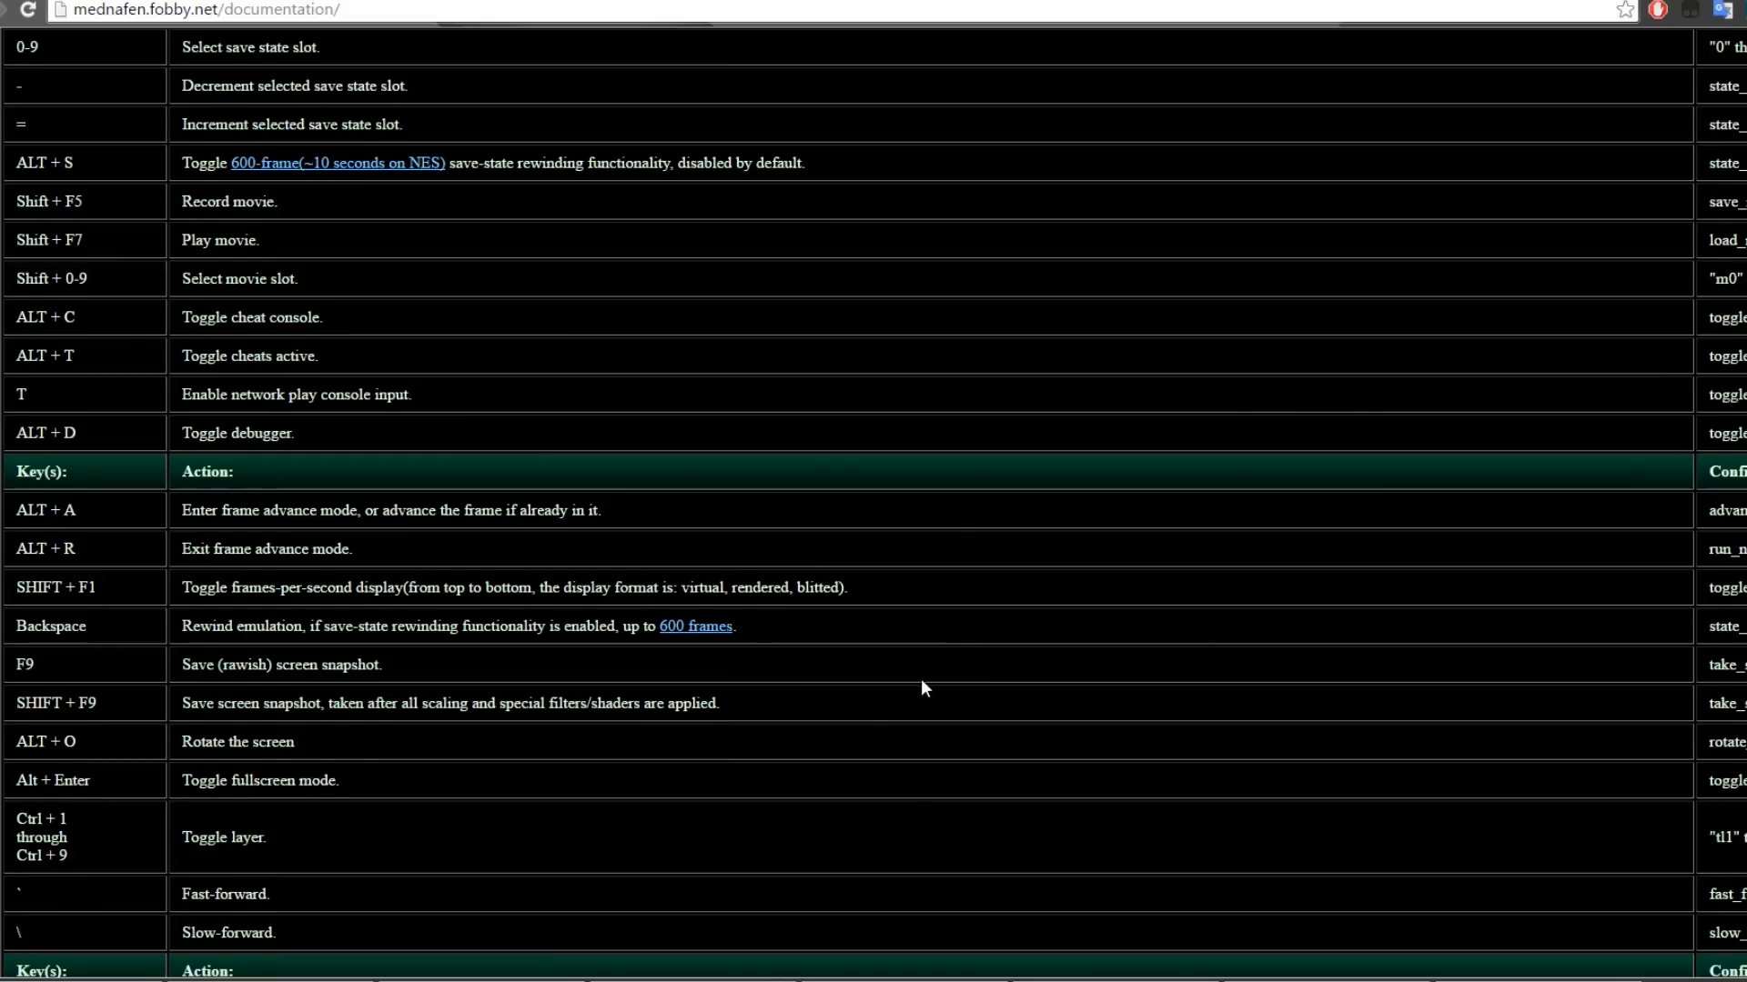
{"action": "scroll", "scroll_direction": "down", "scroll_amount": 3}
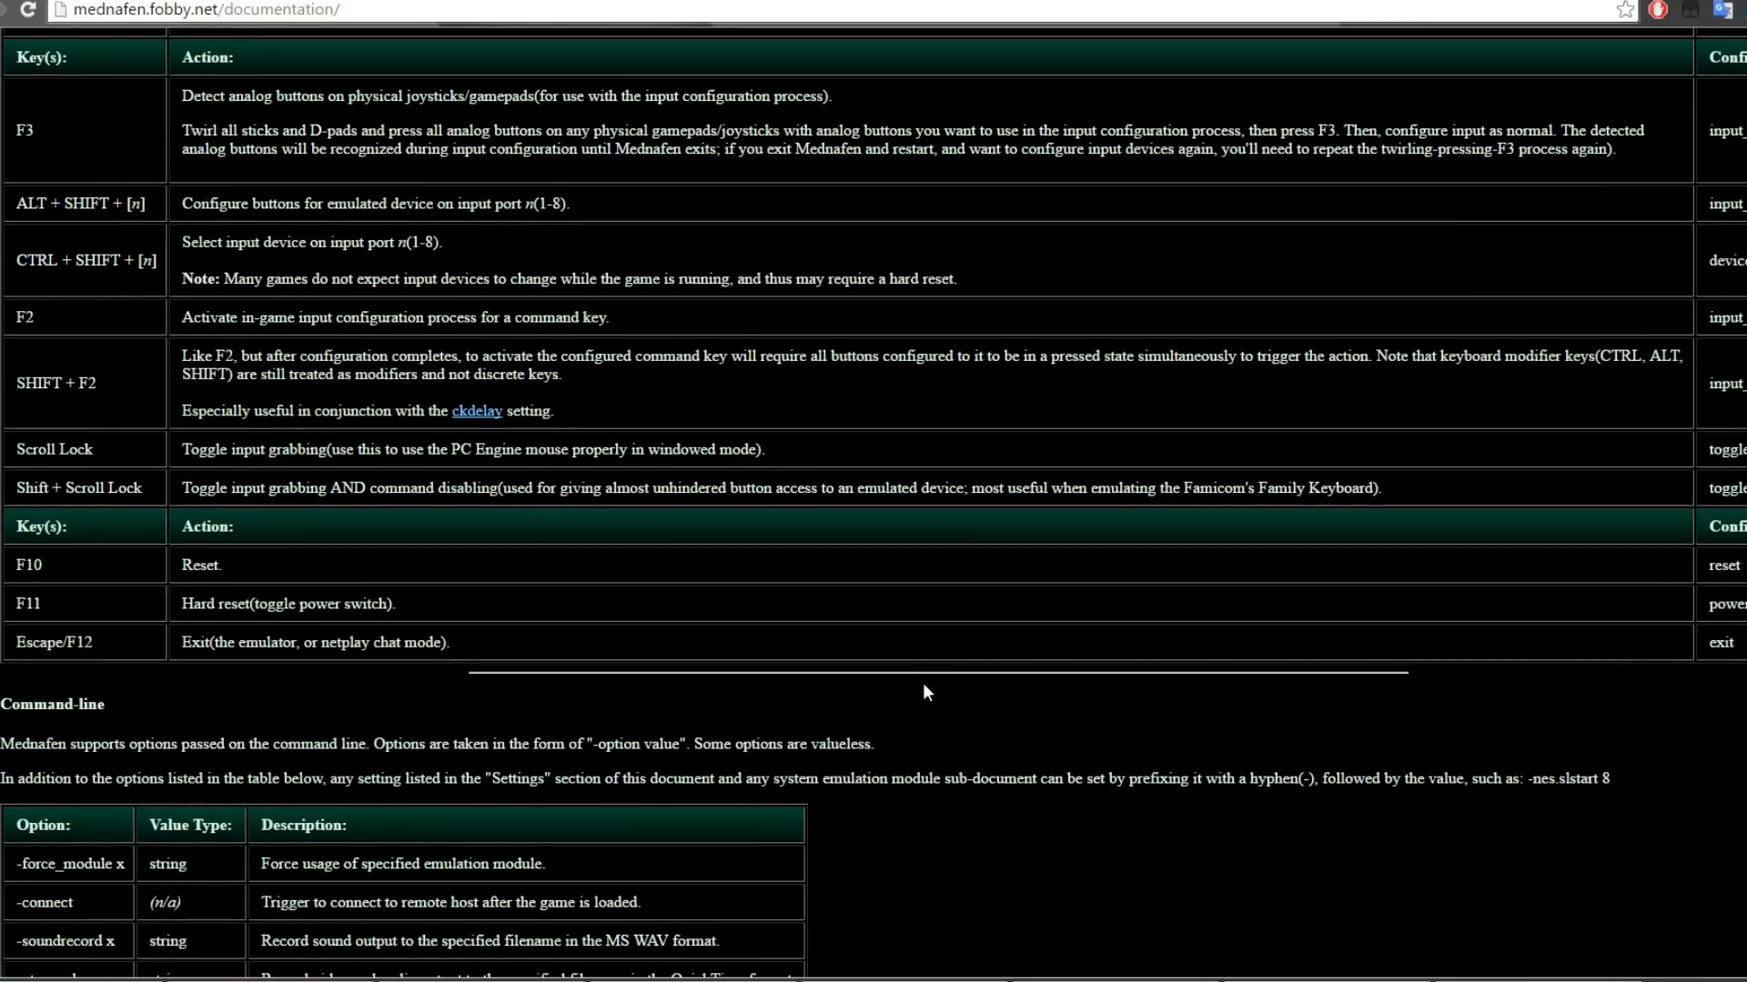
{"action": "scroll", "scroll_direction": "down", "scroll_amount": 3}
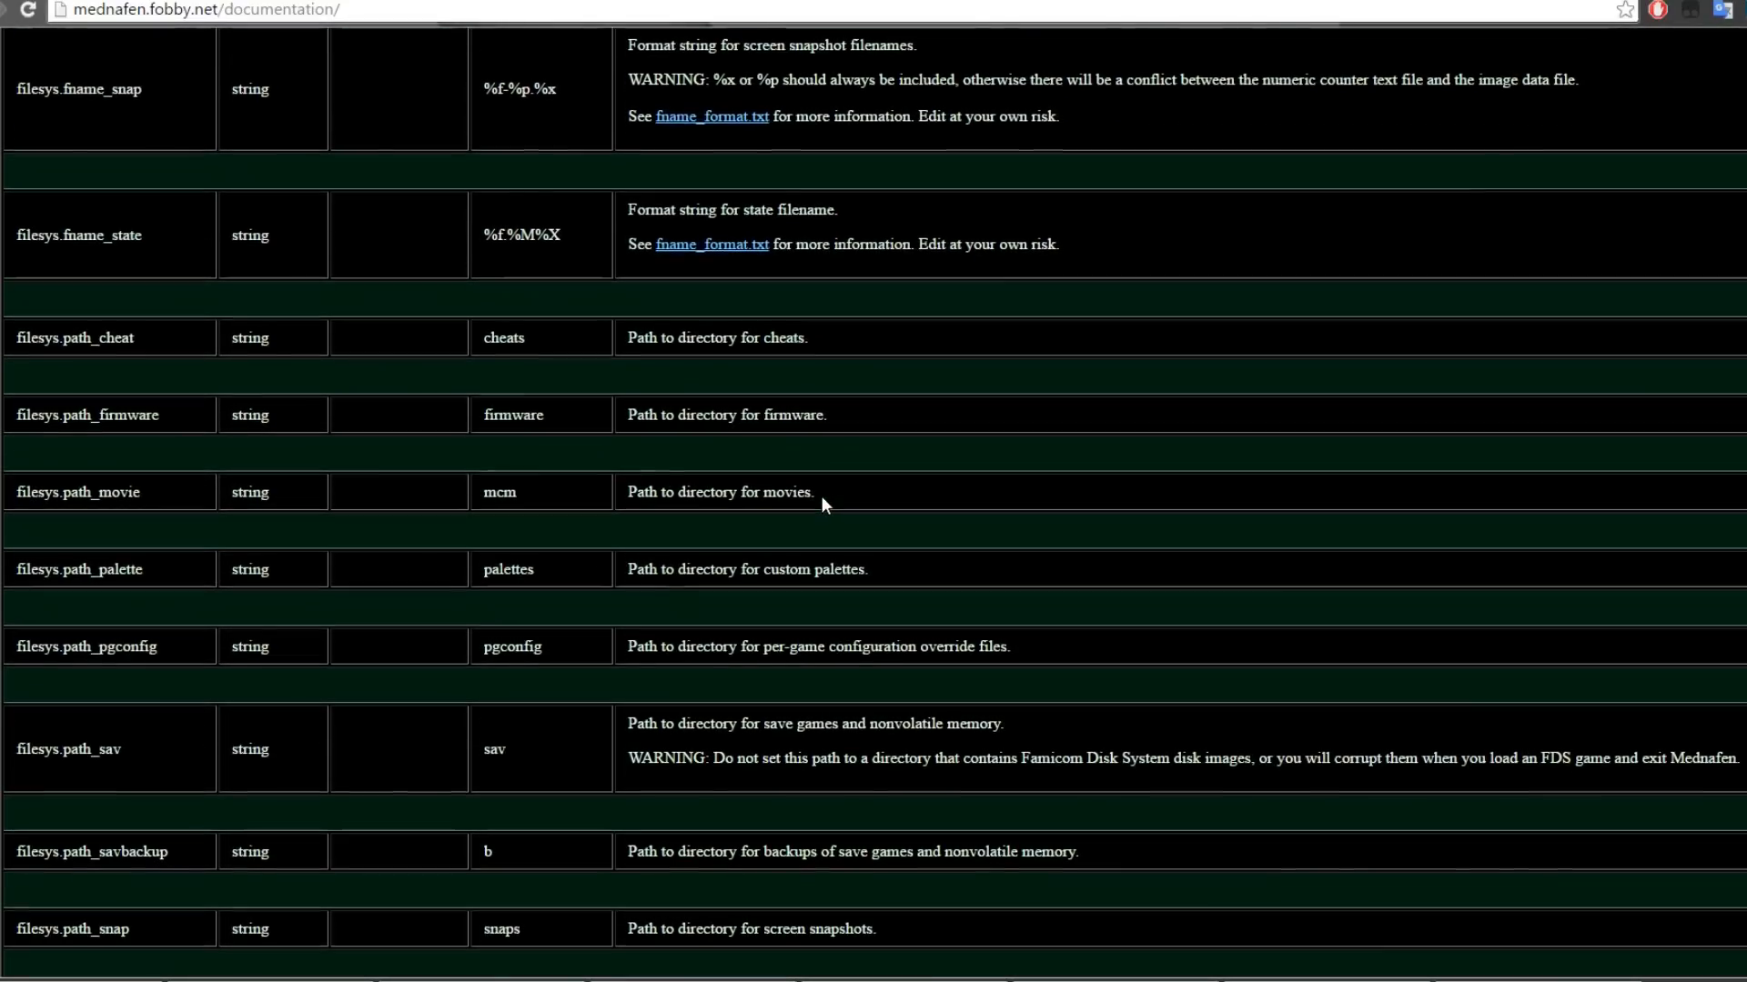
{"action": "scroll", "scroll_direction": "down", "scroll_amount": 3}
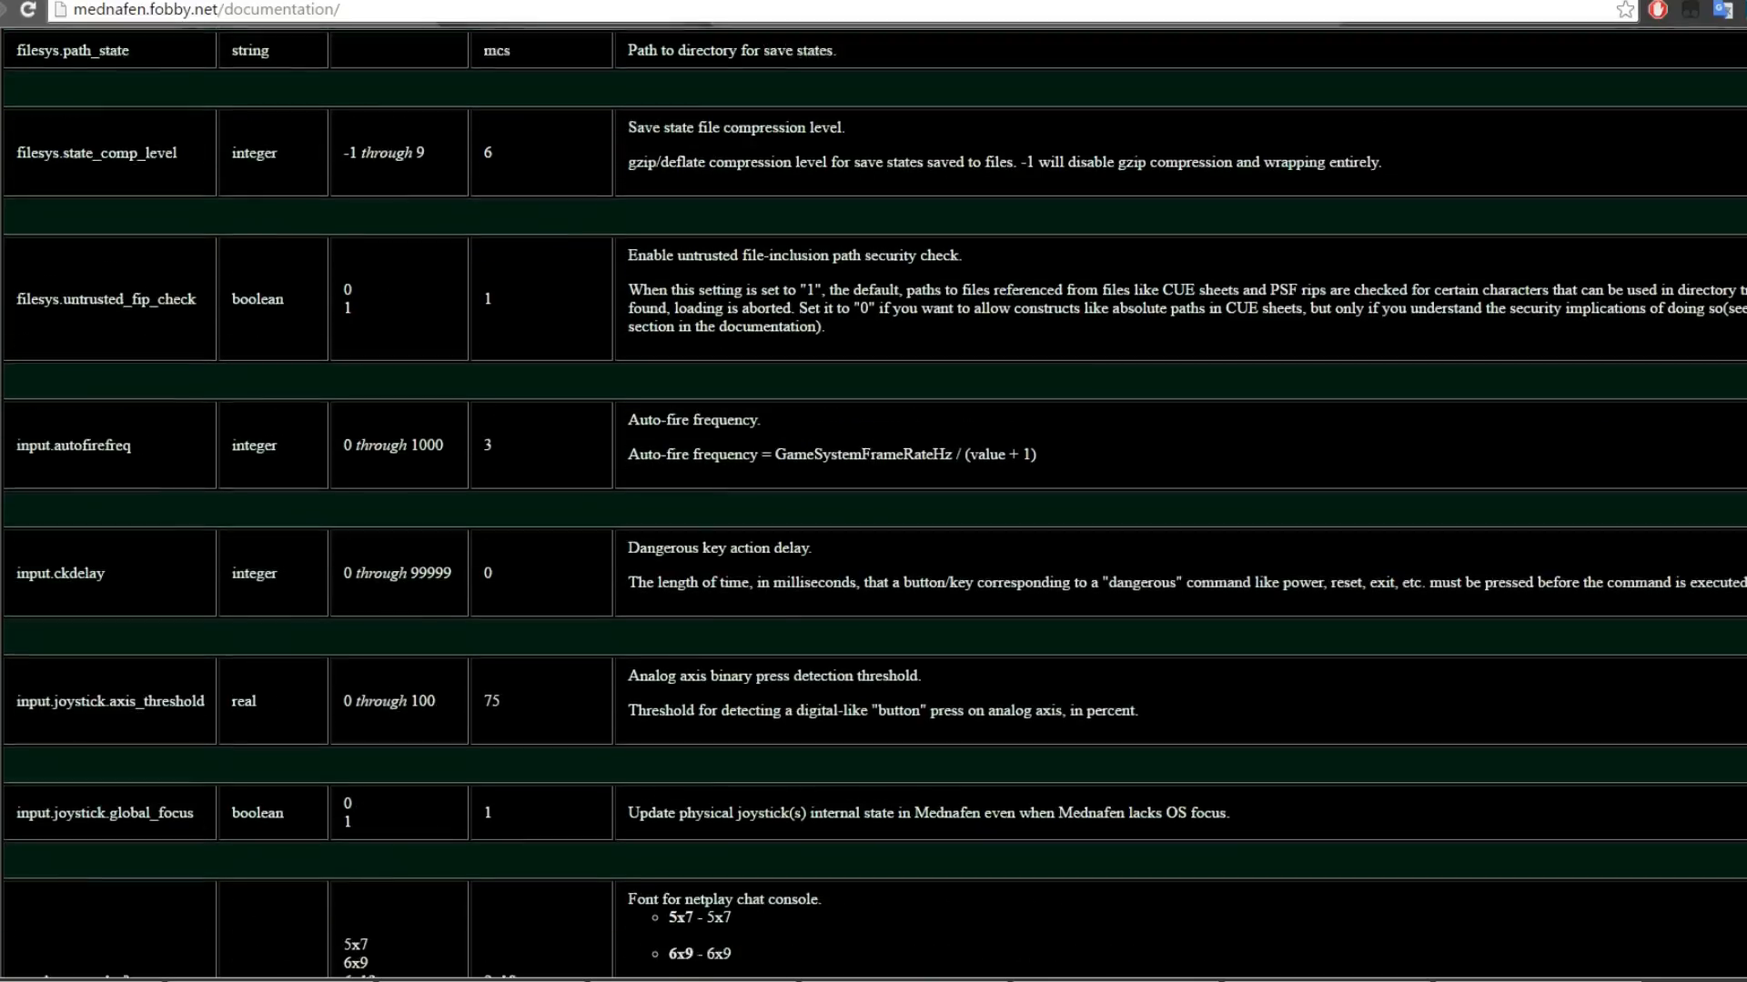
{"action": "scroll", "scroll_direction": "down", "scroll_amount": 3}
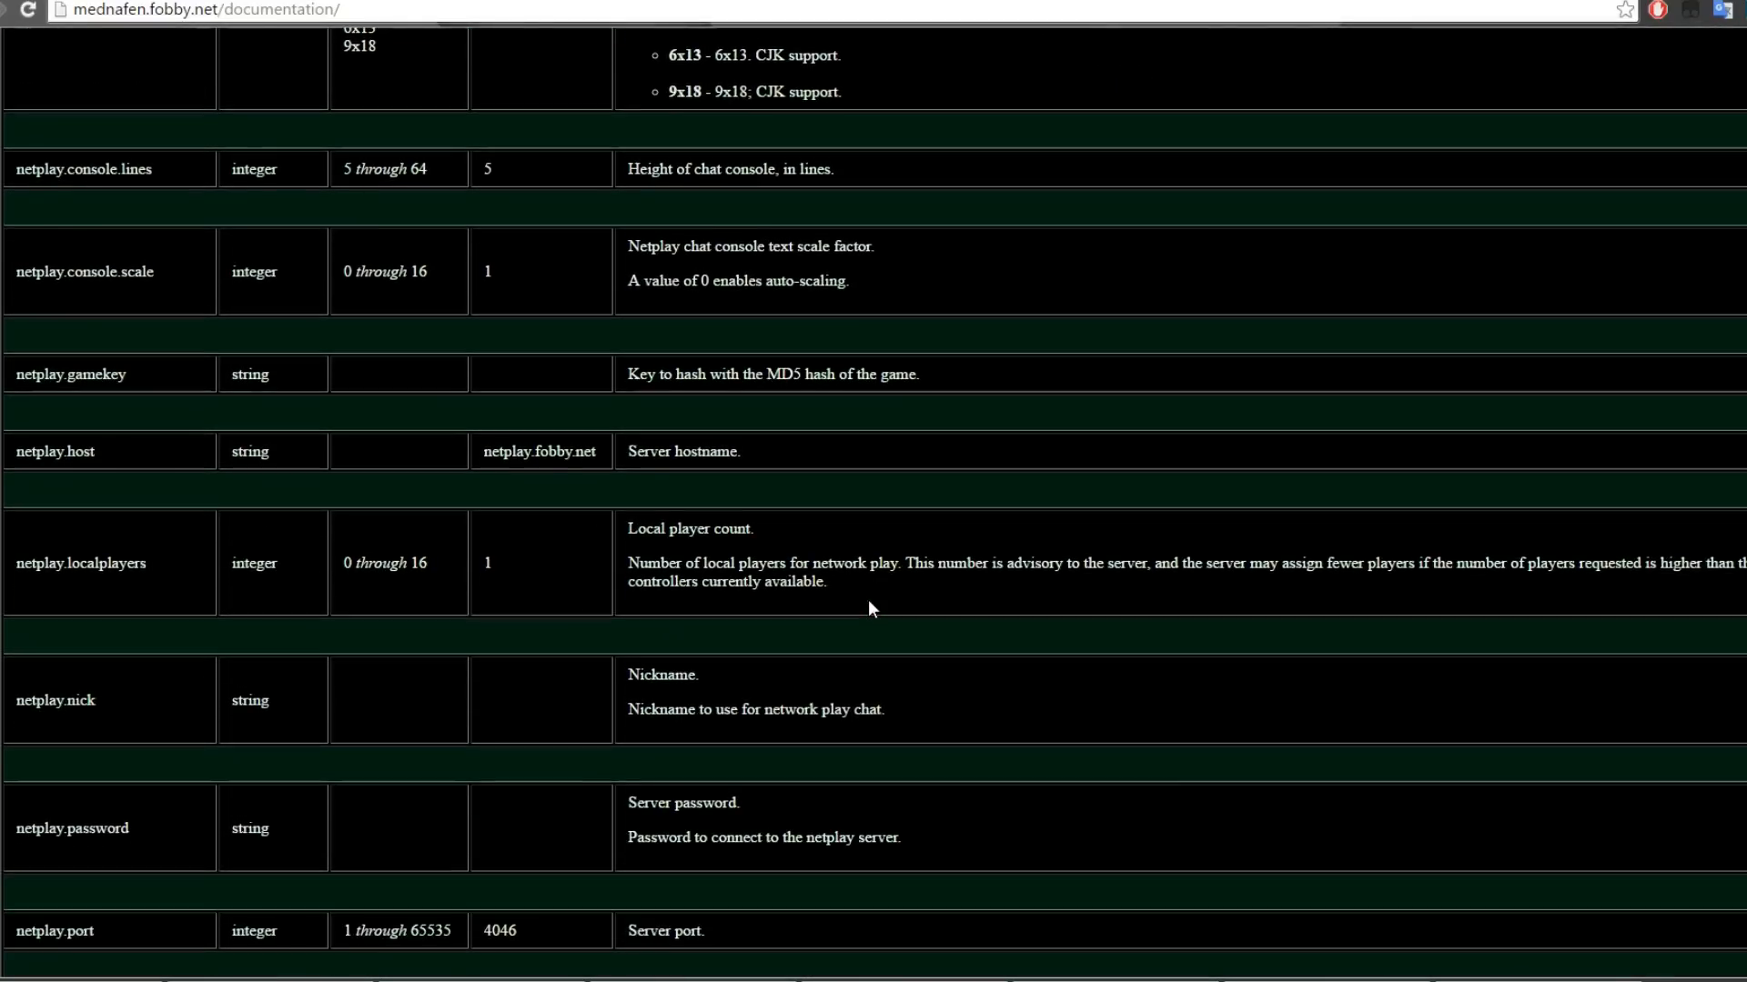
{"action": "scroll", "scroll_direction": "down", "scroll_amount": 3}
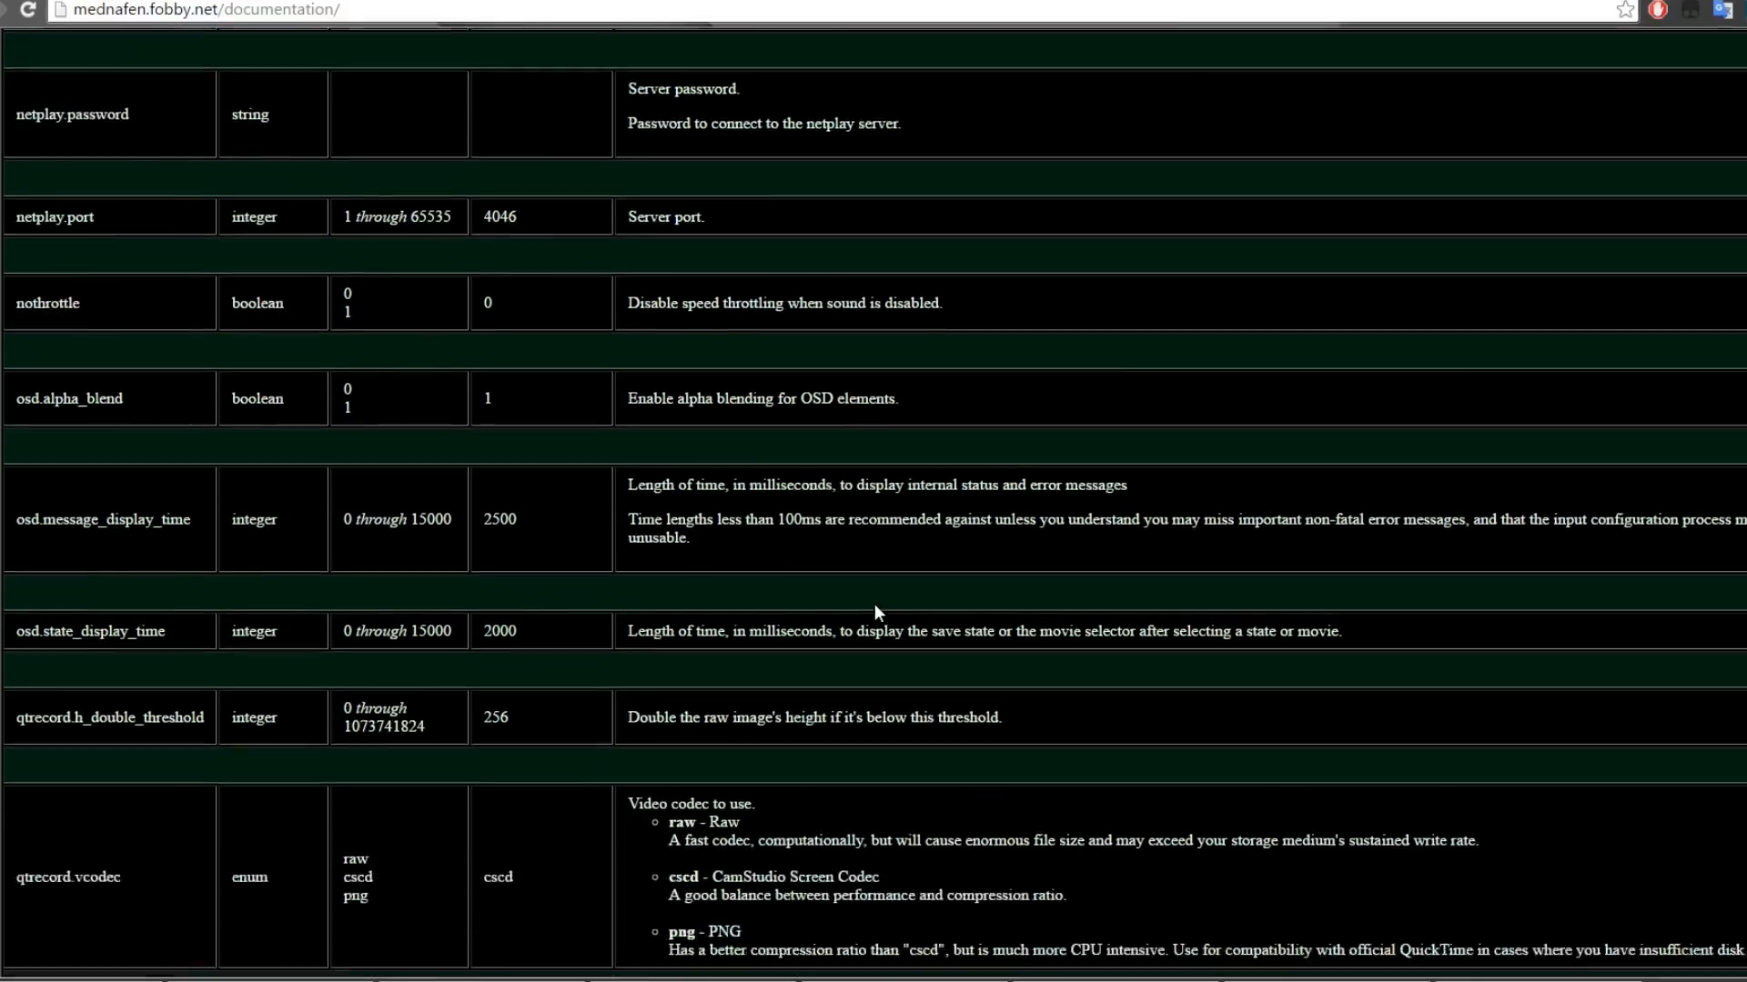
{"action": "scroll", "scroll_direction": "down", "scroll_amount": 3}
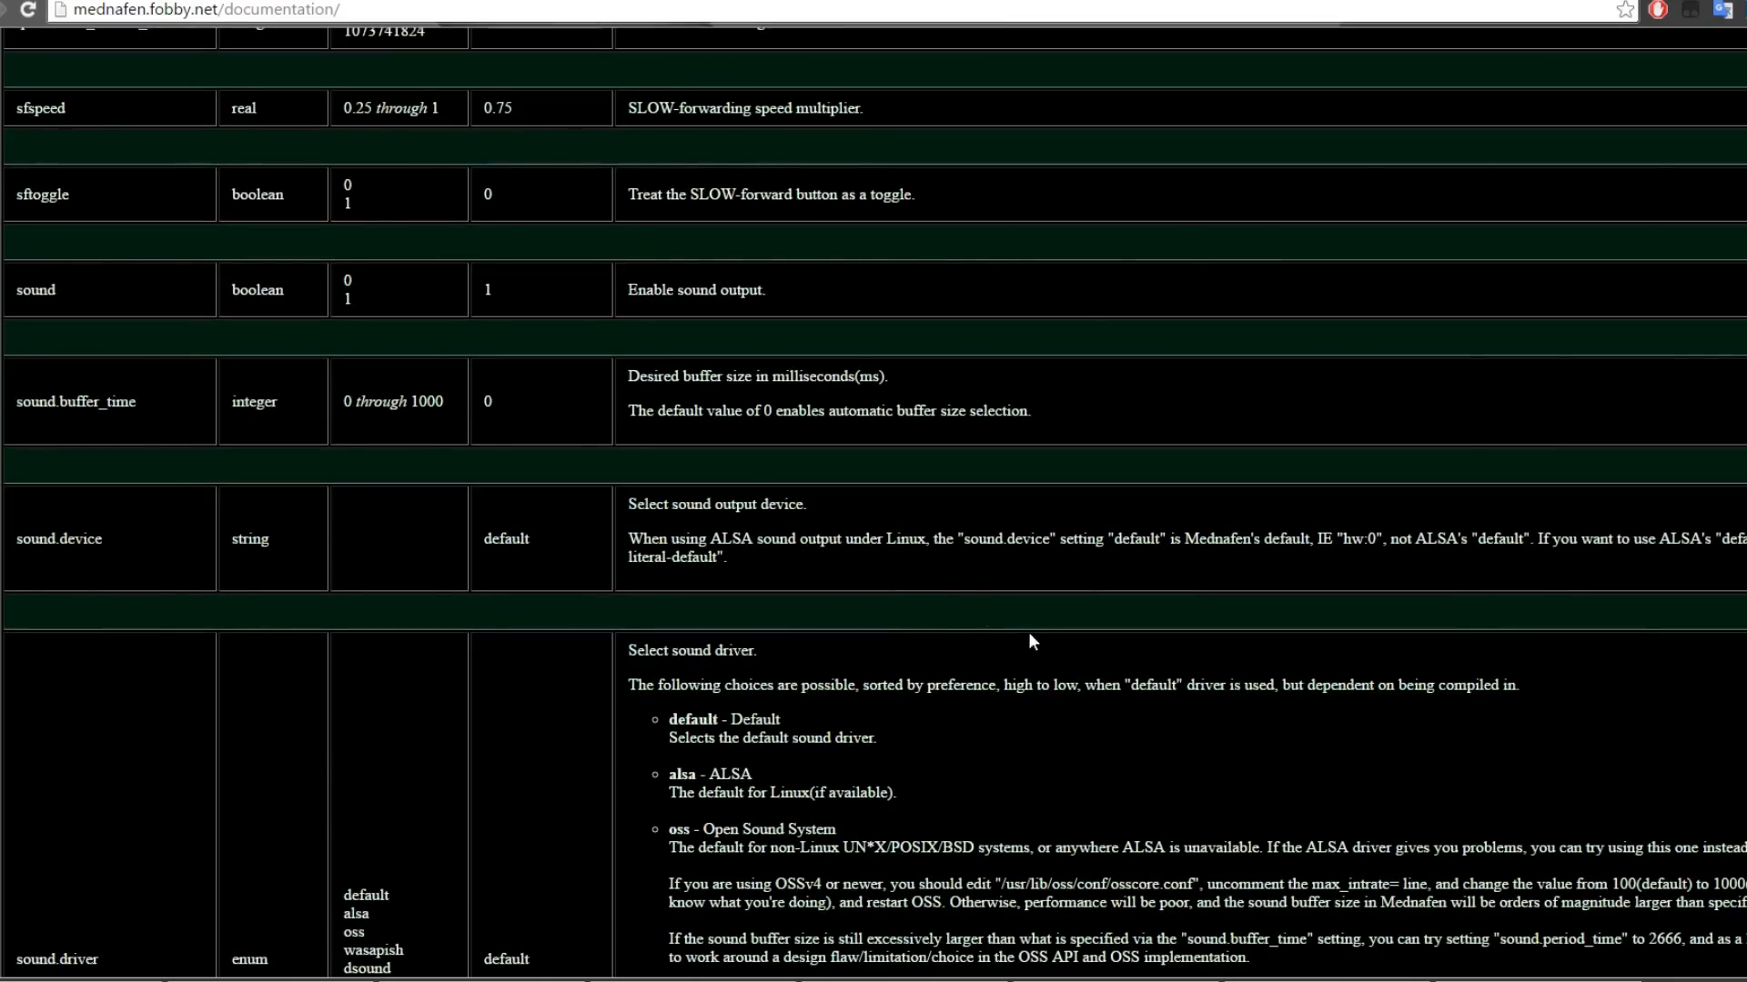
{"action": "scroll", "scroll_direction": "down", "scroll_amount": 3}
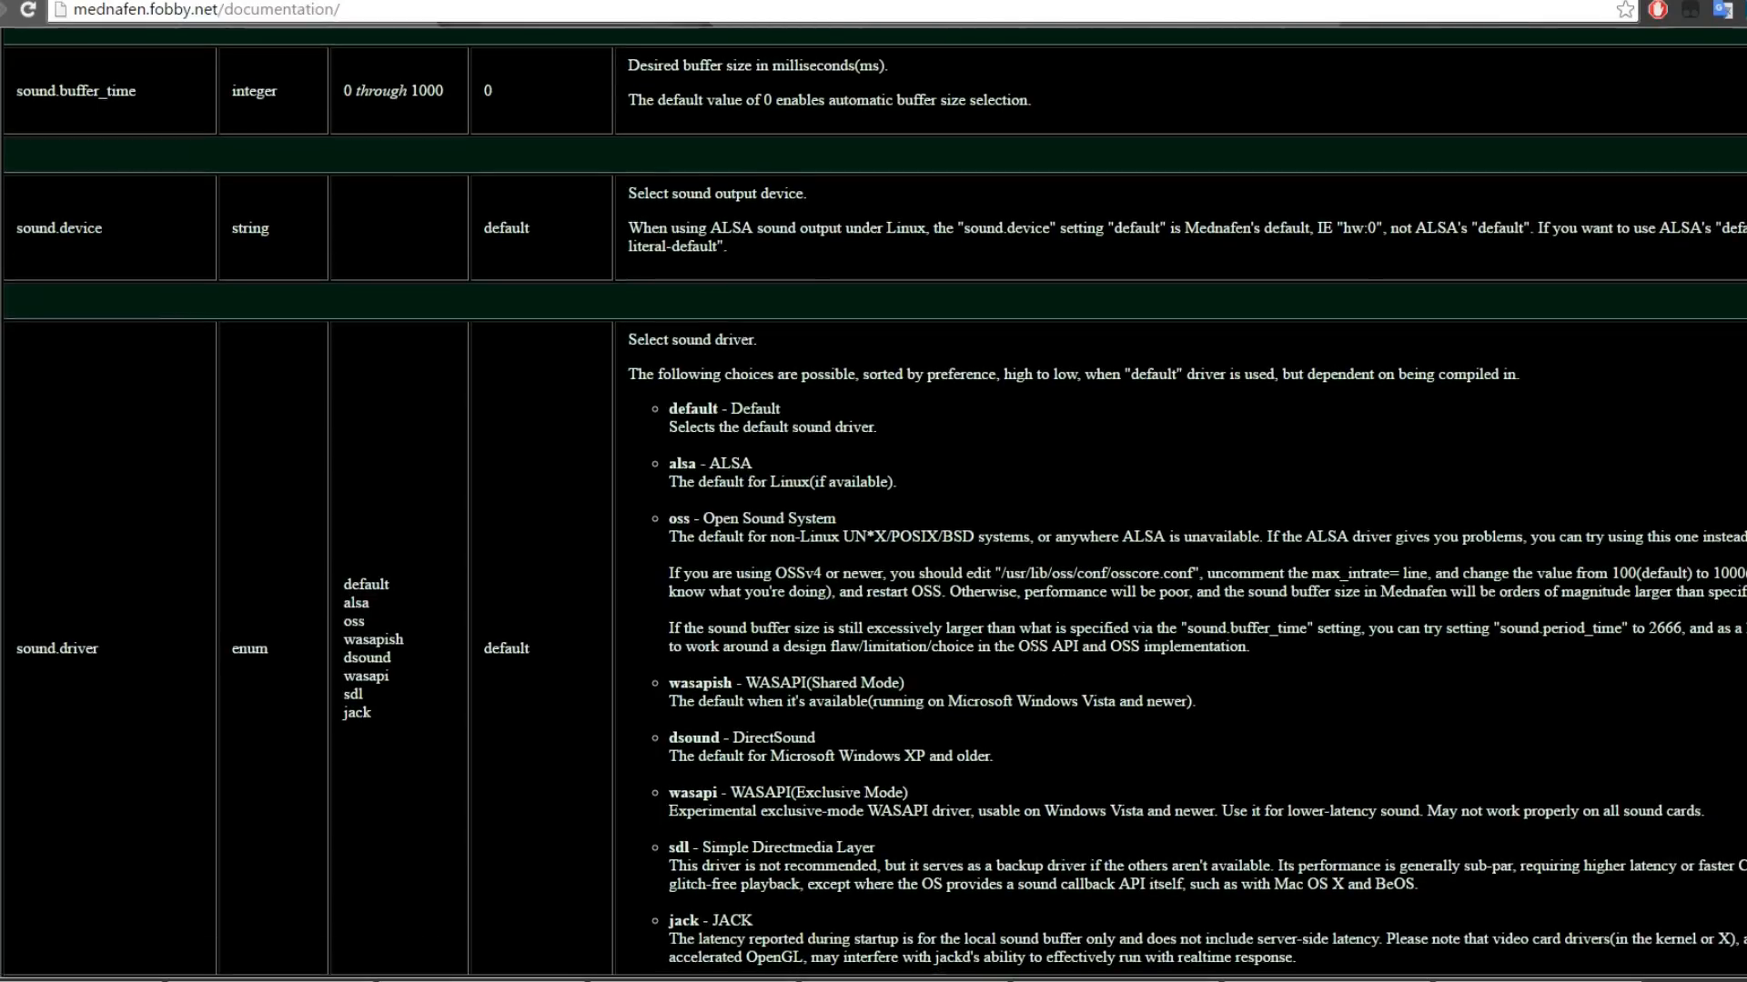
{"action": "scroll", "scroll_direction": "down", "scroll_amount": 3}
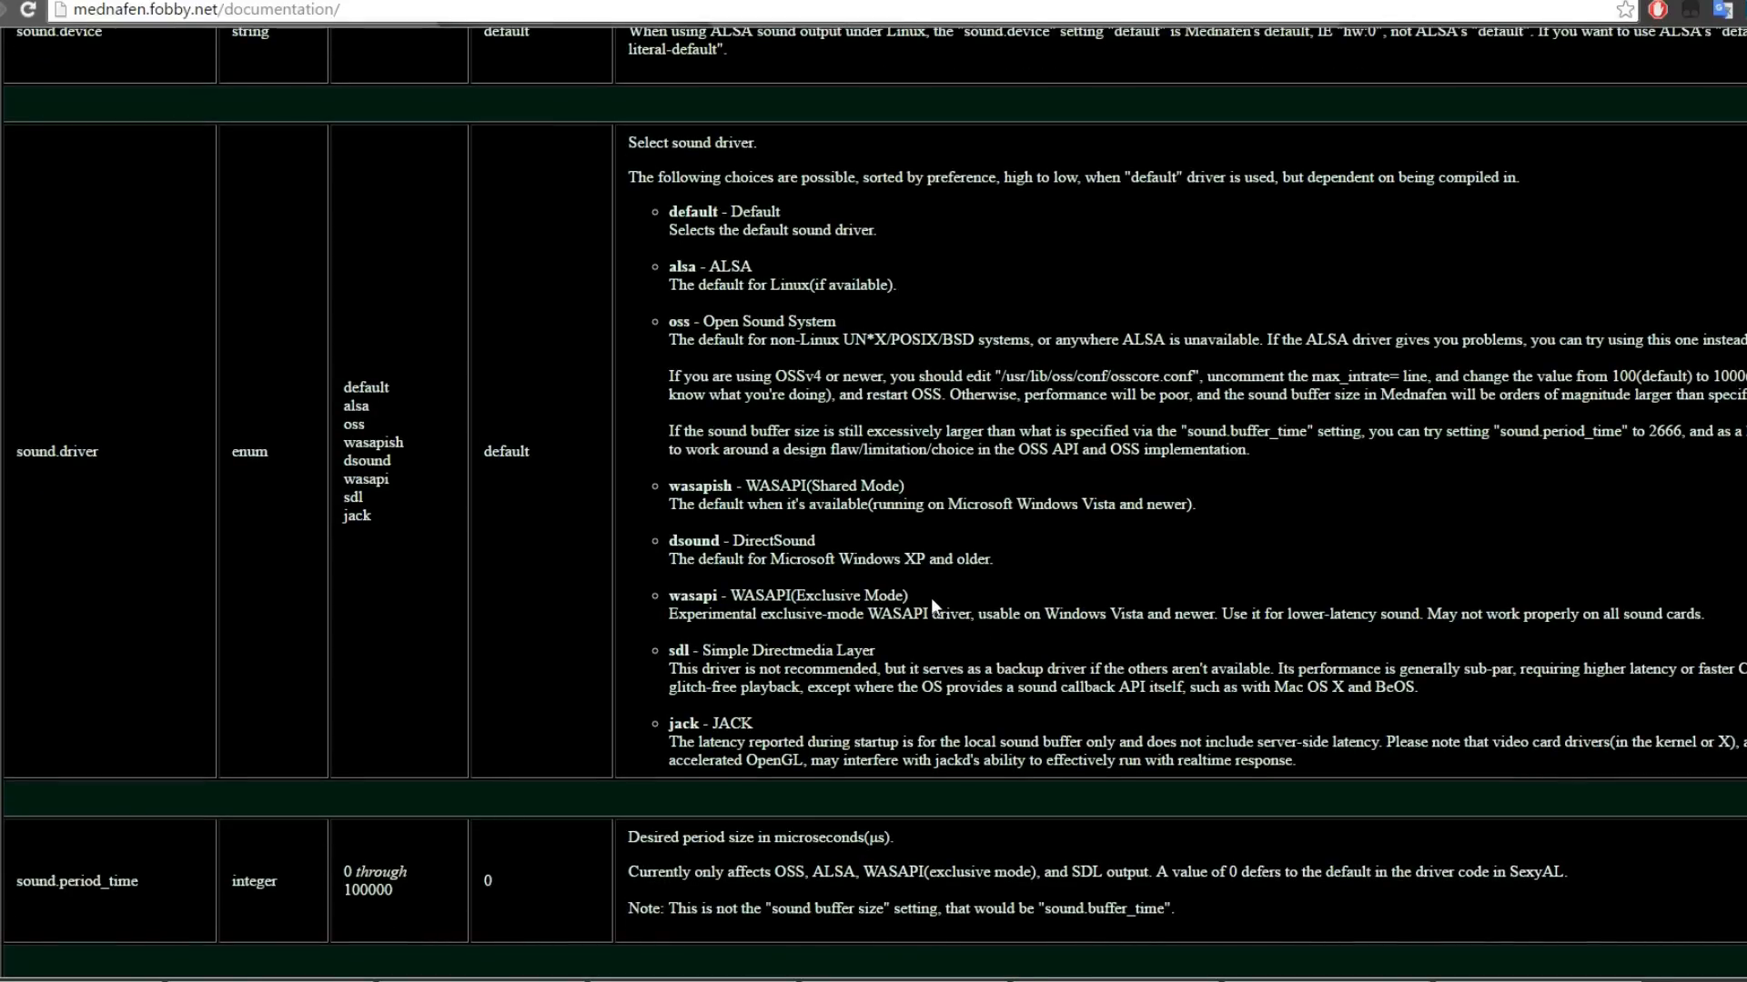